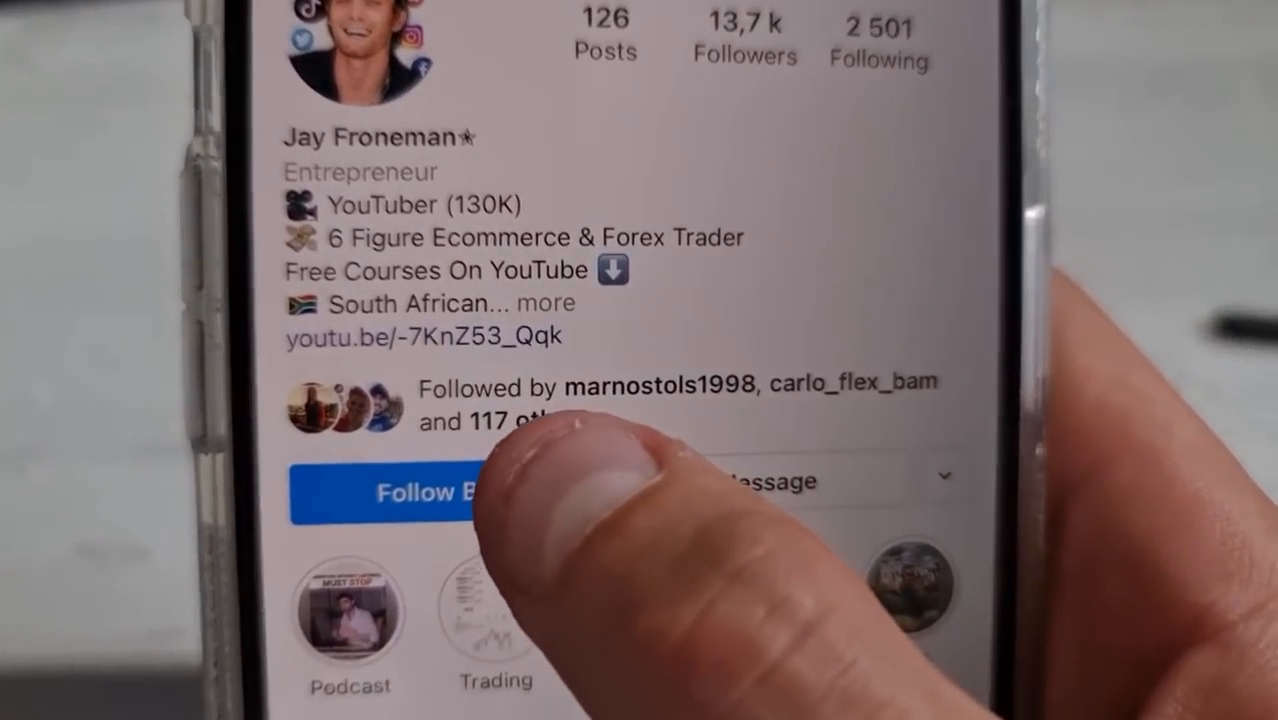
Switch to FreeHosting.com and open the Free web hosting details page.
left_click(410, 492)
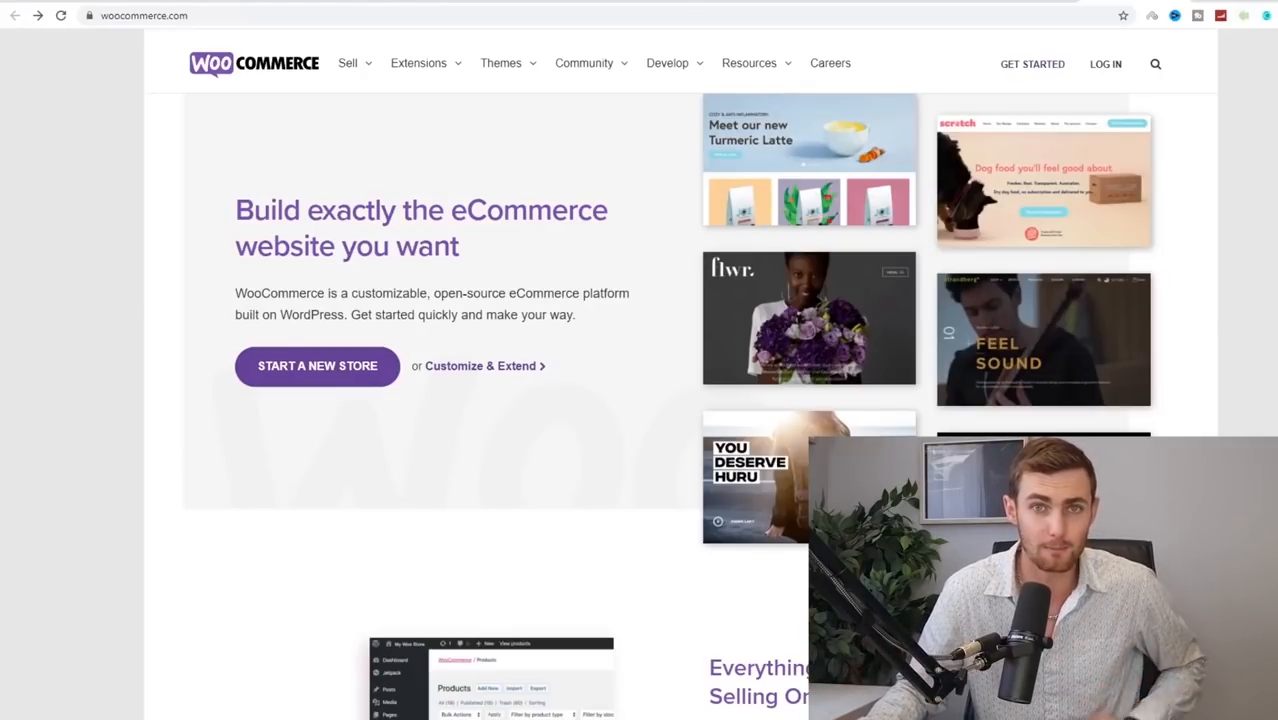
mouse_move(1150, 307)
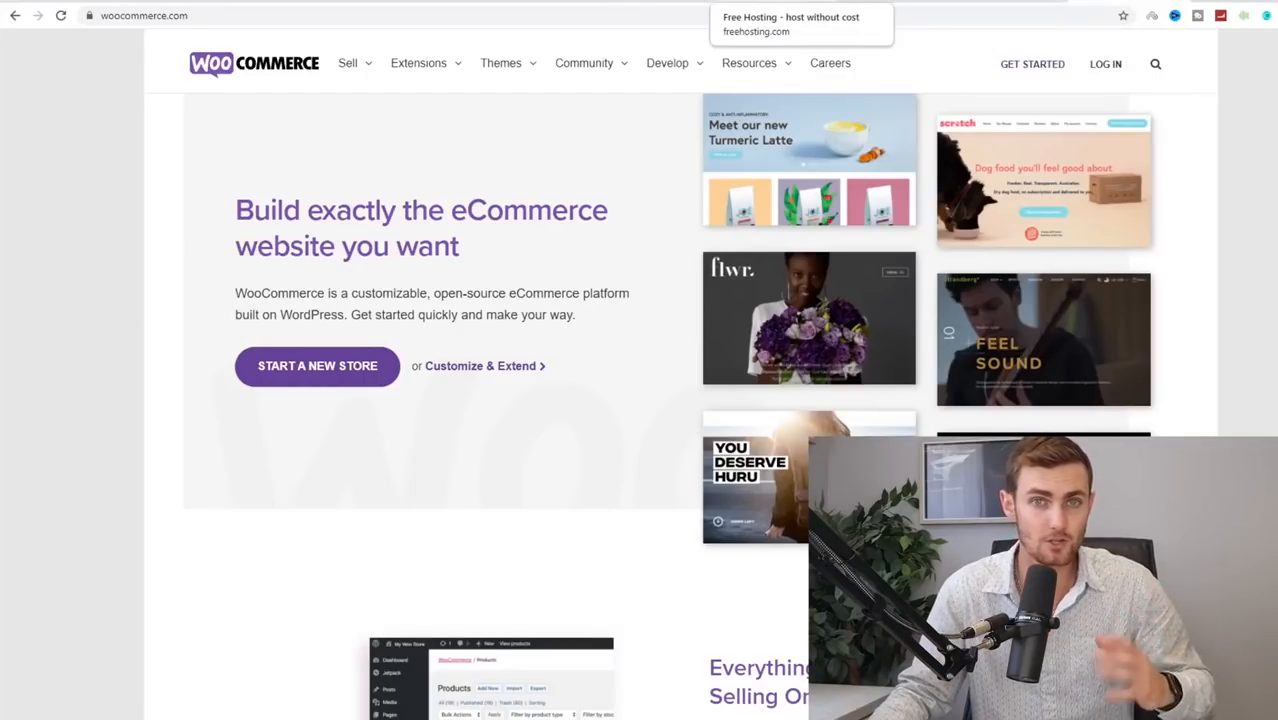
left_click(790, 24)
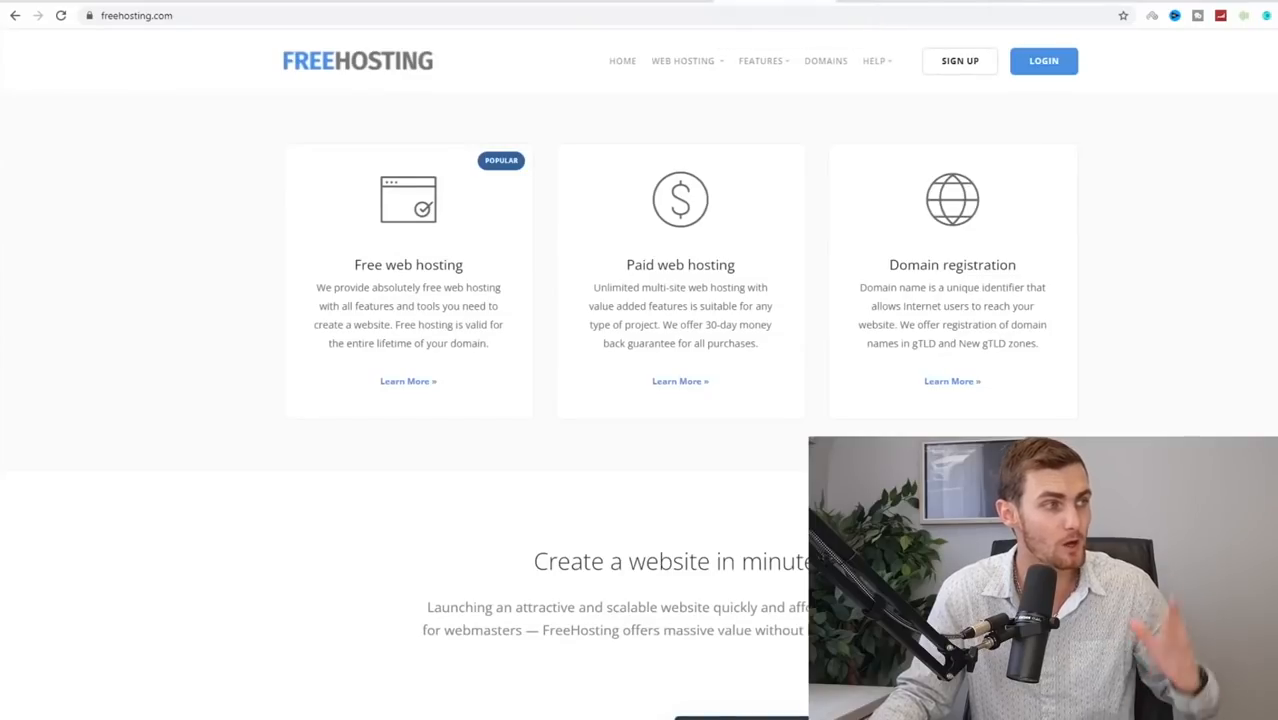
mouse_move(555, 103)
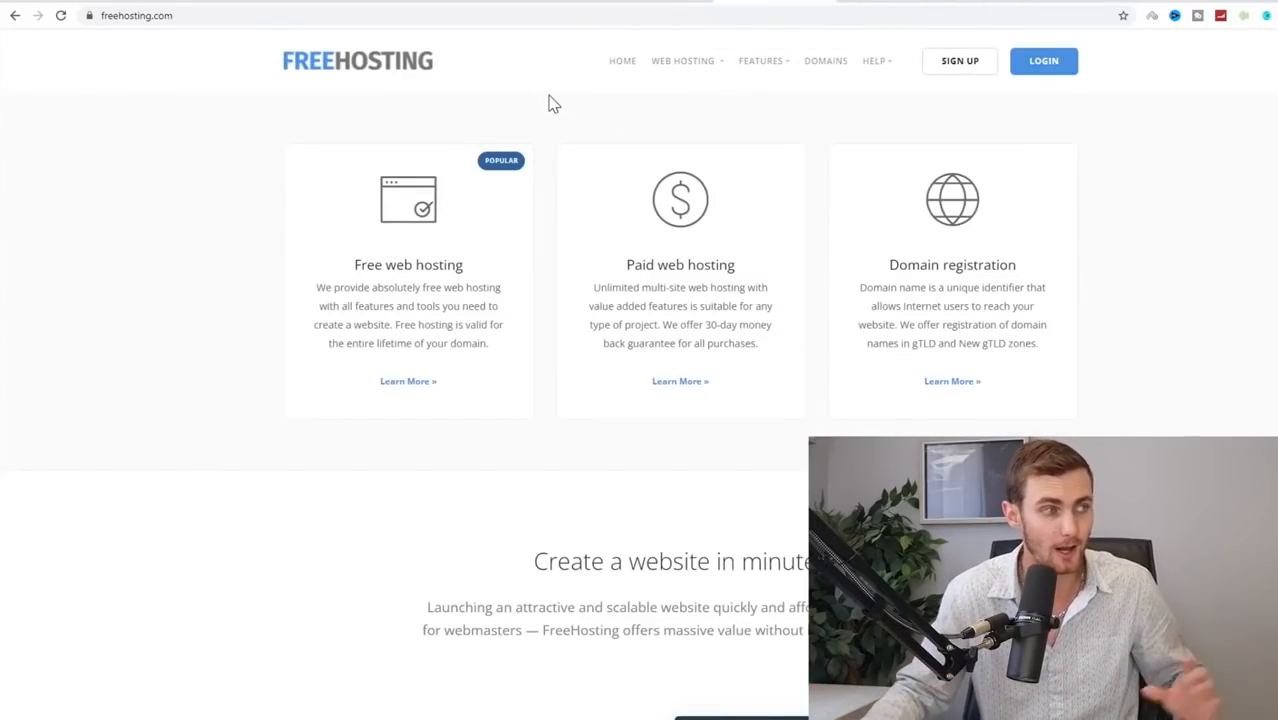
left_click(407, 381)
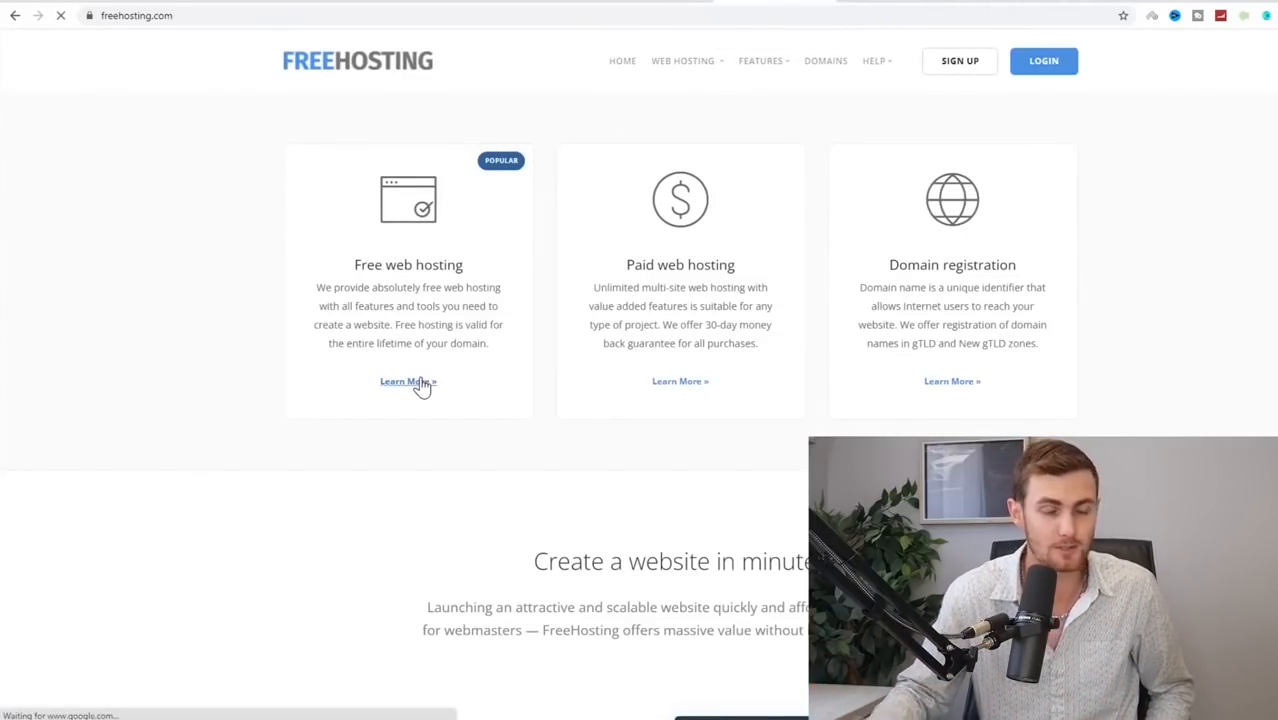
left_click(408, 381)
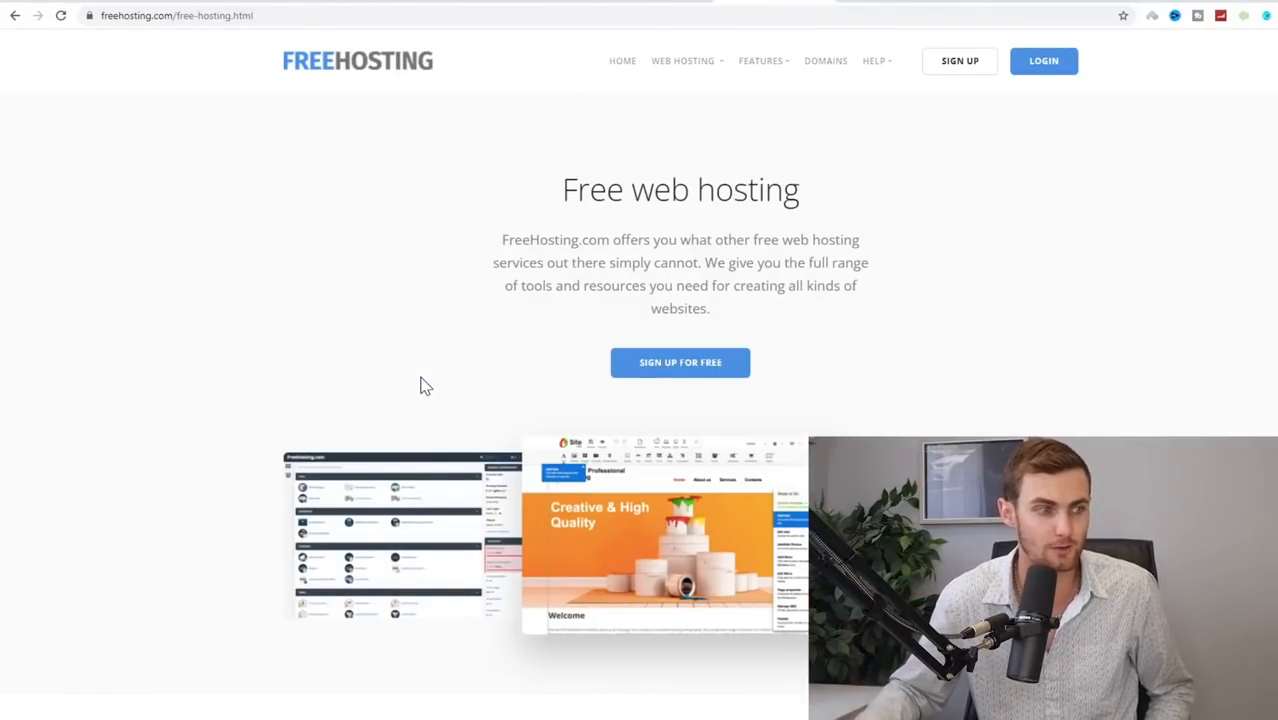
scroll("down", 3)
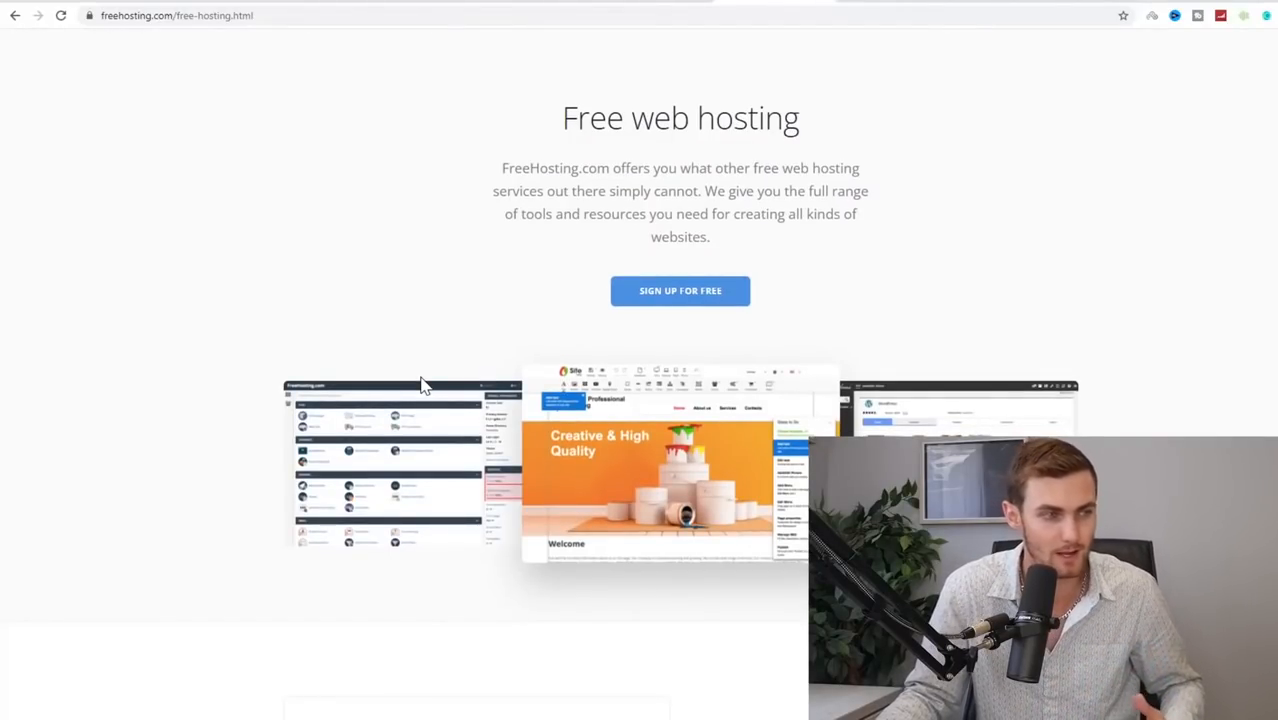
mouse_move(730, 323)
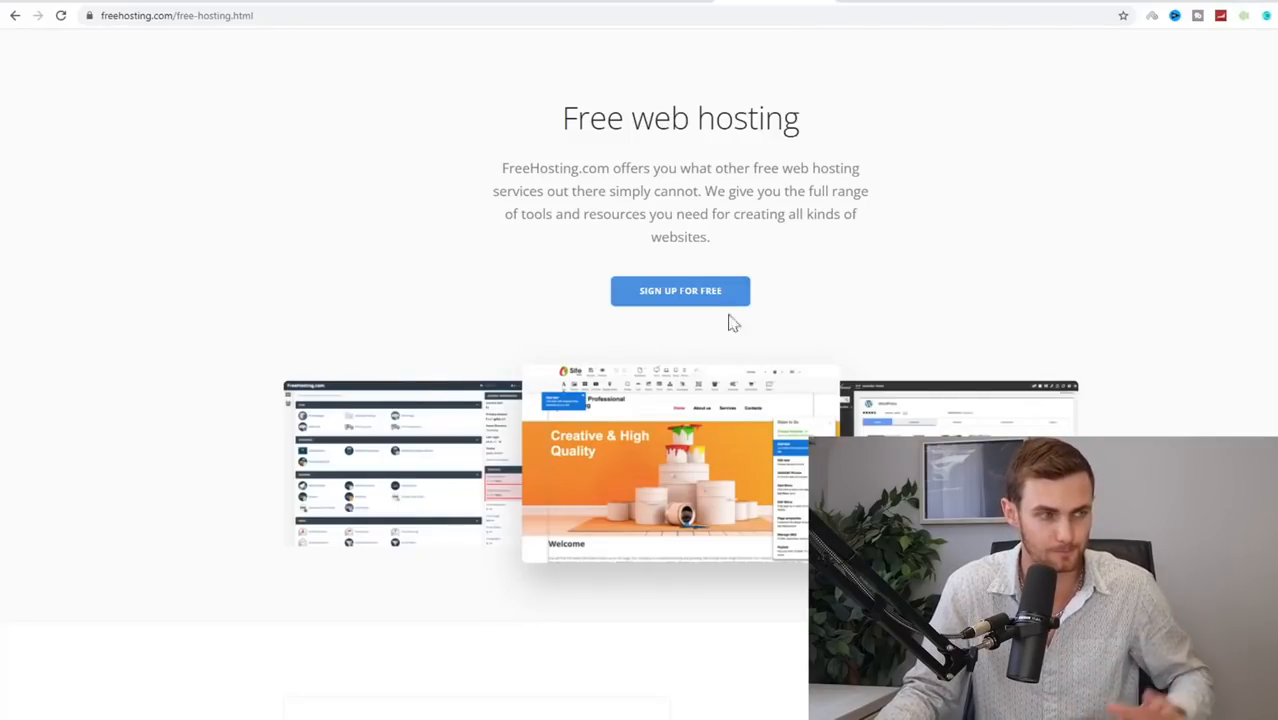
mouse_move(850, 323)
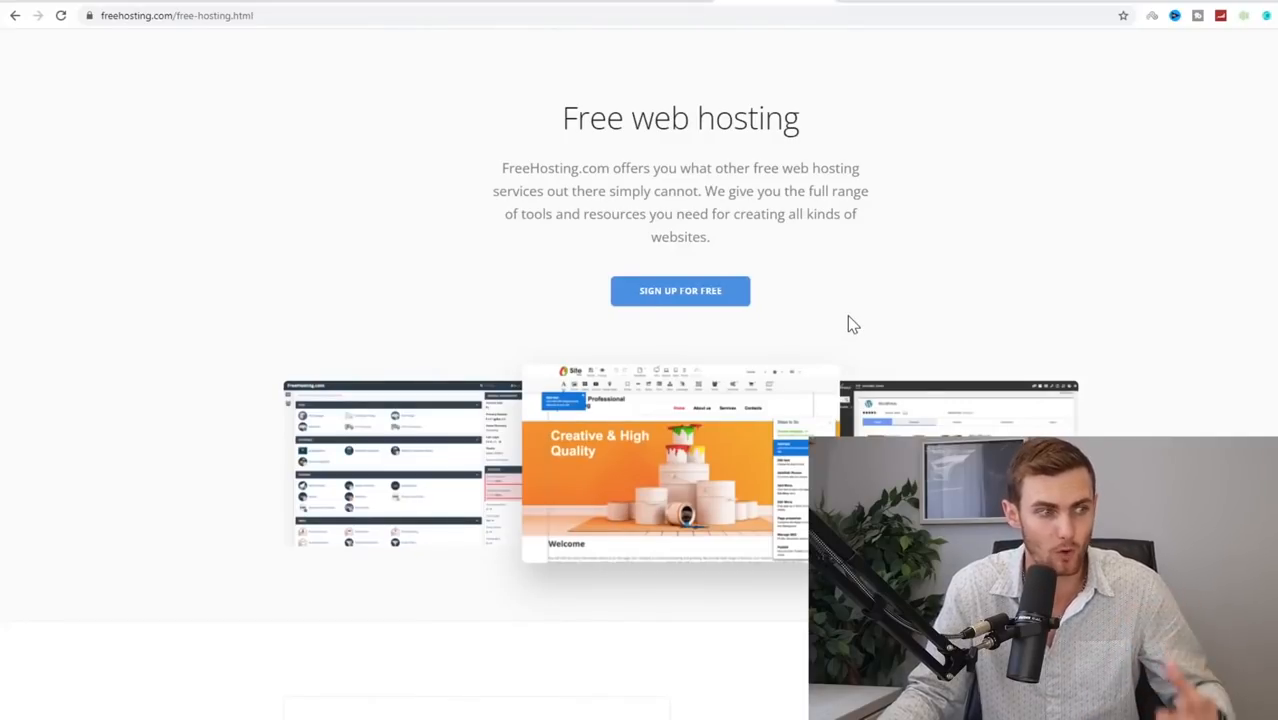
mouse_move(745, 251)
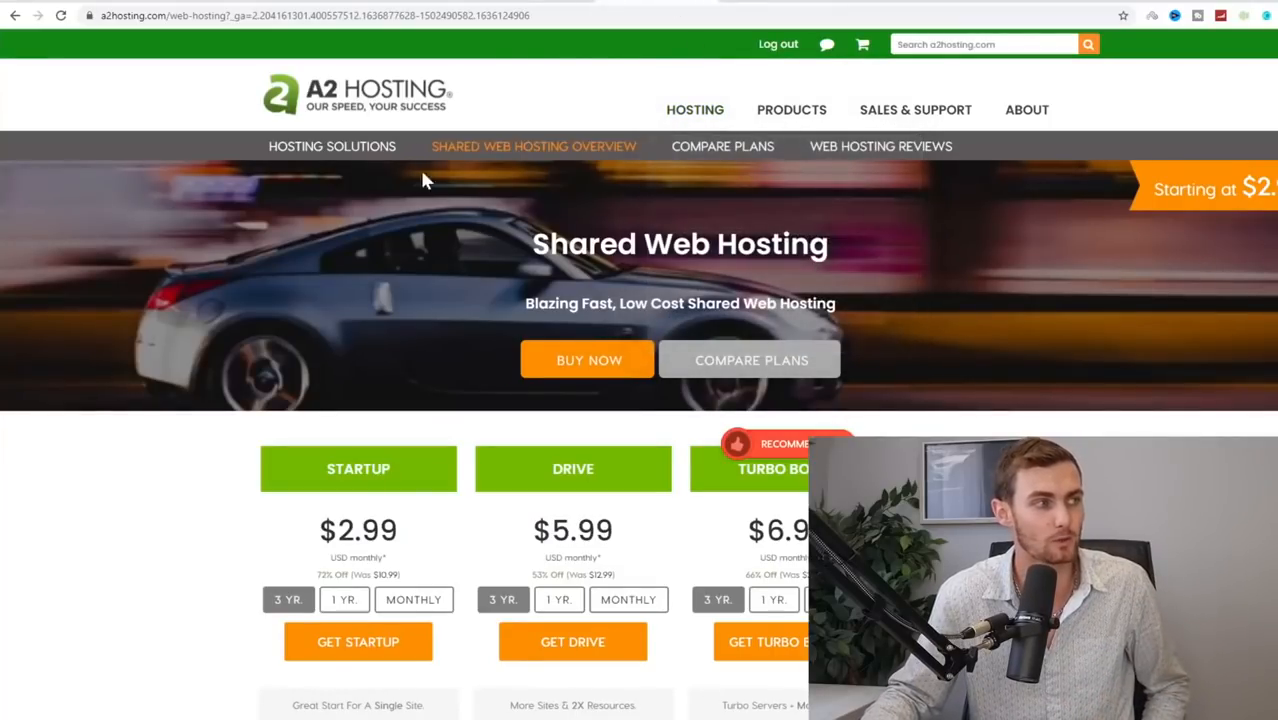
scroll("down", 3)
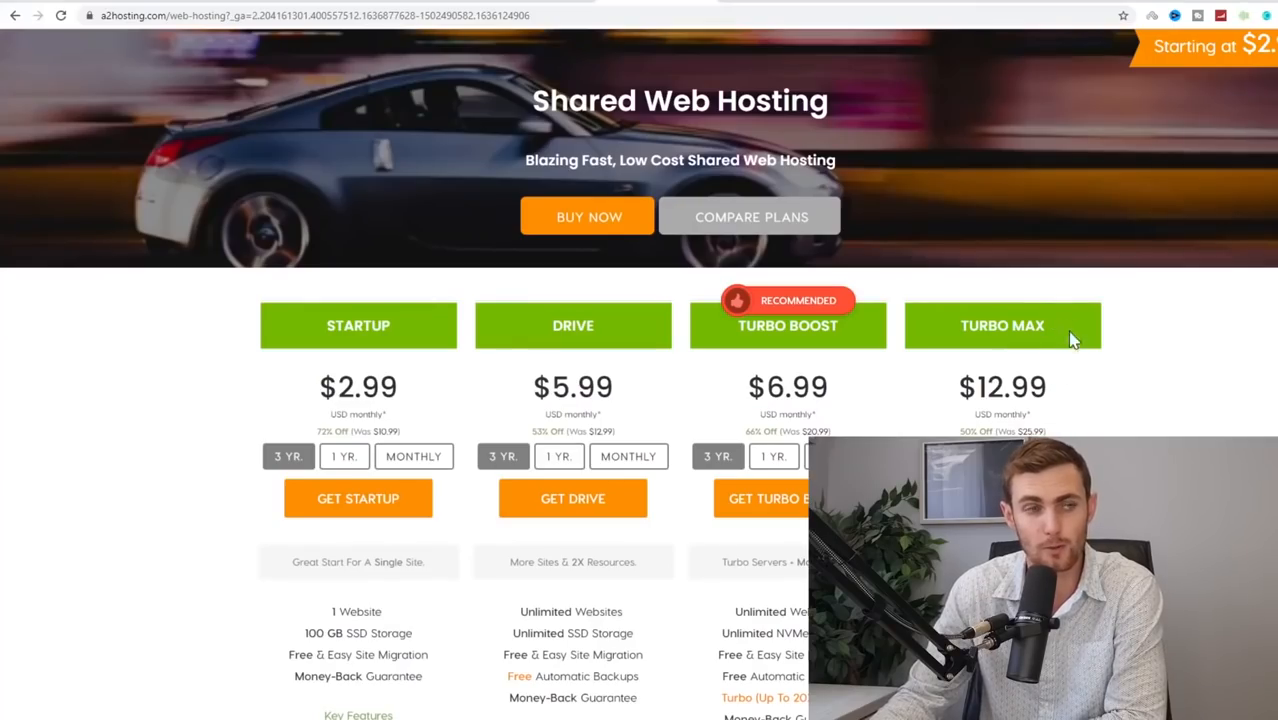
scroll("down", 3)
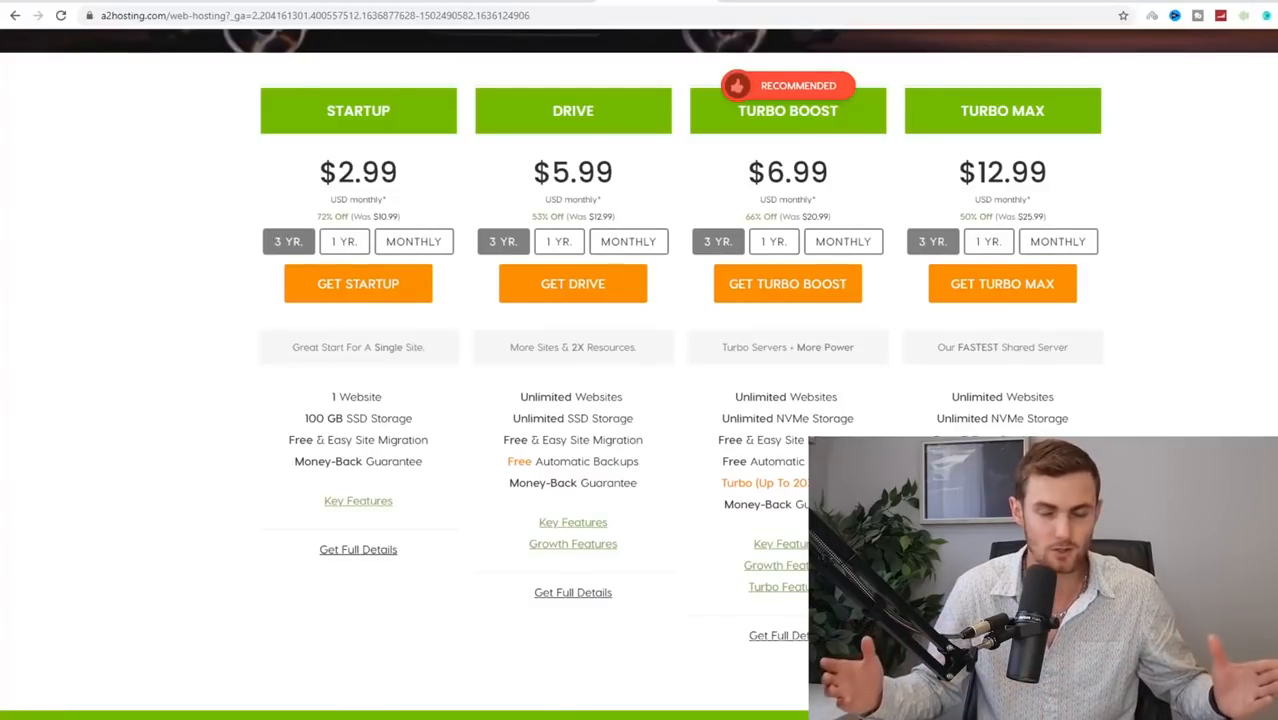
scroll("up", 3)
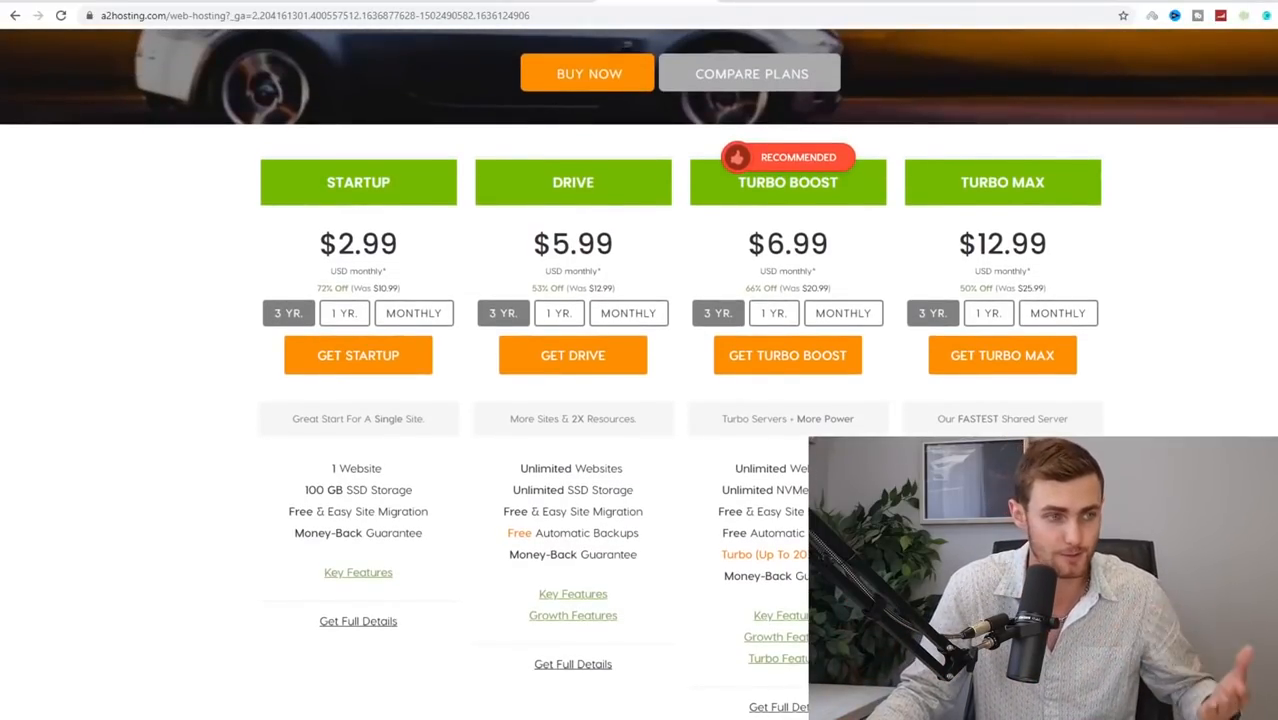
scroll("up", 3)
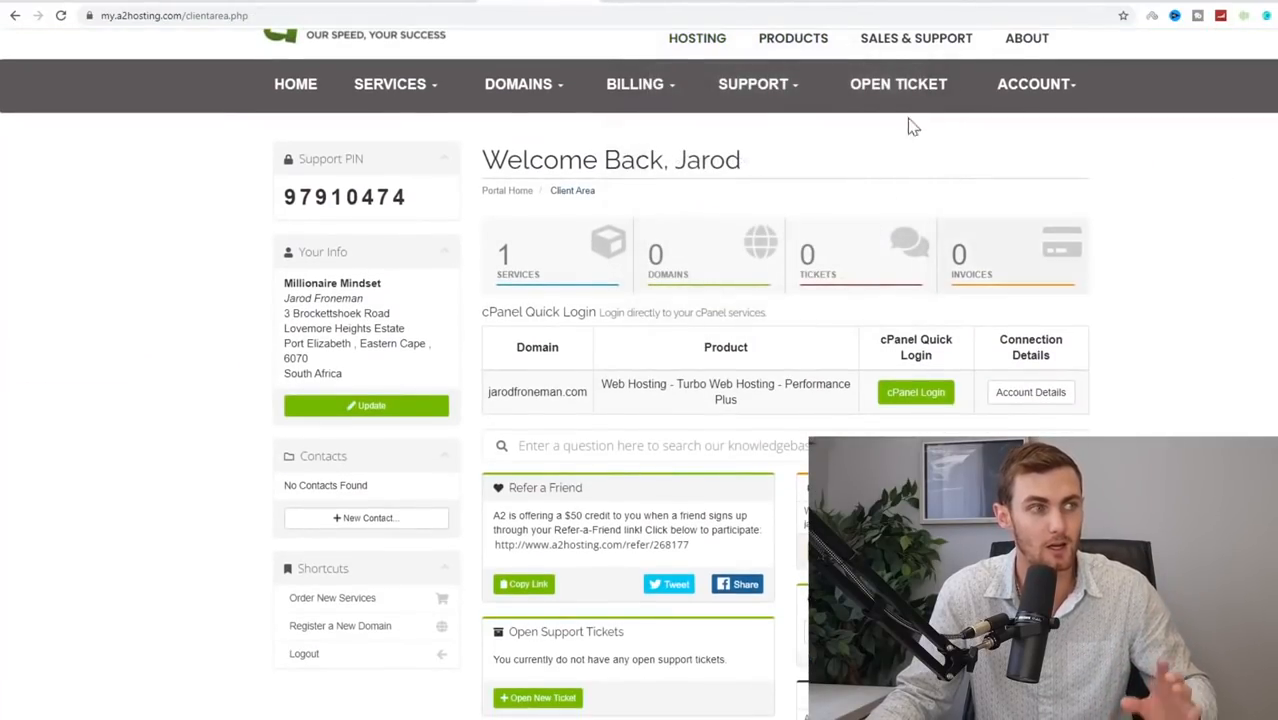
mouse_move(915, 392)
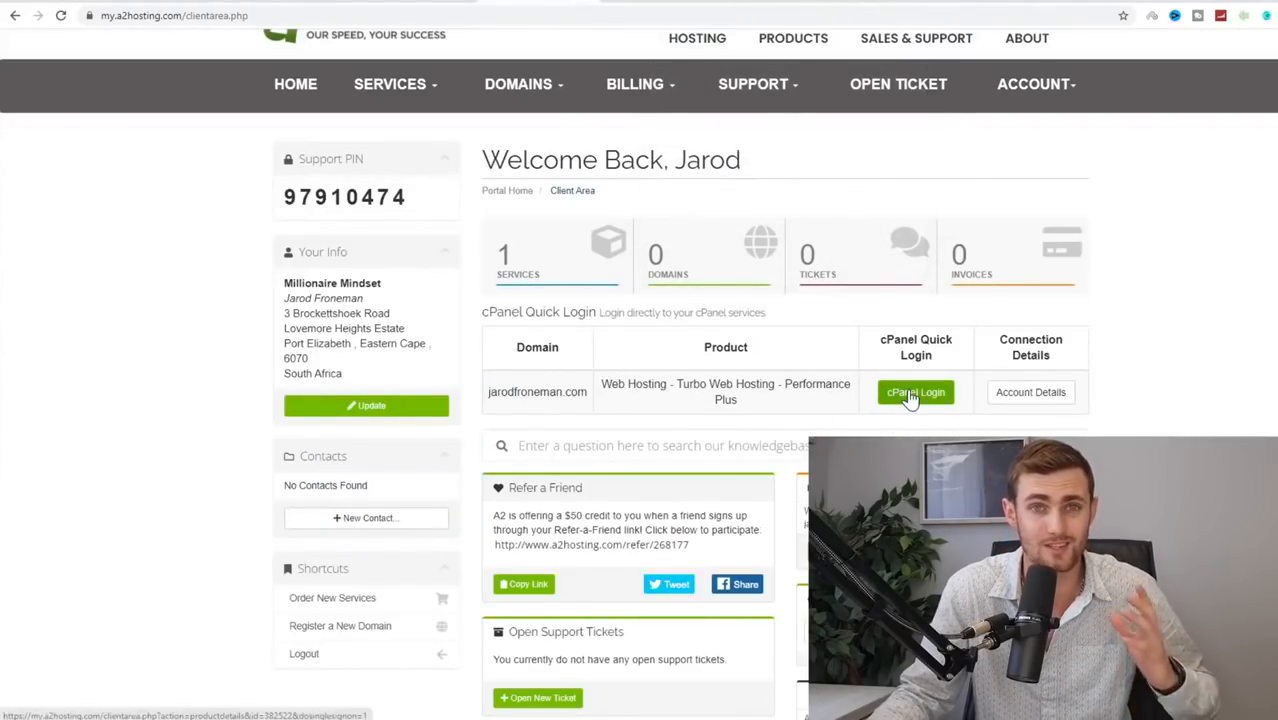
Log into cPanel and open Softaculous's WordPress - A2 Optimized installer settings.
left_click(915, 391)
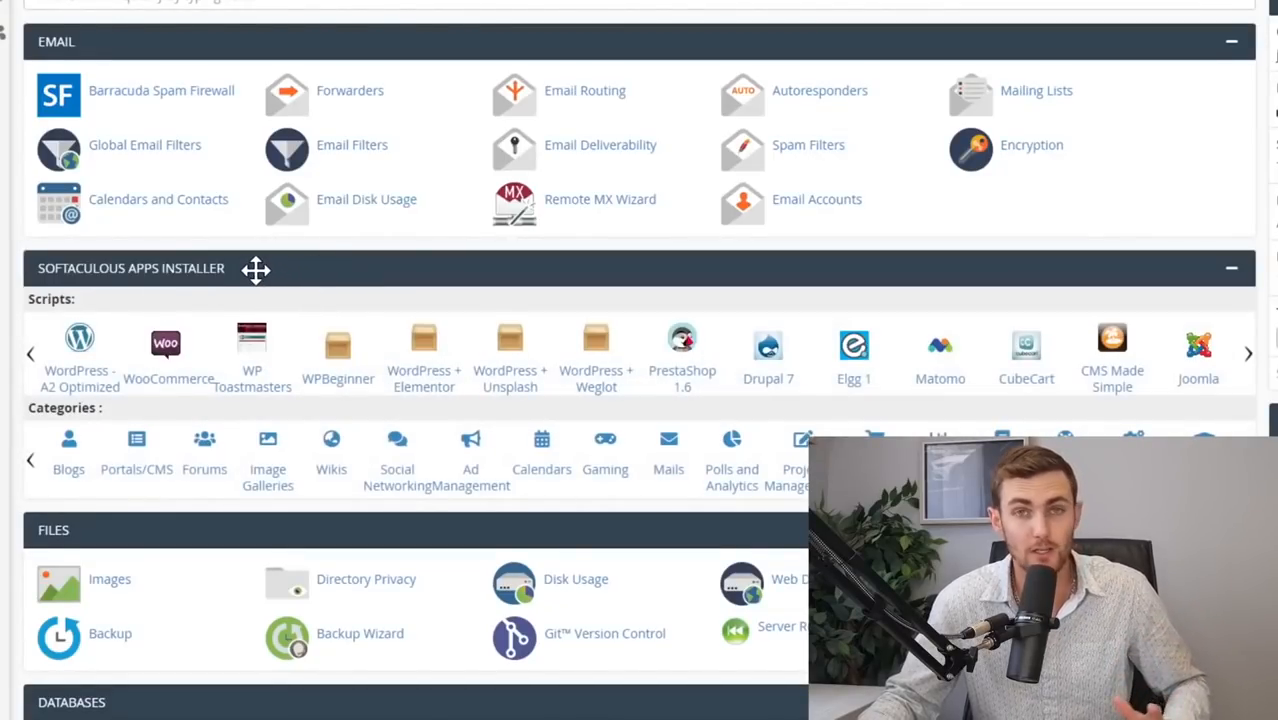
mouse_move(80, 375)
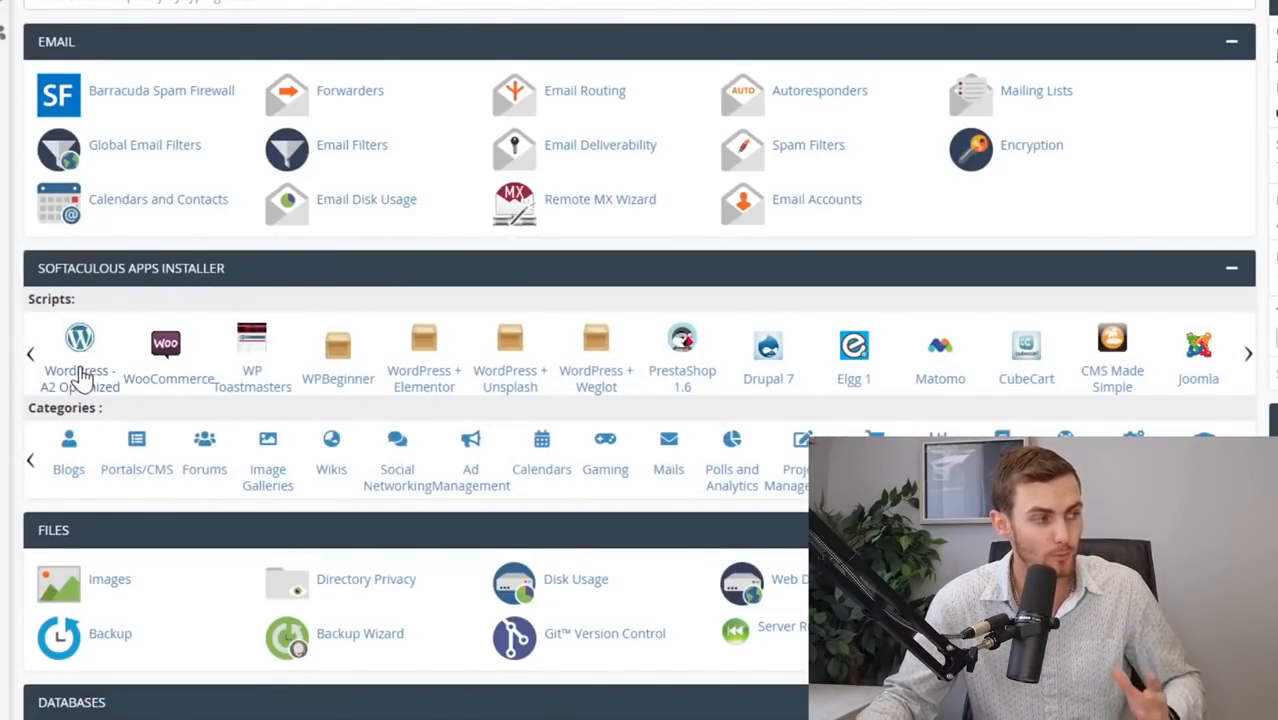
left_click(79, 345)
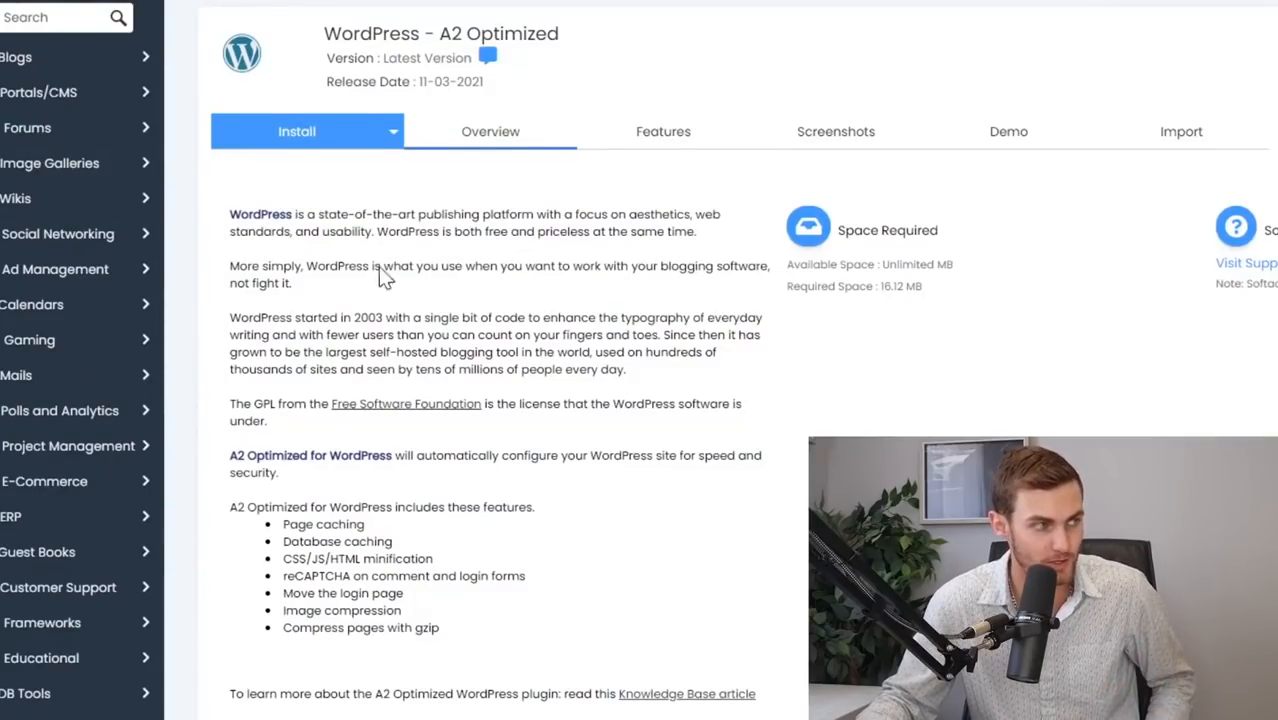
left_click(296, 131)
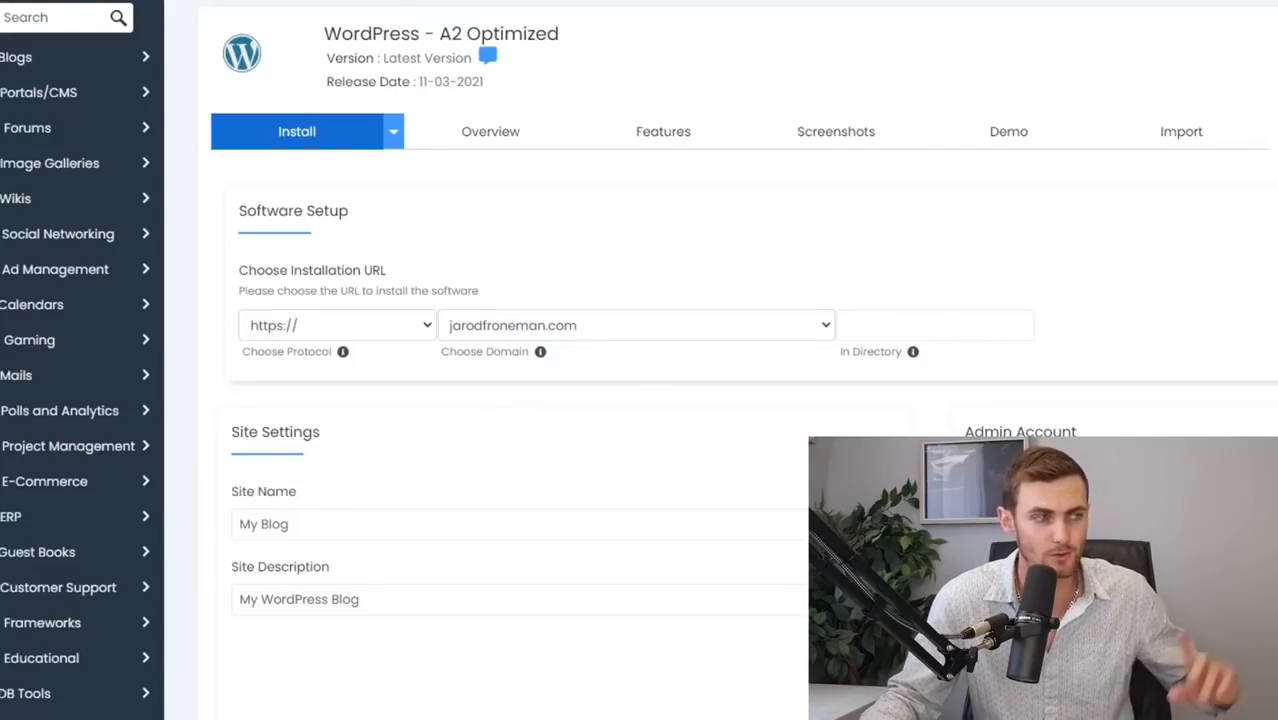
mouse_move(623, 113)
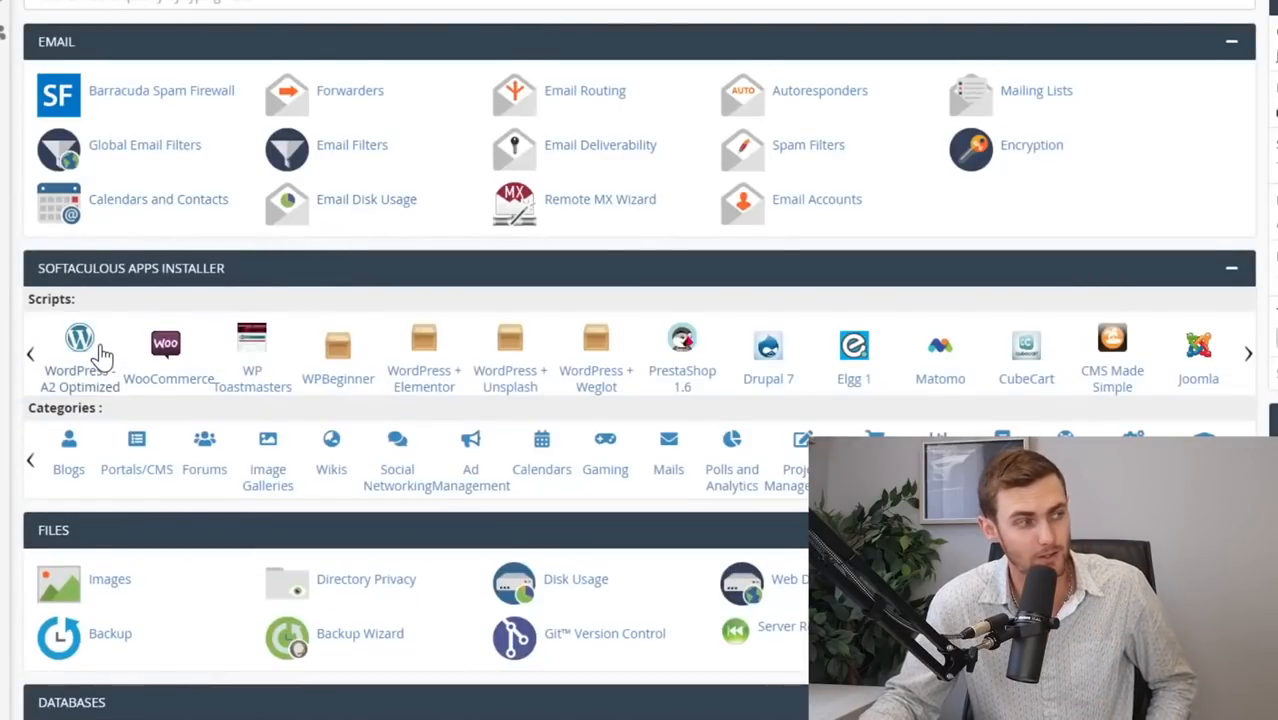
left_click(79, 345)
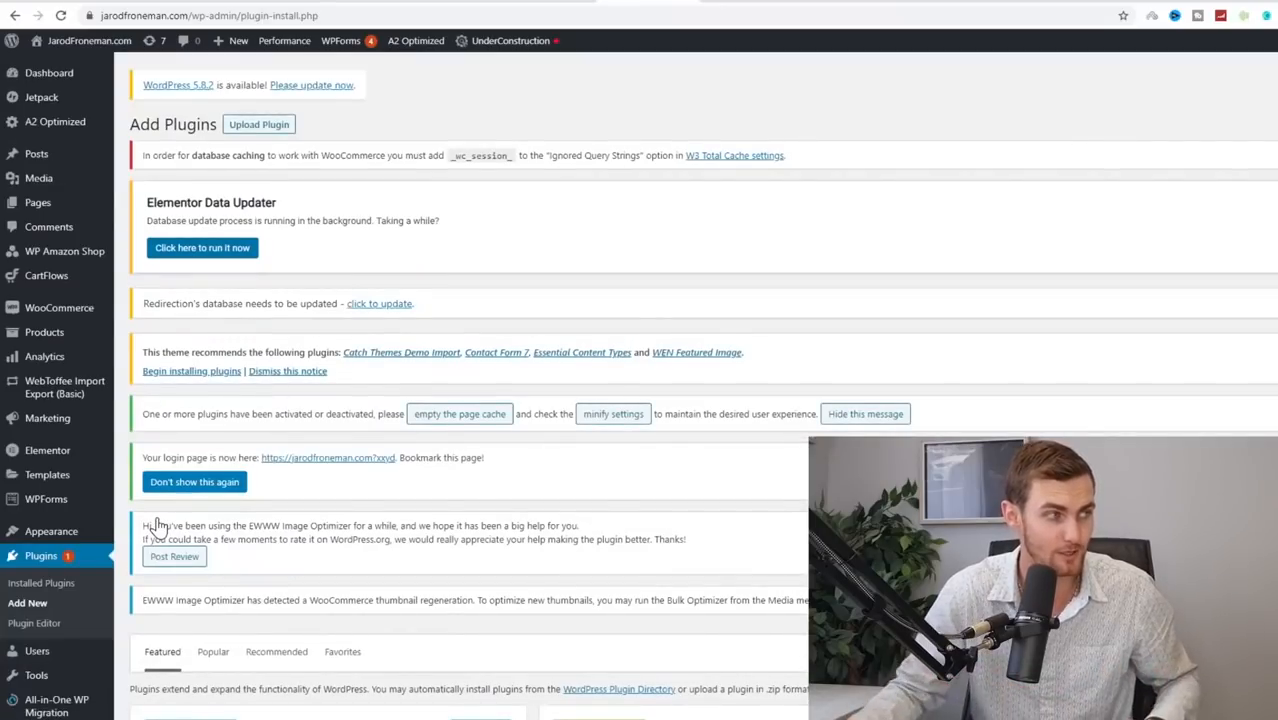
Search Add Plugins for 'woocommerce' and browse the results.
scroll("down", 3)
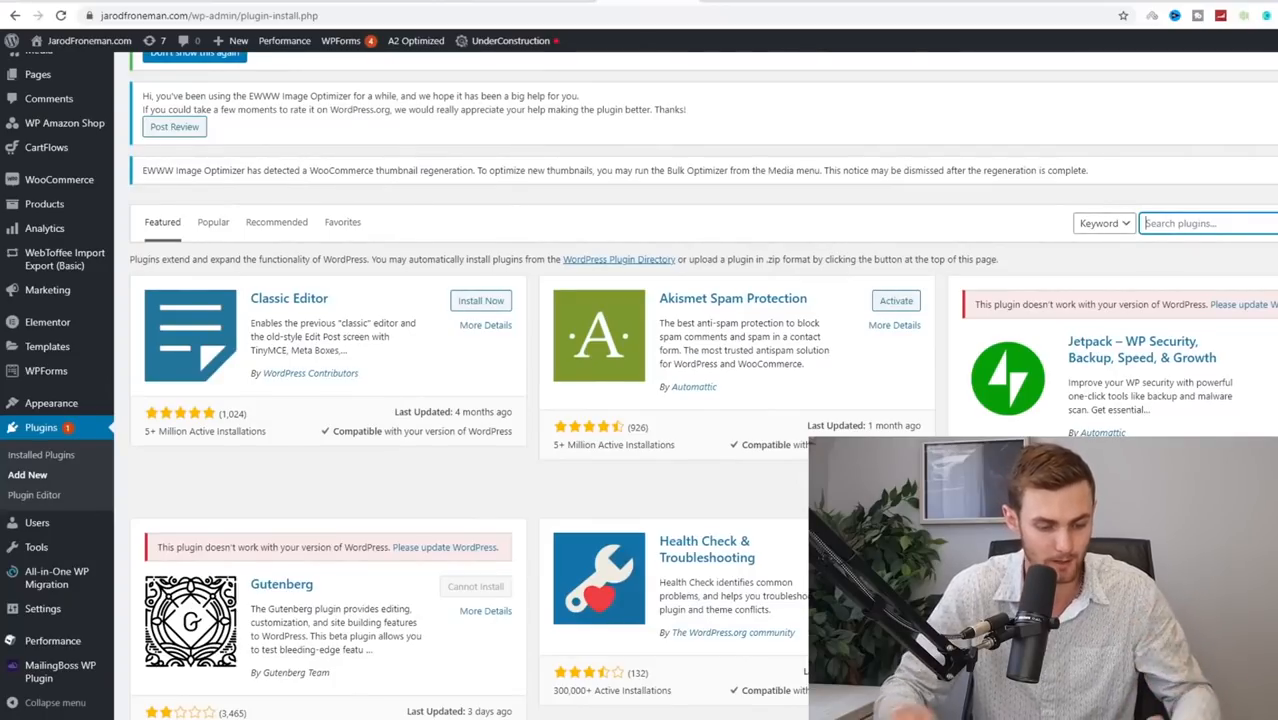
type("woocommerce")
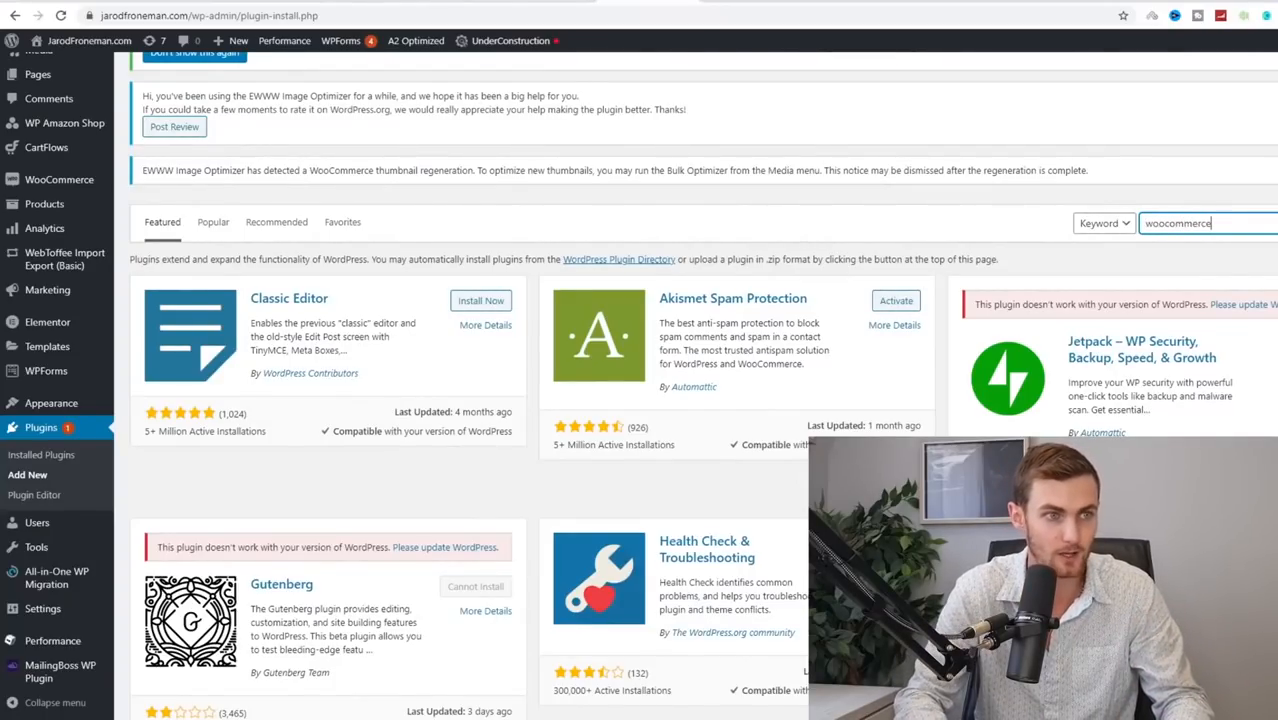
key("Return")
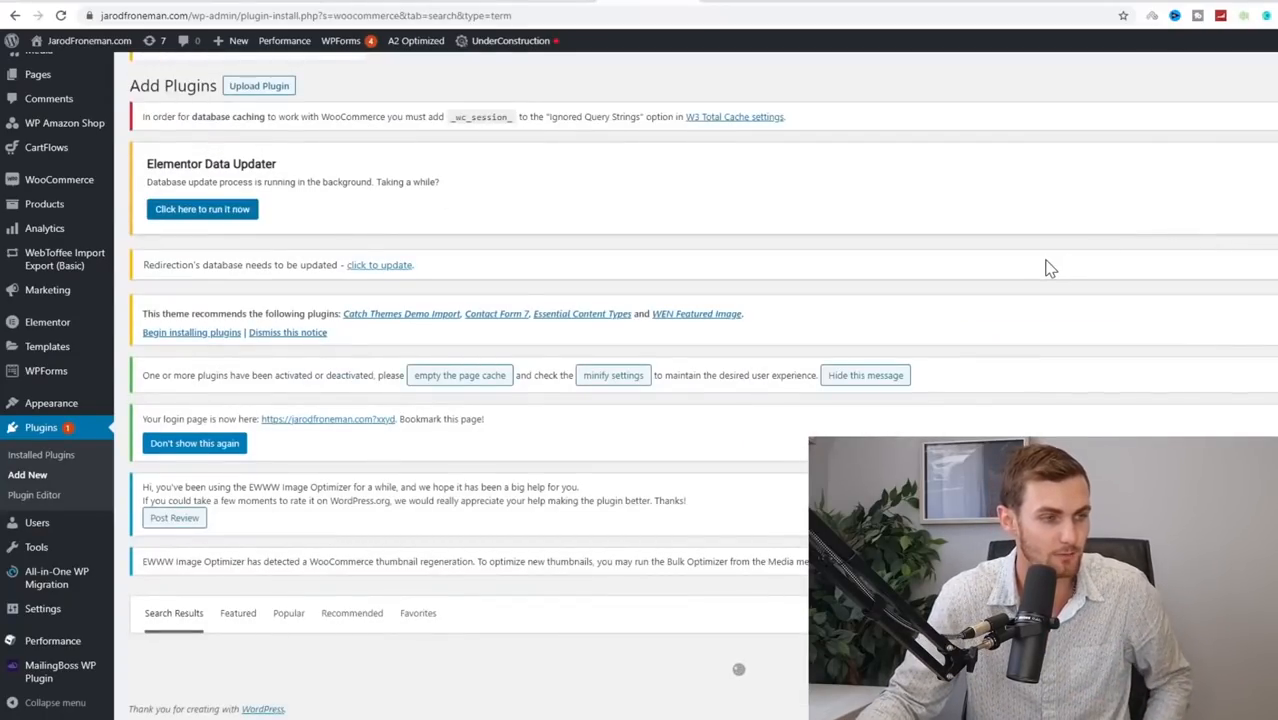
scroll("down", 3)
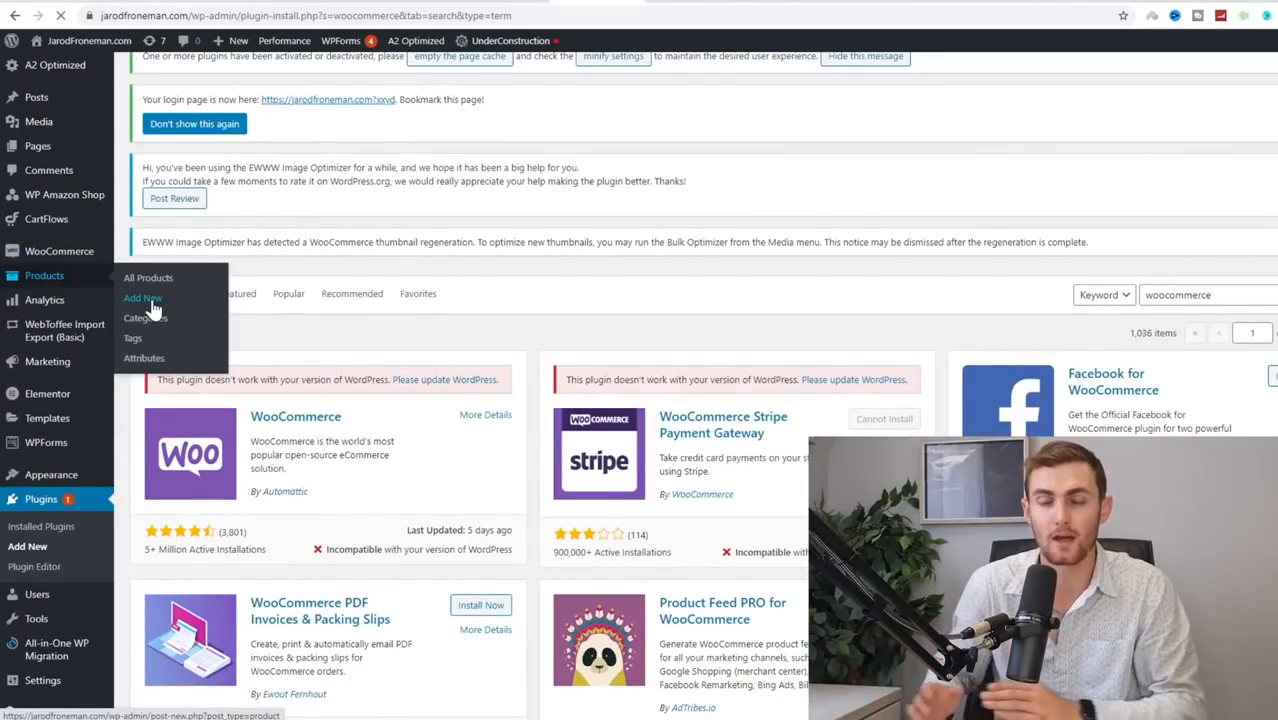
Start a new product and show the General tab's Regular and Sale price fields.
left_click(142, 298)
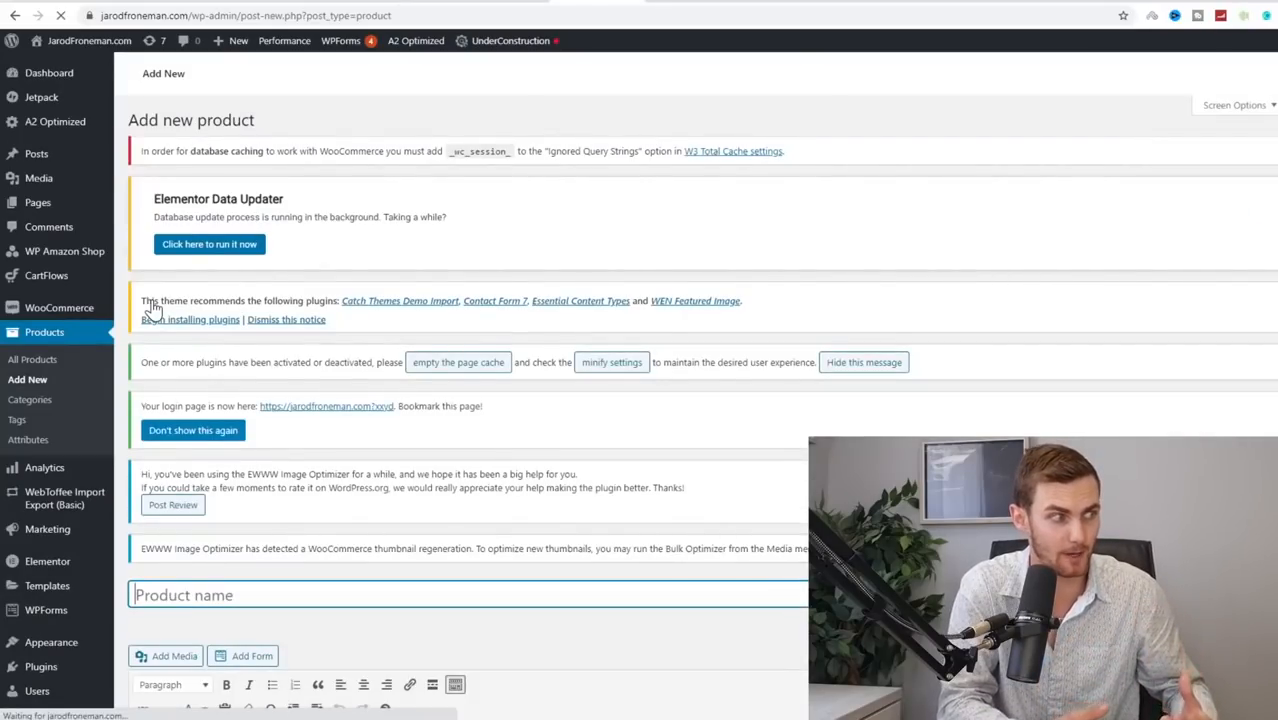
scroll("down", 3)
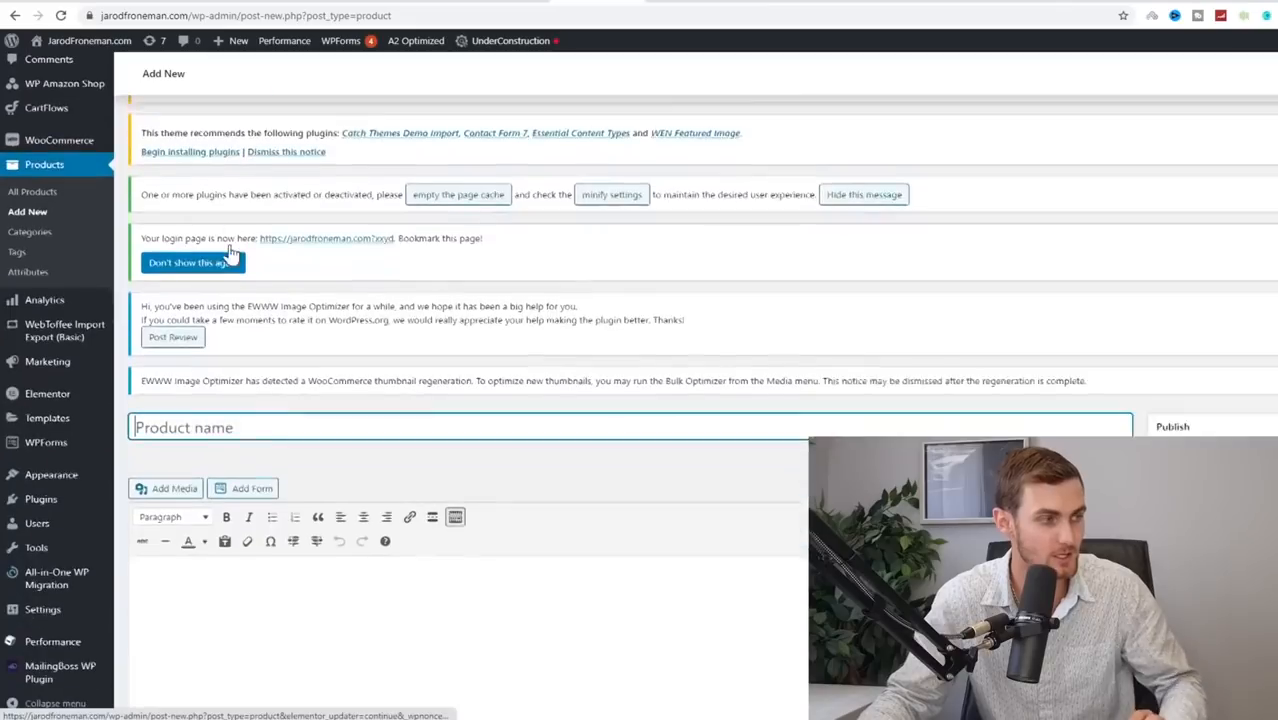
scroll("down", 3)
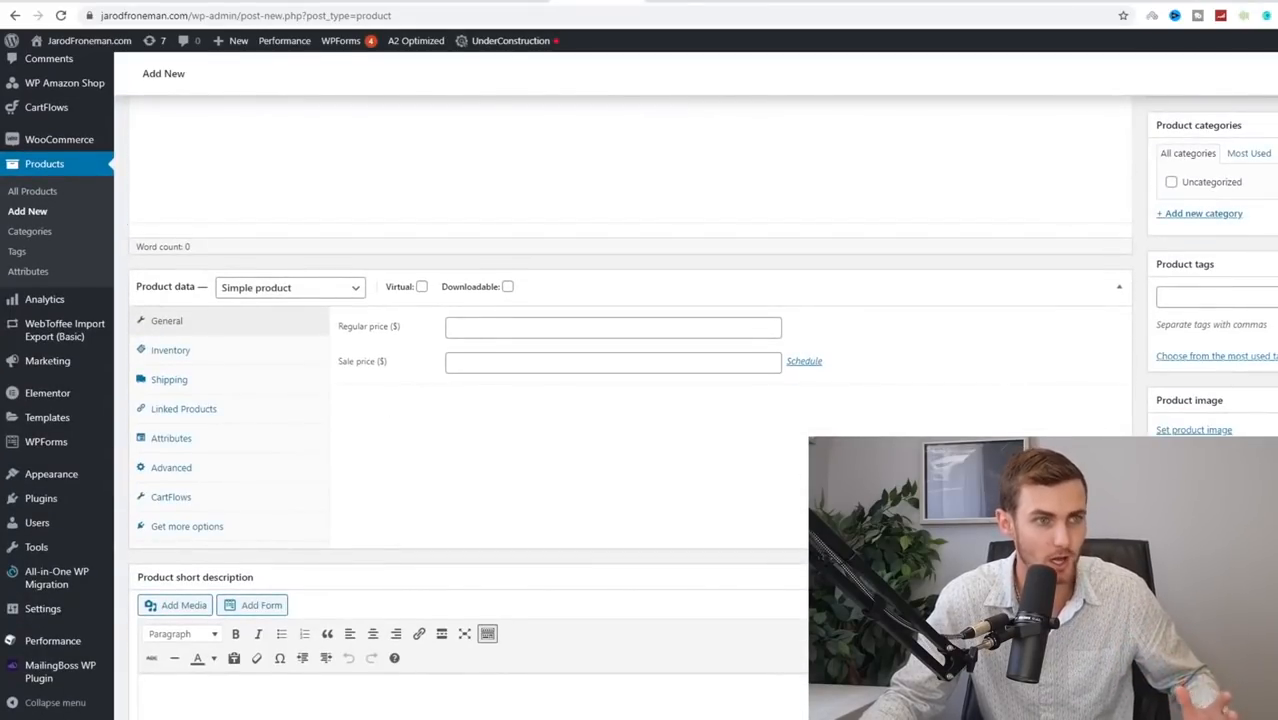
mouse_move(202, 357)
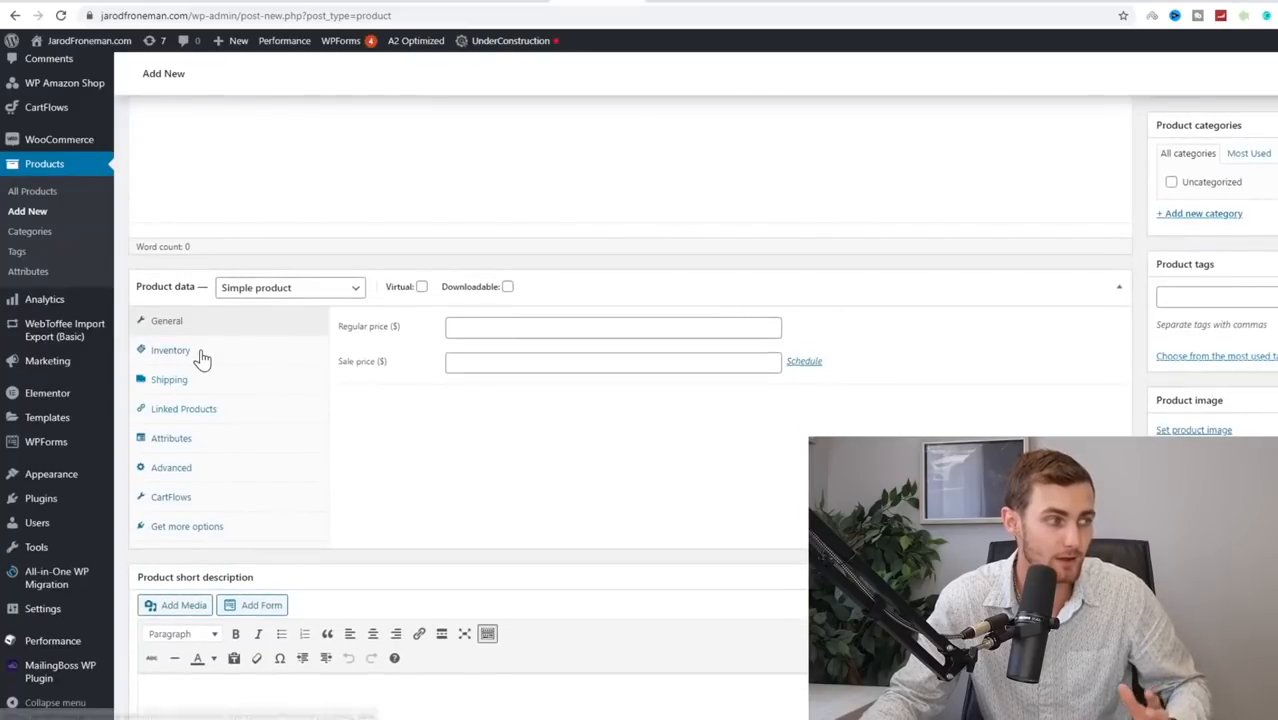
left_click(169, 379)
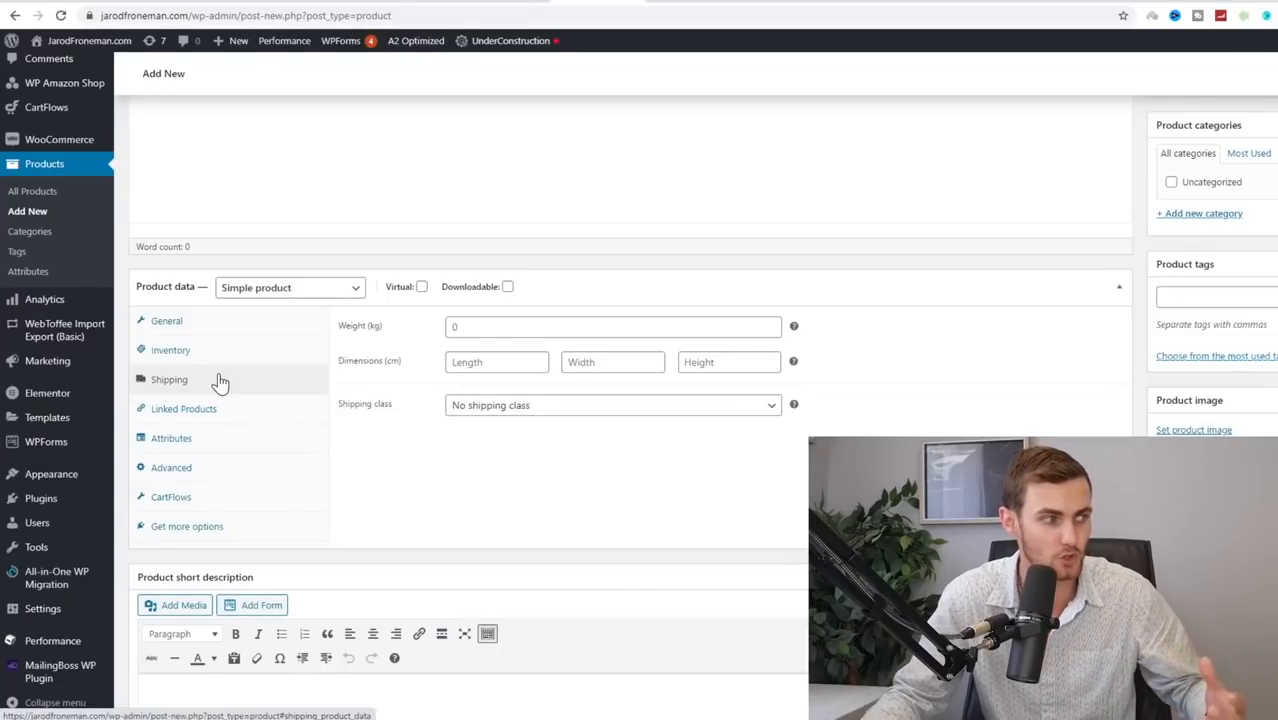
left_click(166, 320)
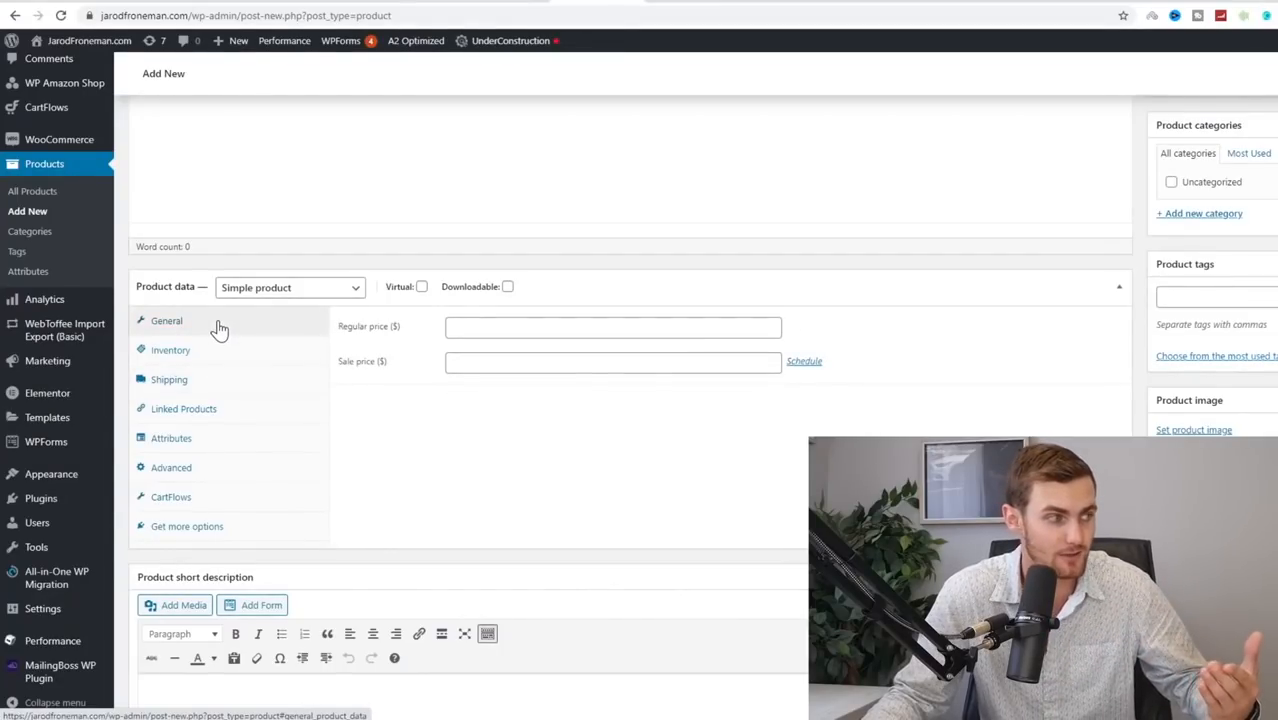
scroll("up", 3)
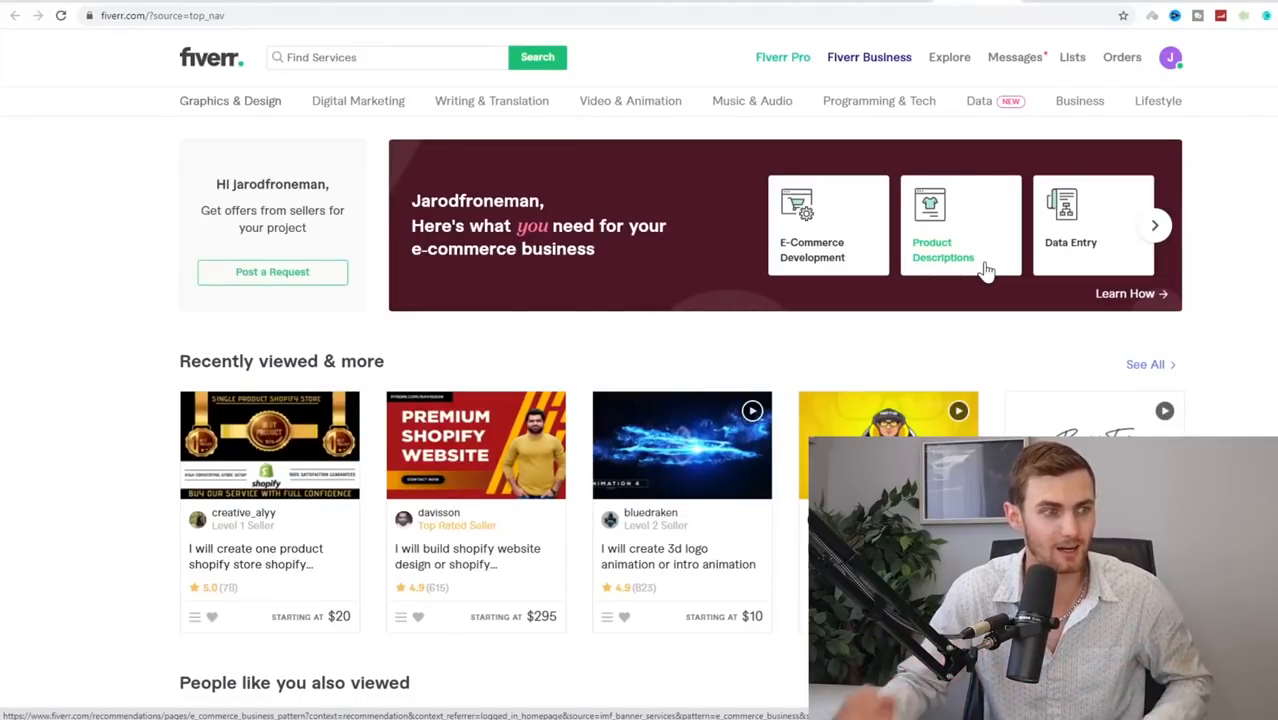
mouse_move(708, 210)
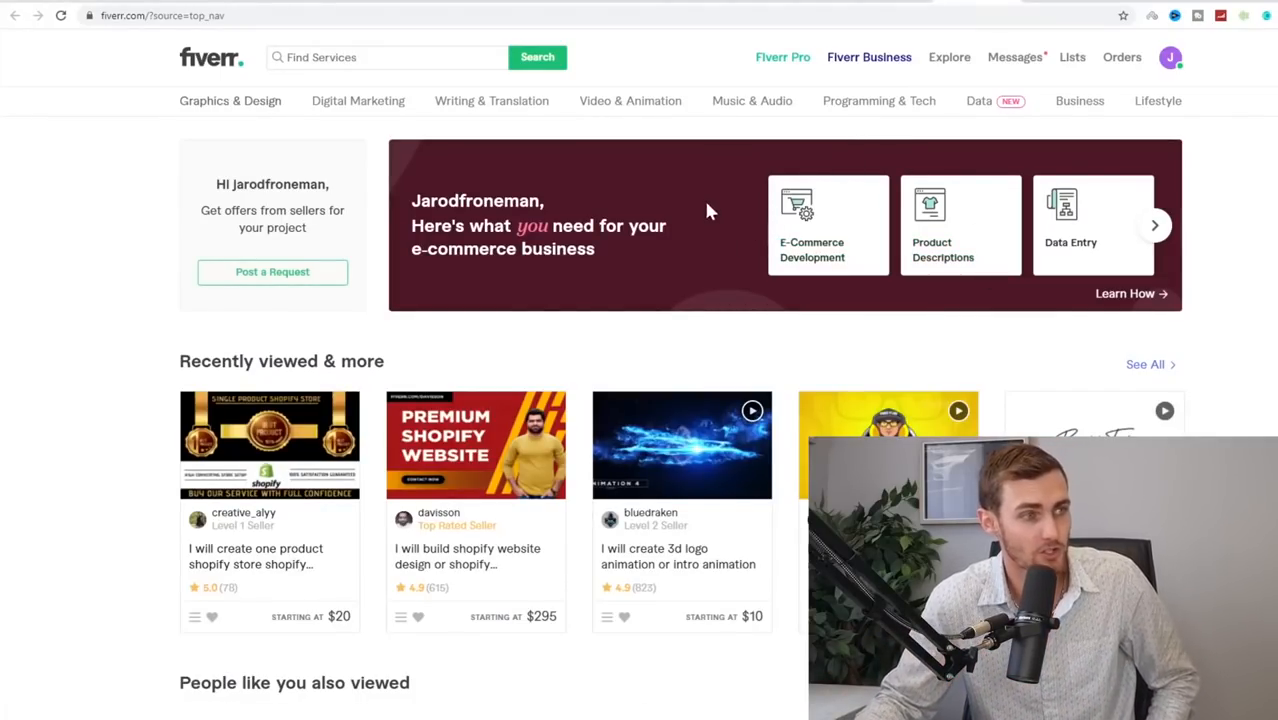
mouse_move(657, 344)
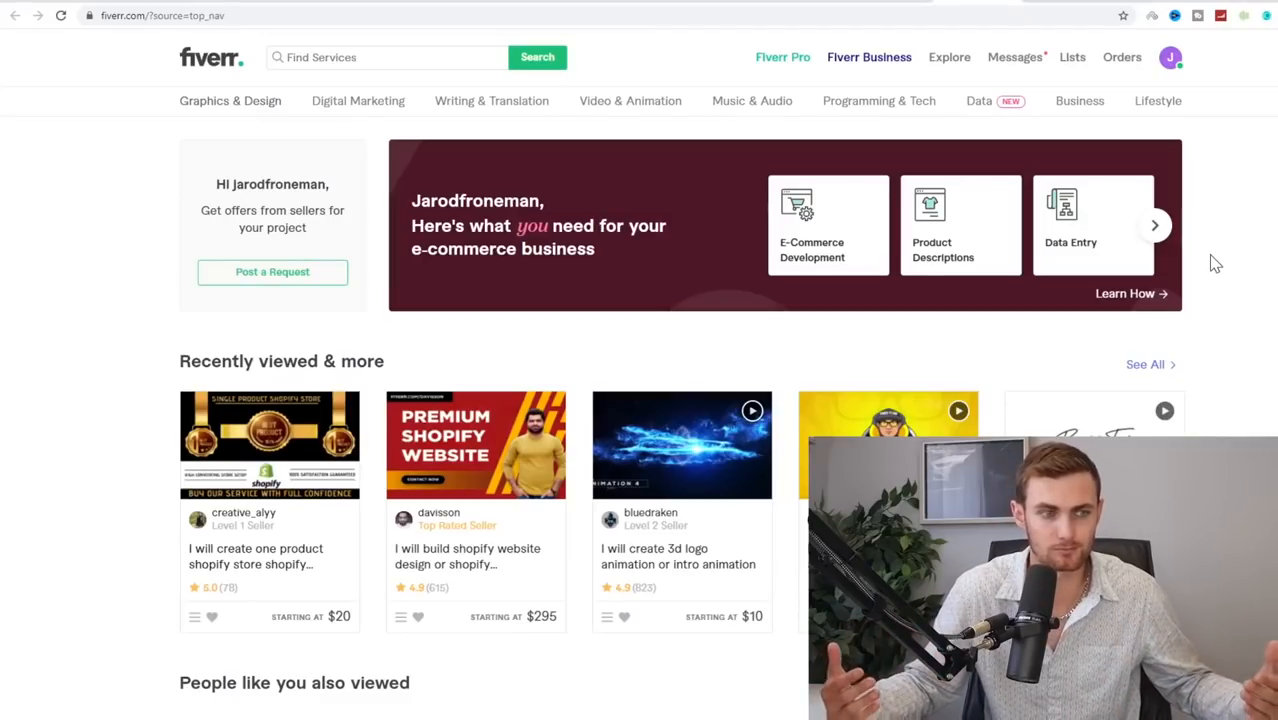
mouse_move(1024, 255)
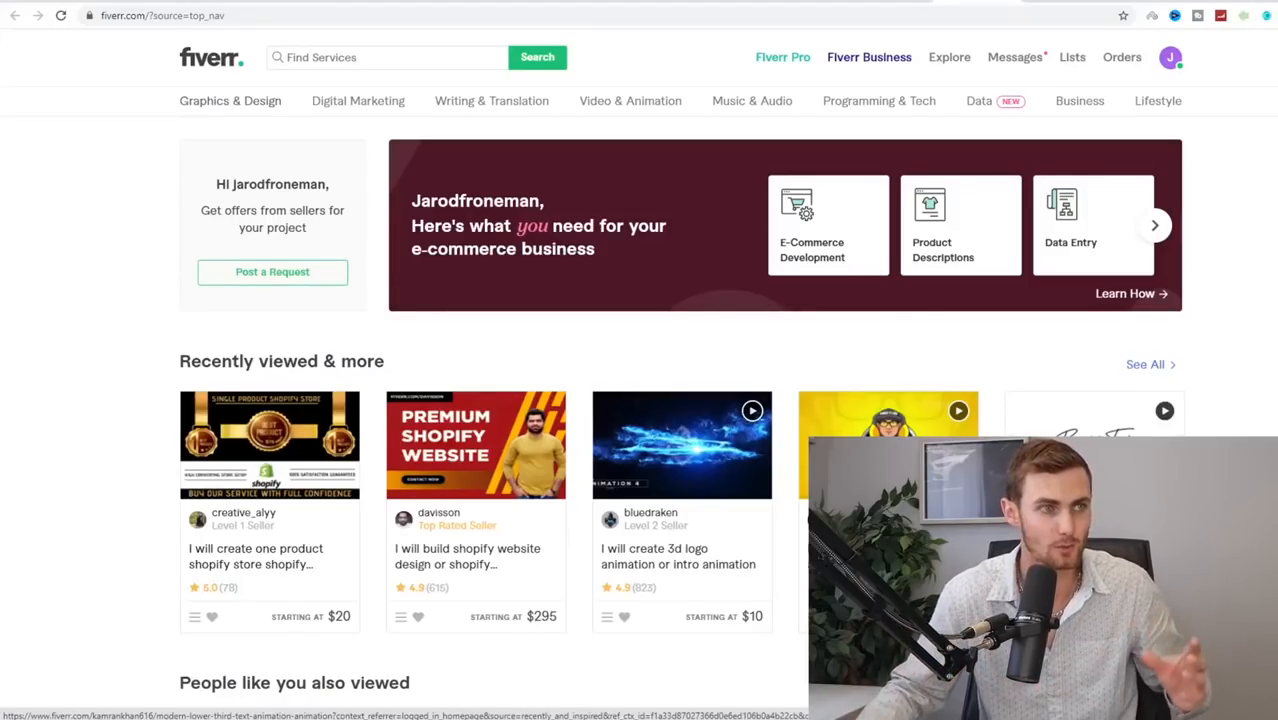
Open the one-product Shopify store gig and compare its Standard and $20 Basic packages.
left_click(269, 444)
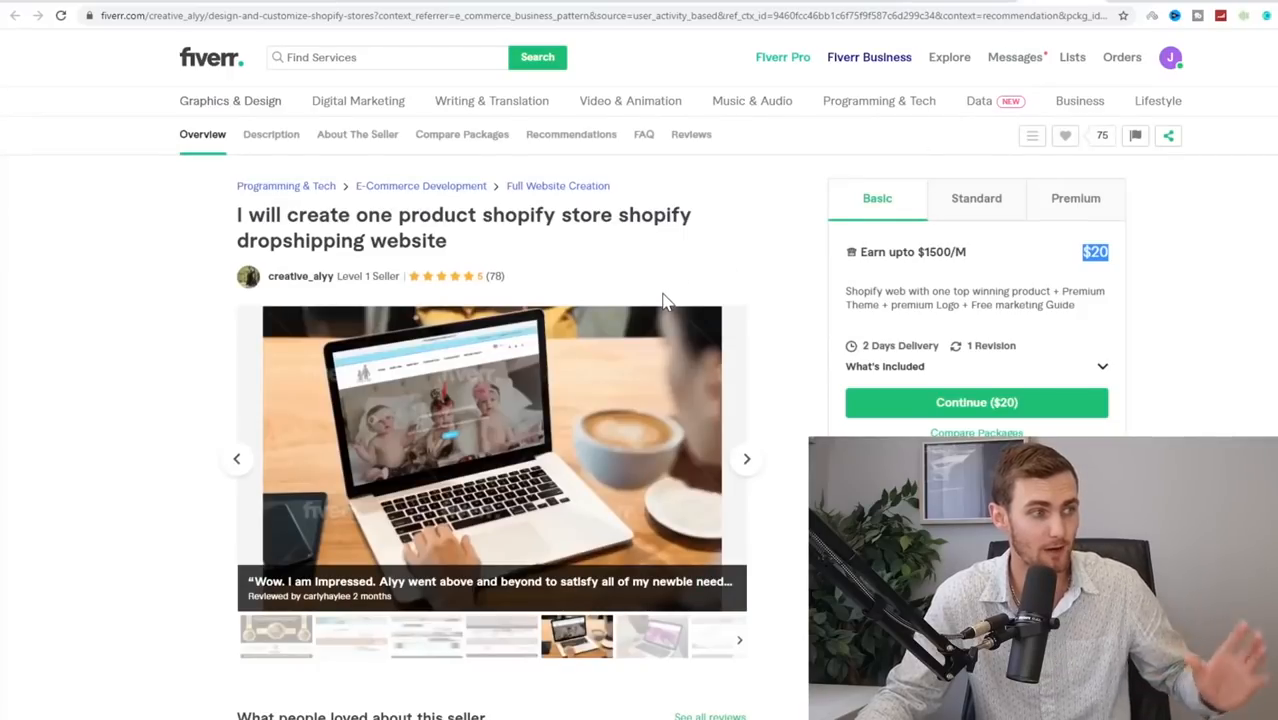
mouse_move(512, 268)
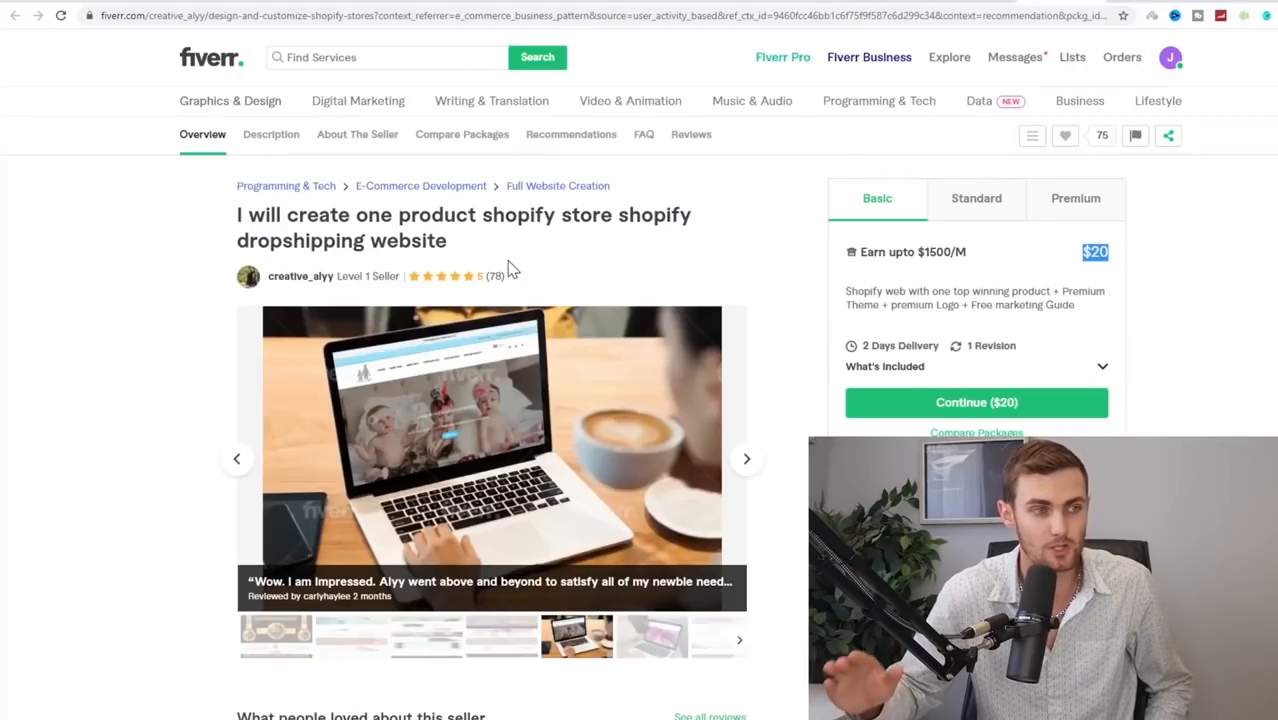
mouse_move(1028, 230)
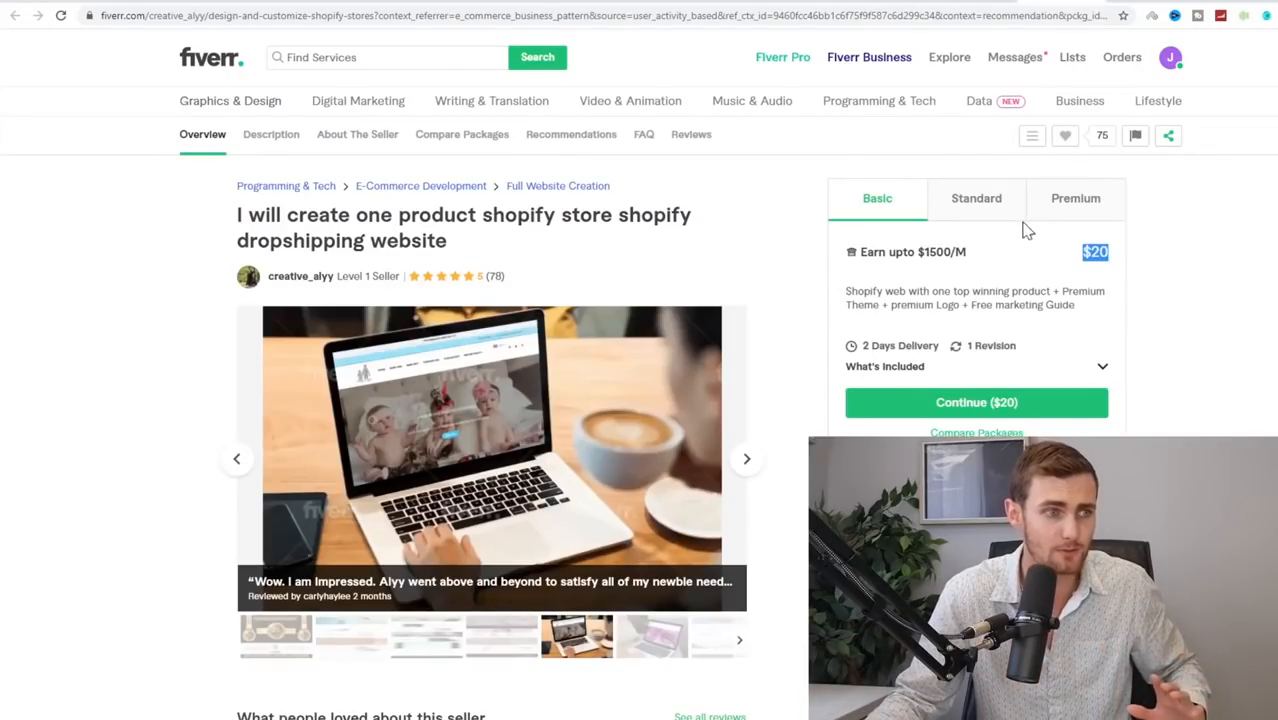
left_click(976, 198)
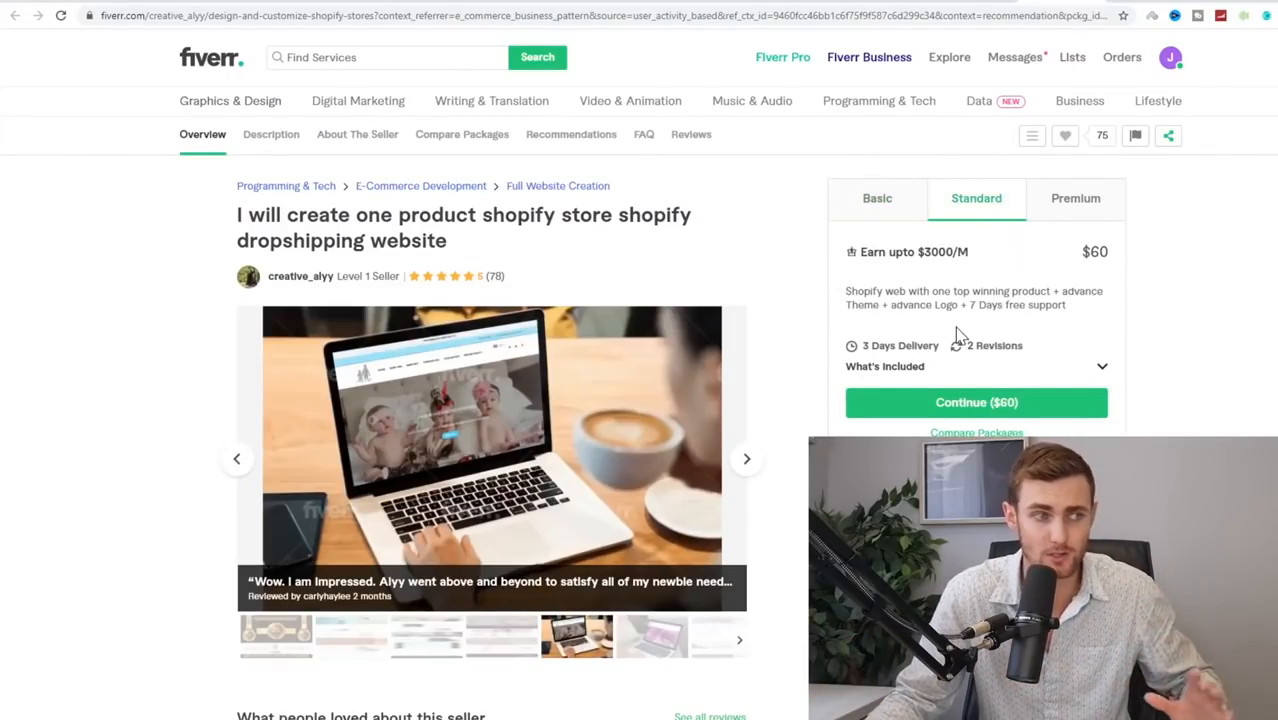
mouse_move(993, 330)
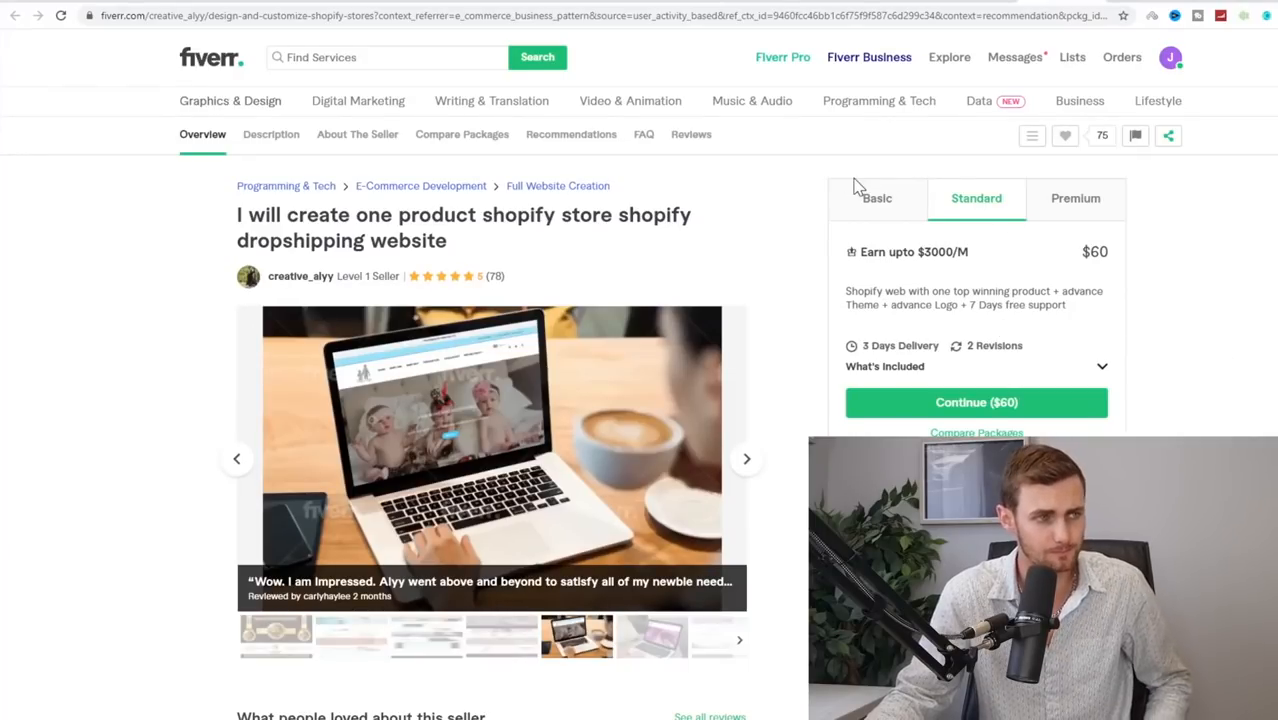
left_click(877, 198)
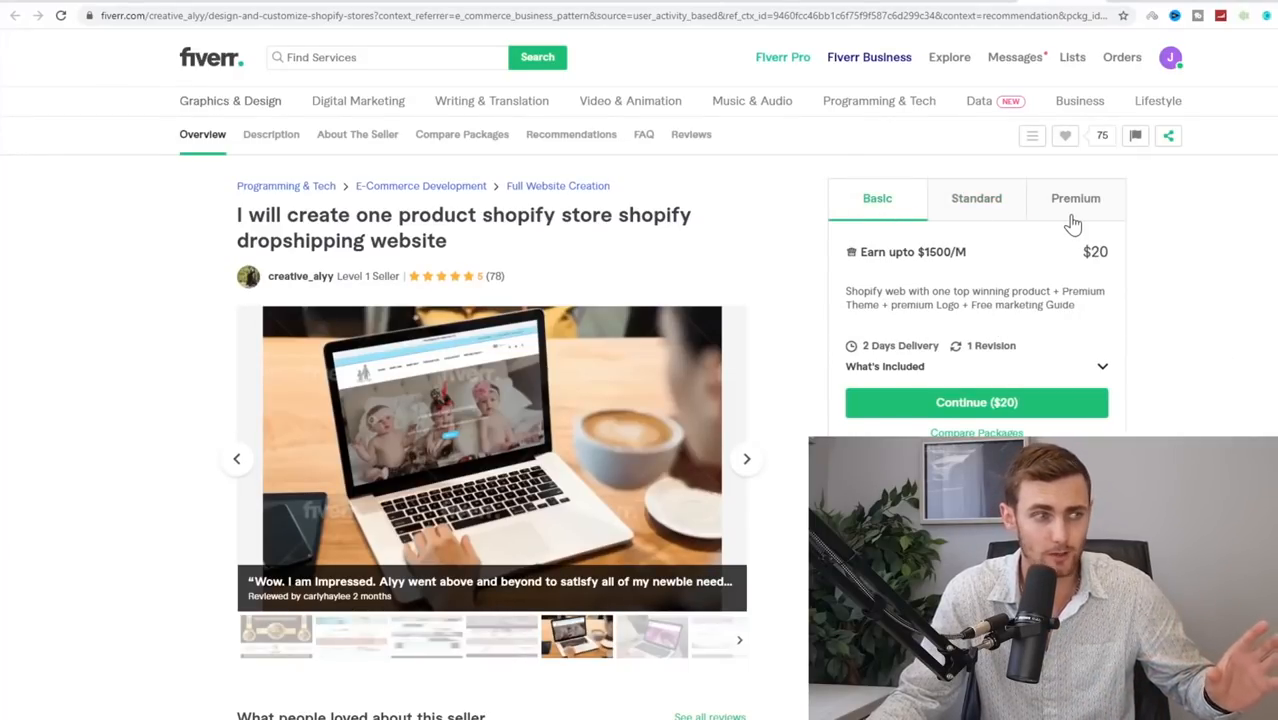
mouse_move(1240, 288)
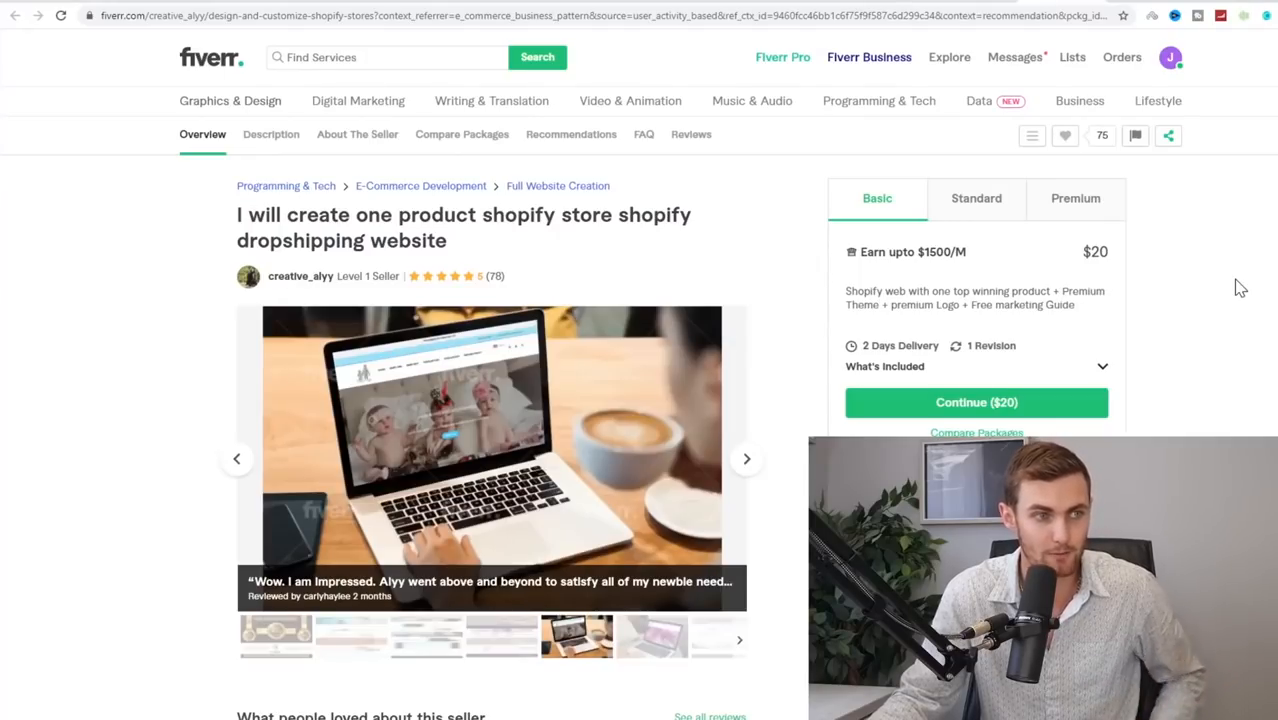
mouse_move(1205, 308)
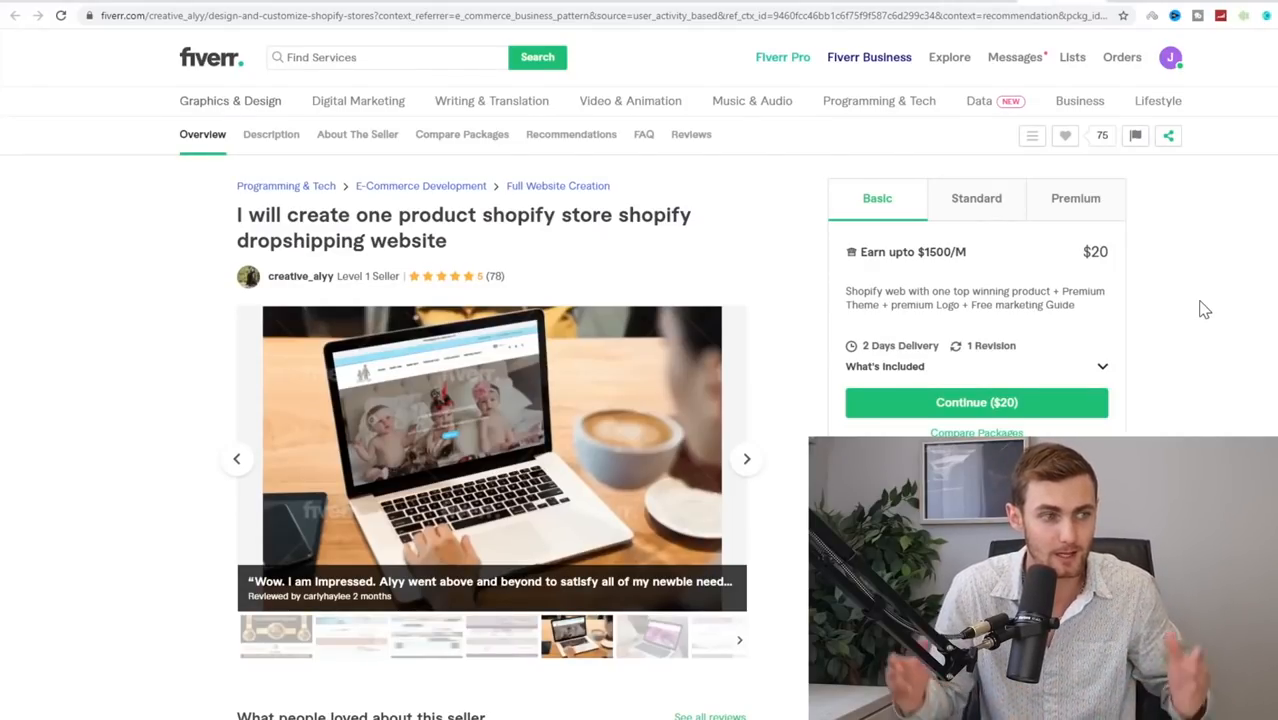
mouse_move(1199, 308)
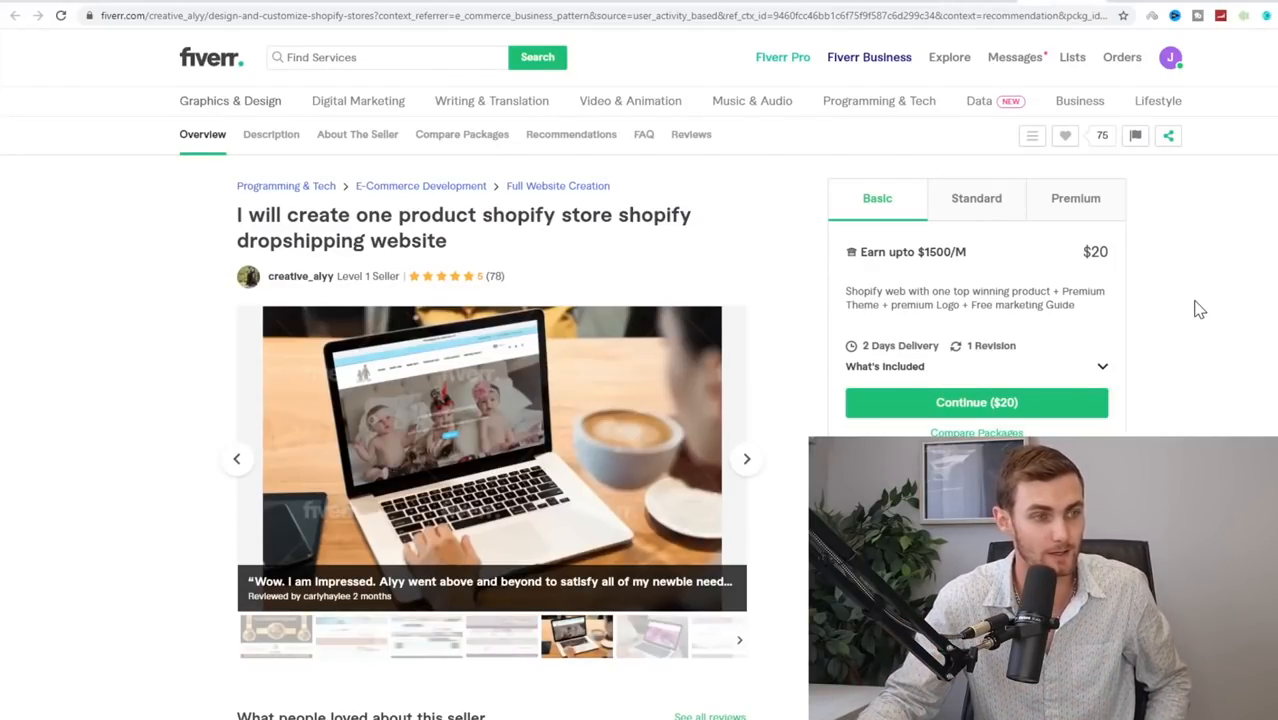
scroll("down", 3)
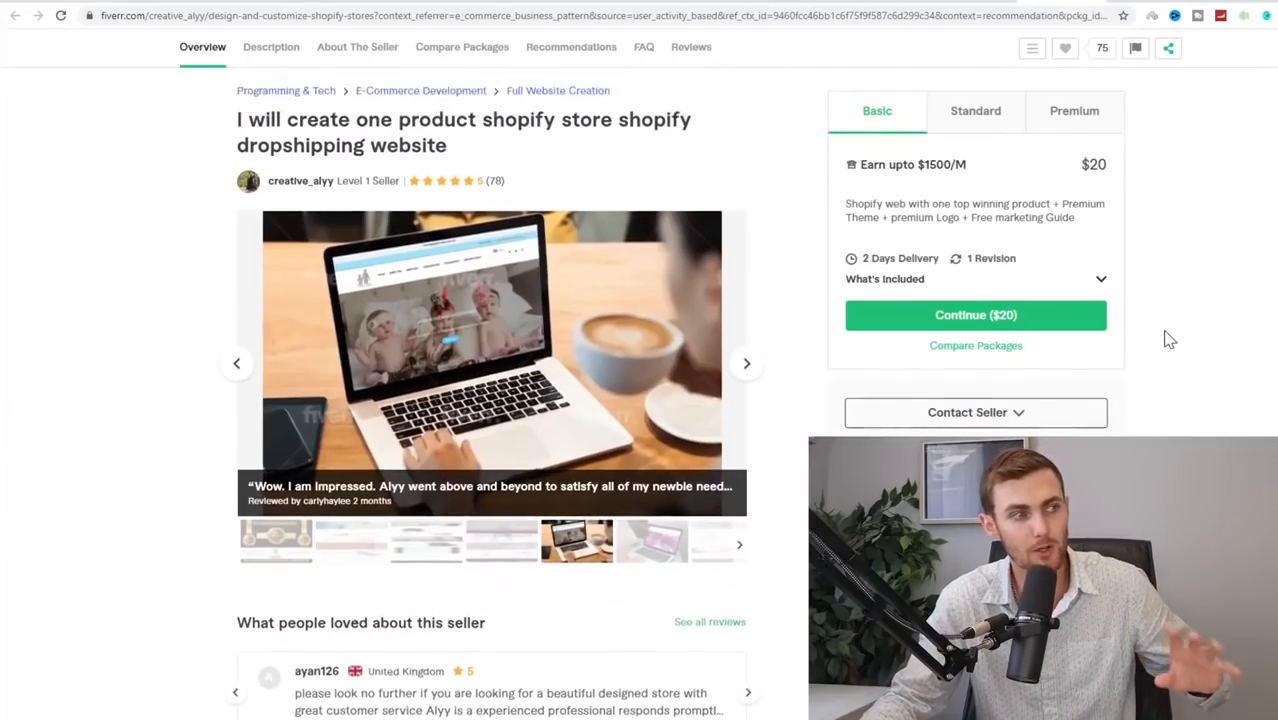
scroll("up", 3)
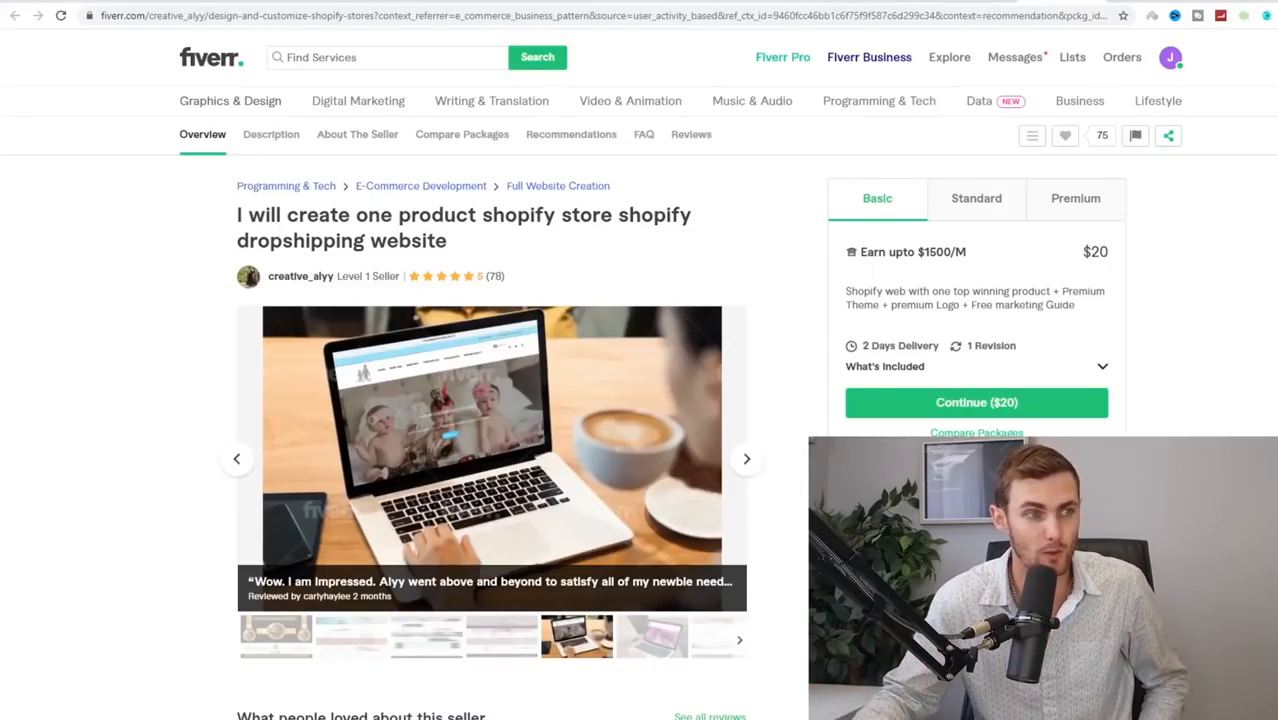
mouse_move(1160, 337)
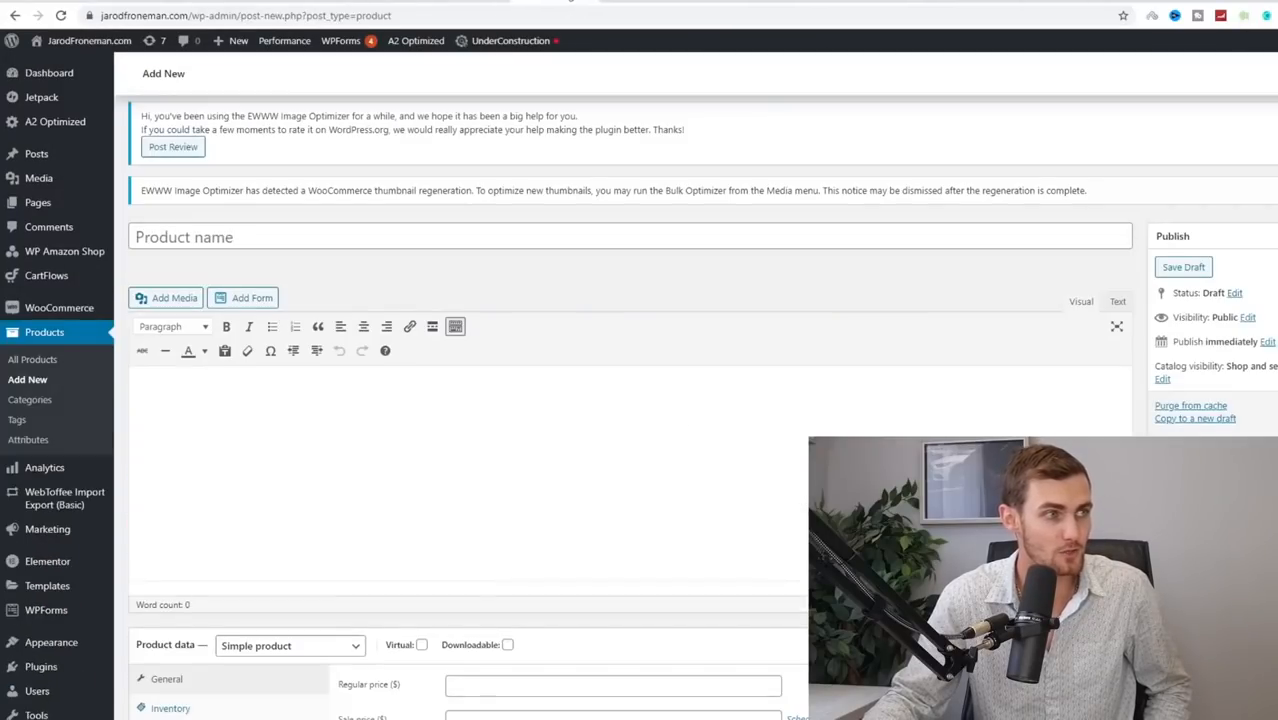
Title the product 'One Product Specialized Shopify Drop Shipping Store' and copy in the gig description.
left_click(630, 236)
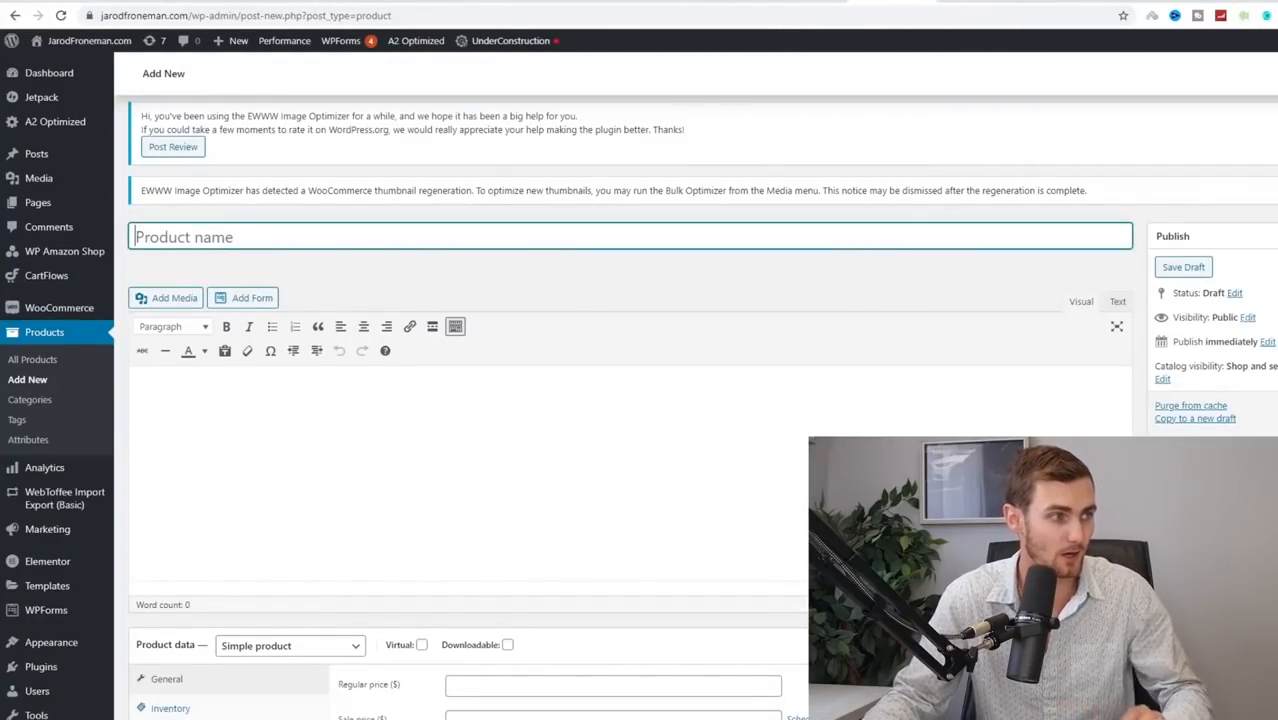
type("One Product Specialized Shopify Drop Shipping Store")
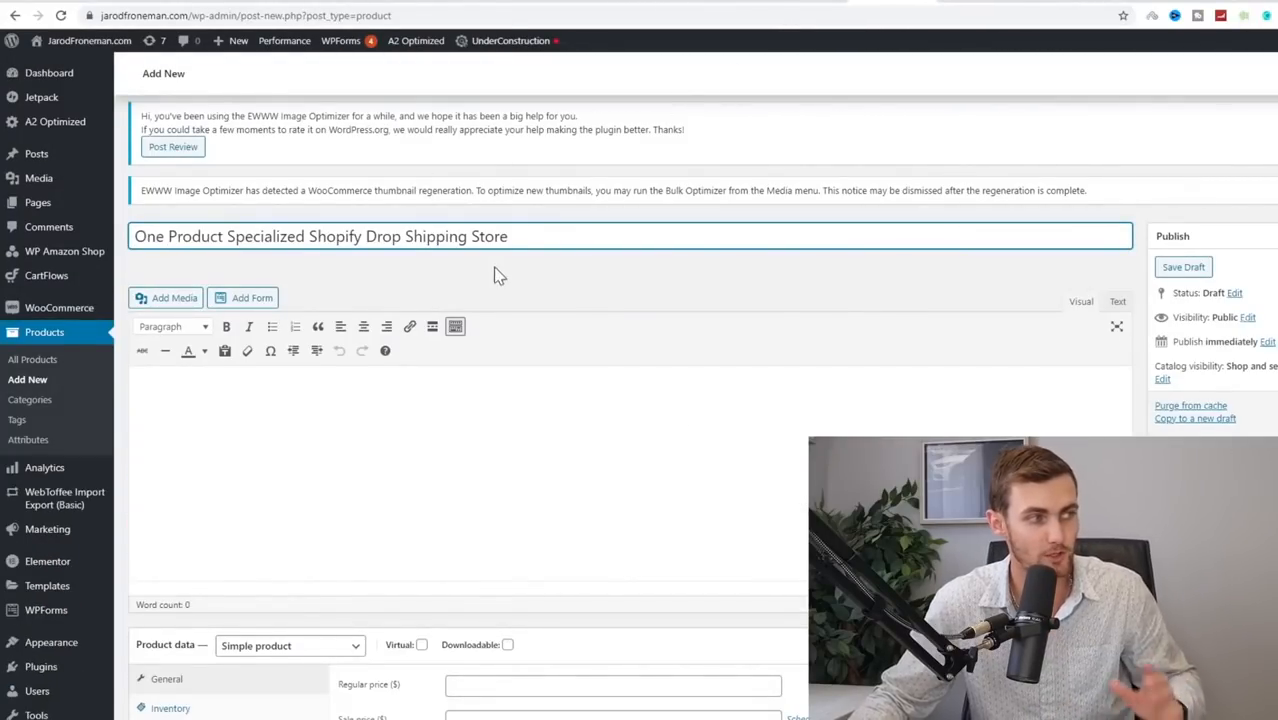
left_click(450, 450)
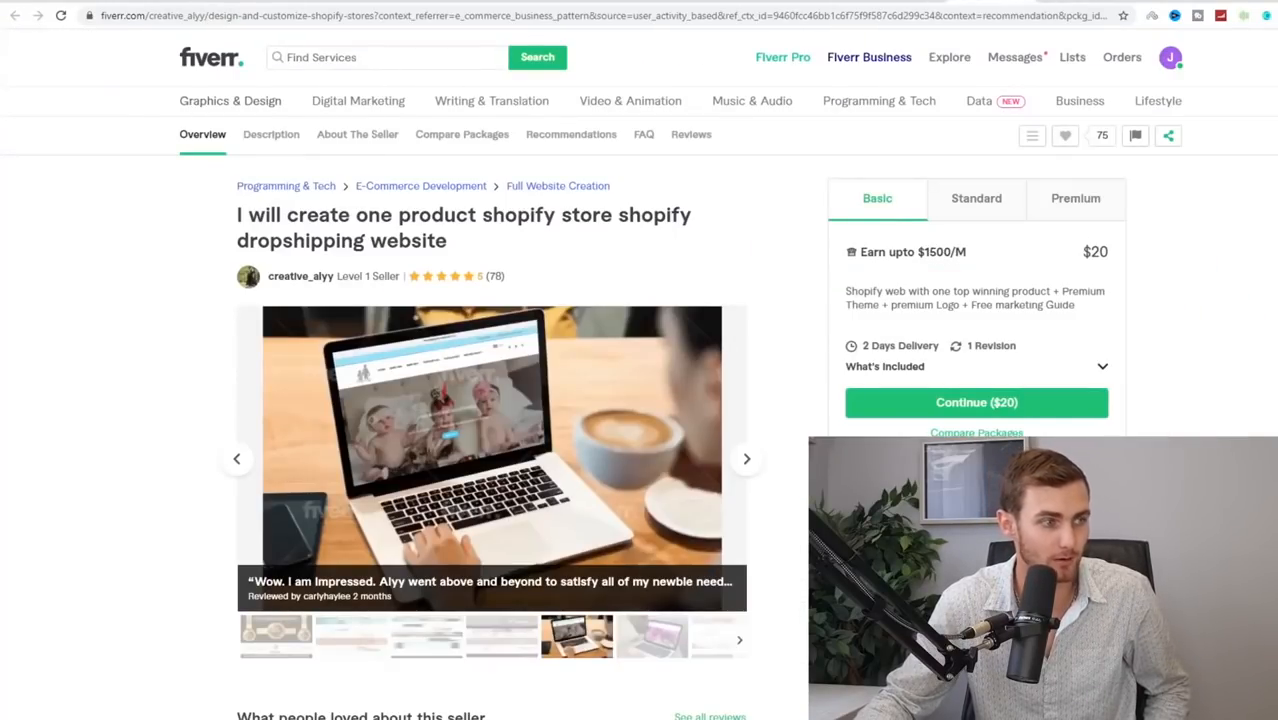
scroll("down", 3)
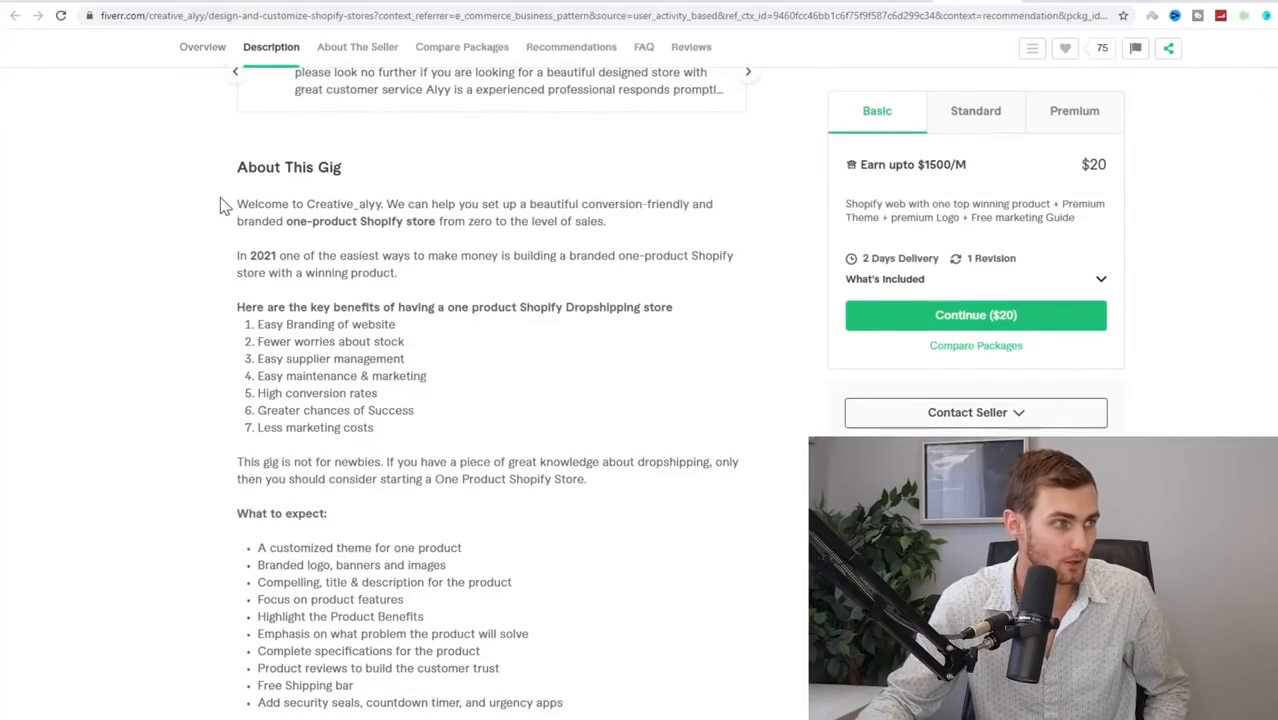
left_click_drag(236, 204, 360, 221)
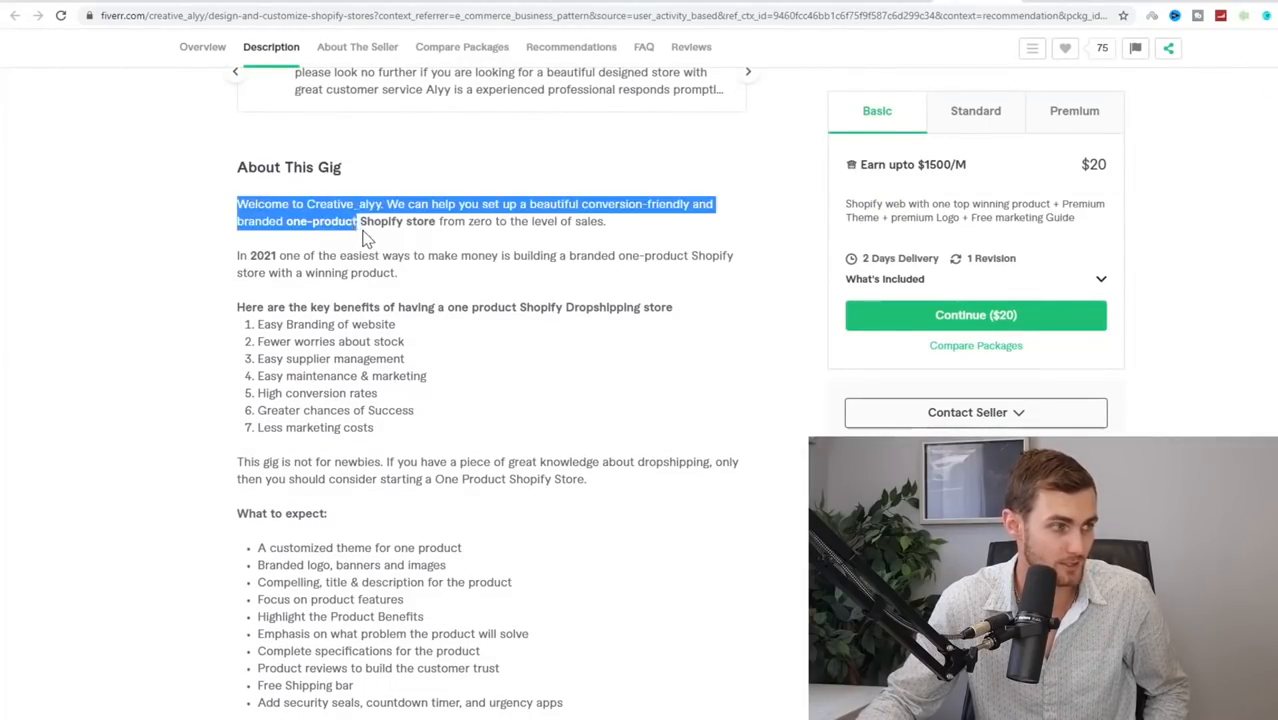
scroll("down", 3)
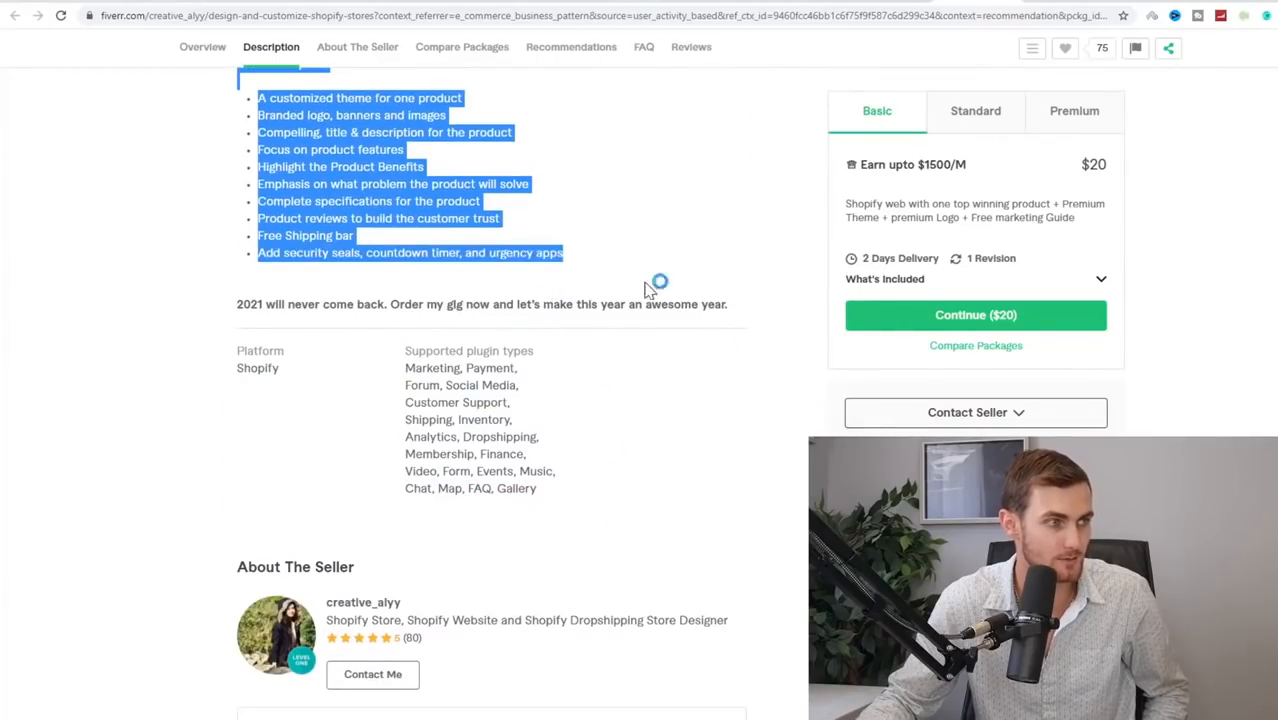
scroll("up", 3)
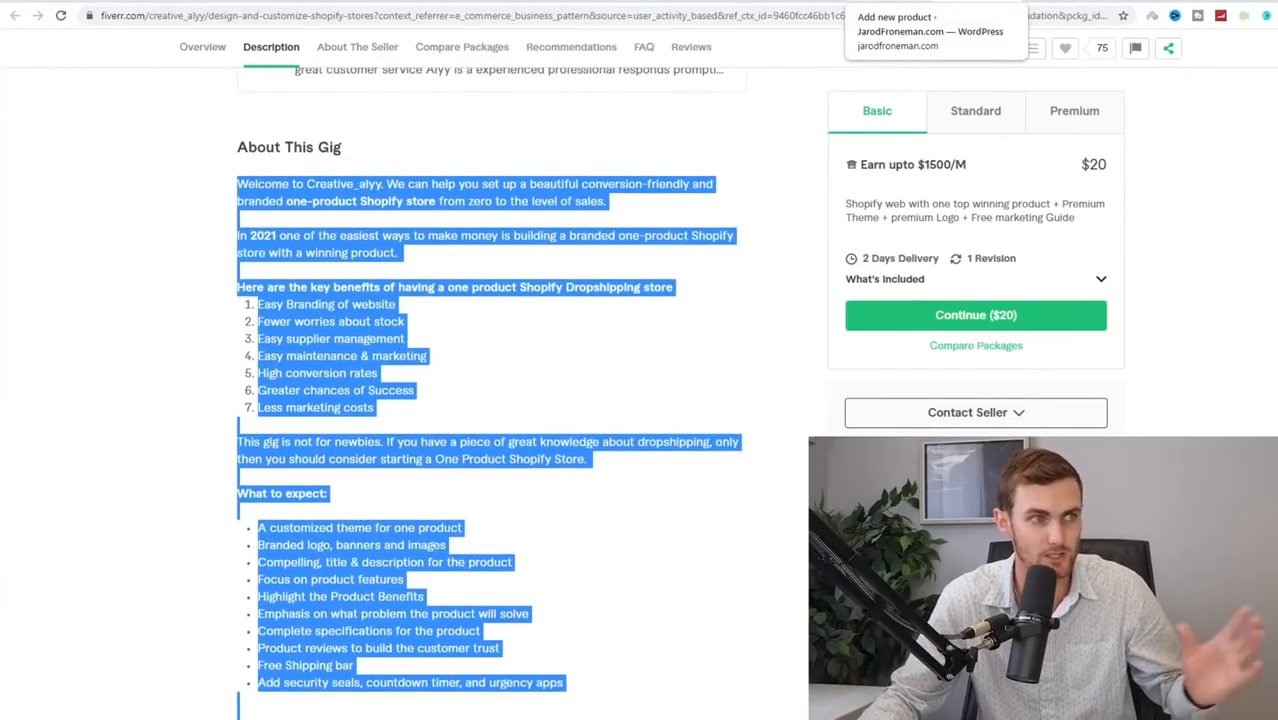
left_click(930, 30)
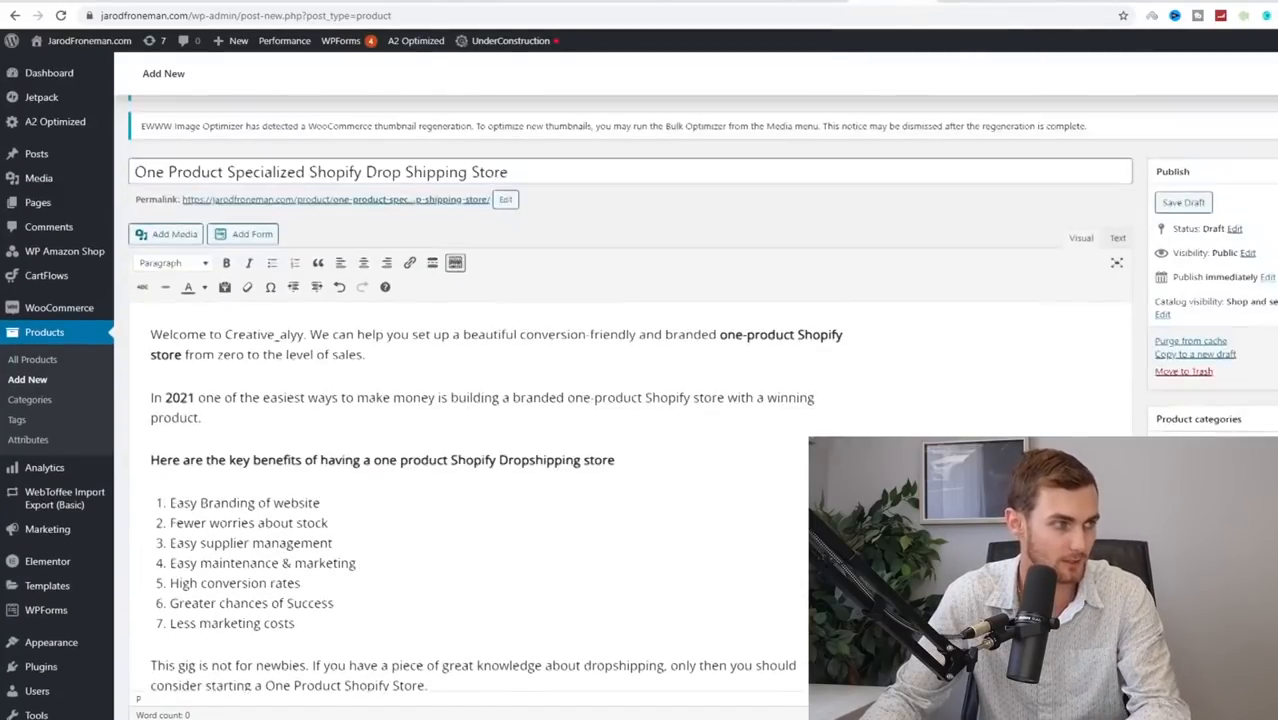
scroll("down", 3)
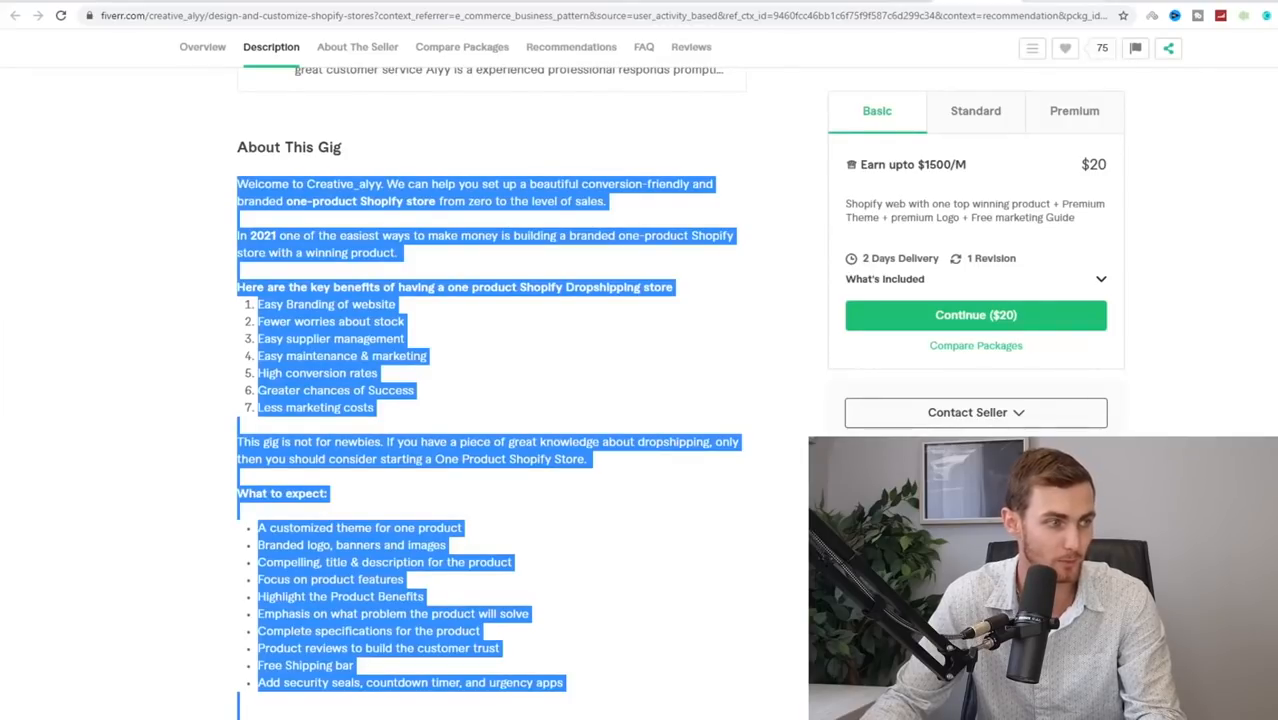
Bring up a gig portfolio image and open its image options.
scroll("up", 3)
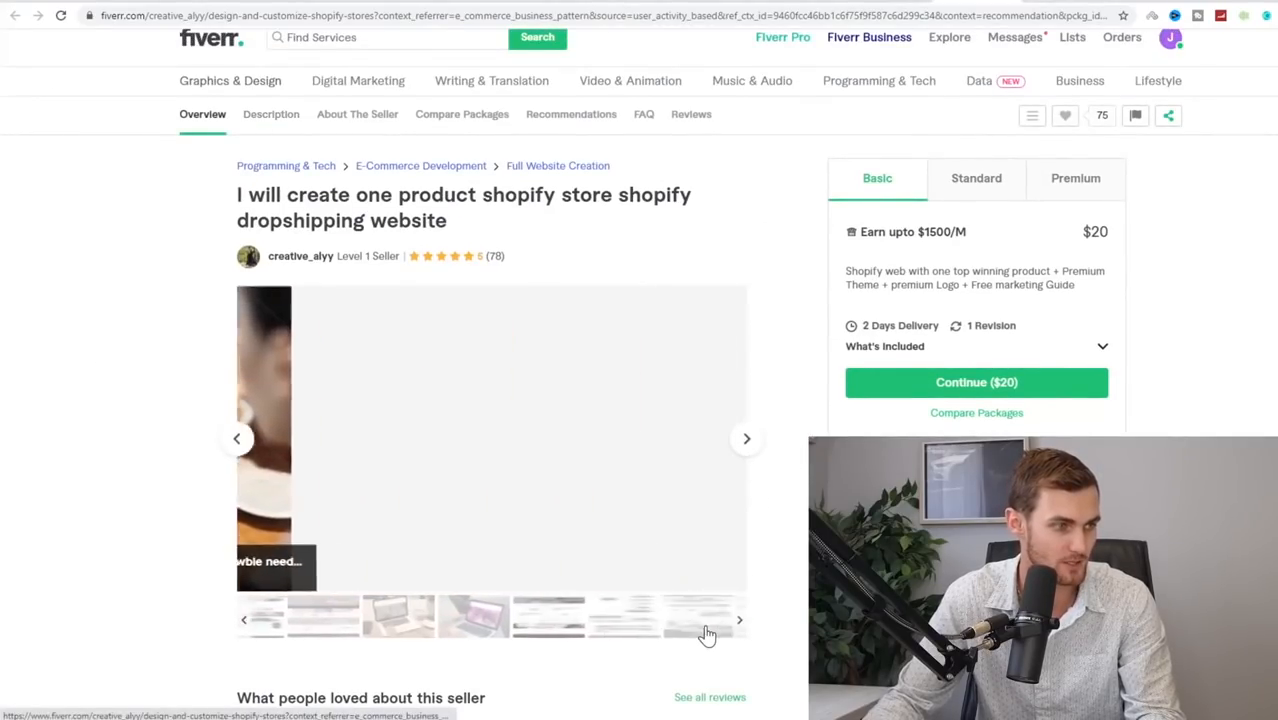
left_click(494, 617)
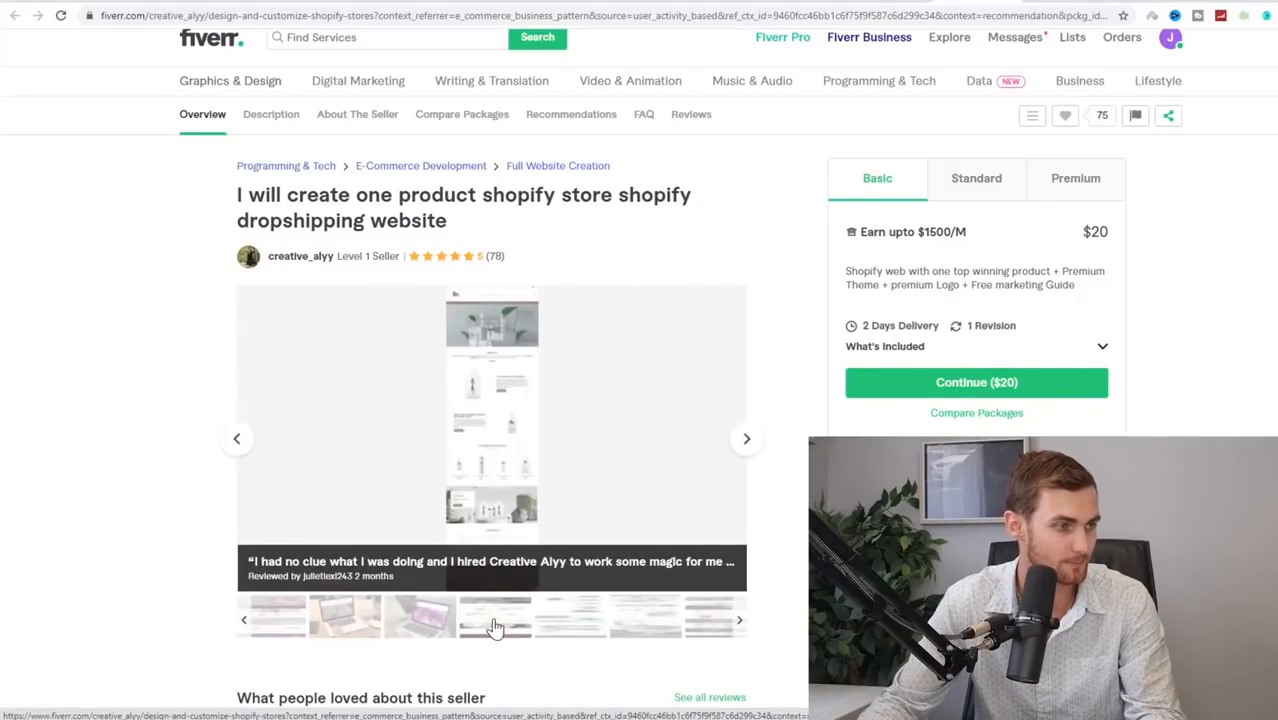
right_click(492, 440)
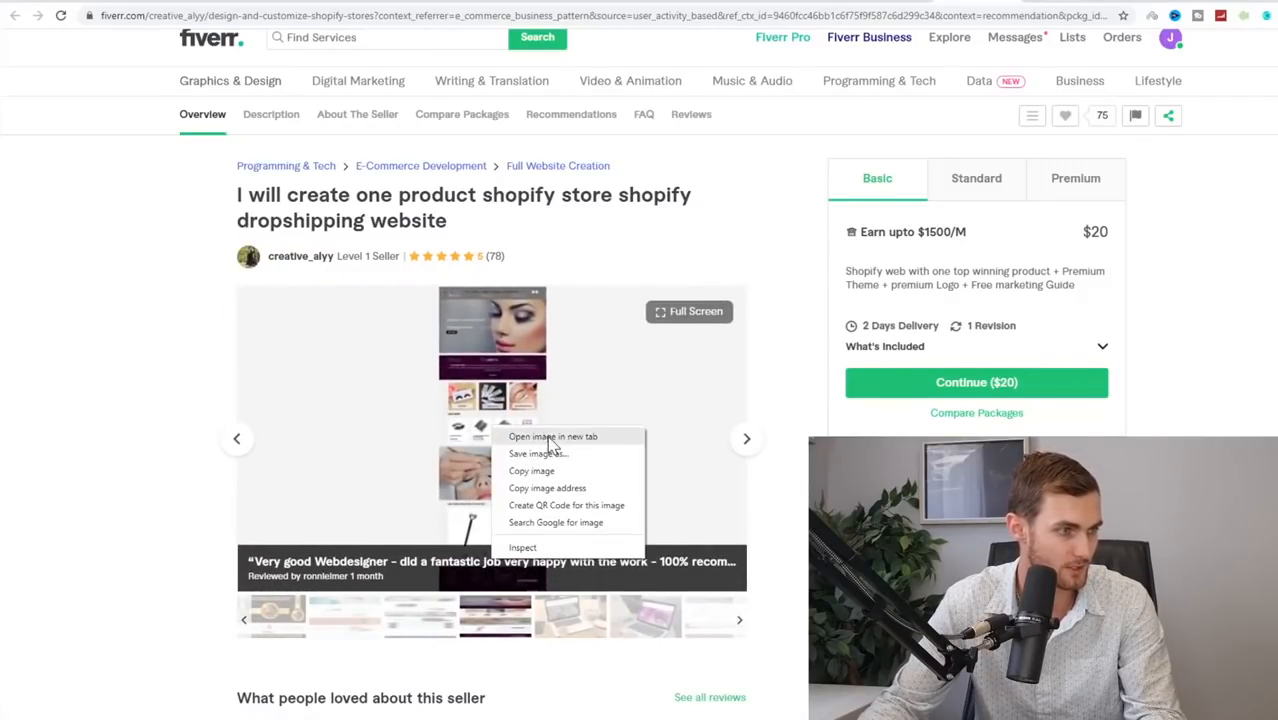
left_click(553, 437)
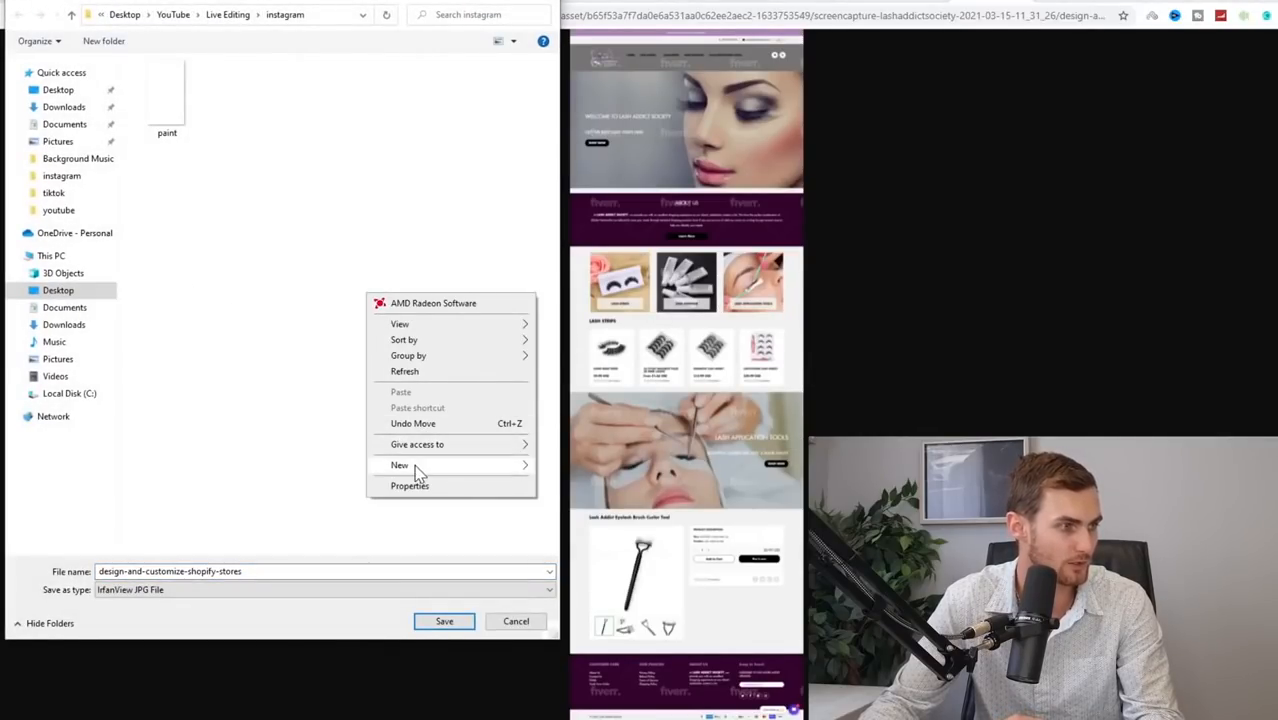
Create a 'shopify images' folder inside youtube and save the first gig image there.
left_click(58, 210)
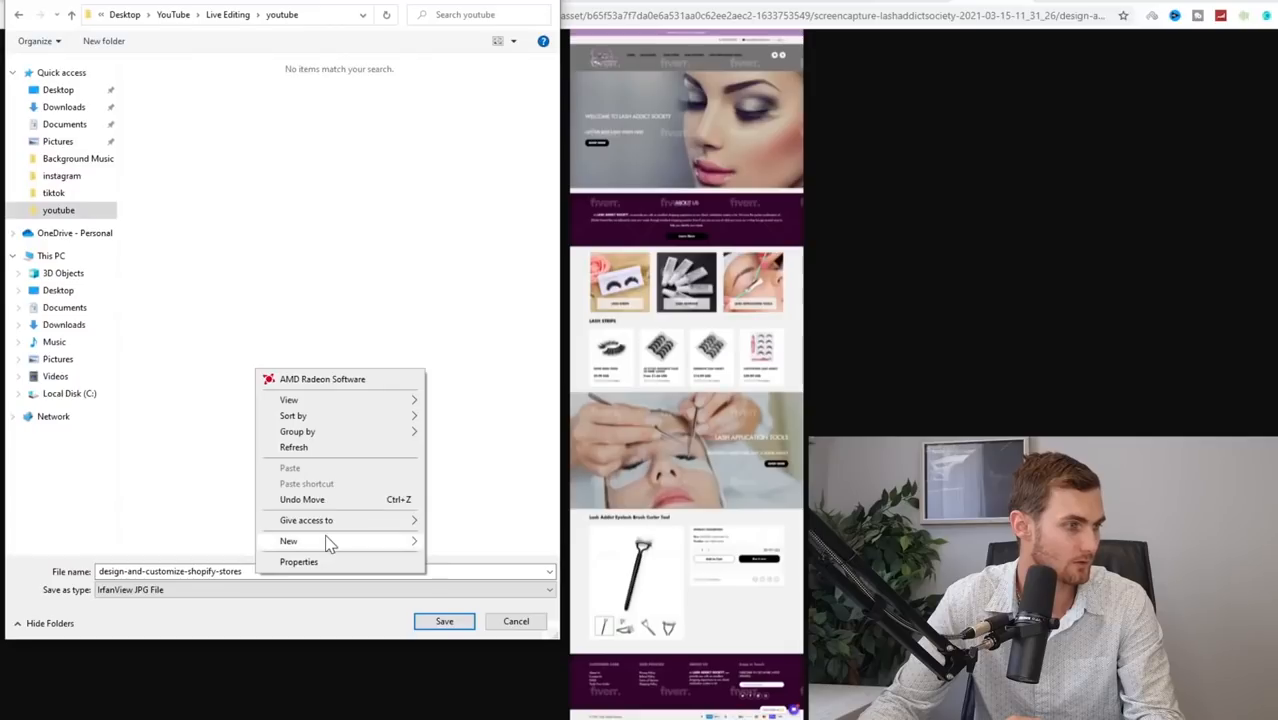
left_click(288, 540)
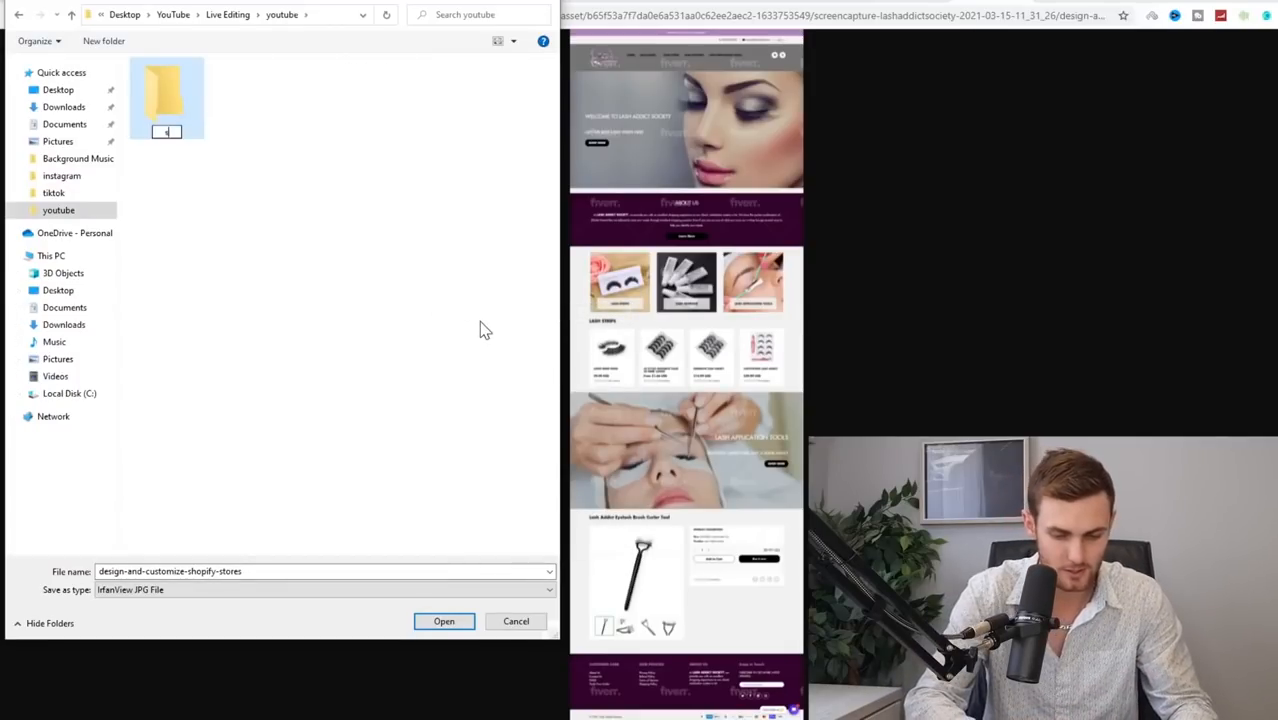
type("shopifyu")
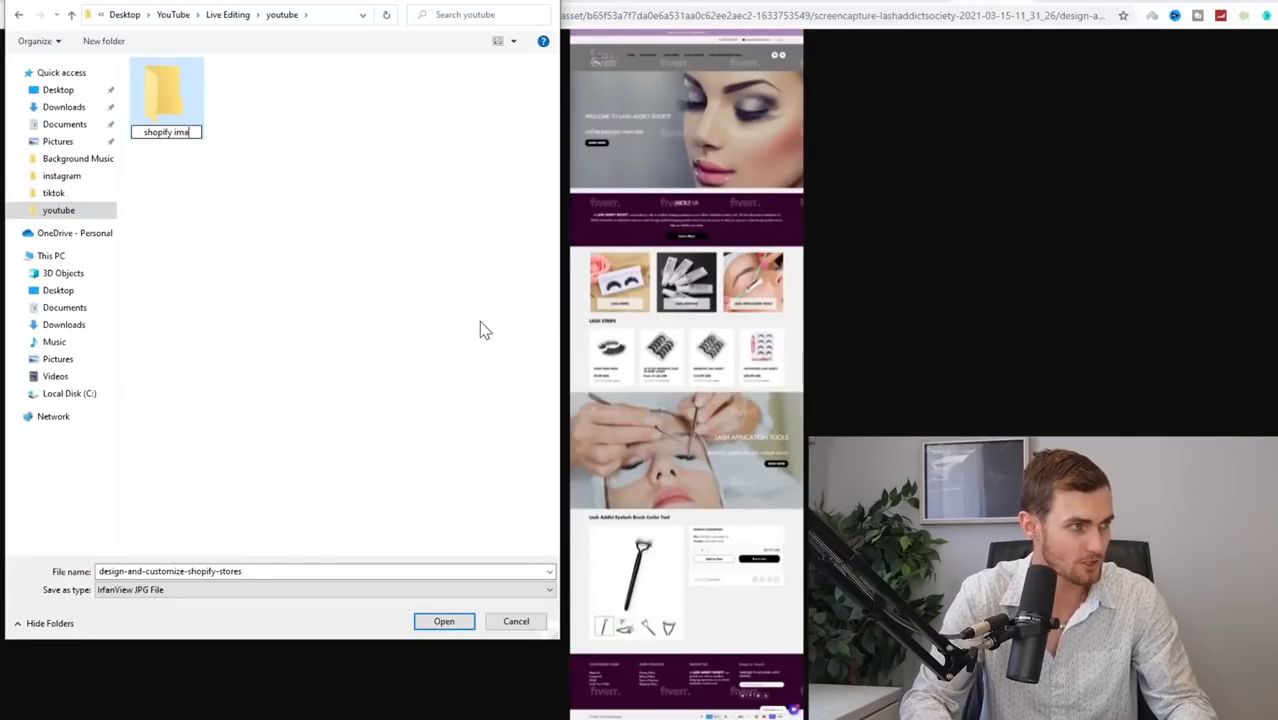
double_click(166, 90)
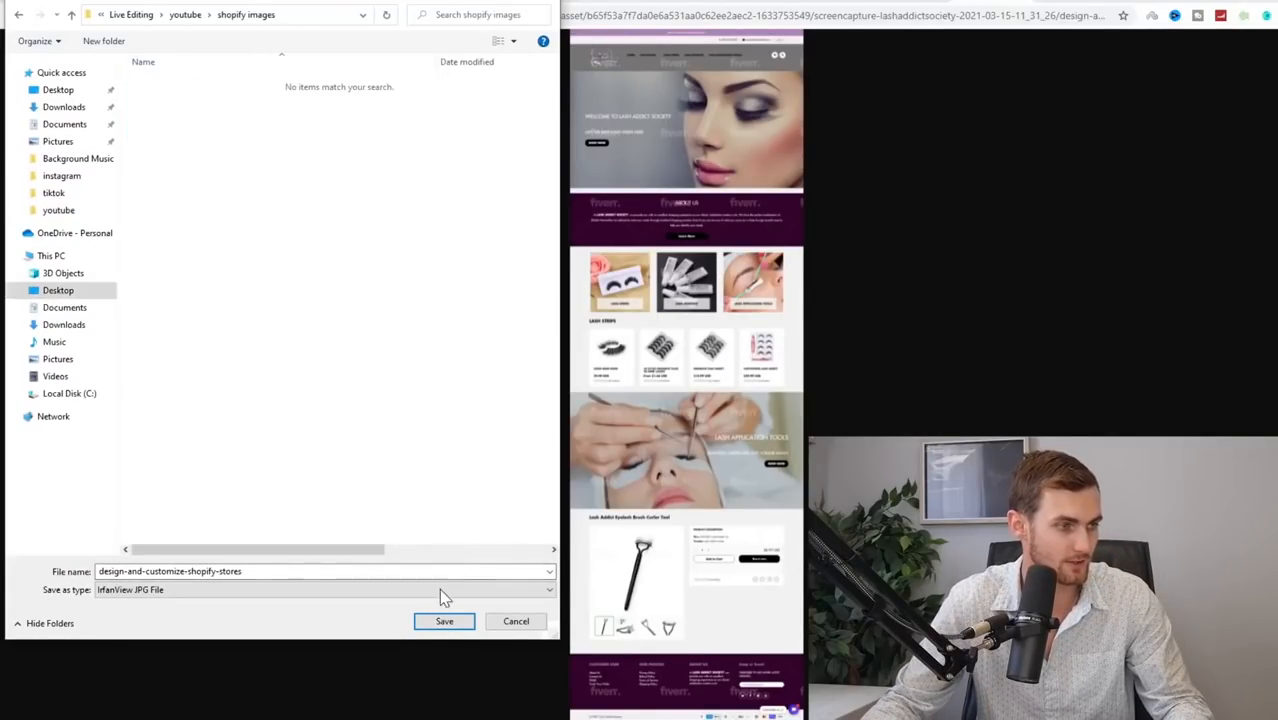
left_click(444, 621)
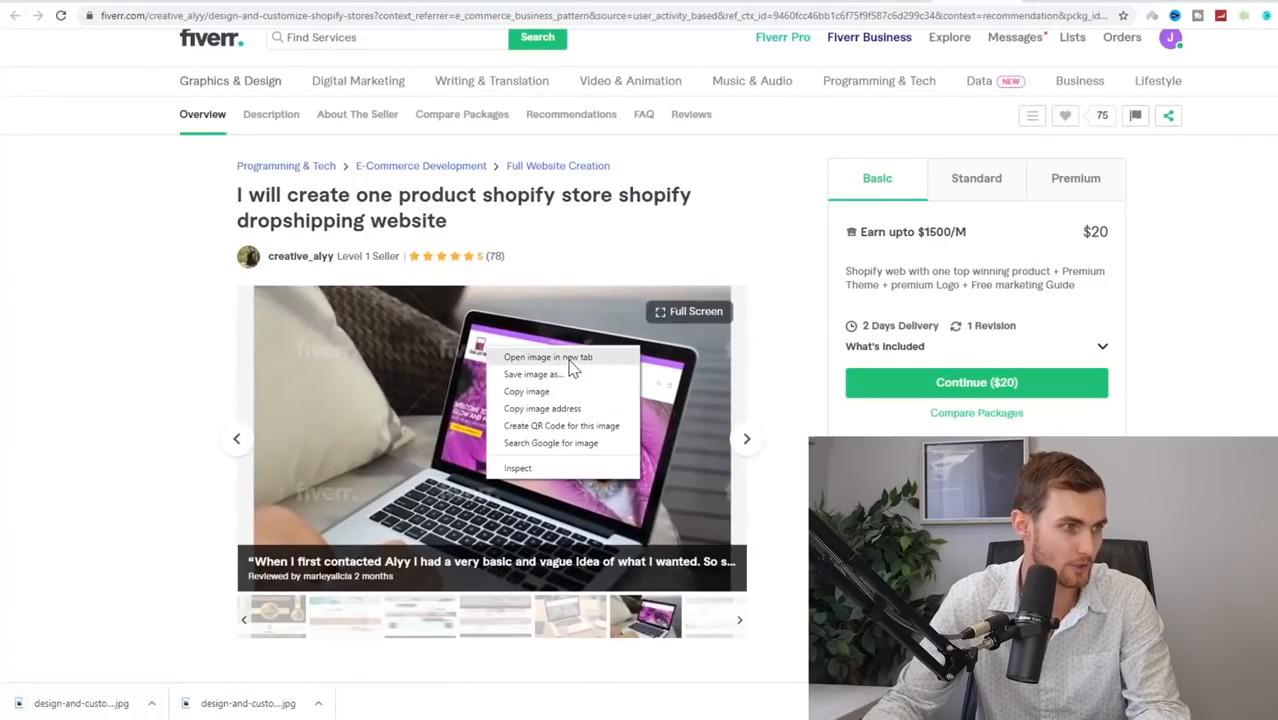
Save more gig images, including the gold cover, into shopify images.
left_click(548, 357)
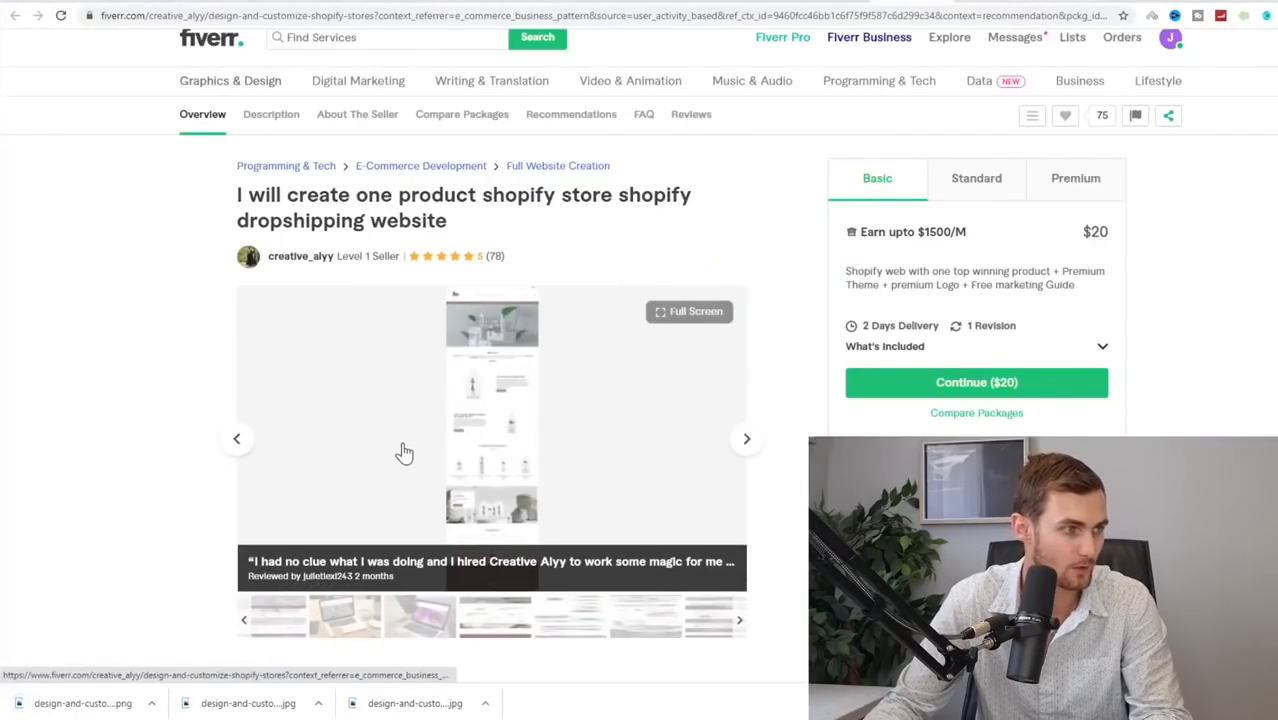
left_click(746, 438)
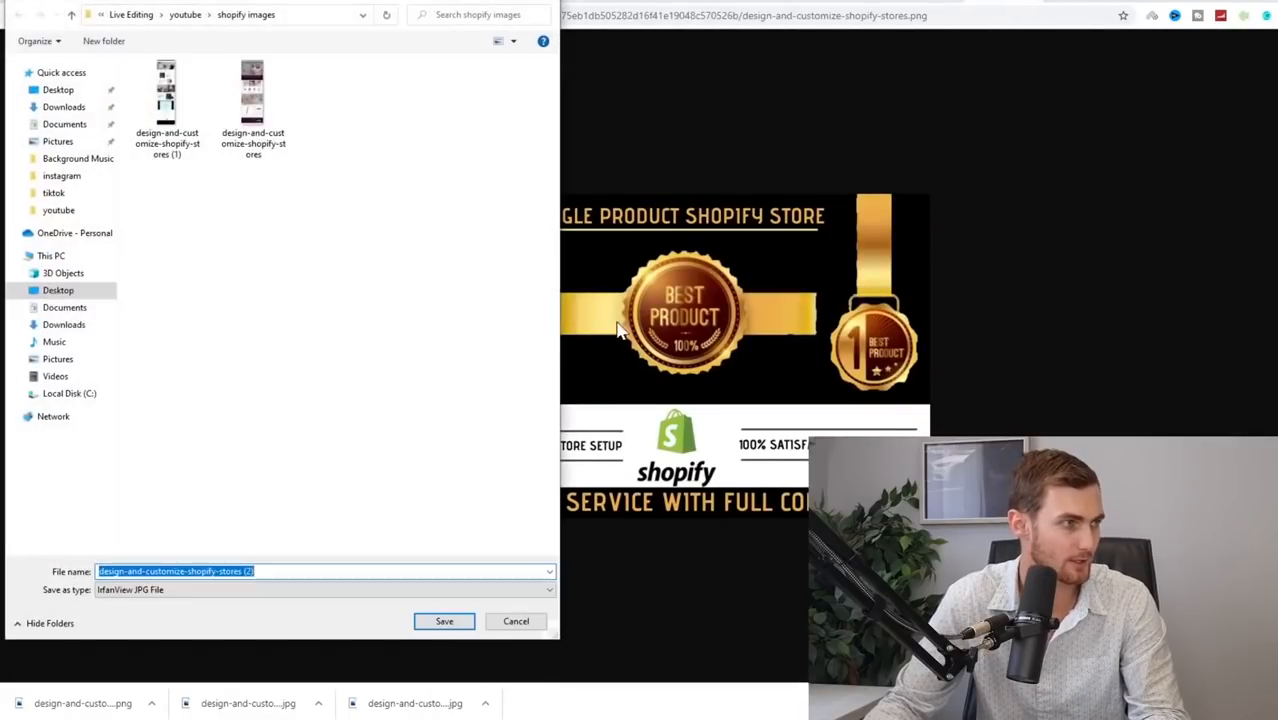
left_click(444, 621)
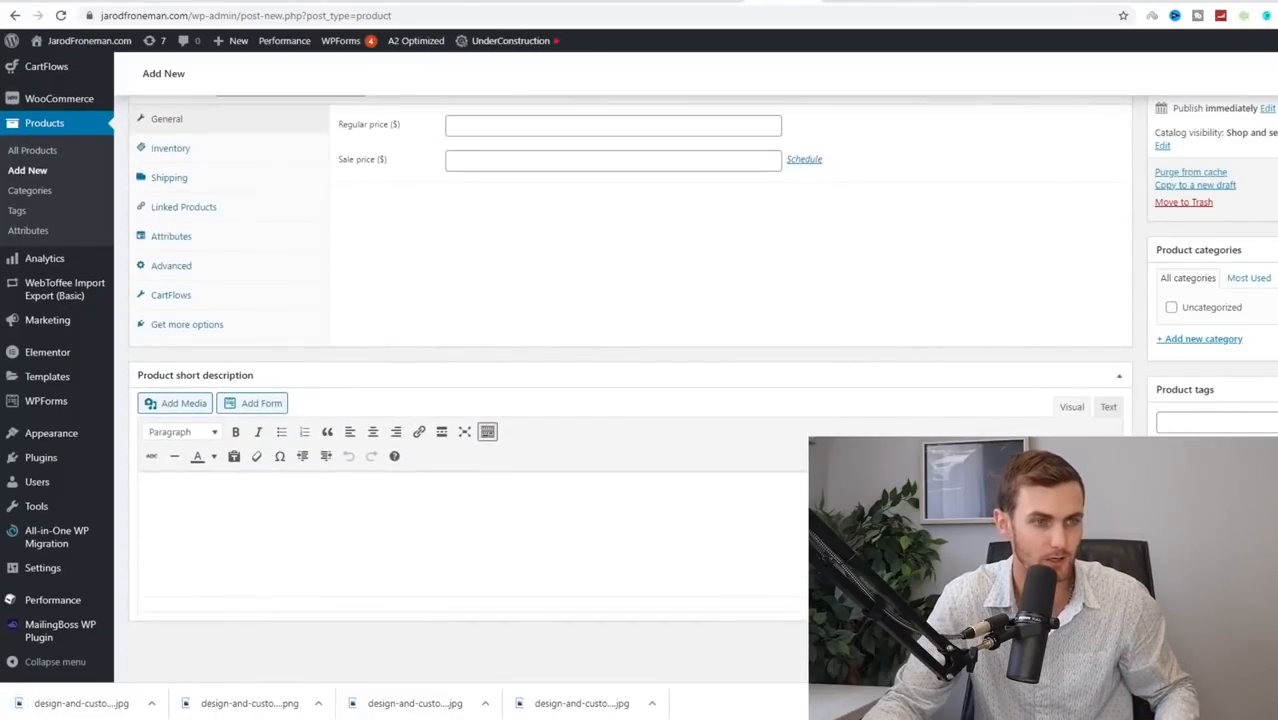
Upload the four saved gig images and set one as the product image.
left_click(183, 403)
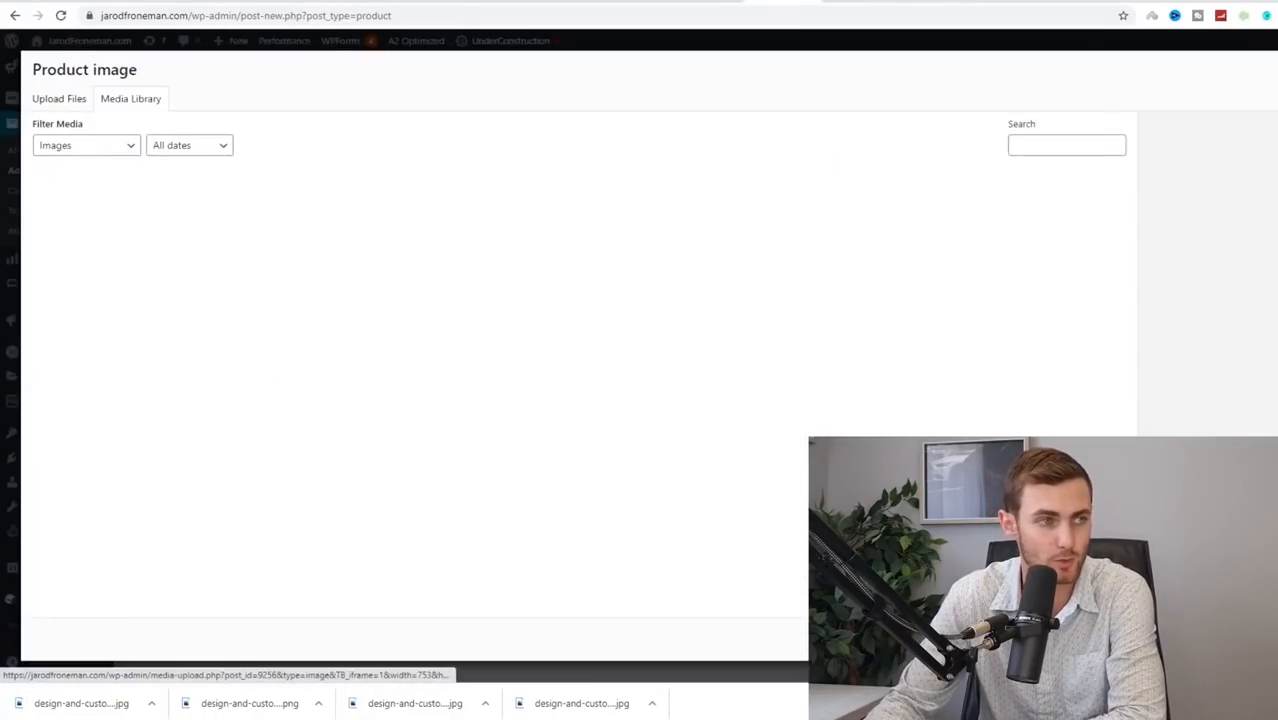
left_click(59, 98)
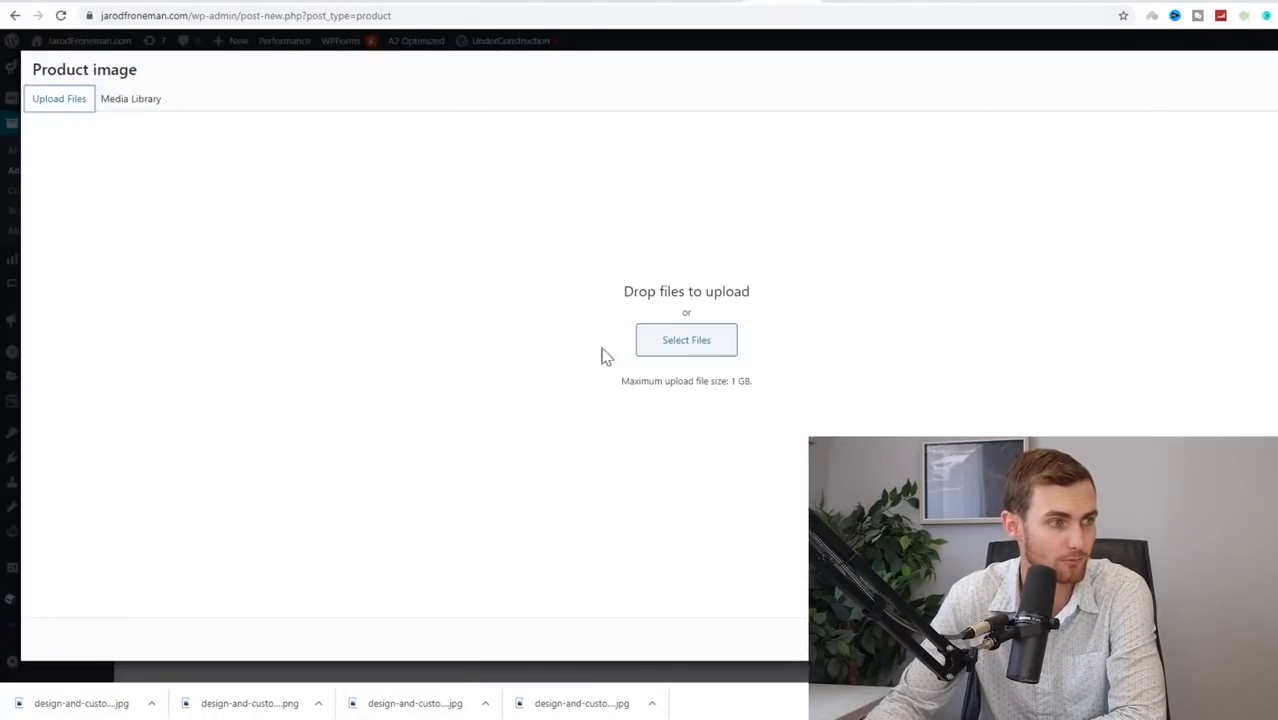
left_click(686, 339)
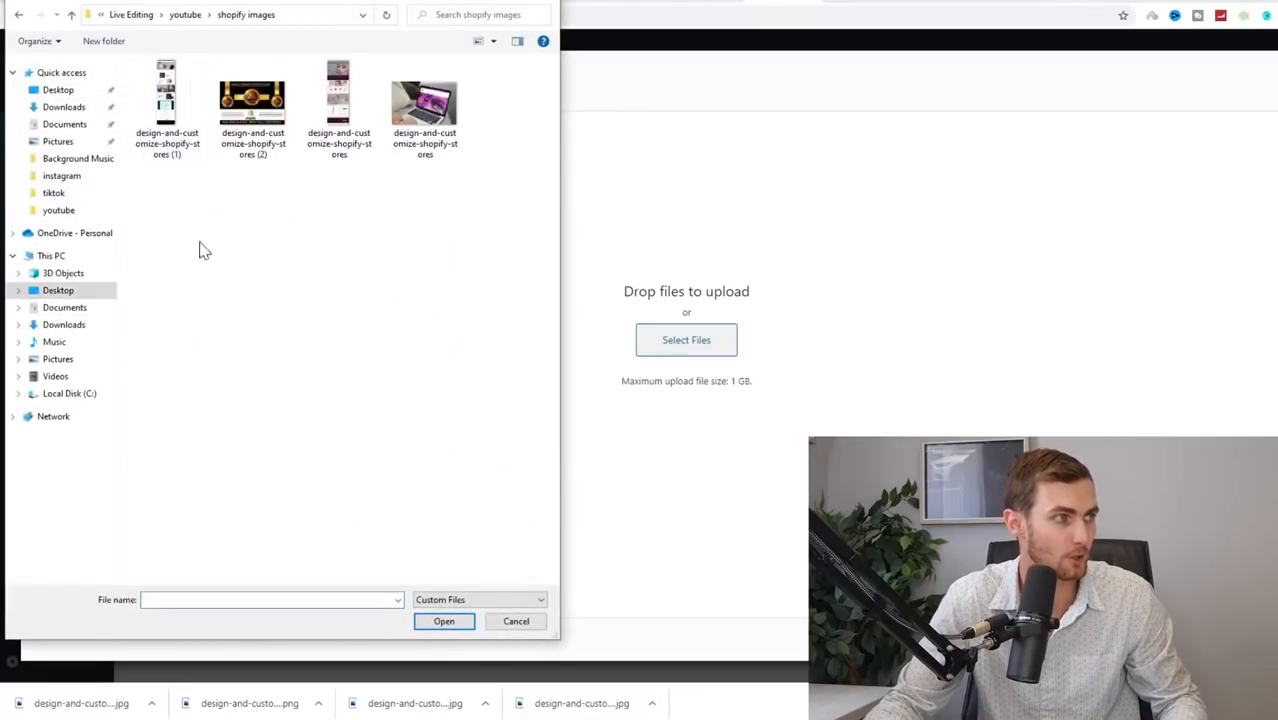
left_click(444, 621)
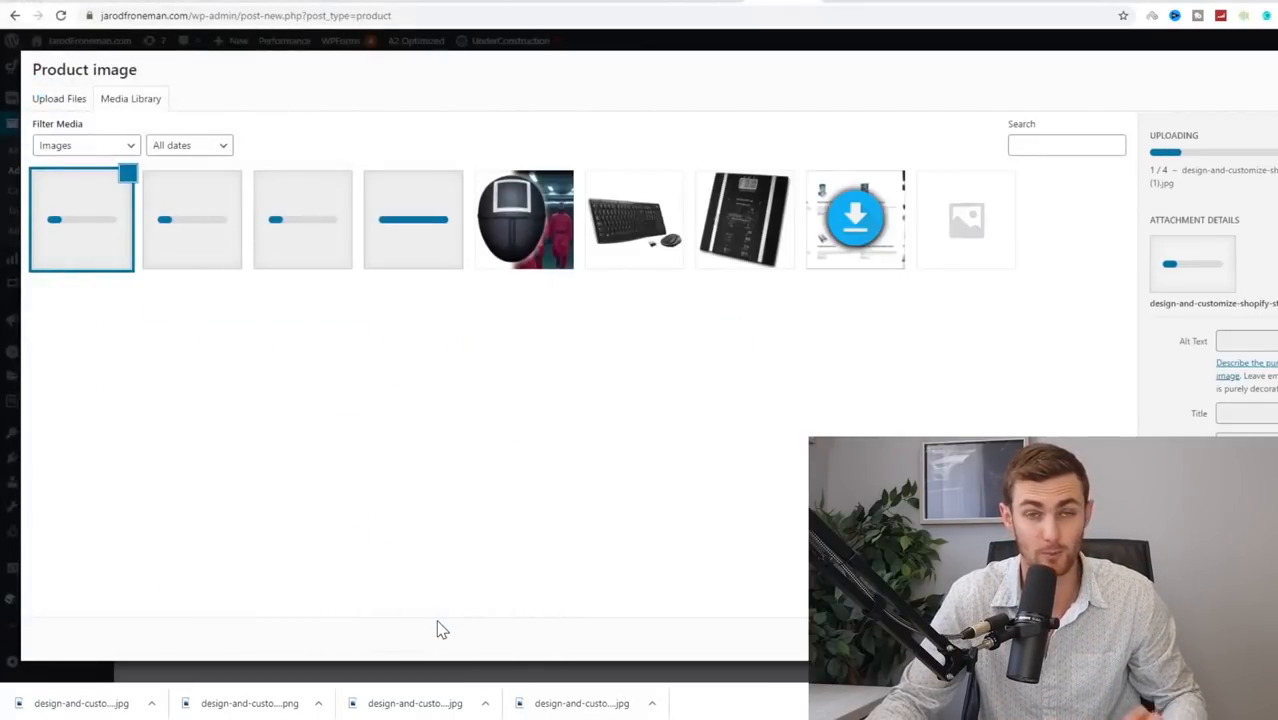
left_click(302, 219)
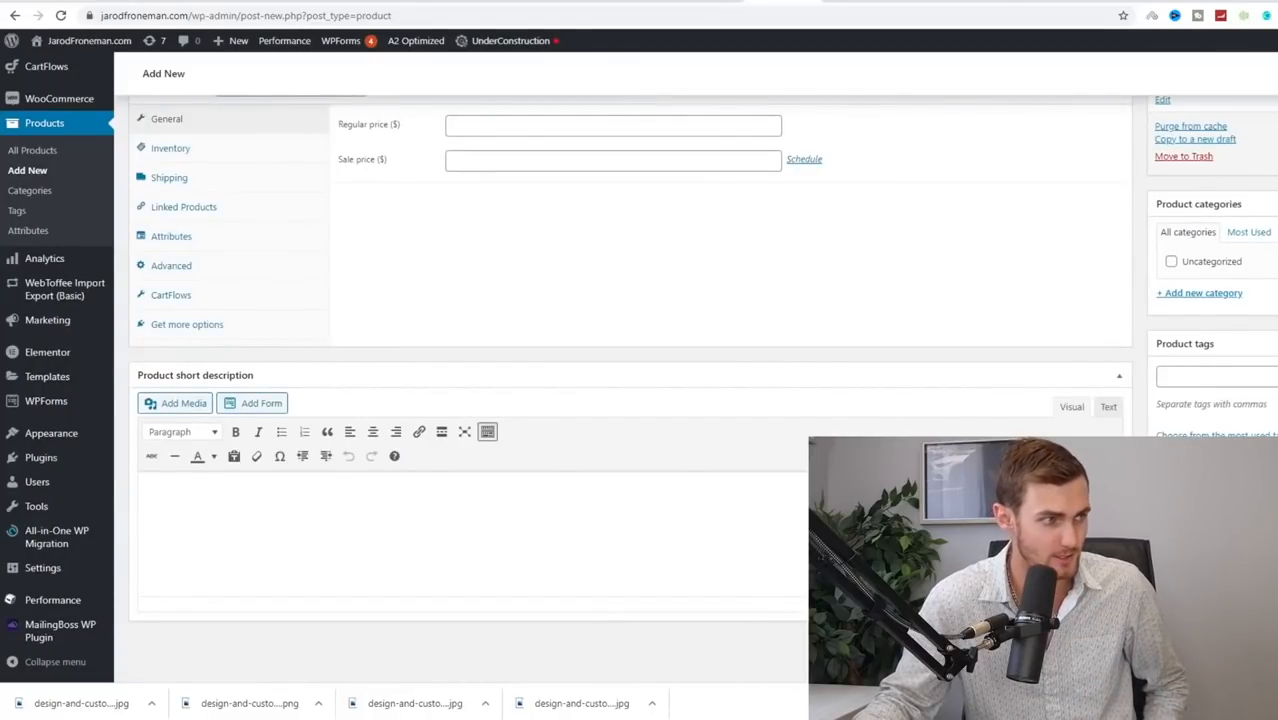
scroll("up", 3)
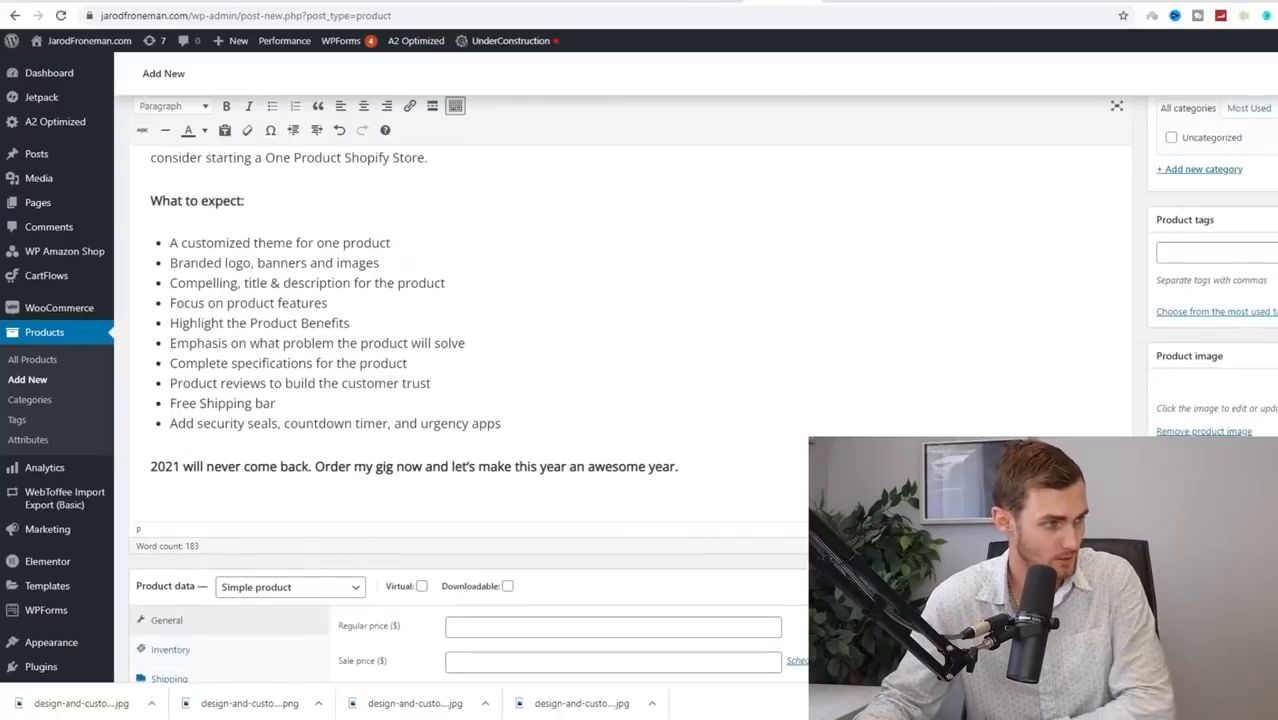
Make the product variable with a Type attribute valued Basic | Standard | Premium.
scroll("down", 3)
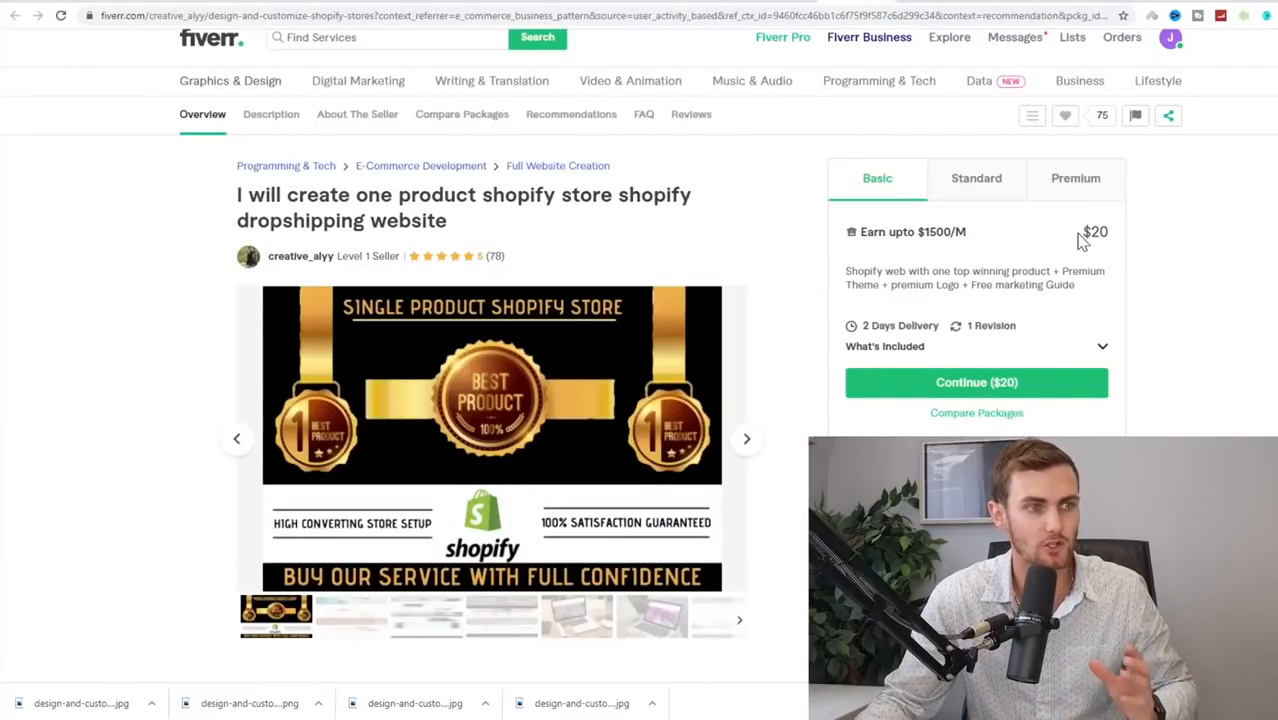
left_click(1075, 178)
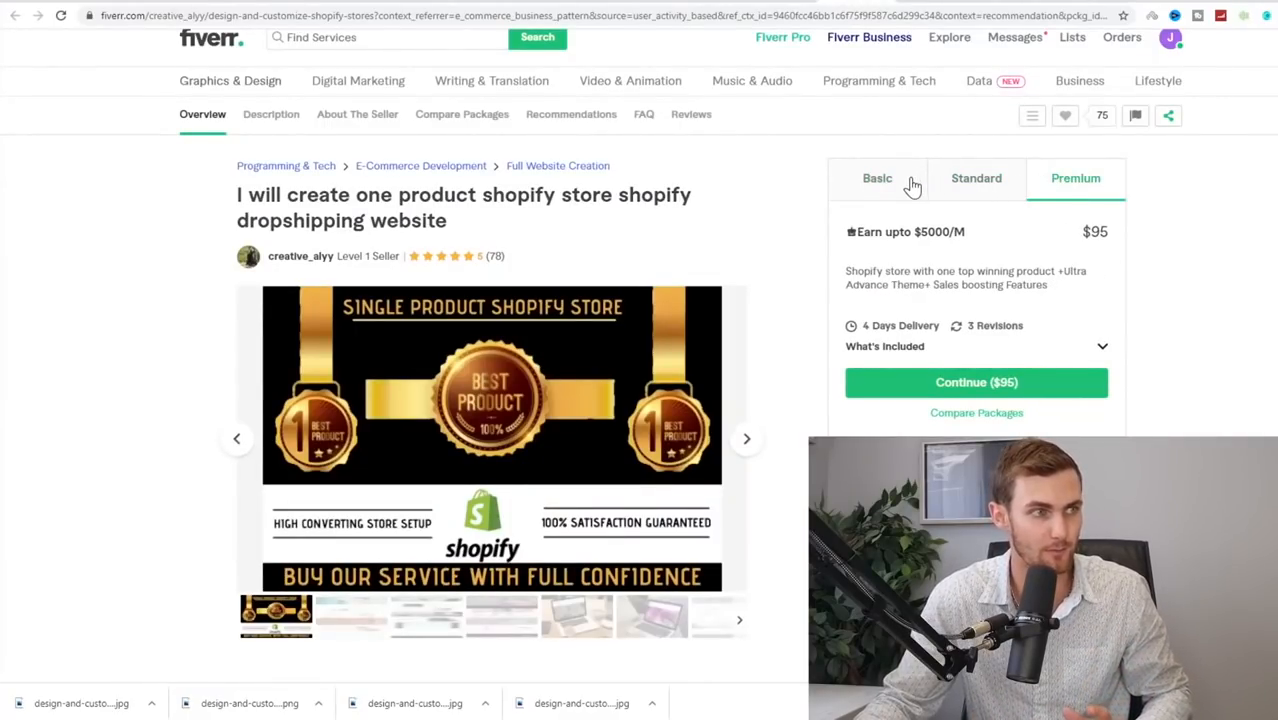
left_click(290, 228)
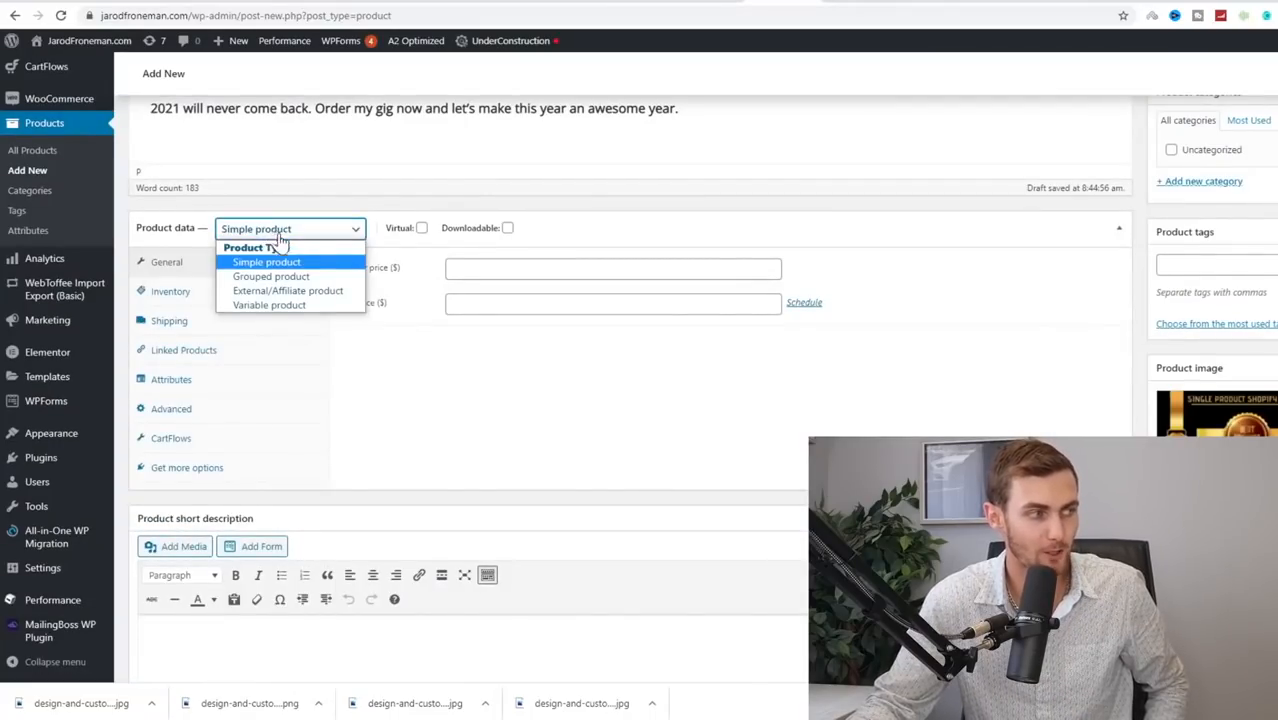
mouse_move(283, 276)
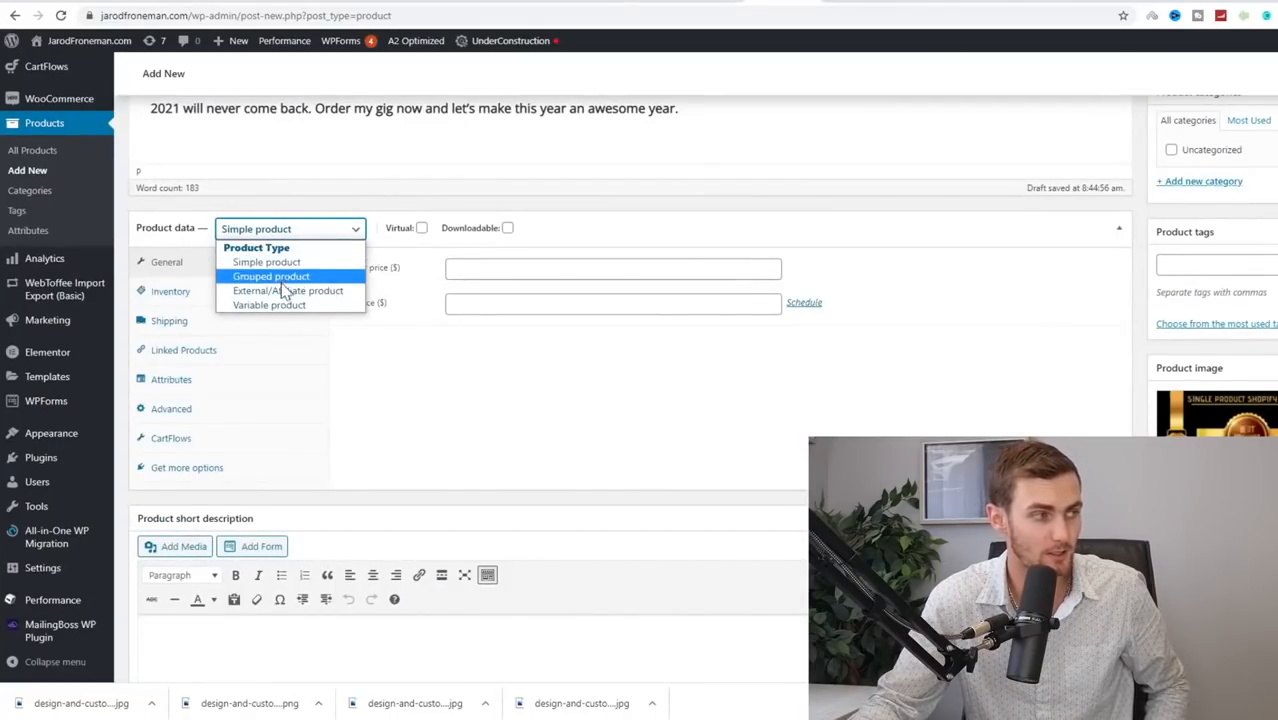
left_click(269, 304)
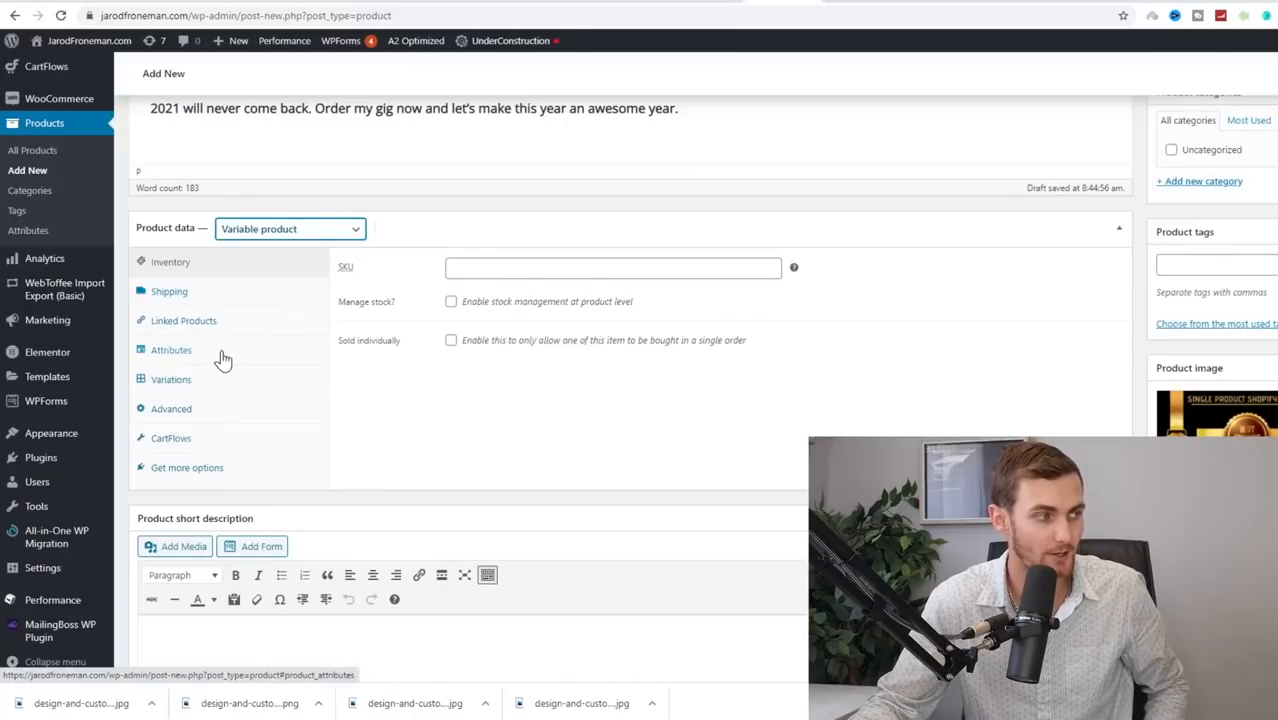
left_click(171, 350)
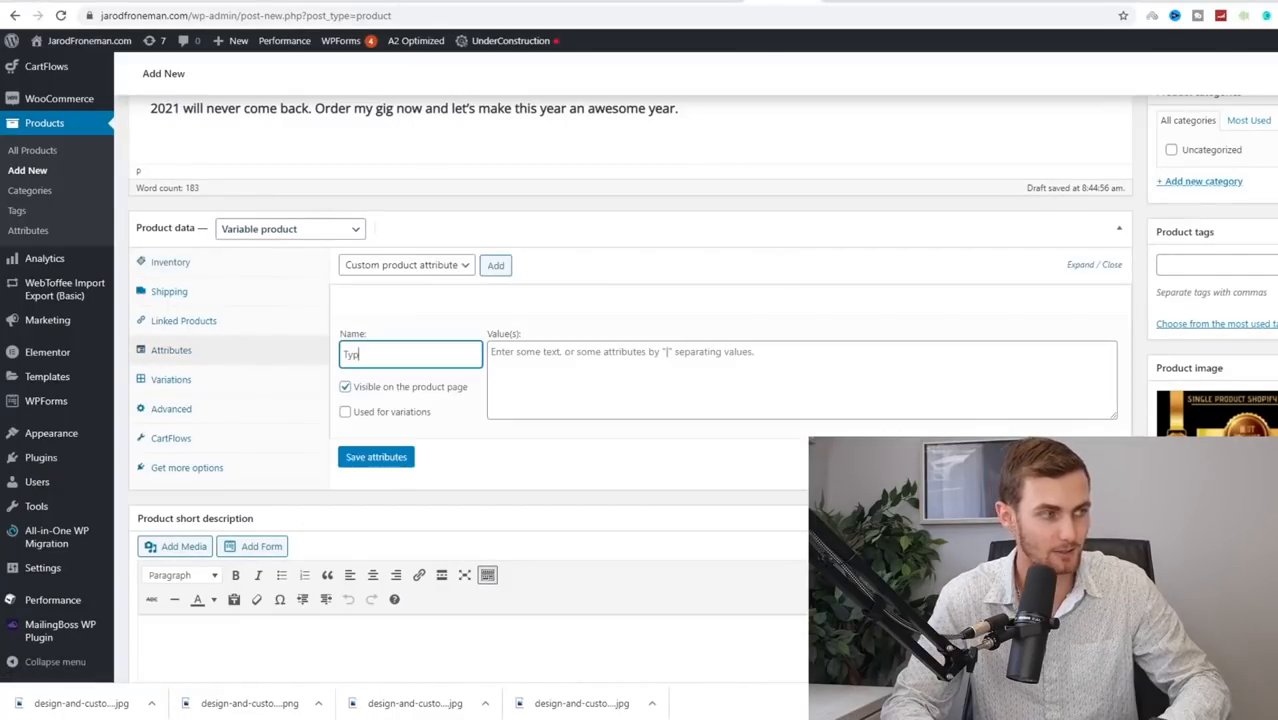
type("e")
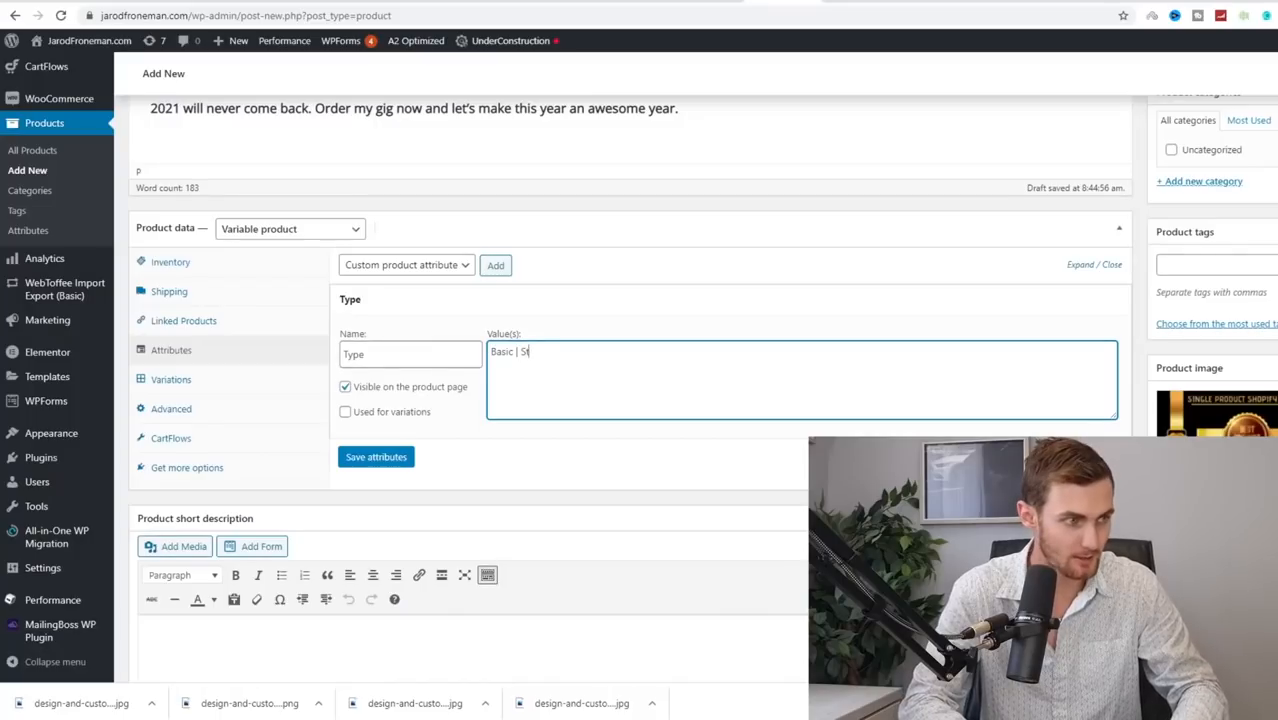
type("andard |")
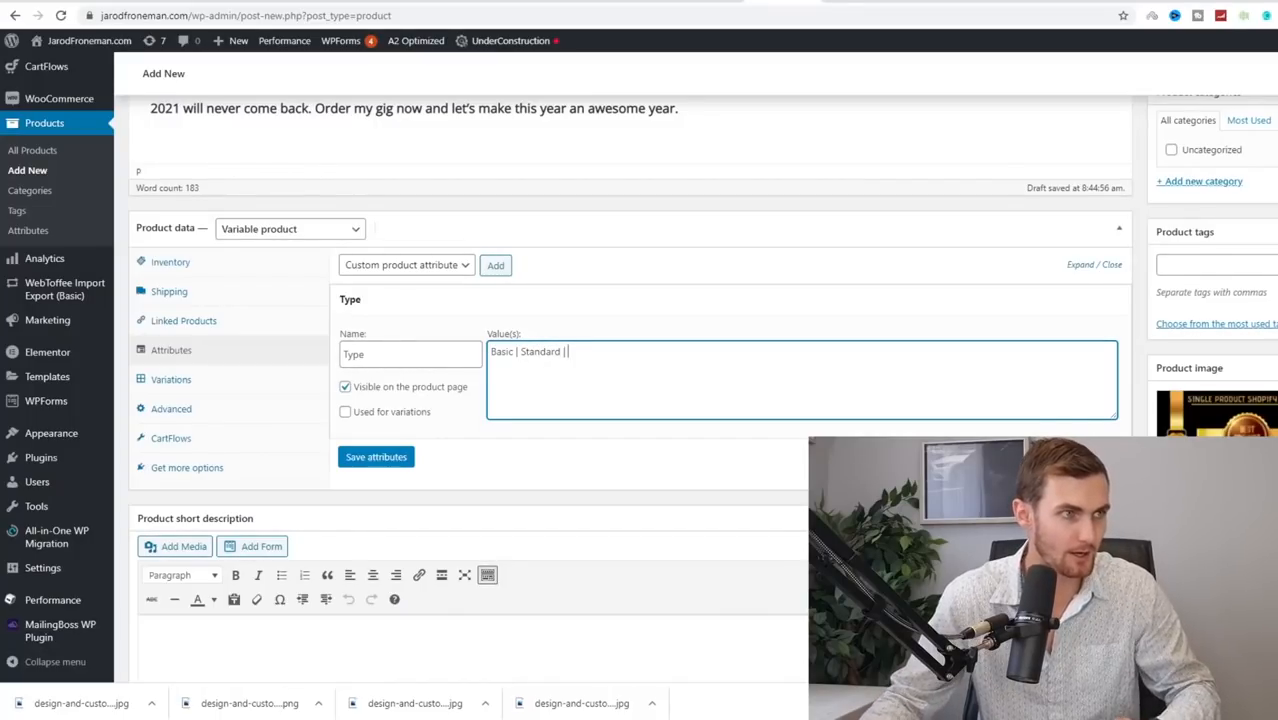
type("Premium")
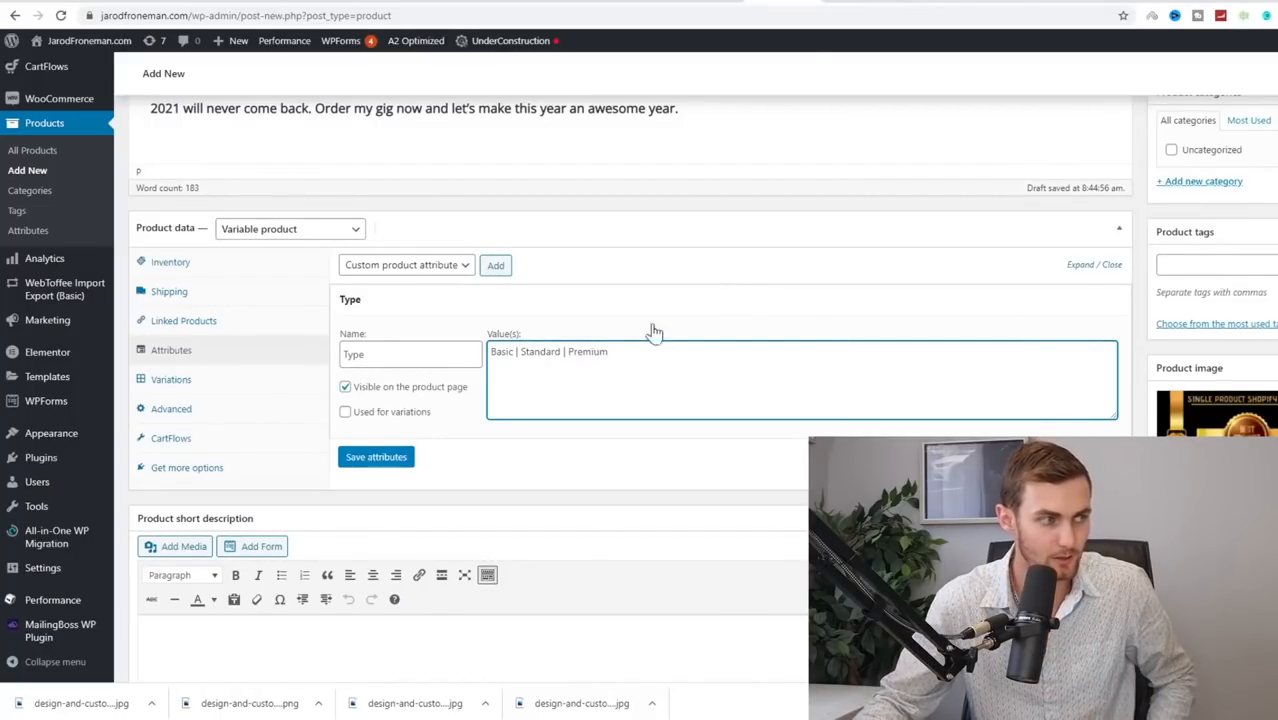
left_click(345, 411)
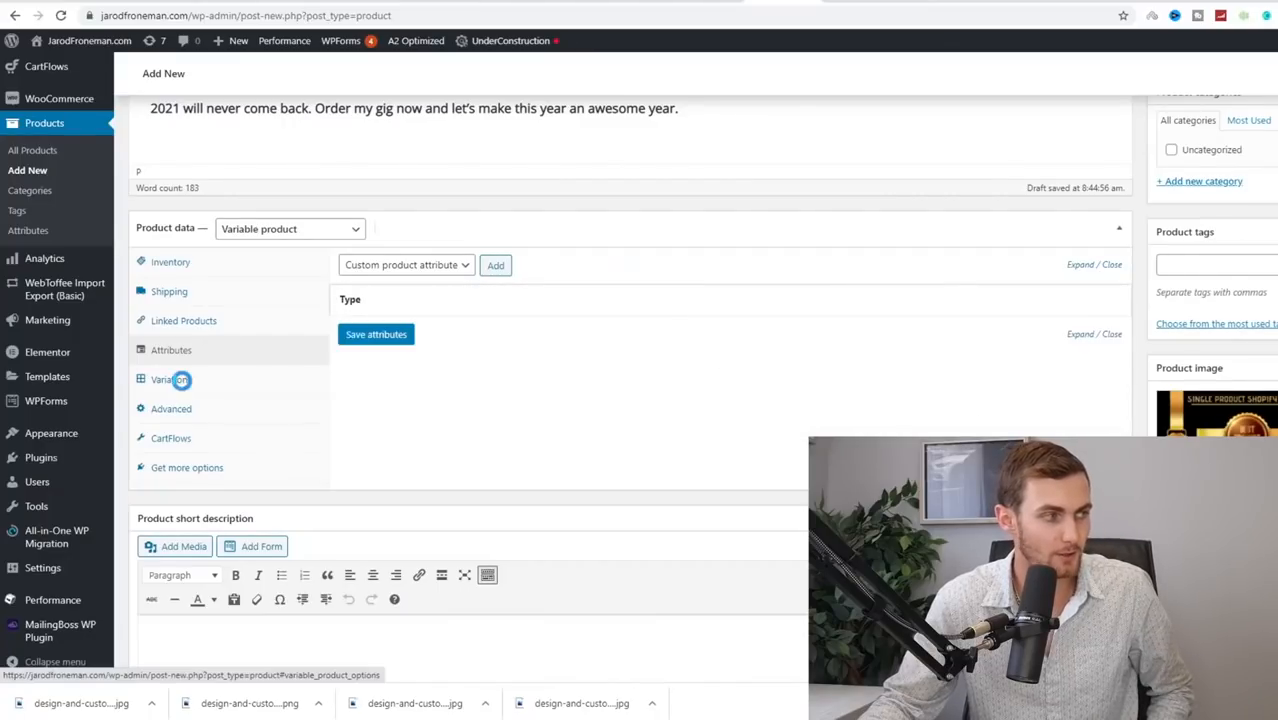
Generate the Basic, Standard and Premium variations from all attributes.
left_click(170, 379)
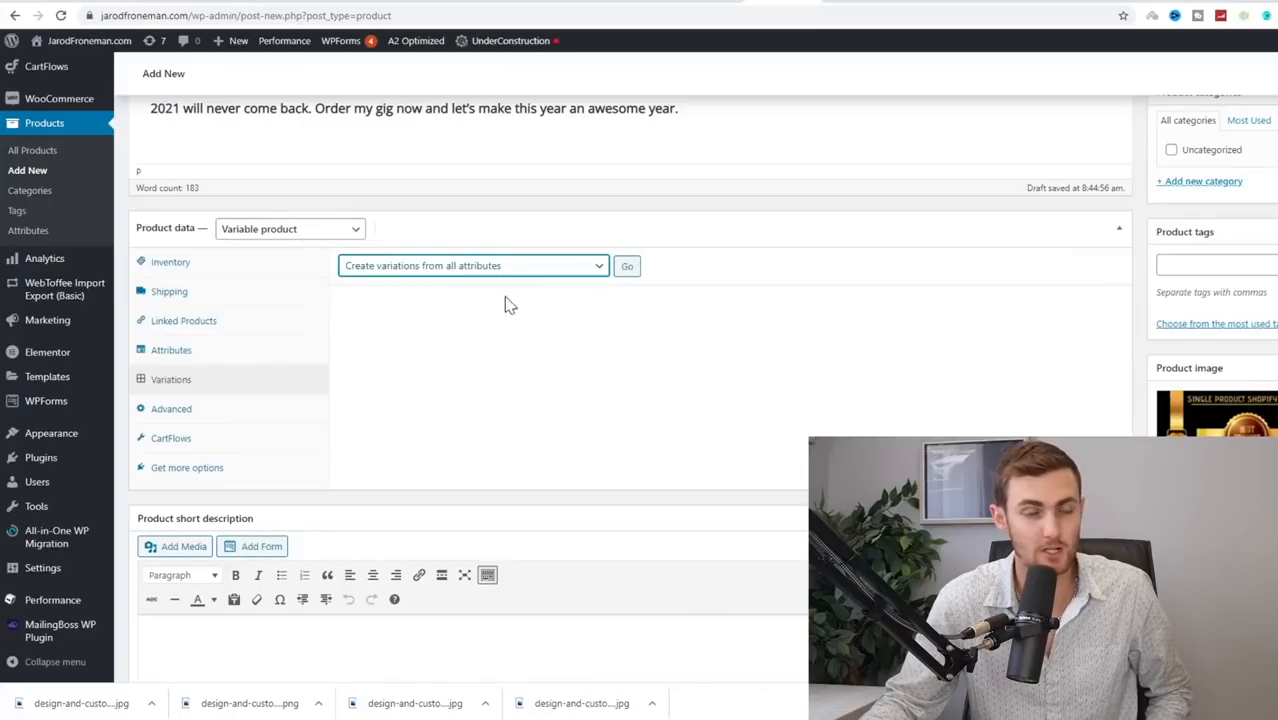
left_click(626, 265)
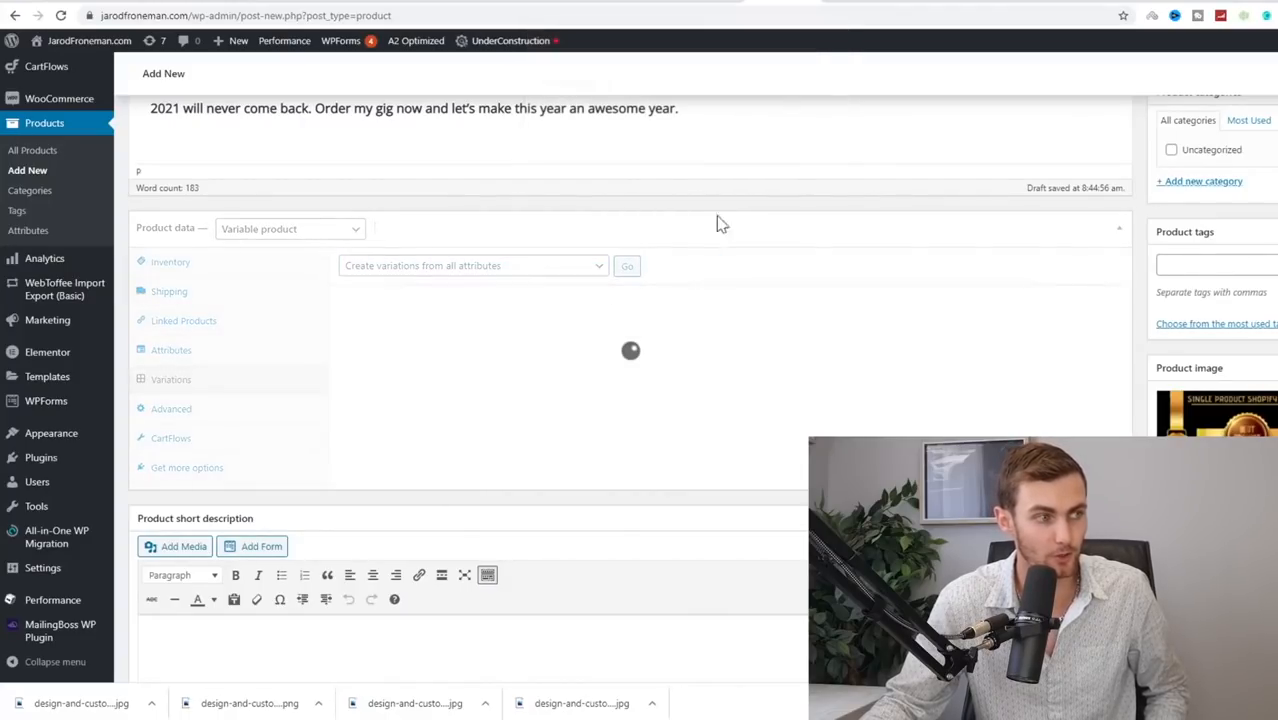
left_click(627, 265)
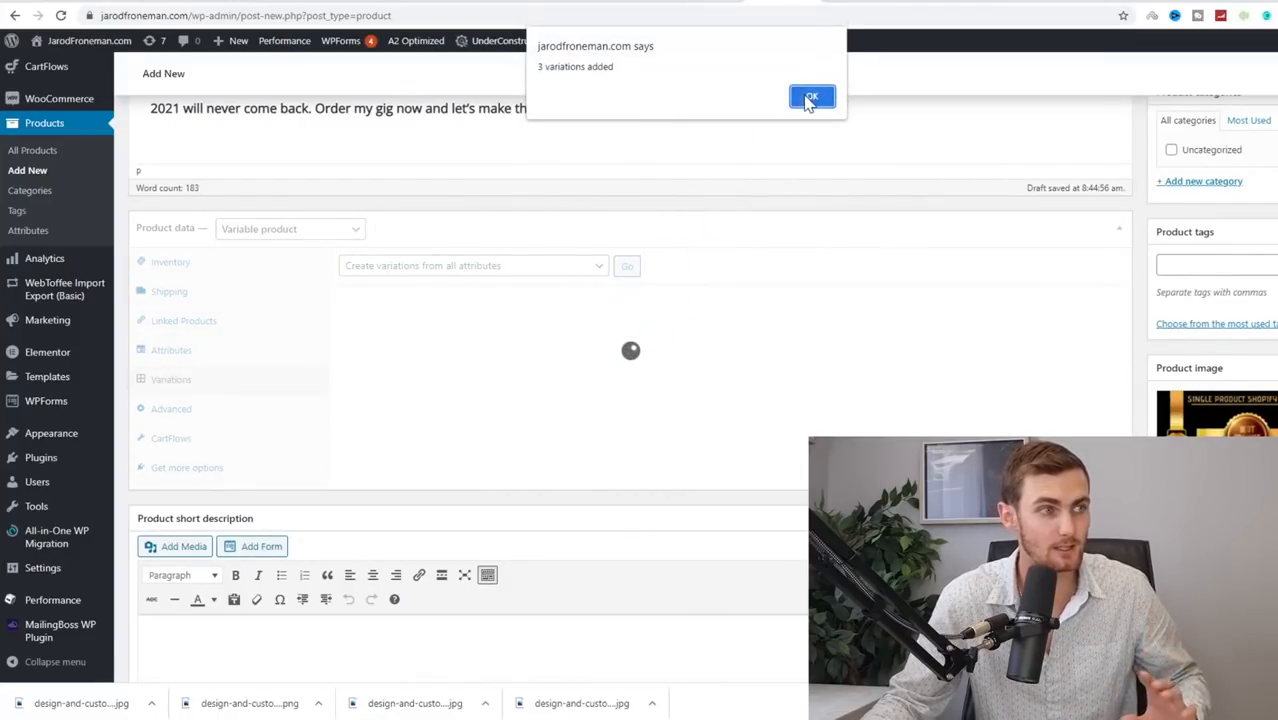
left_click(812, 97)
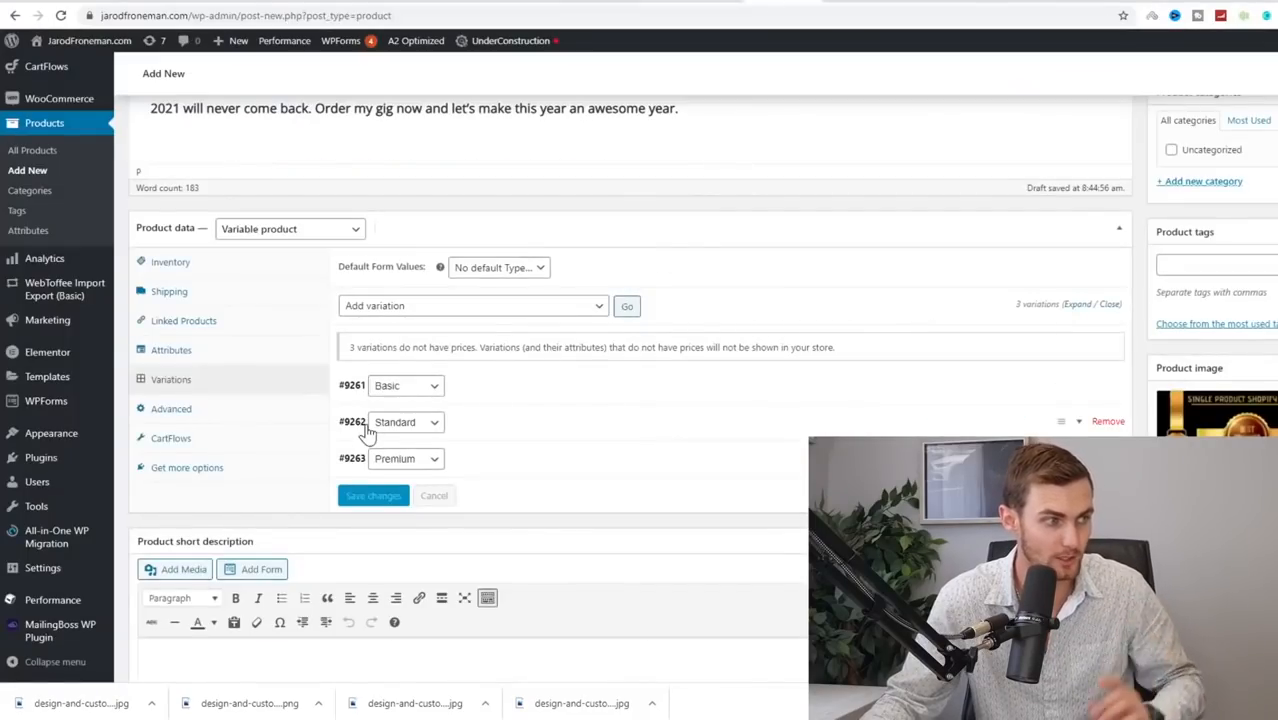
Price the Basic variation at $89 as virtual and the Standard at $149.
left_click(352, 385)
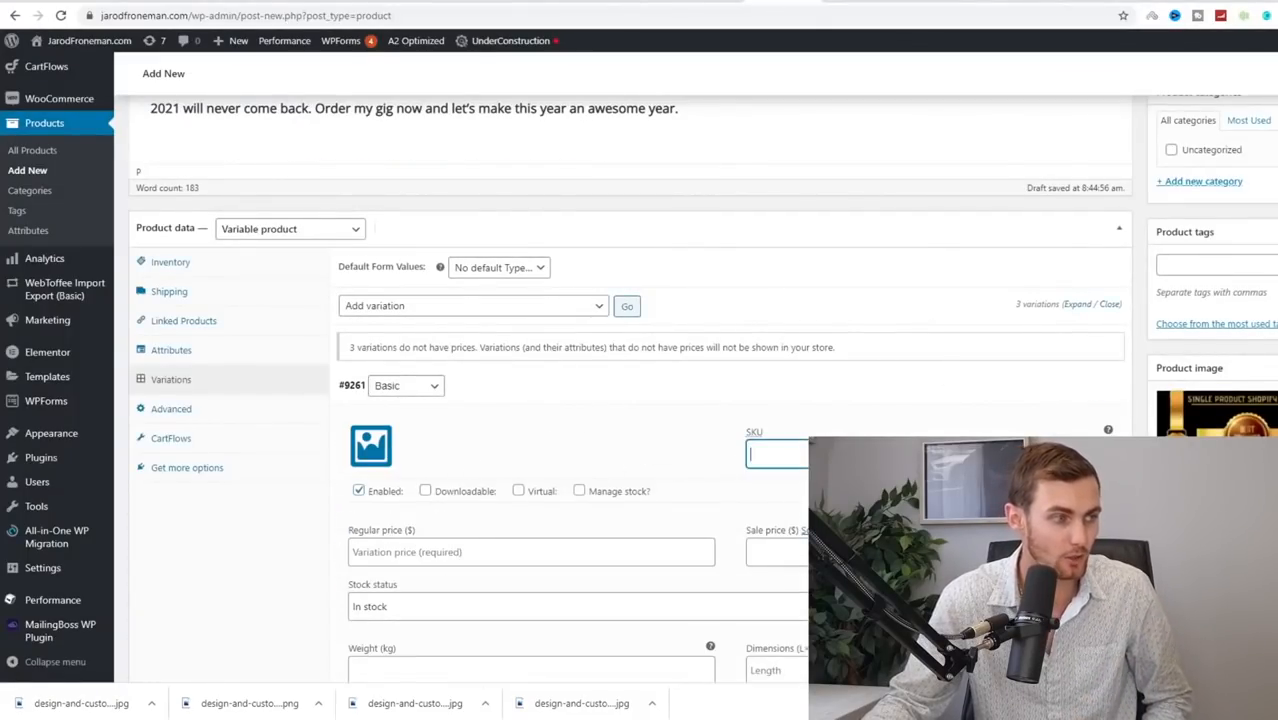
scroll("down", 3)
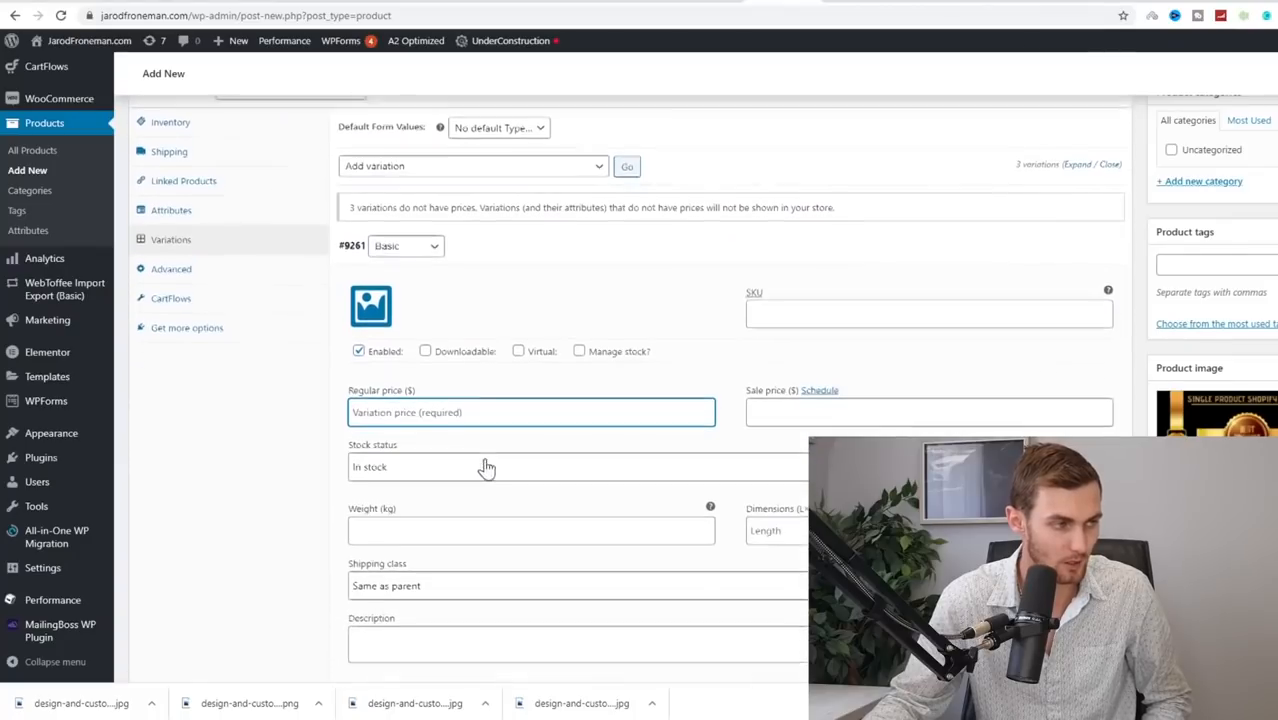
type("89")
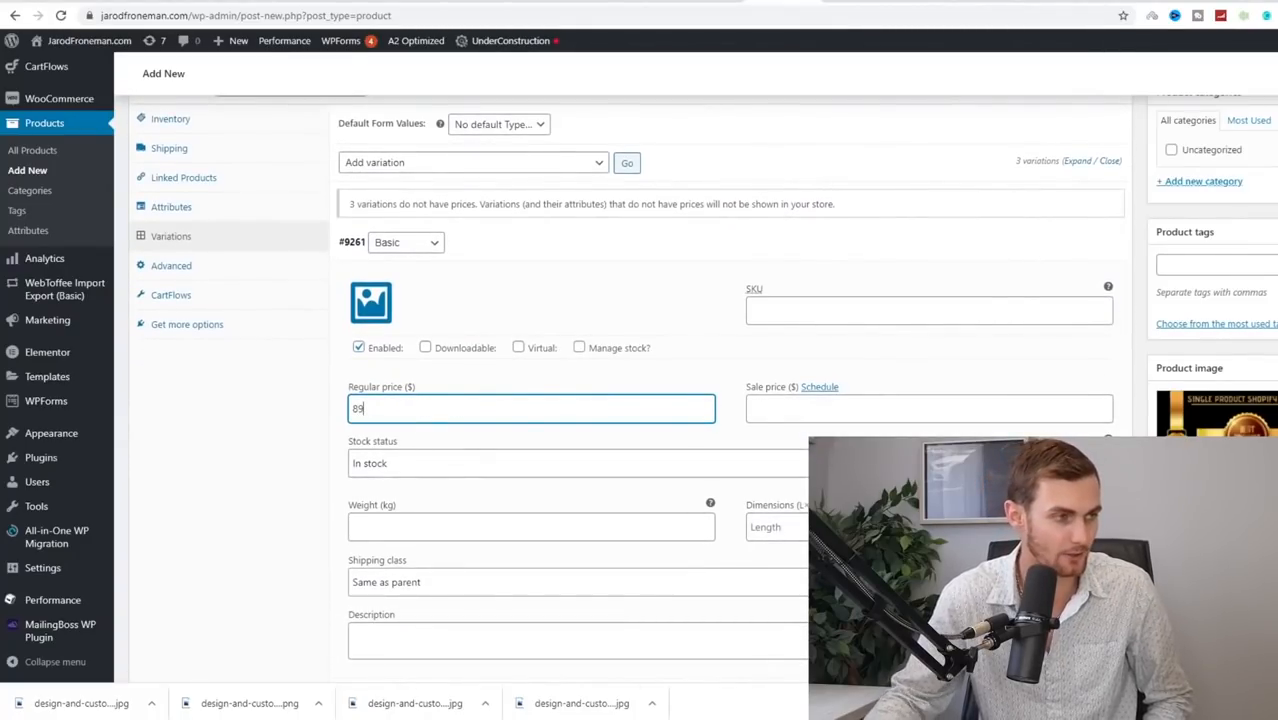
left_click(518, 347)
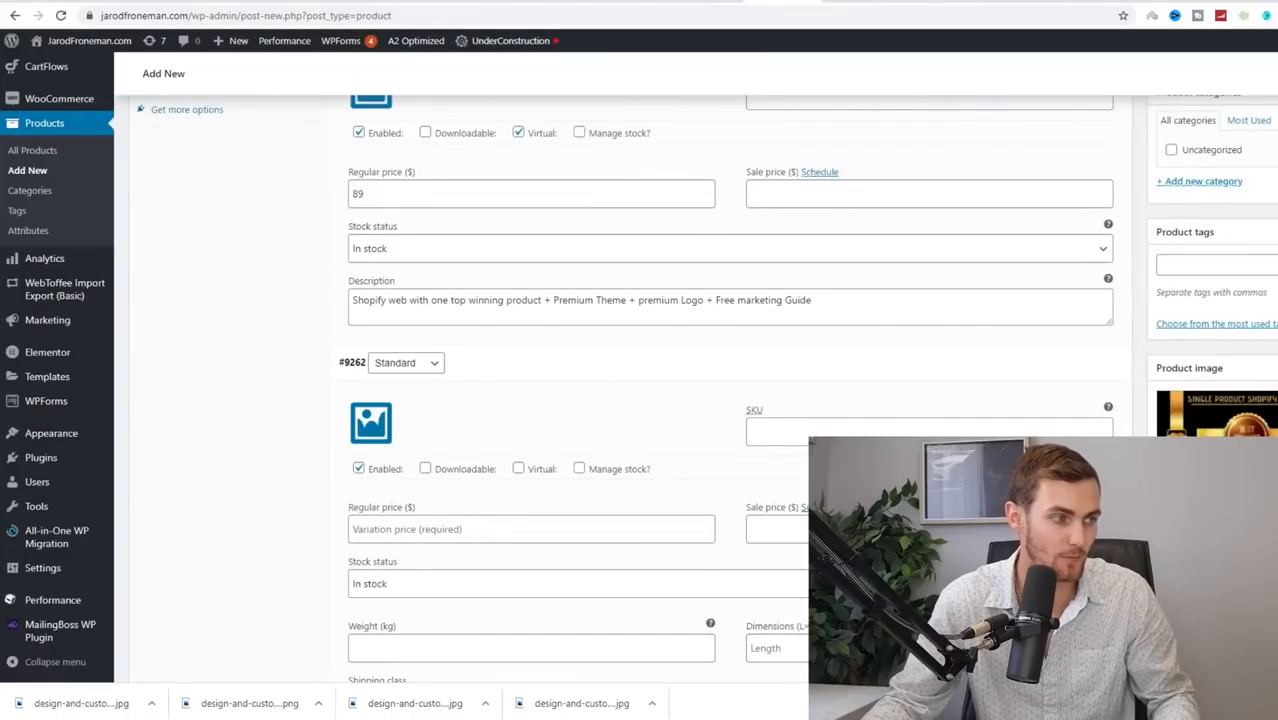
type("149")
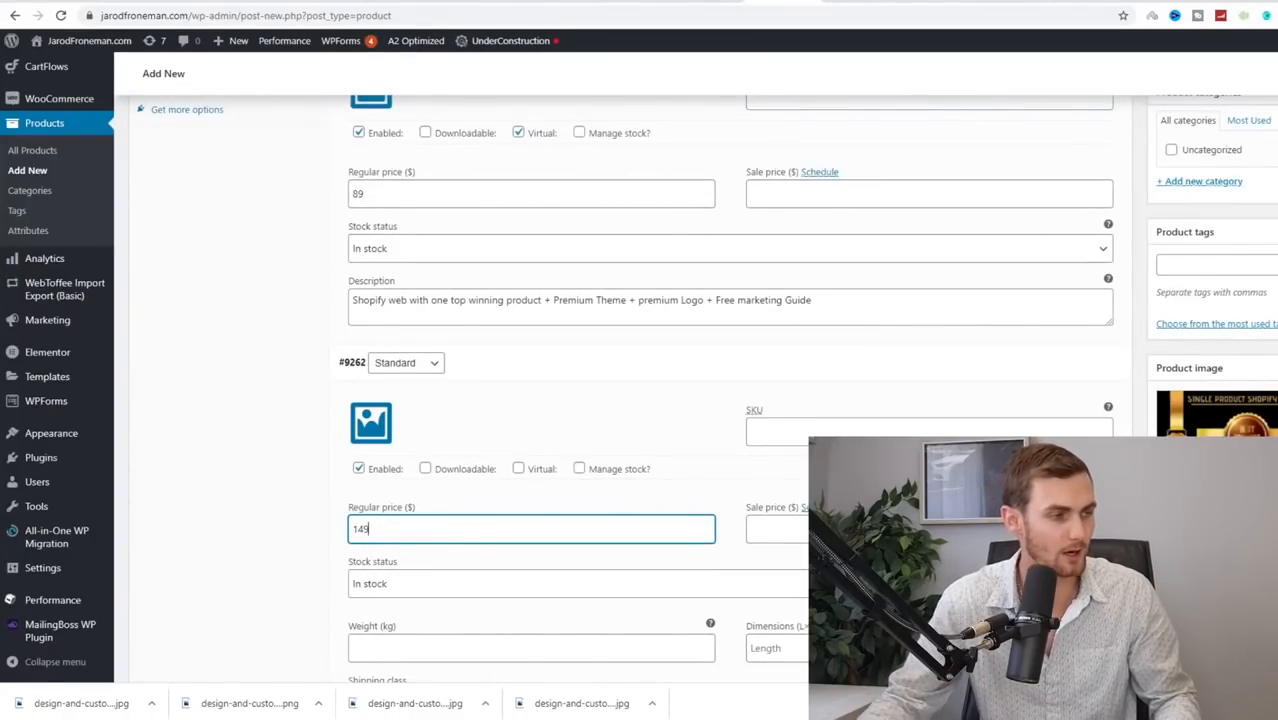
scroll("down", 3)
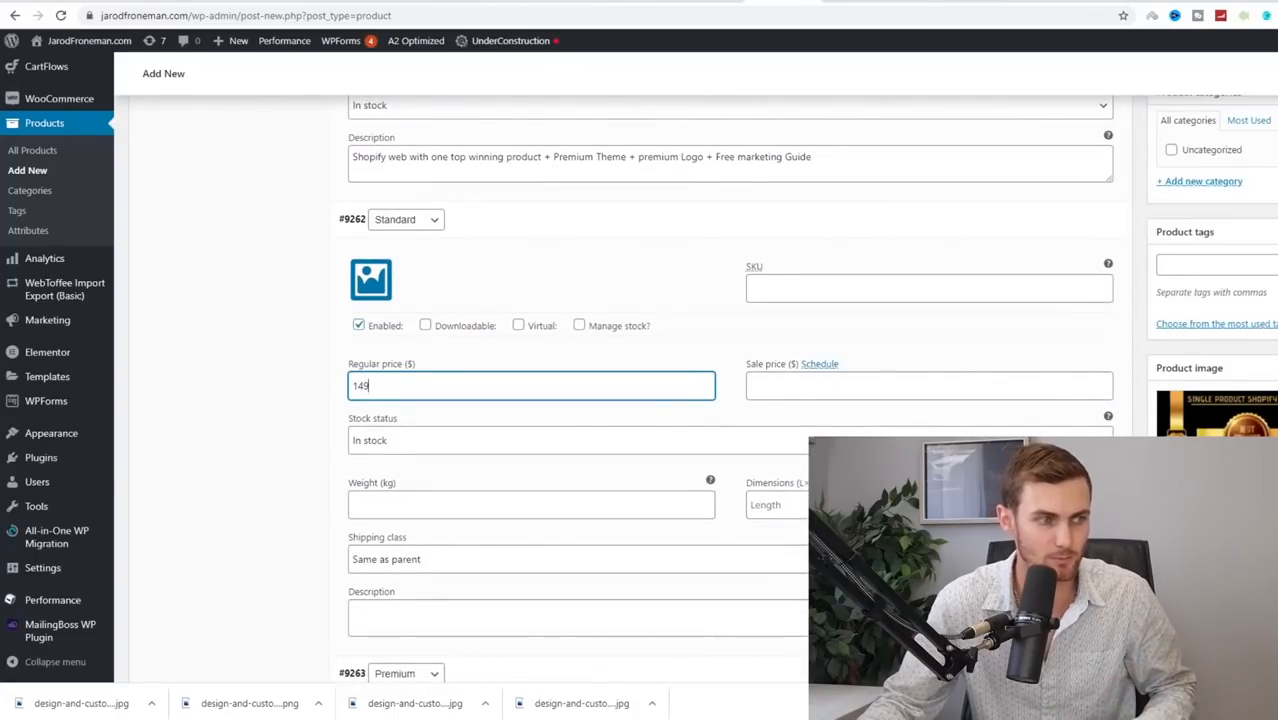
left_click(519, 325)
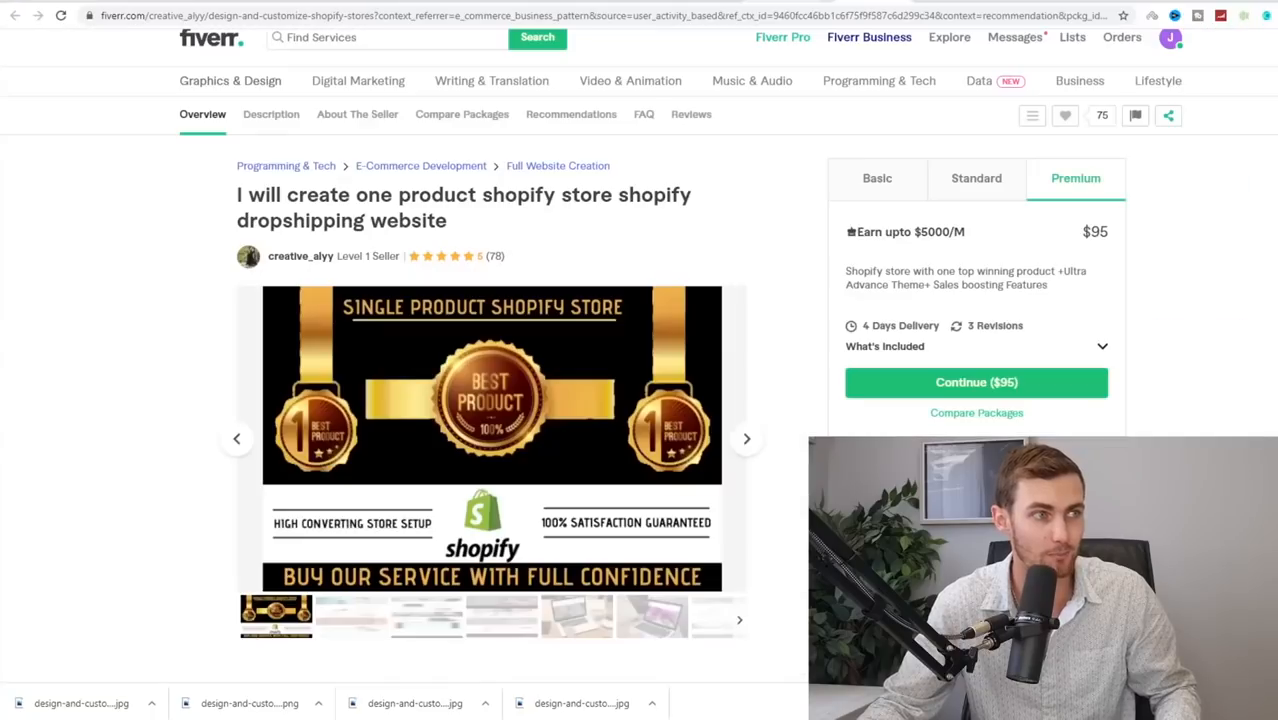
triple_click(965, 278)
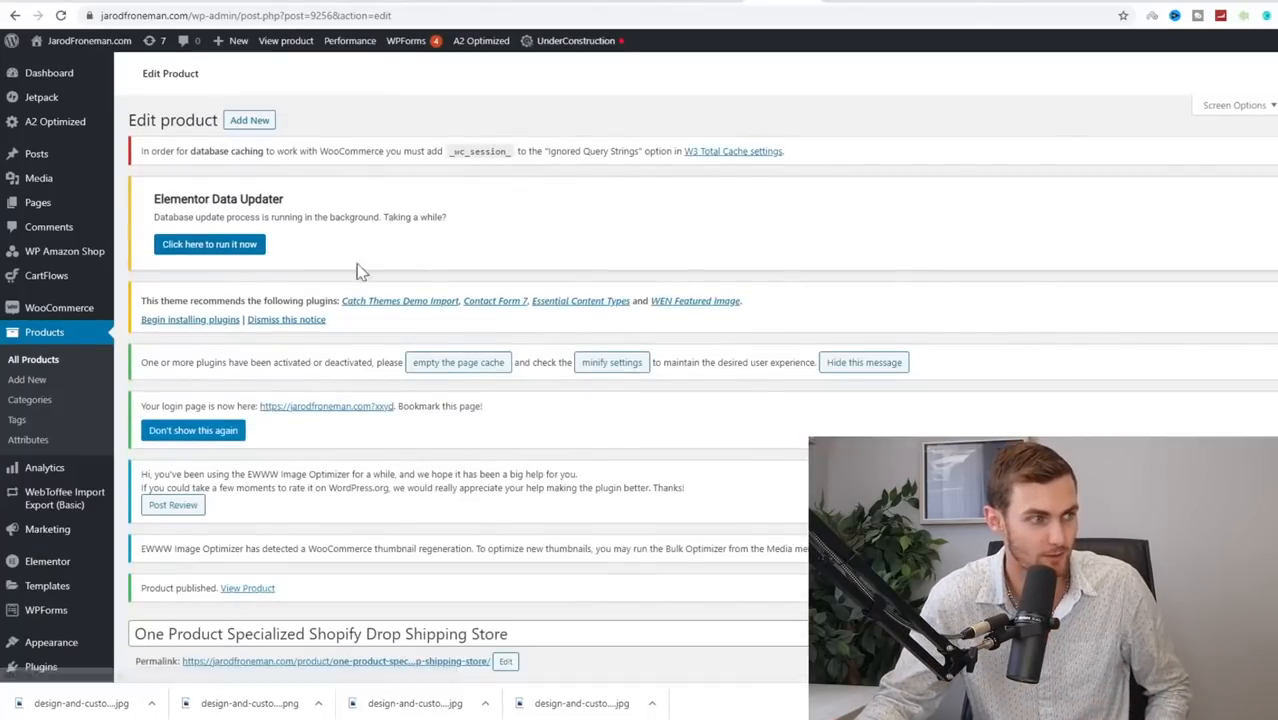
Open the live storefront page for the drop shipping store product.
scroll("down", 3)
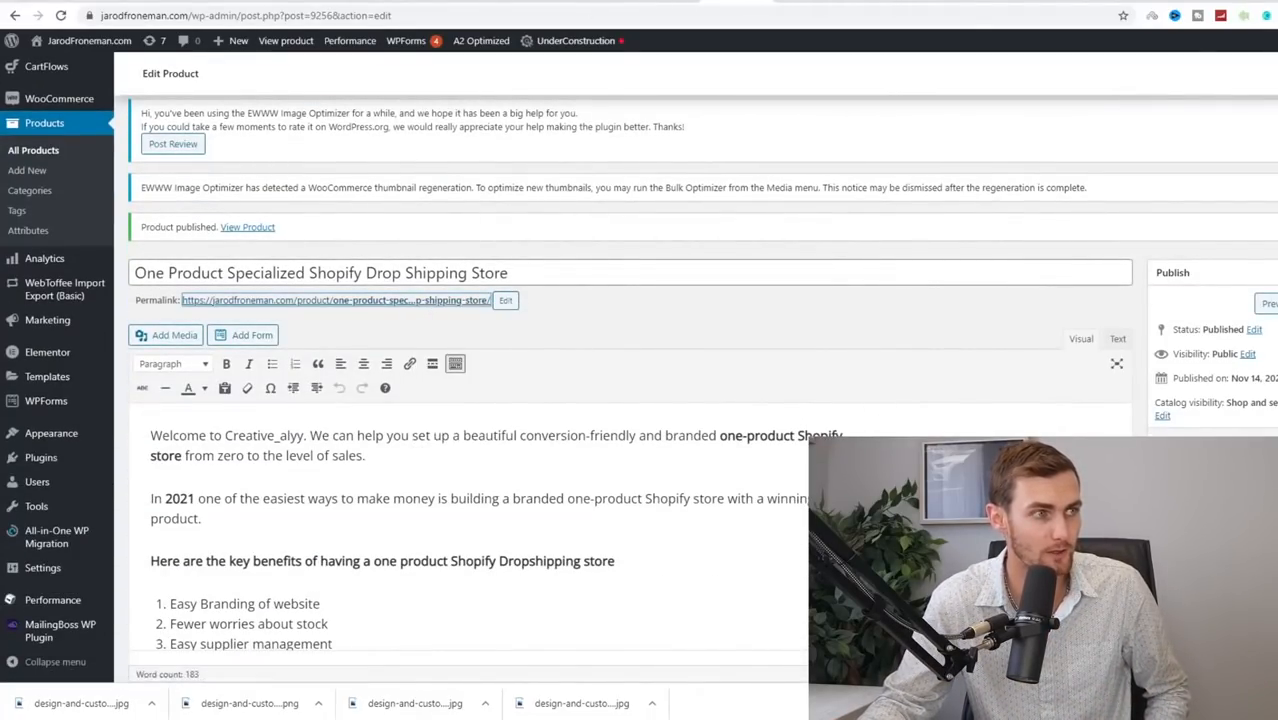
left_click(247, 227)
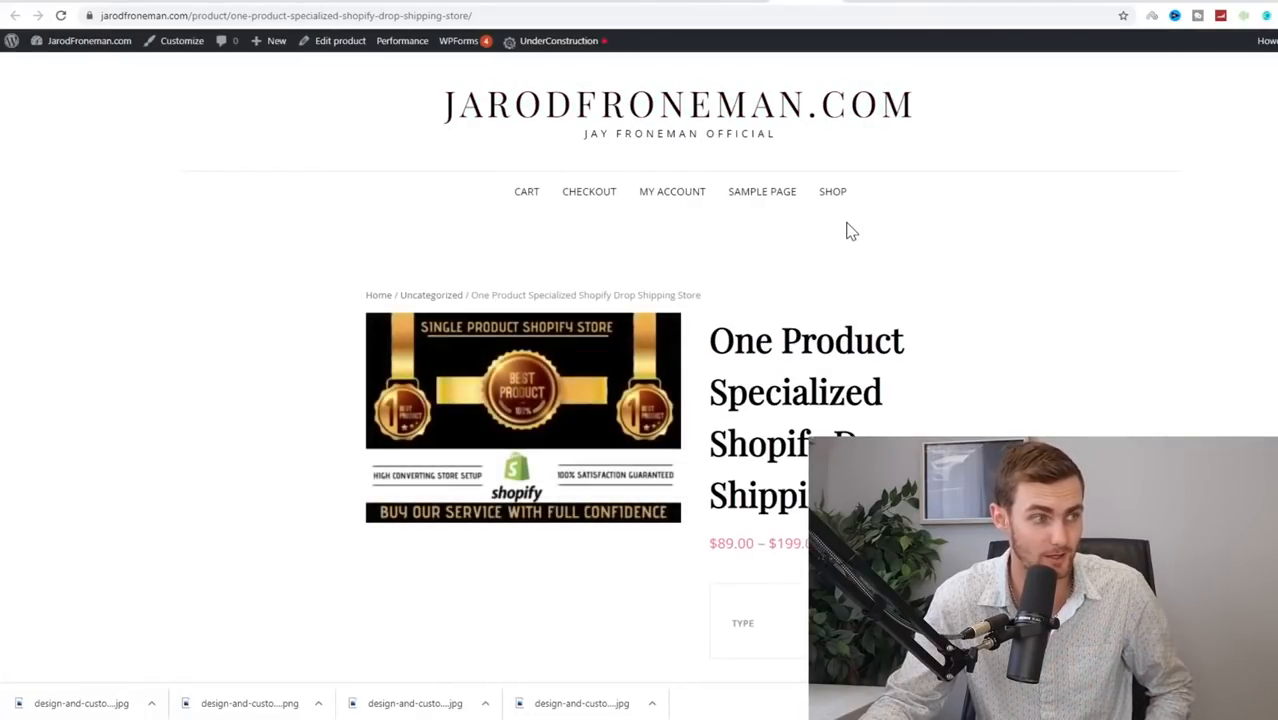
scroll("down", 3)
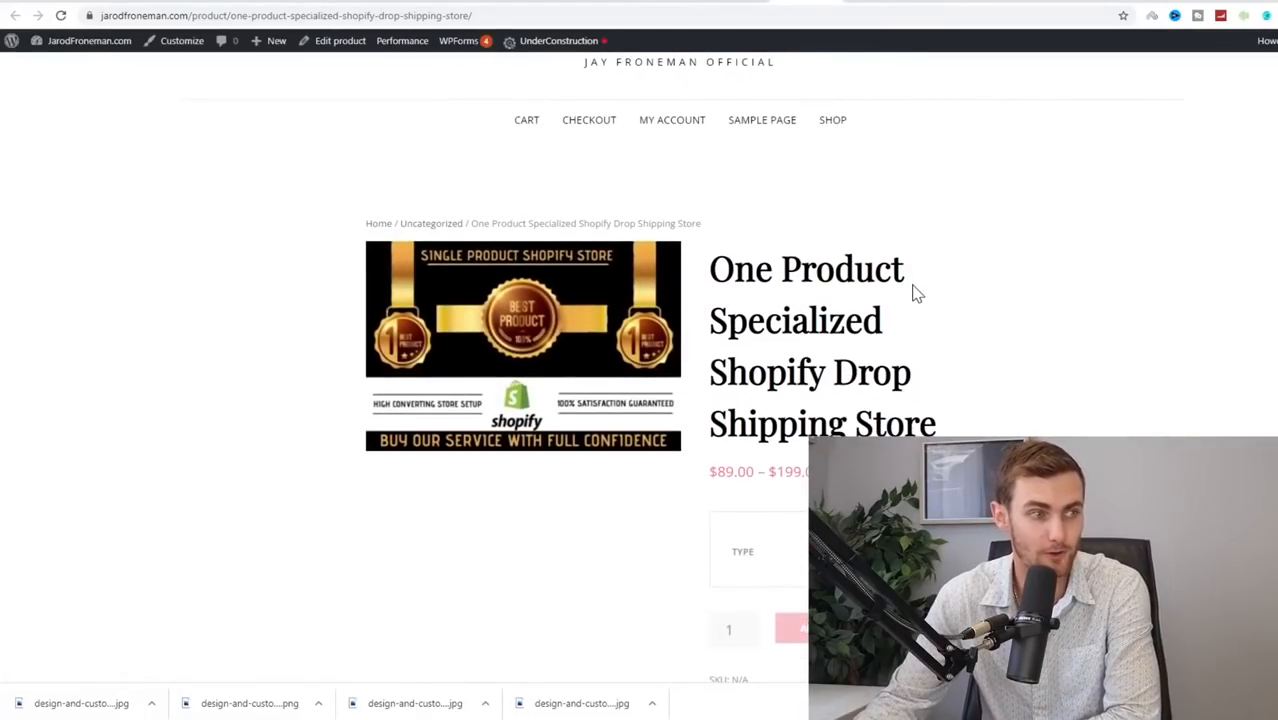
Compare the Basic and Premium types, then add the $199 Premium option to the cart.
left_click(922, 394)
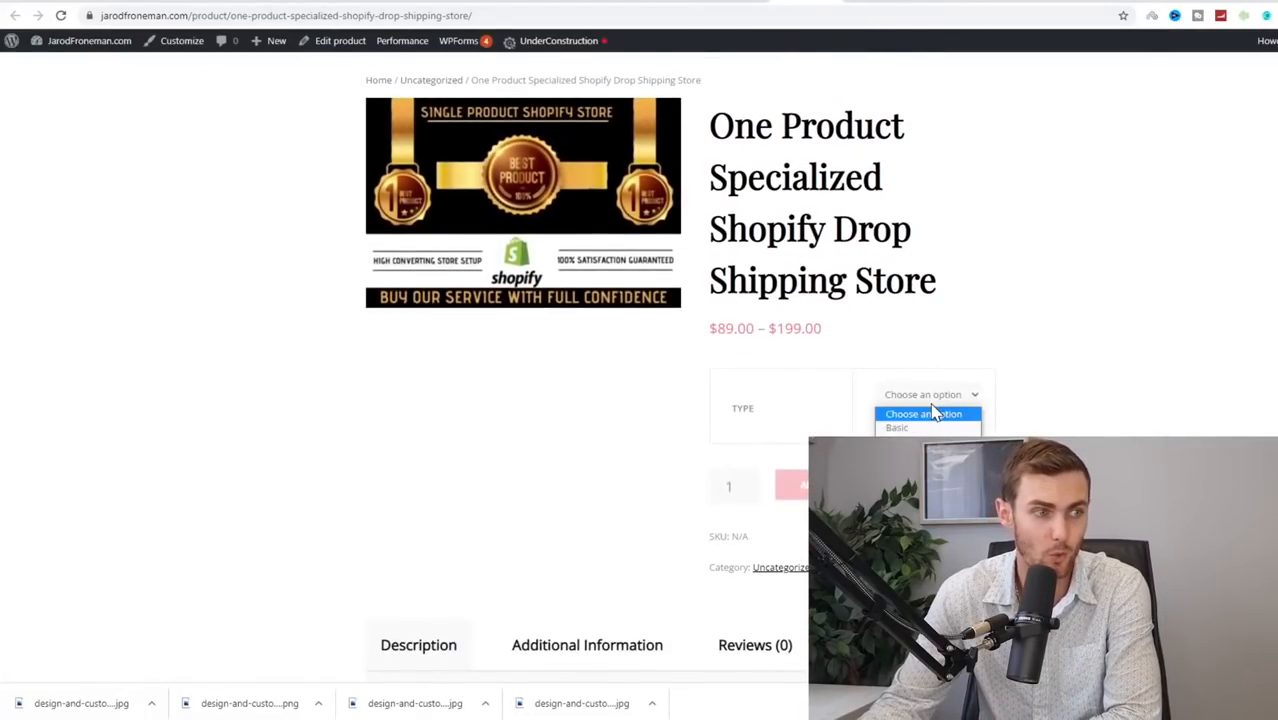
left_click(897, 427)
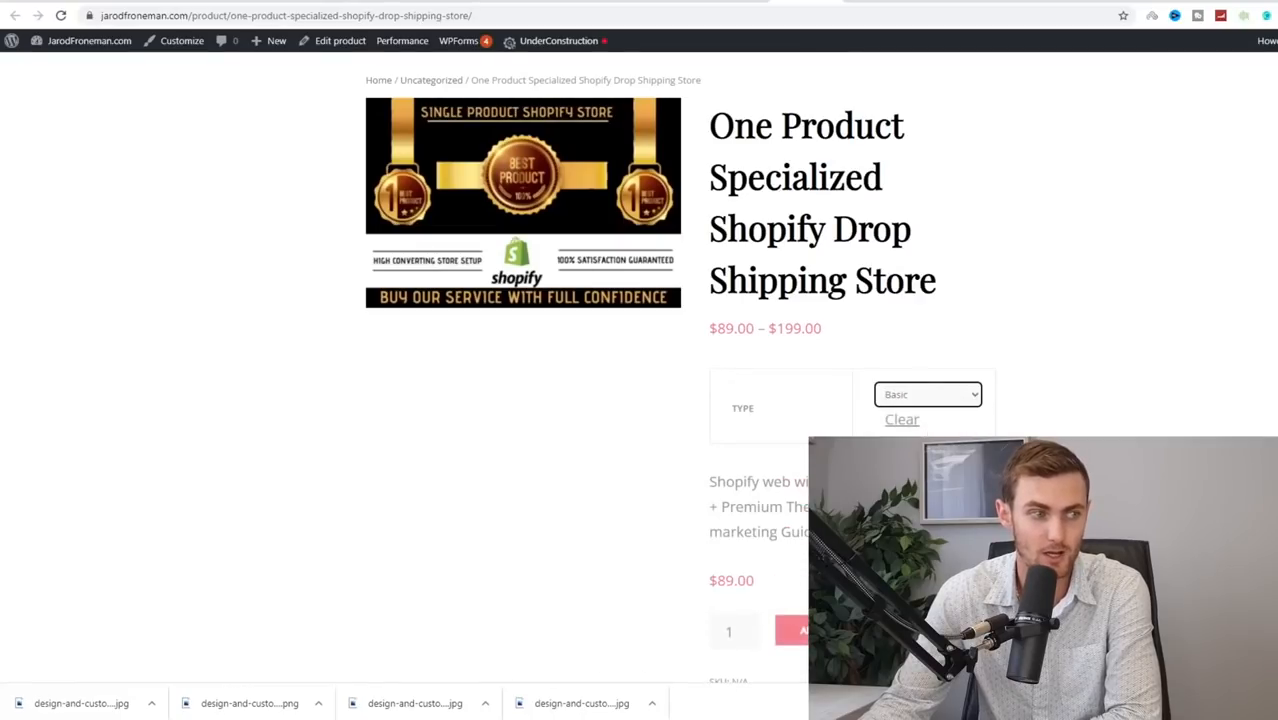
left_click(927, 394)
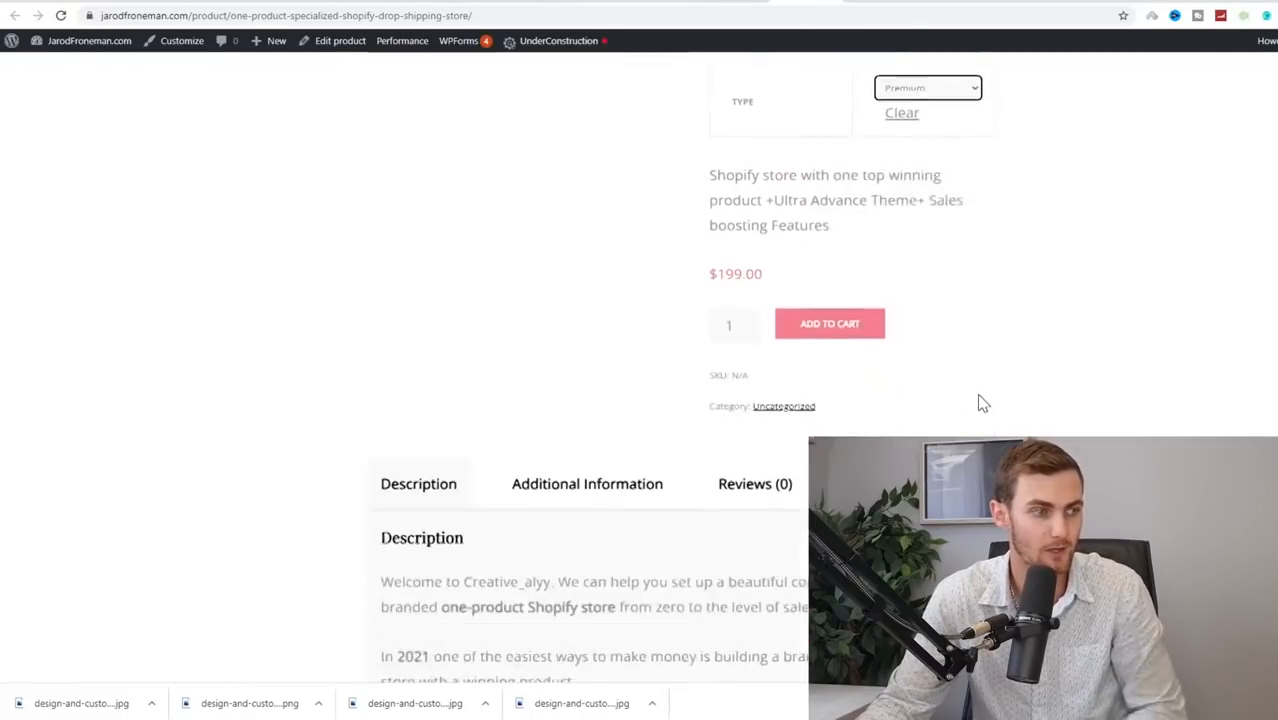
scroll("down", 3)
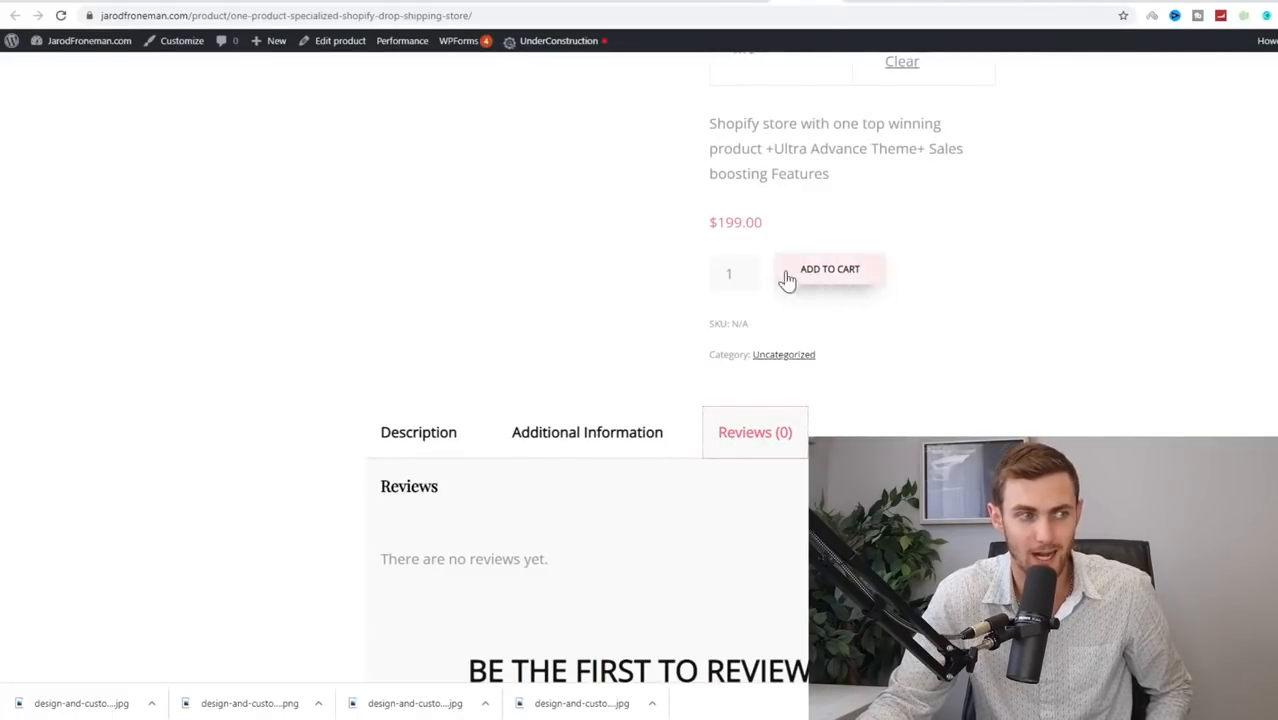
mouse_move(898, 260)
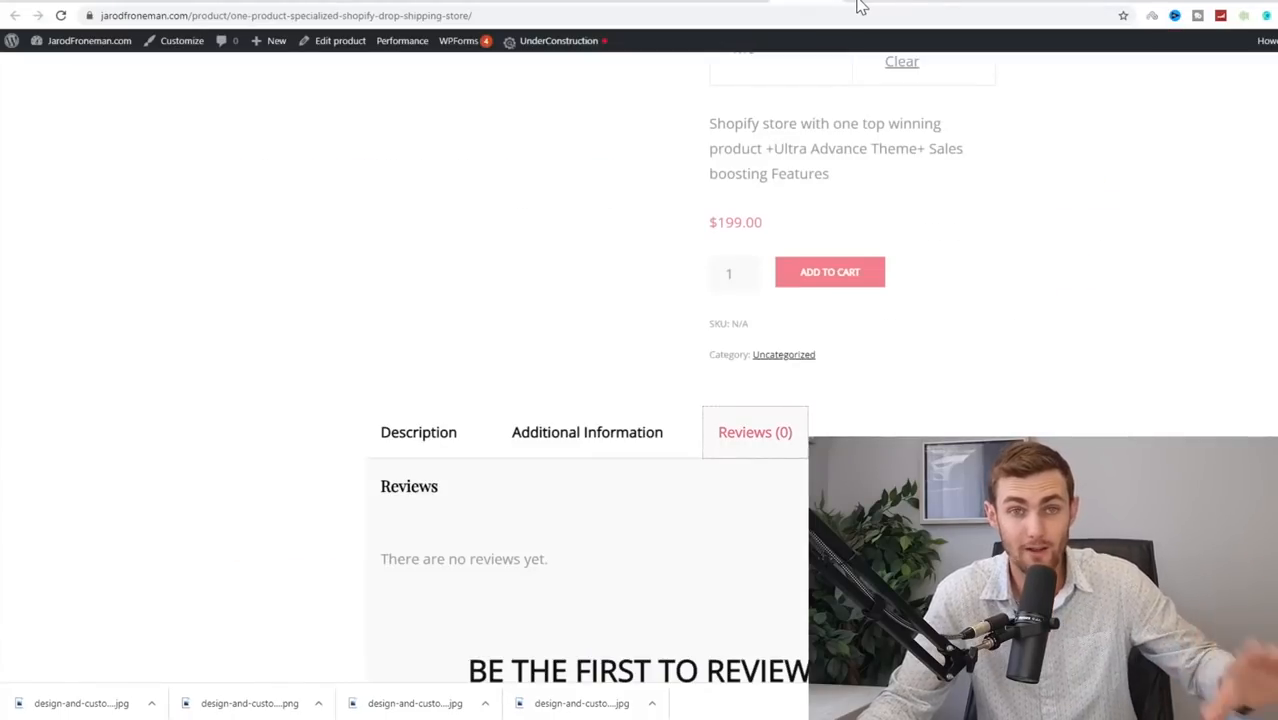
mouse_move(763, 221)
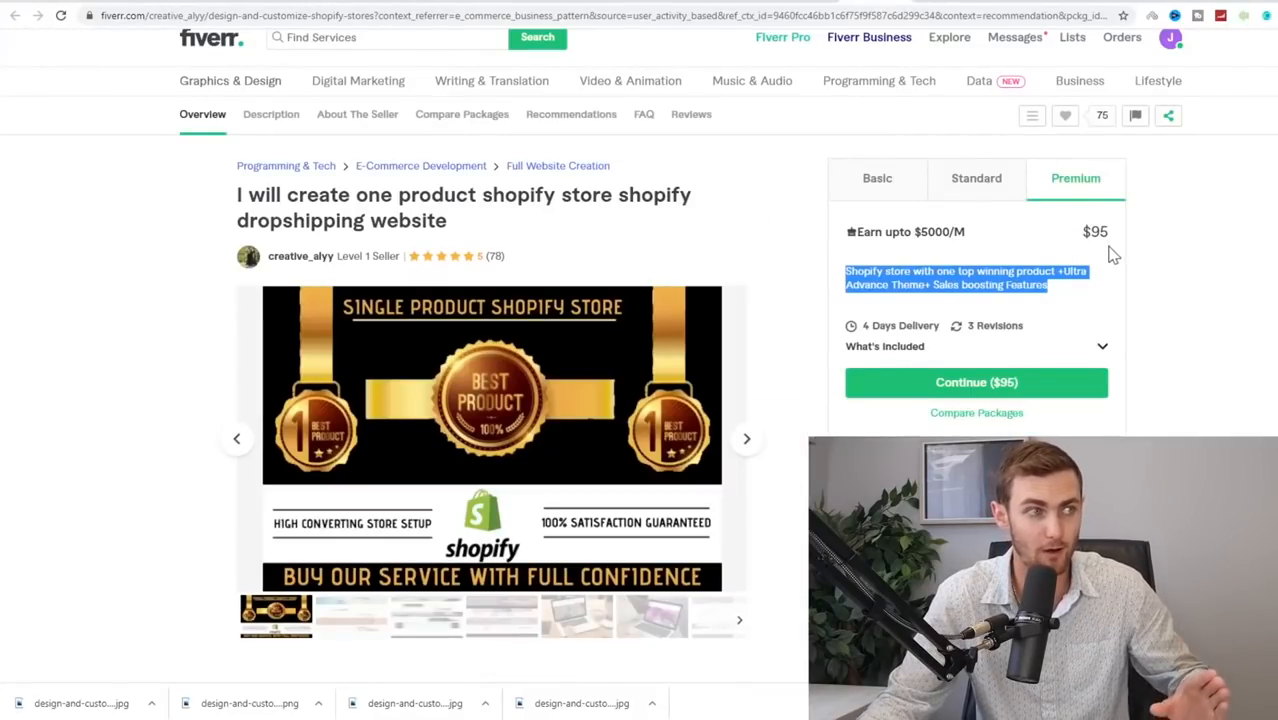
mouse_move(905, 105)
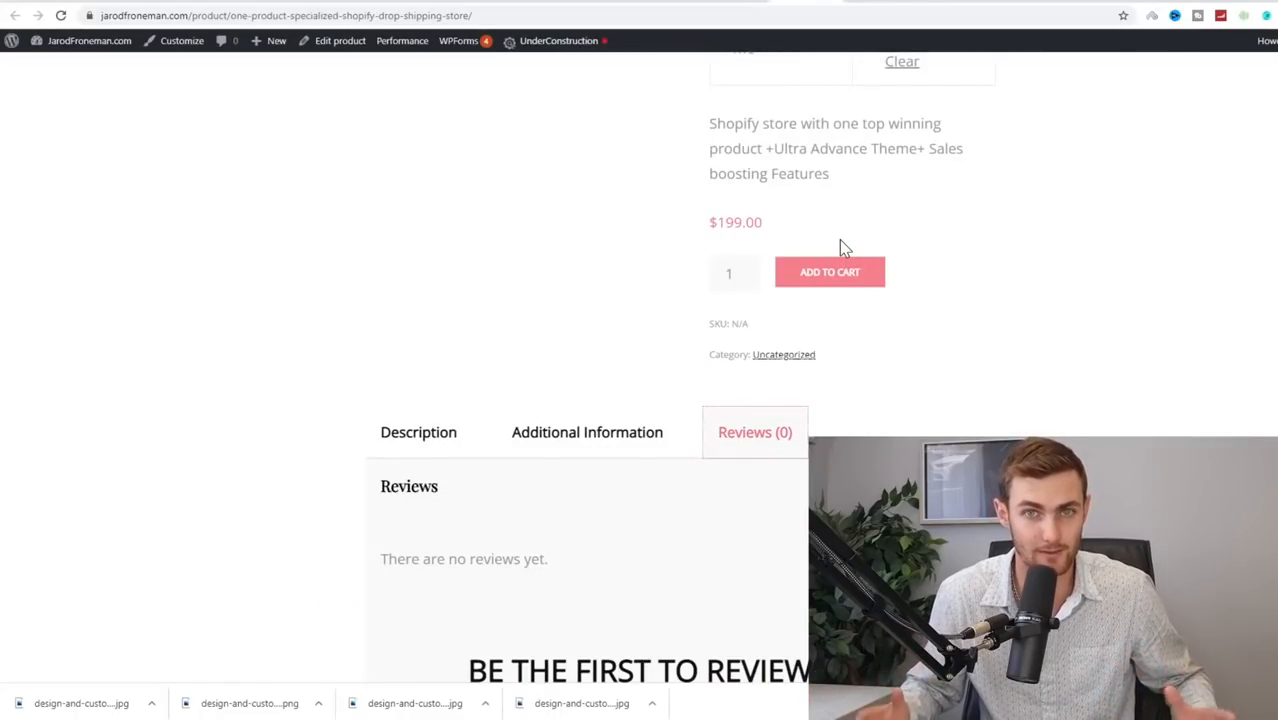
scroll("up", 3)
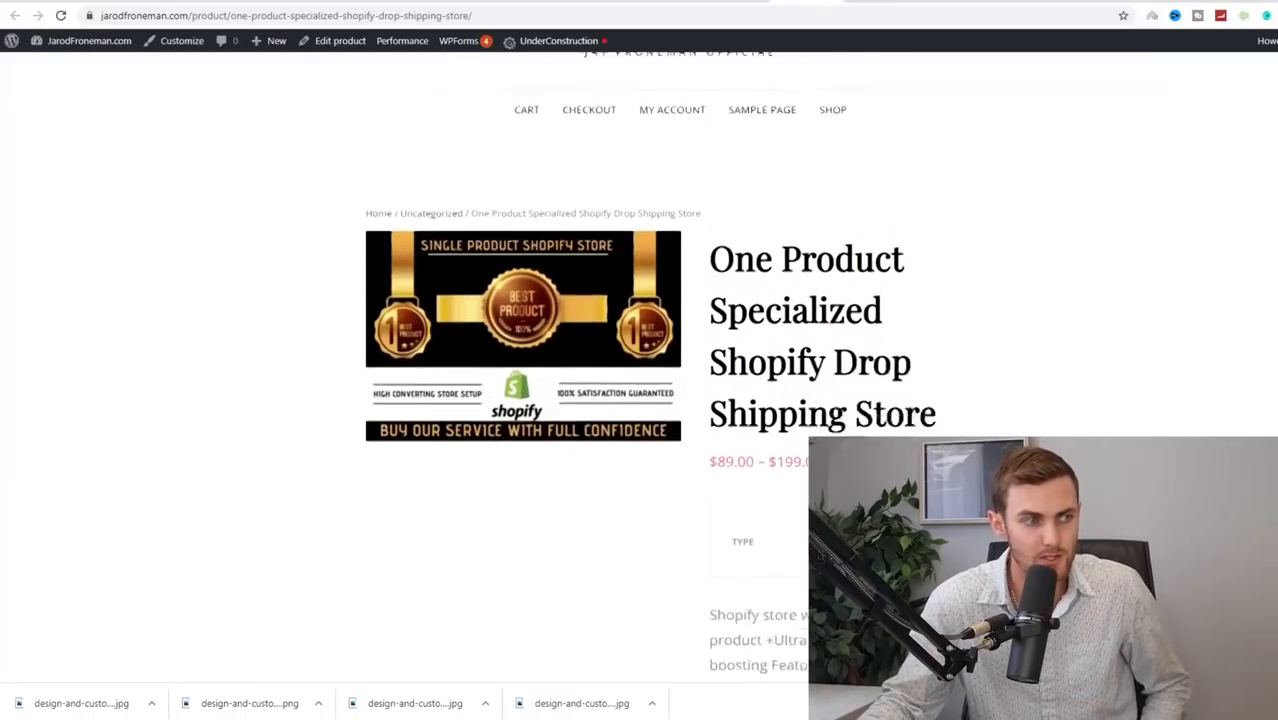
scroll("down", 3)
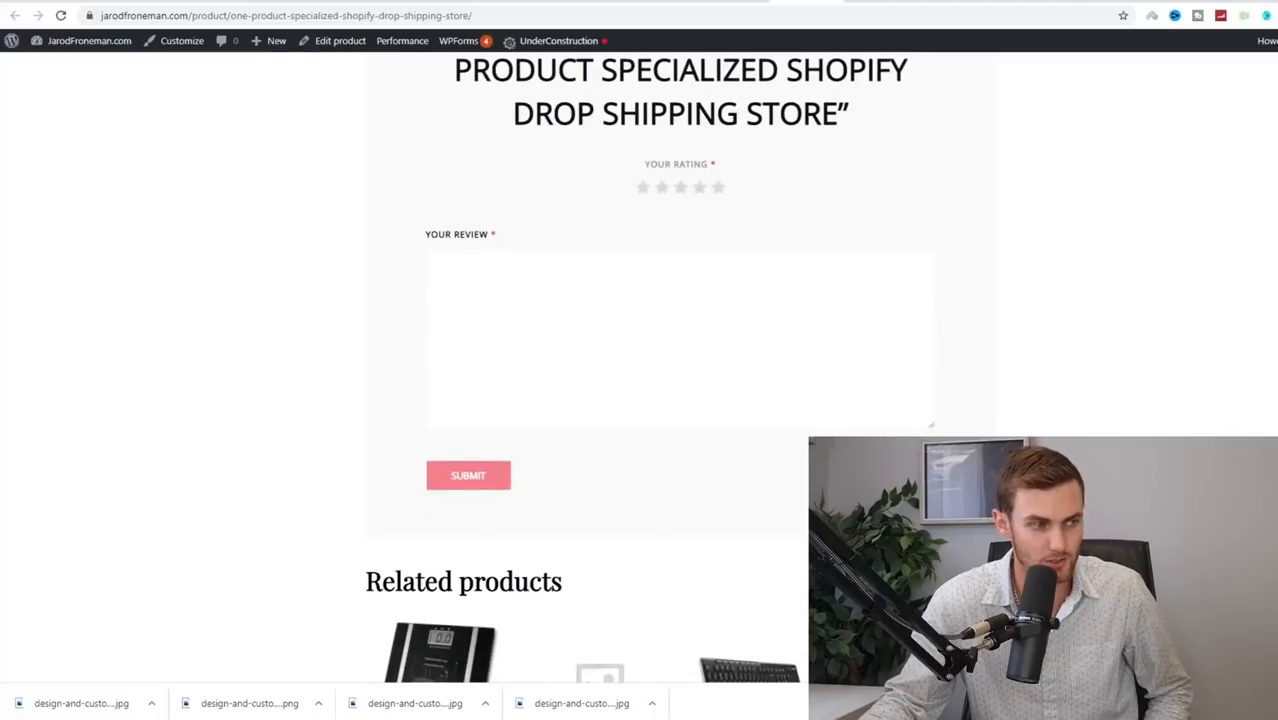
scroll("up", 3)
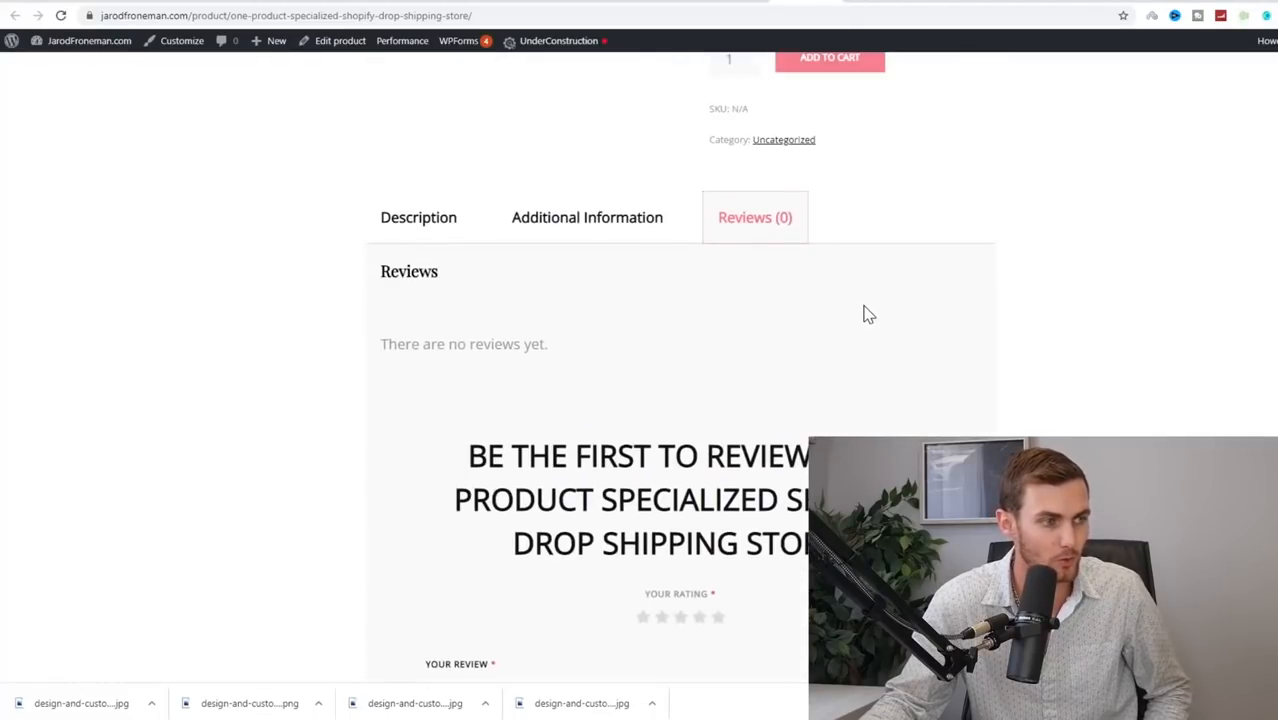
scroll("up", 3)
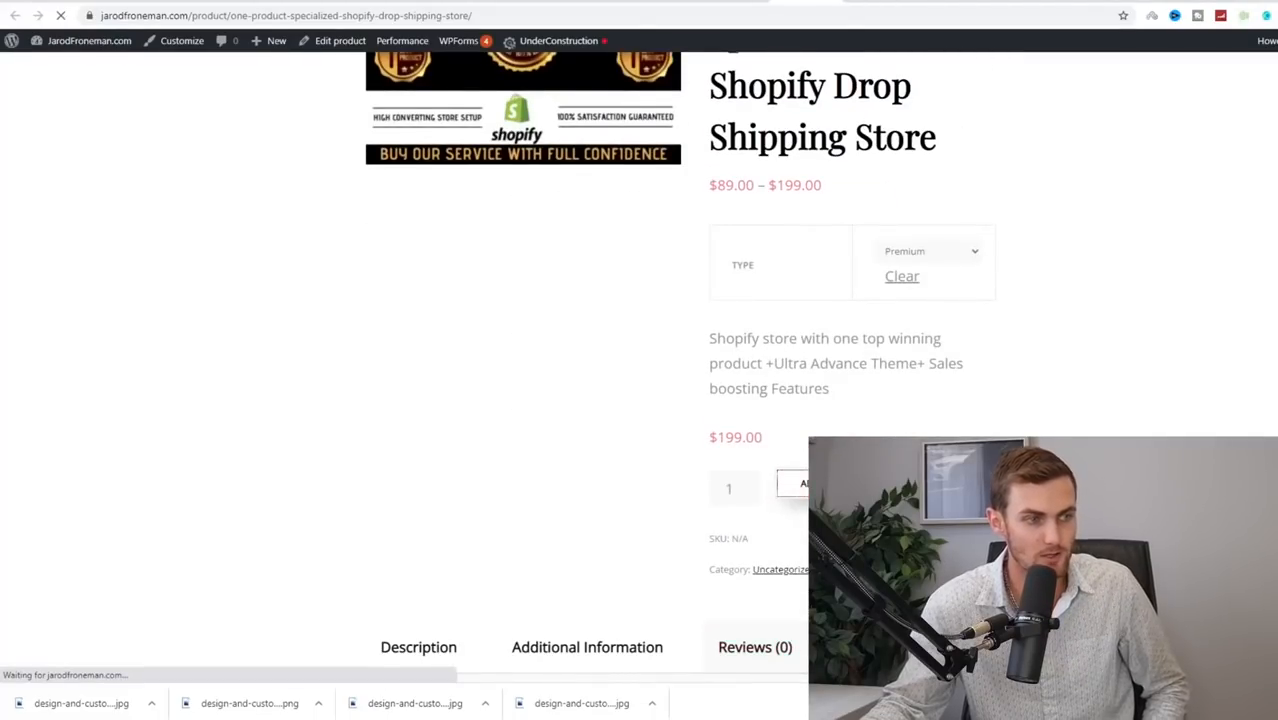
left_click(805, 483)
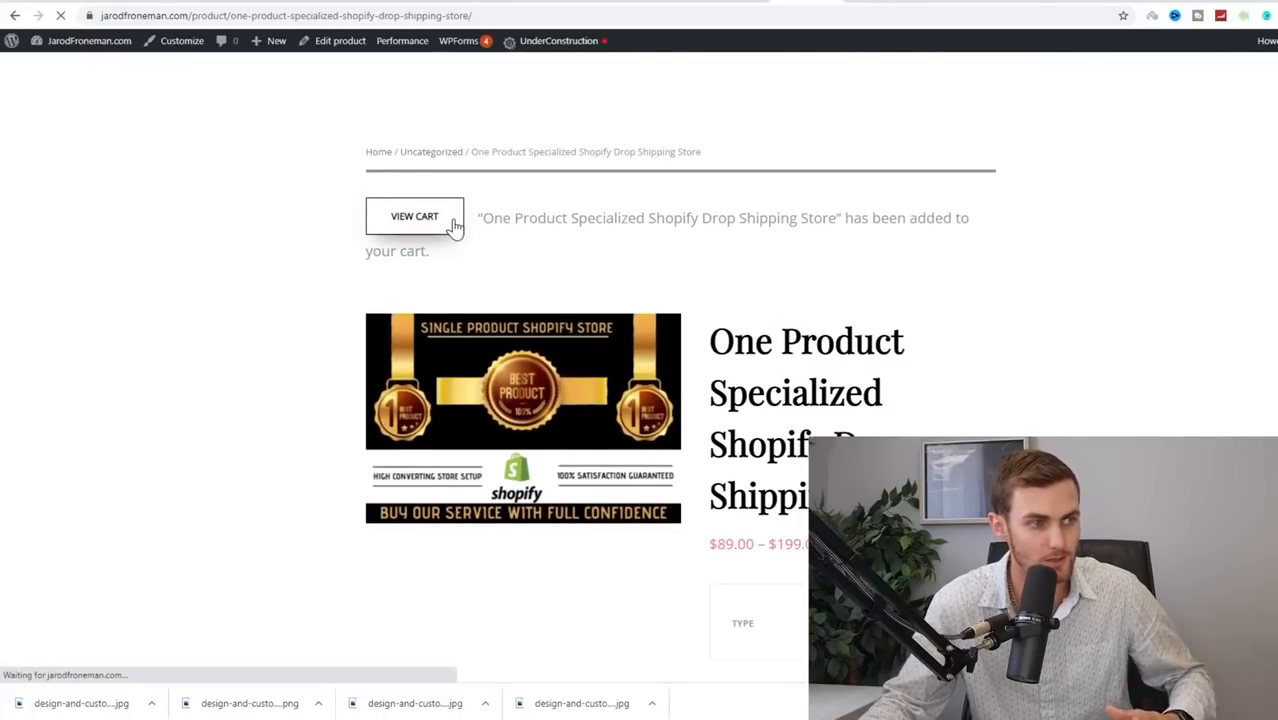
Remove the keyboard-and-mouse combo and Squid Game mask from the cart, then proceed to checkout.
left_click(414, 216)
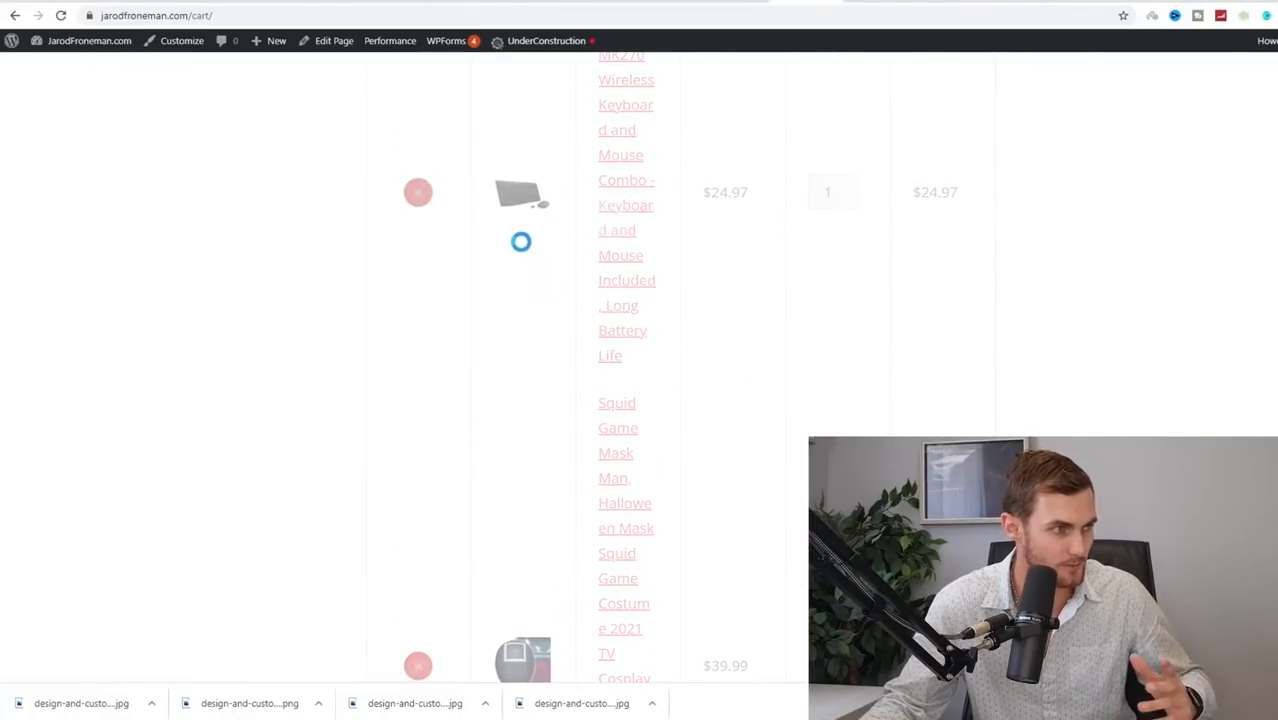
left_click(418, 192)
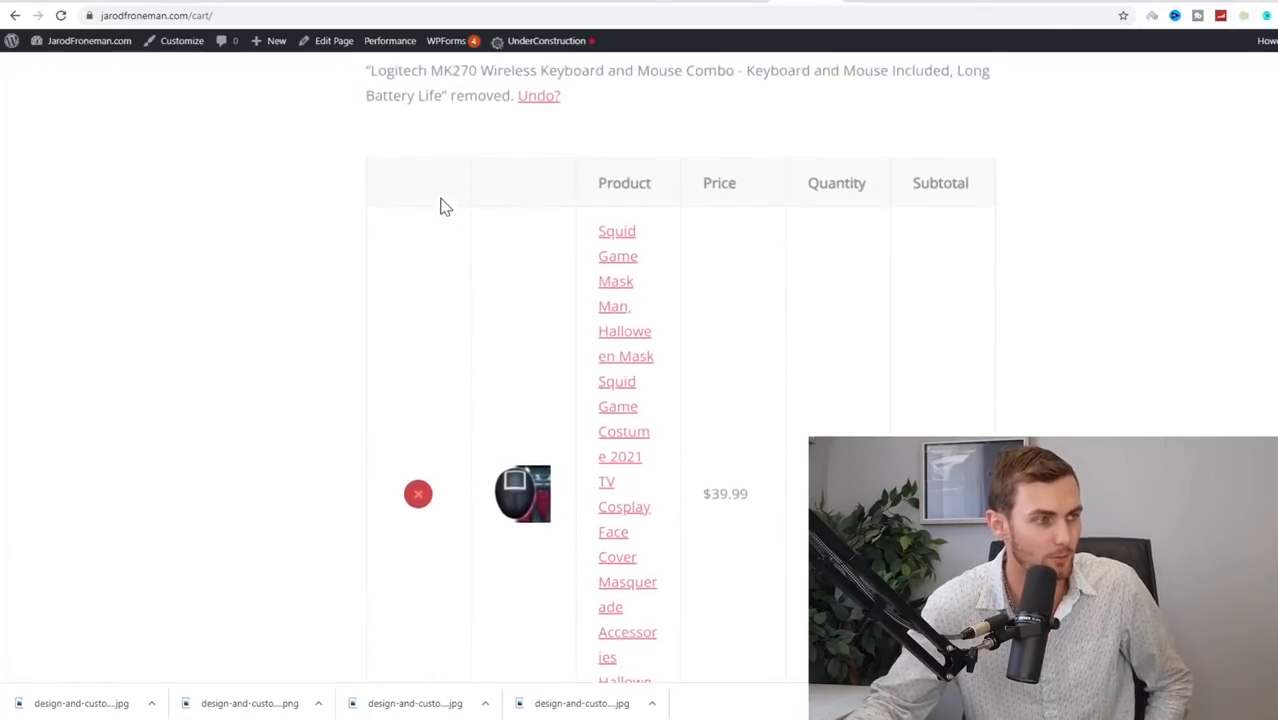
scroll("down", 3)
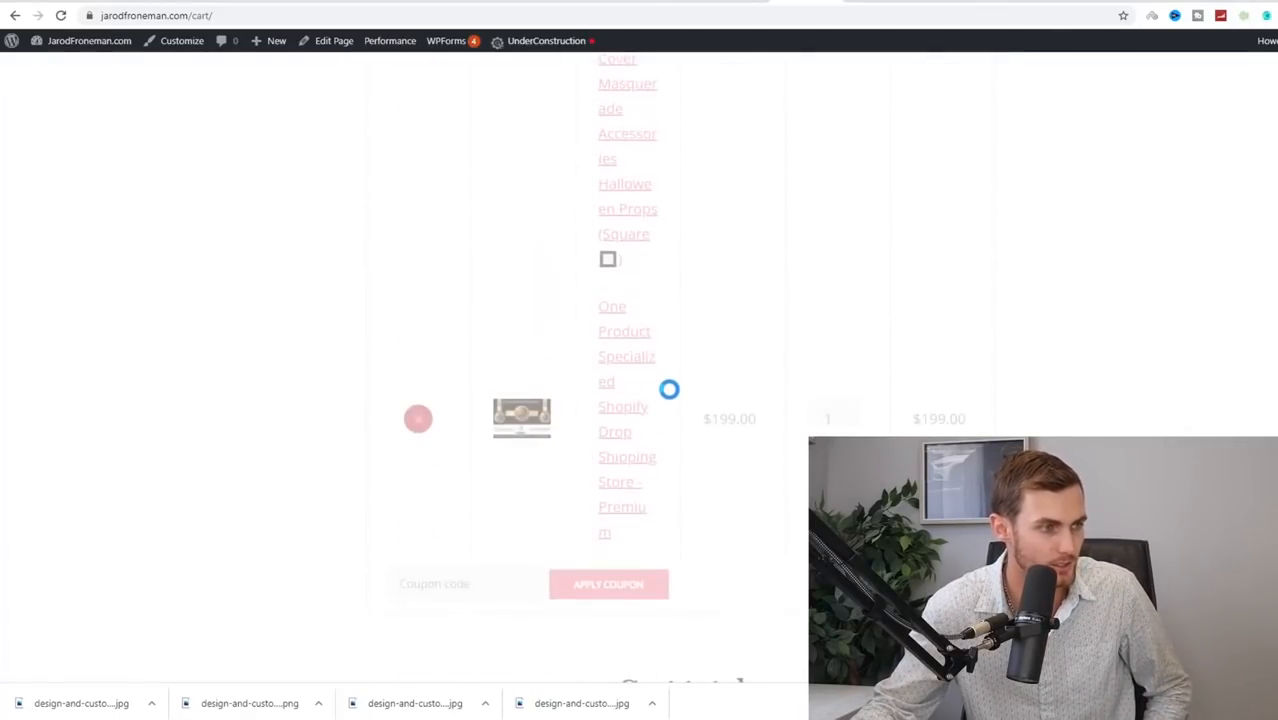
left_click(418, 418)
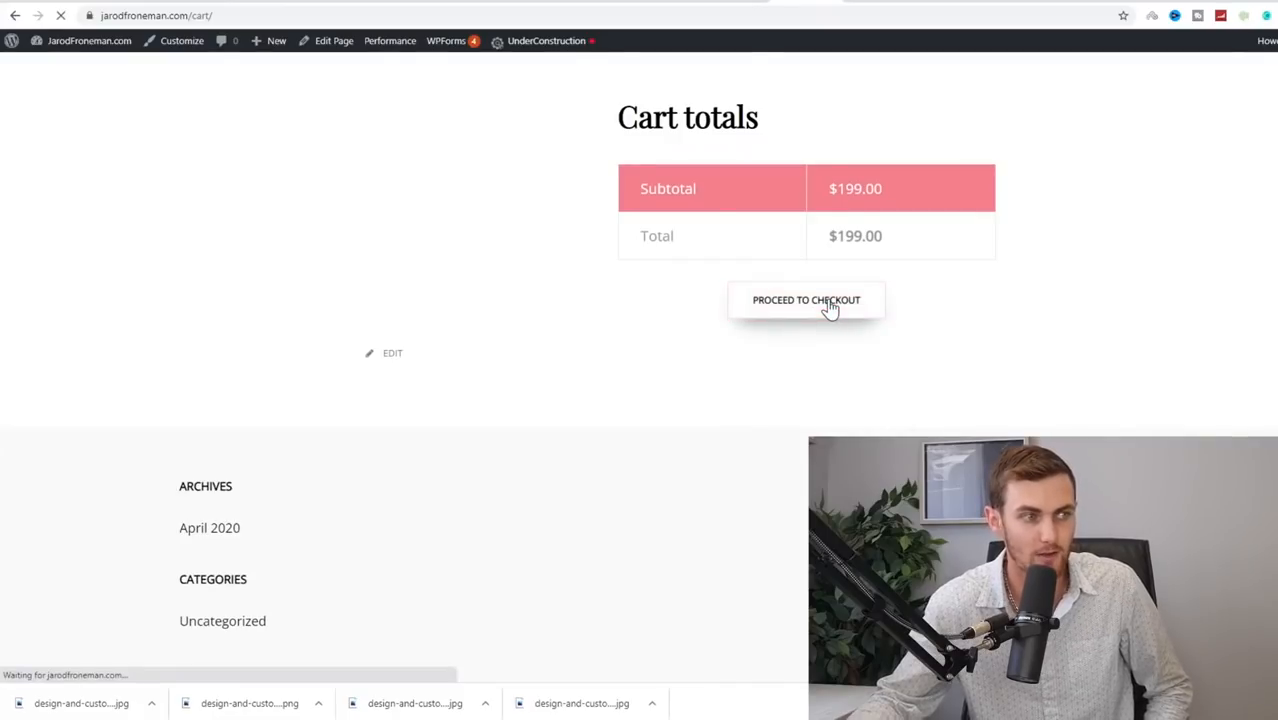
left_click(806, 300)
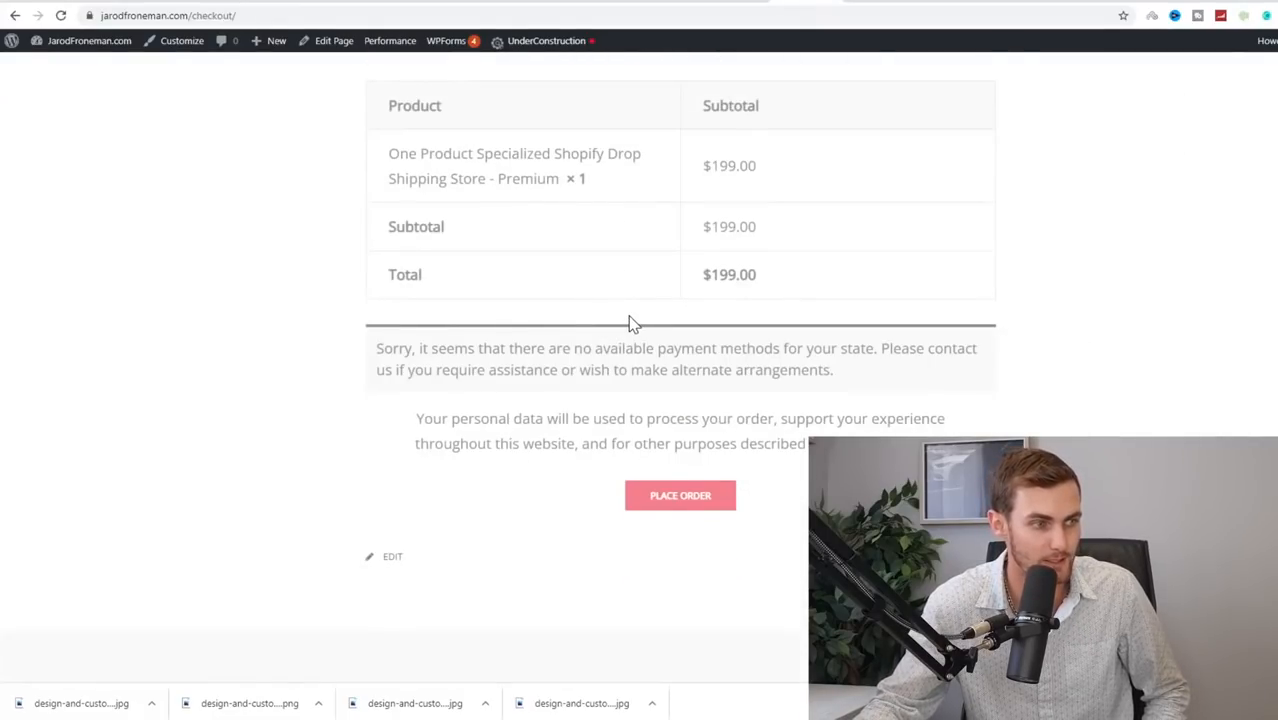
scroll("up", 3)
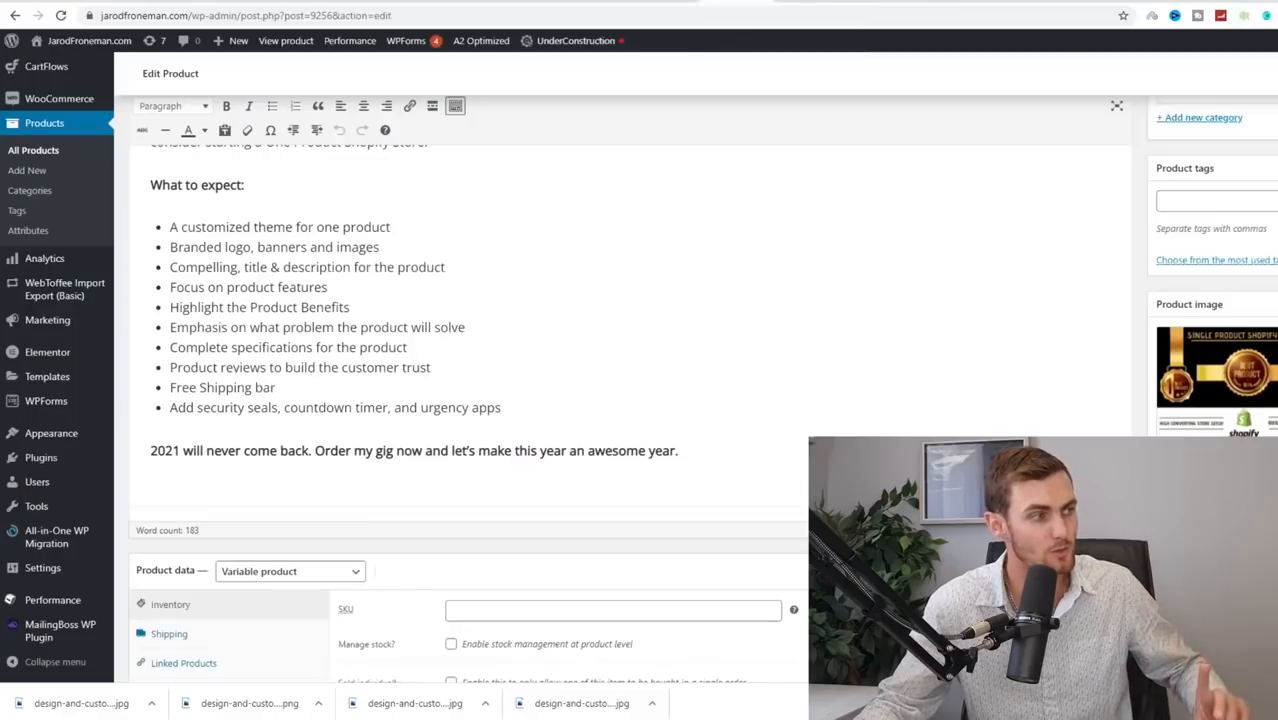
mouse_move(591, 140)
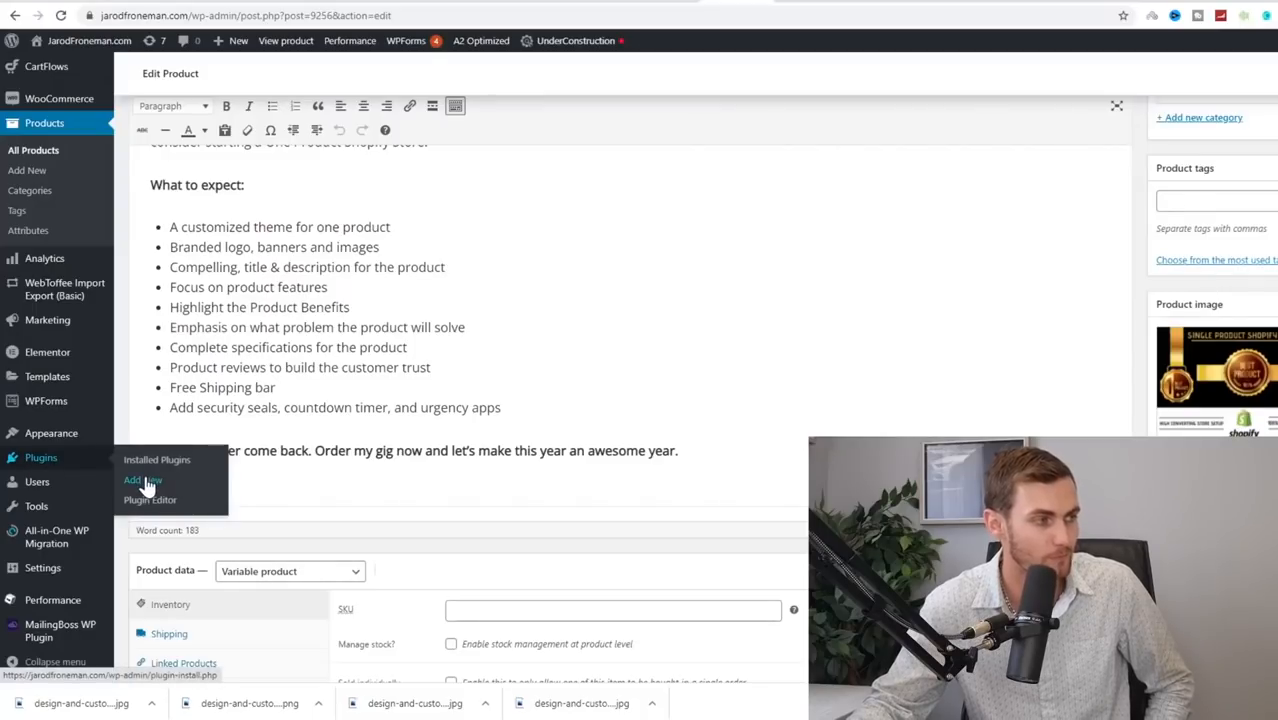
Install and activate the WooCommerce PayPal Payments plugin from Plugins > Add New.
left_click(142, 480)
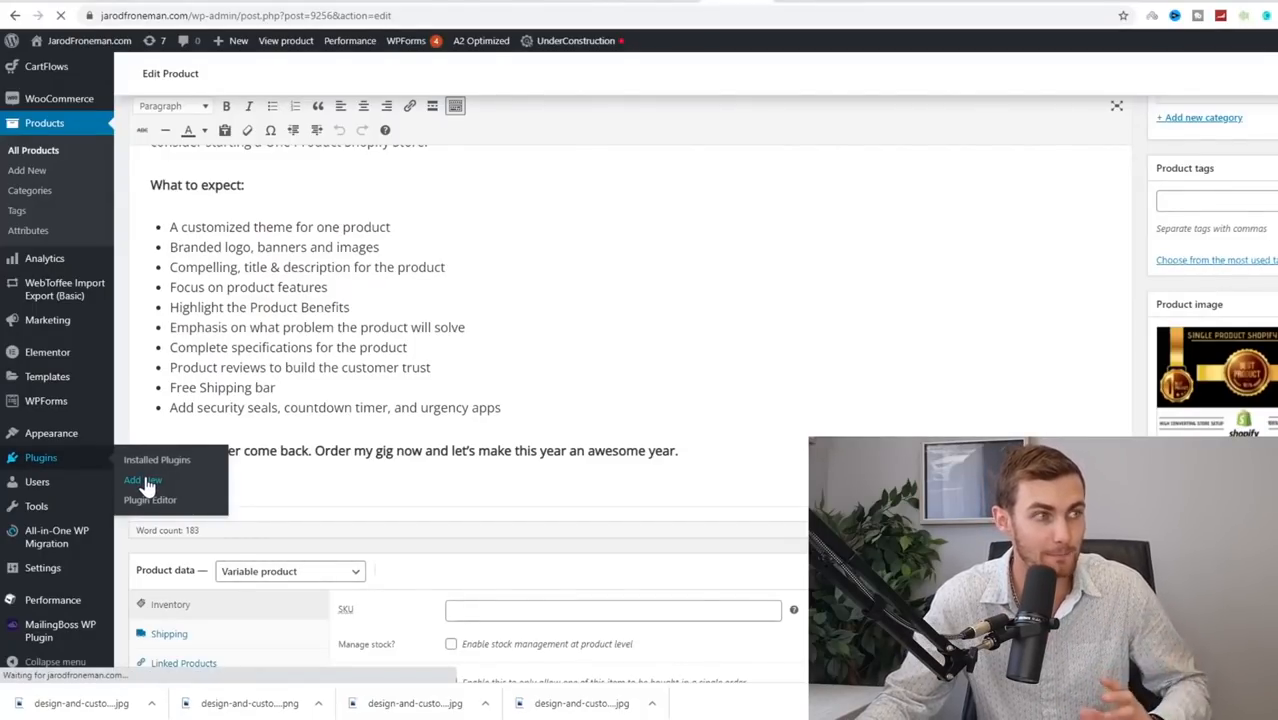
left_click(135, 480)
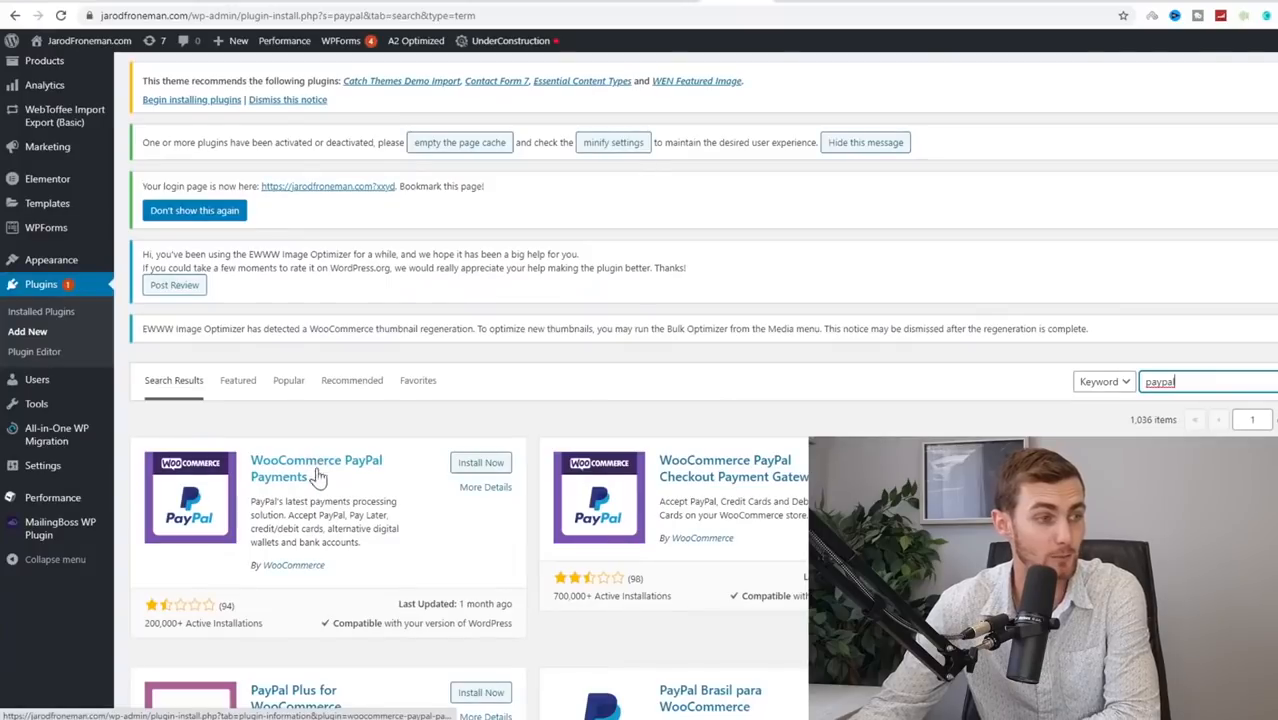
mouse_move(275, 480)
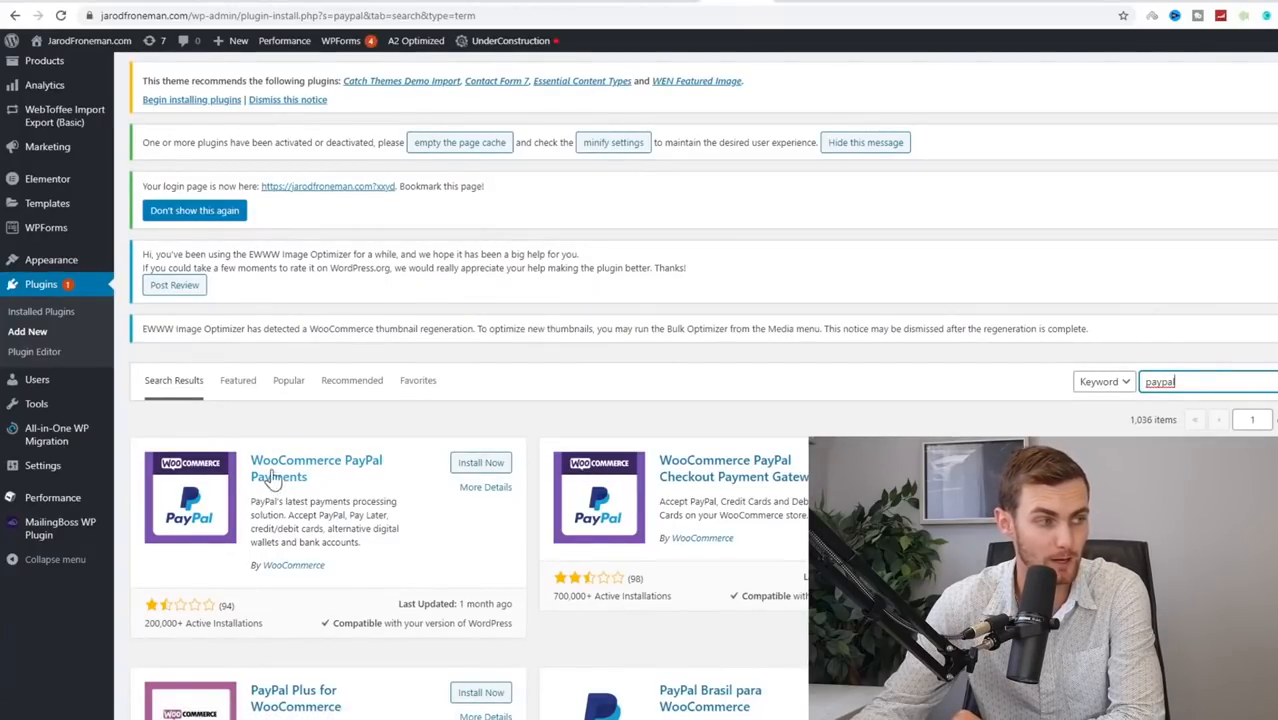
left_click(480, 462)
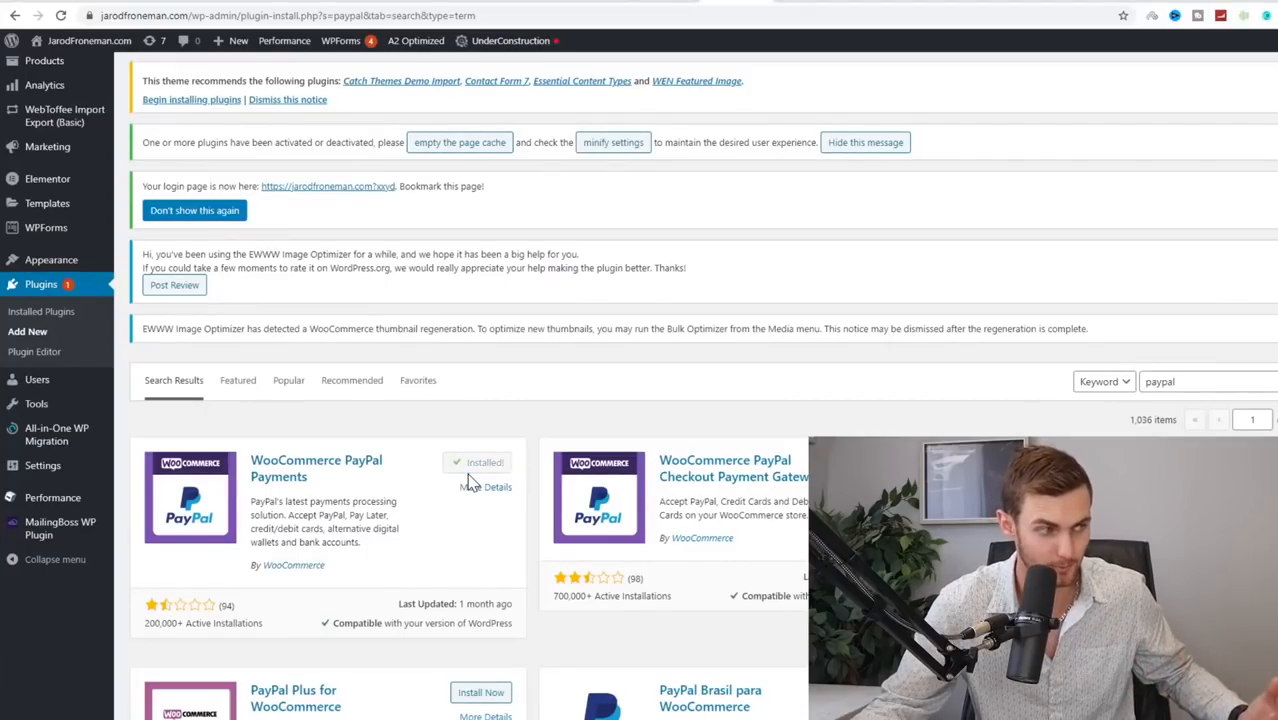
left_click(485, 462)
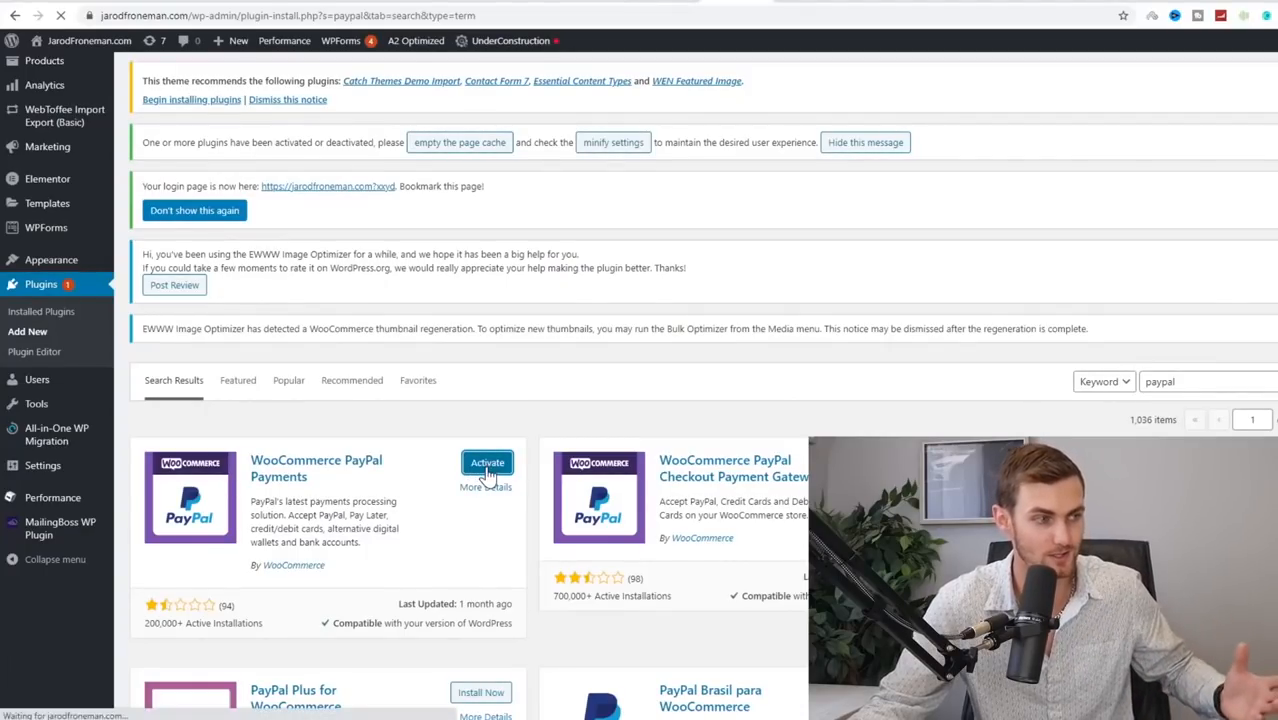
left_click(487, 462)
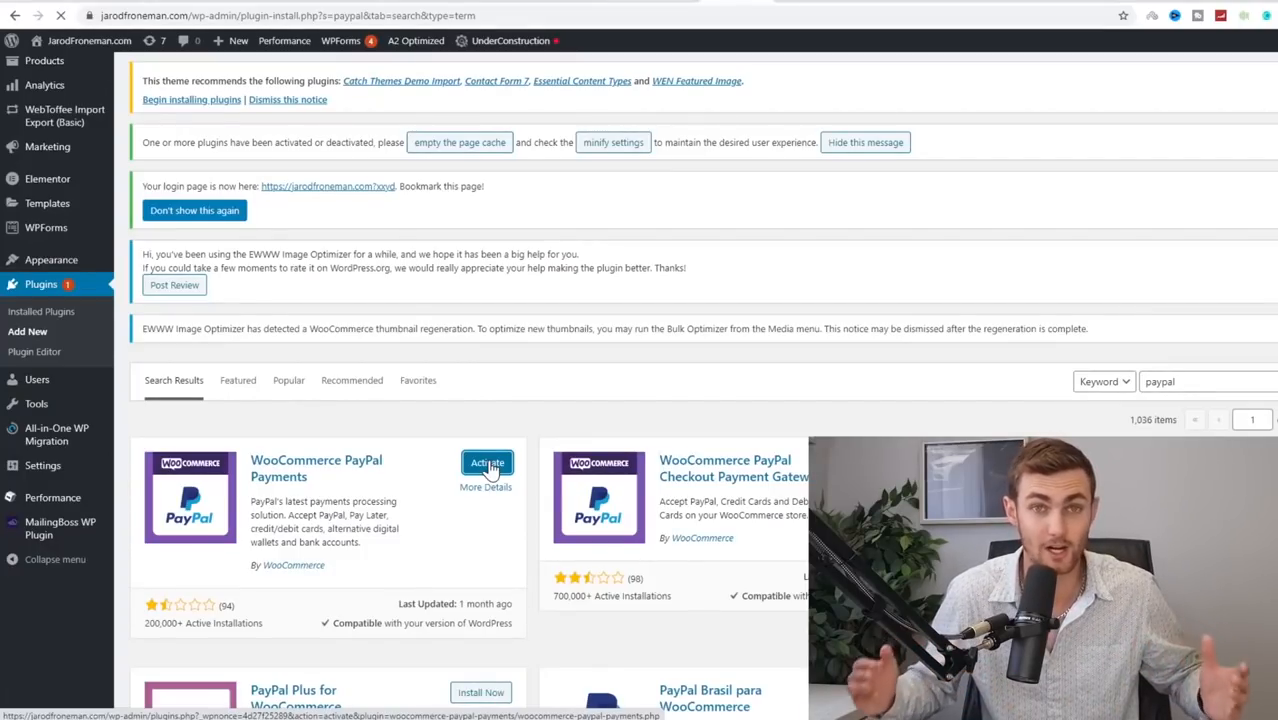
left_click(486, 462)
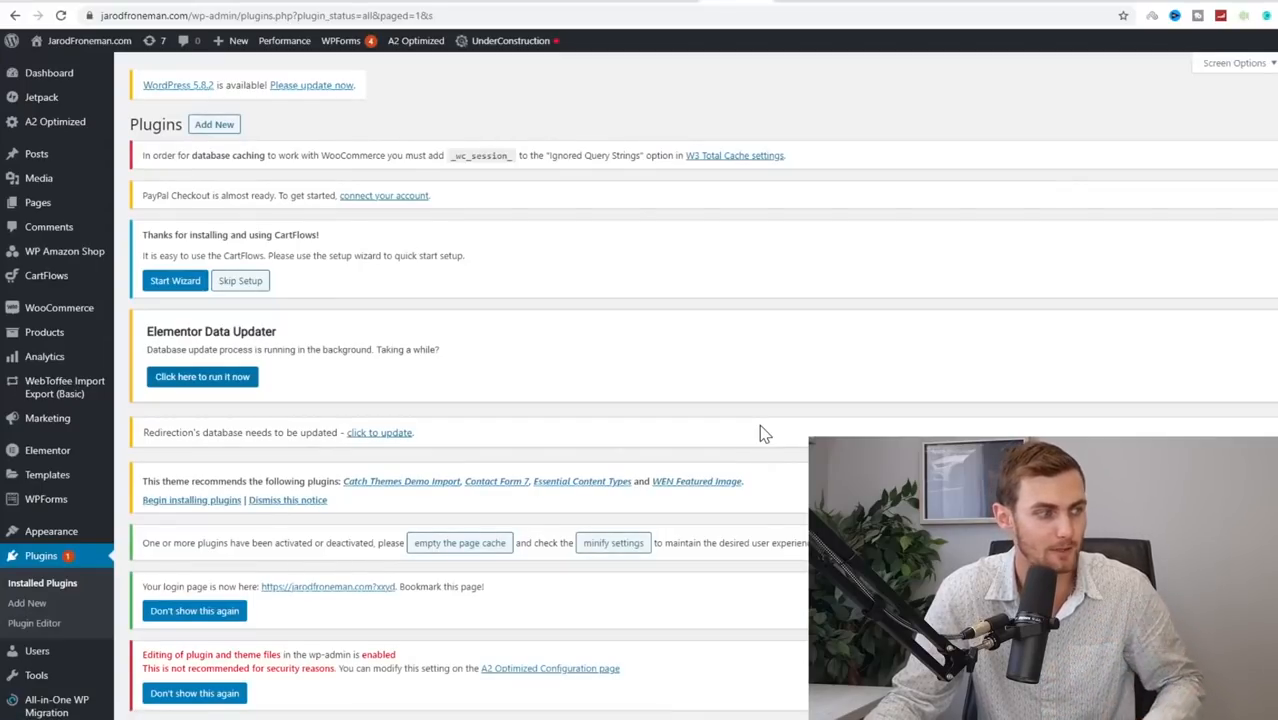
mouse_move(180, 370)
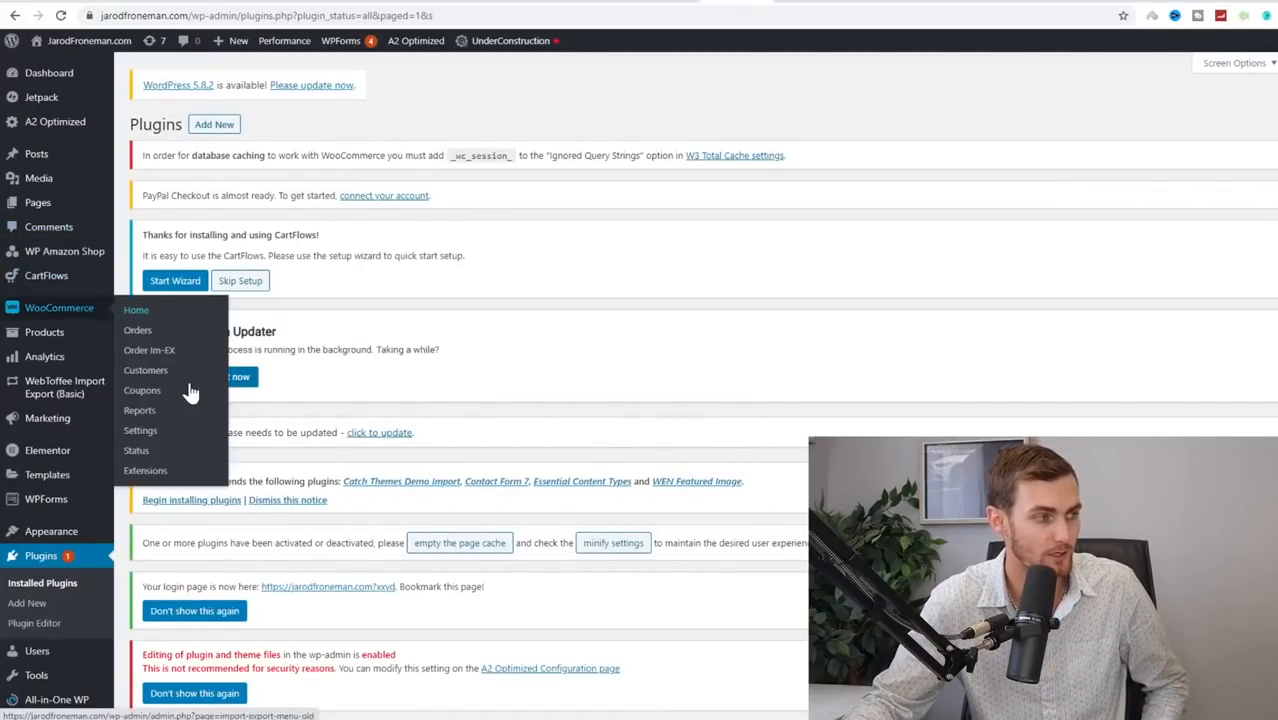
In WooCommerce Payments settings, toggle Direct bank transfer and view the PayPal Checkout setup.
left_click(140, 430)
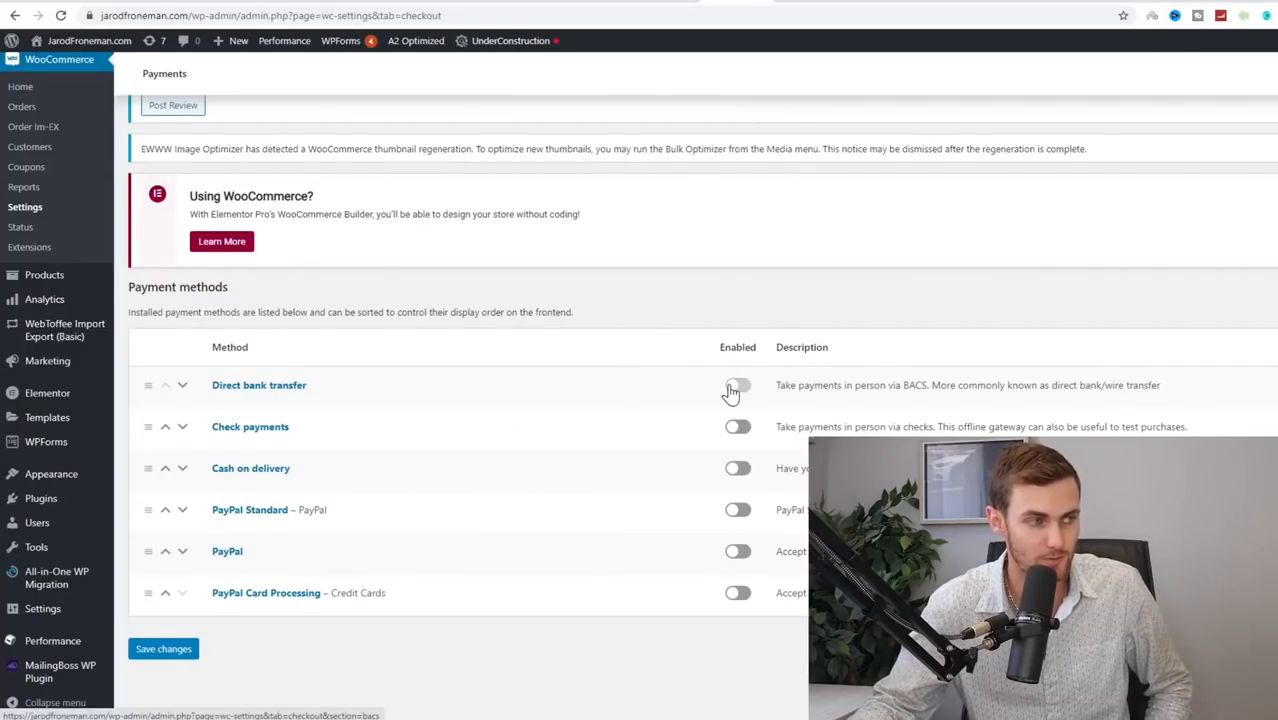
left_click(738, 385)
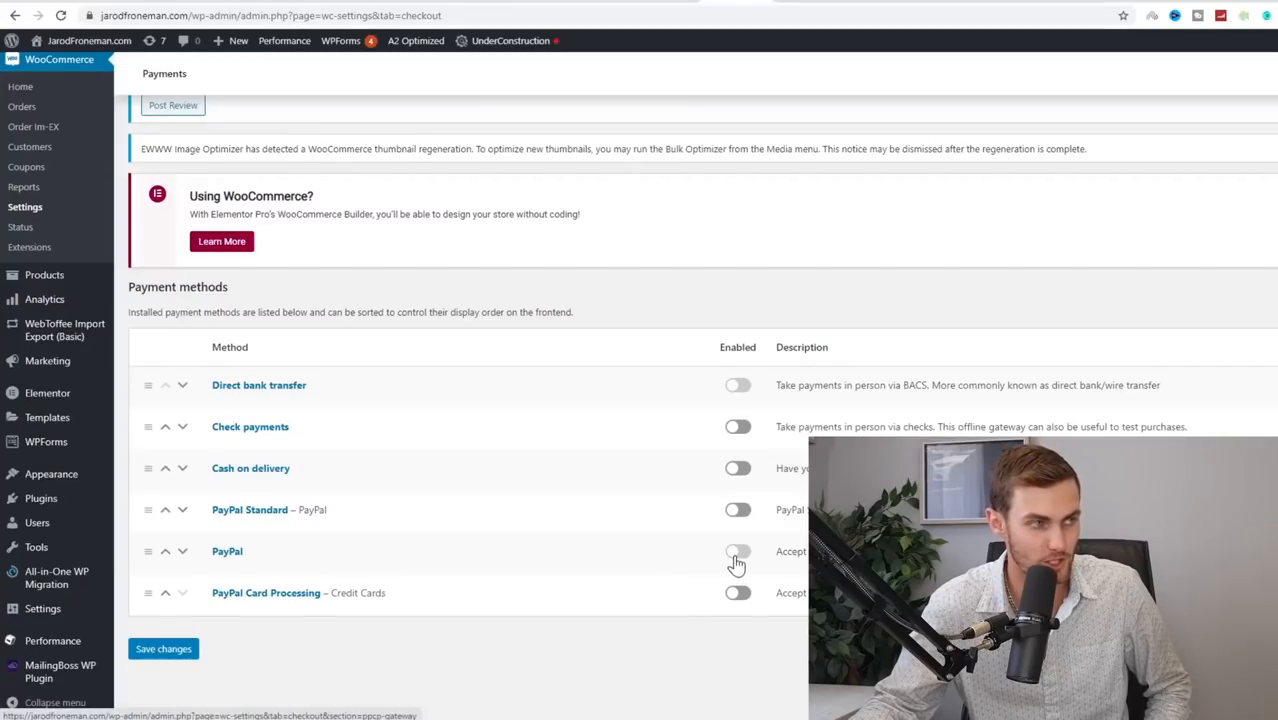
left_click(227, 551)
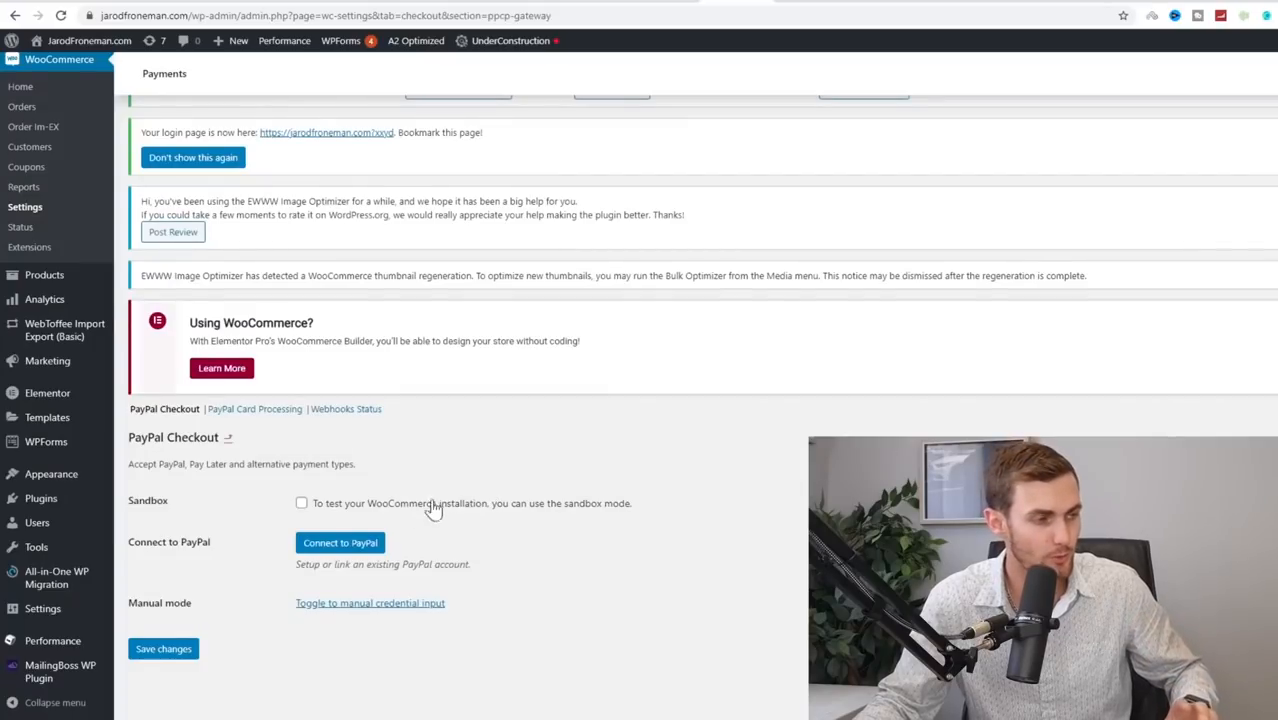
mouse_move(390, 543)
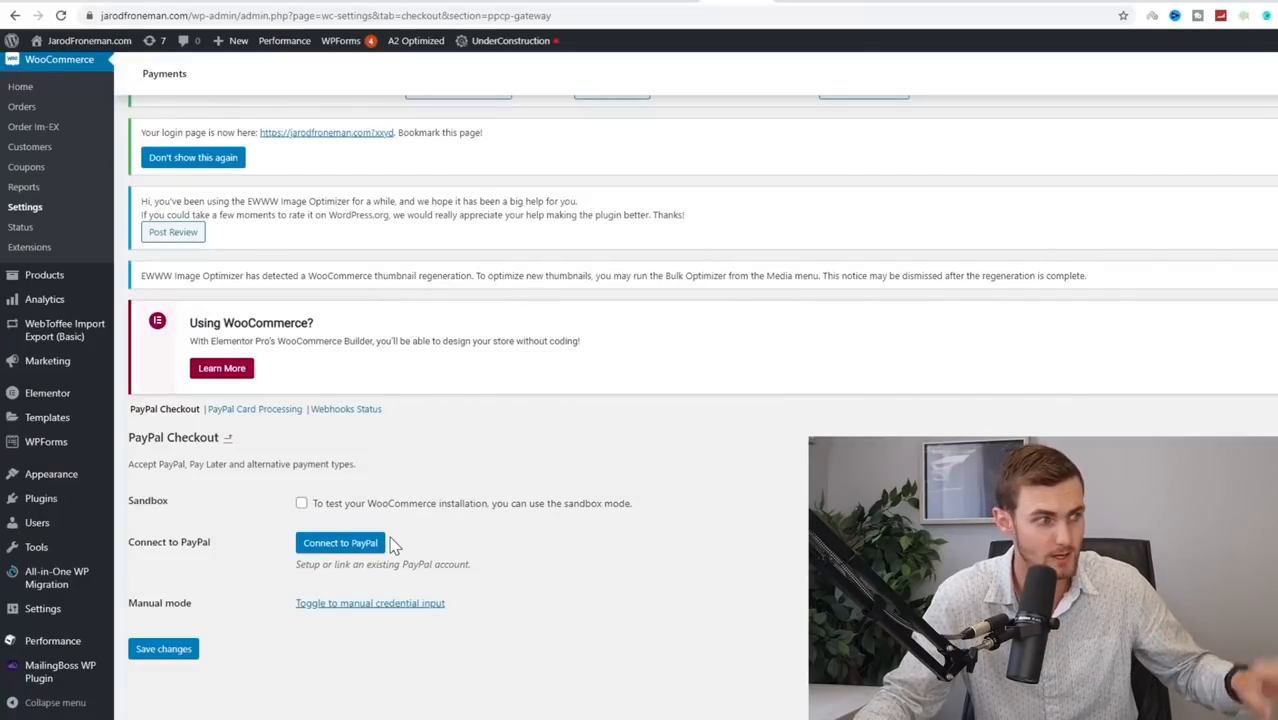
mouse_move(390, 528)
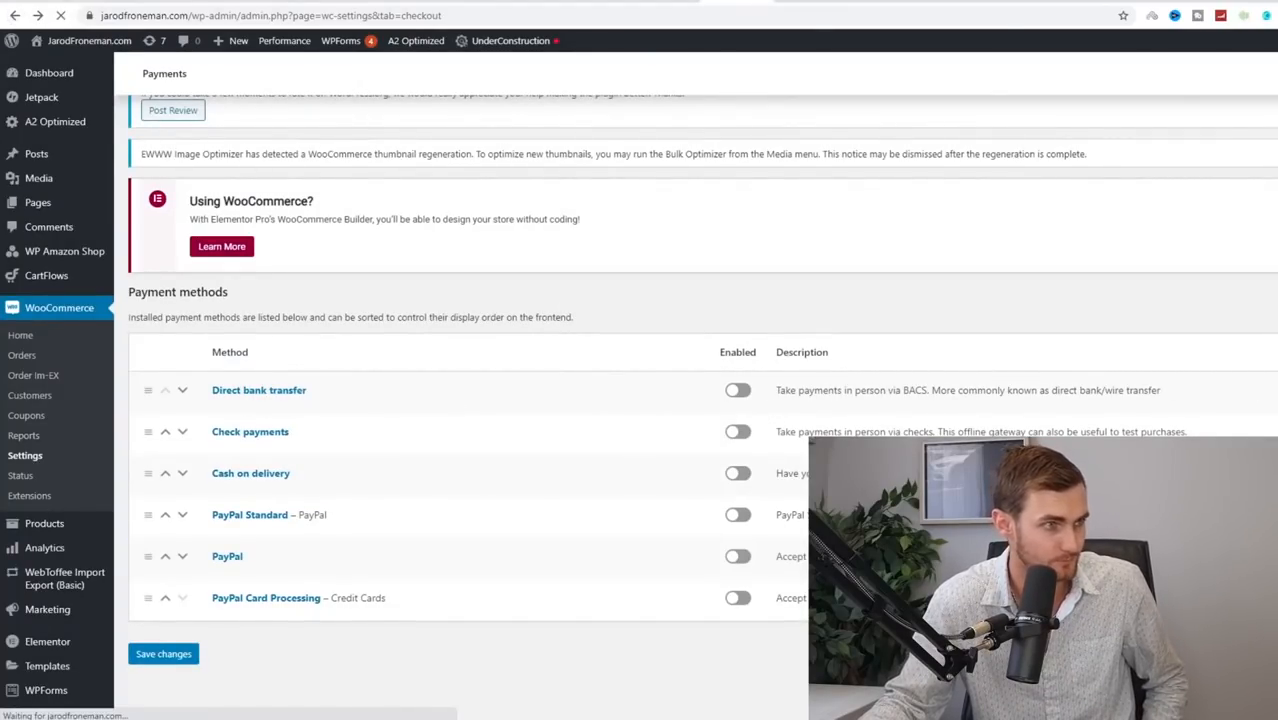
Enable direct bank transfer with a TEST BANK account name and account number 1234567.
left_click(258, 390)
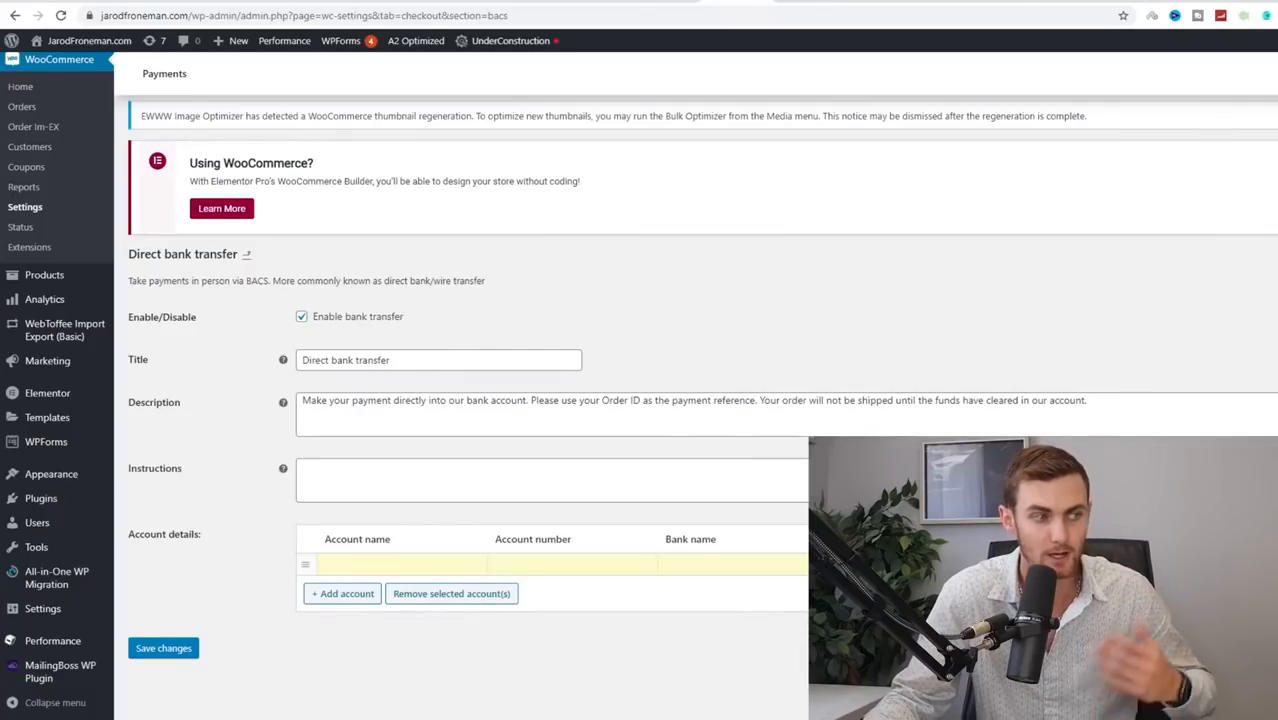
left_click(400, 564)
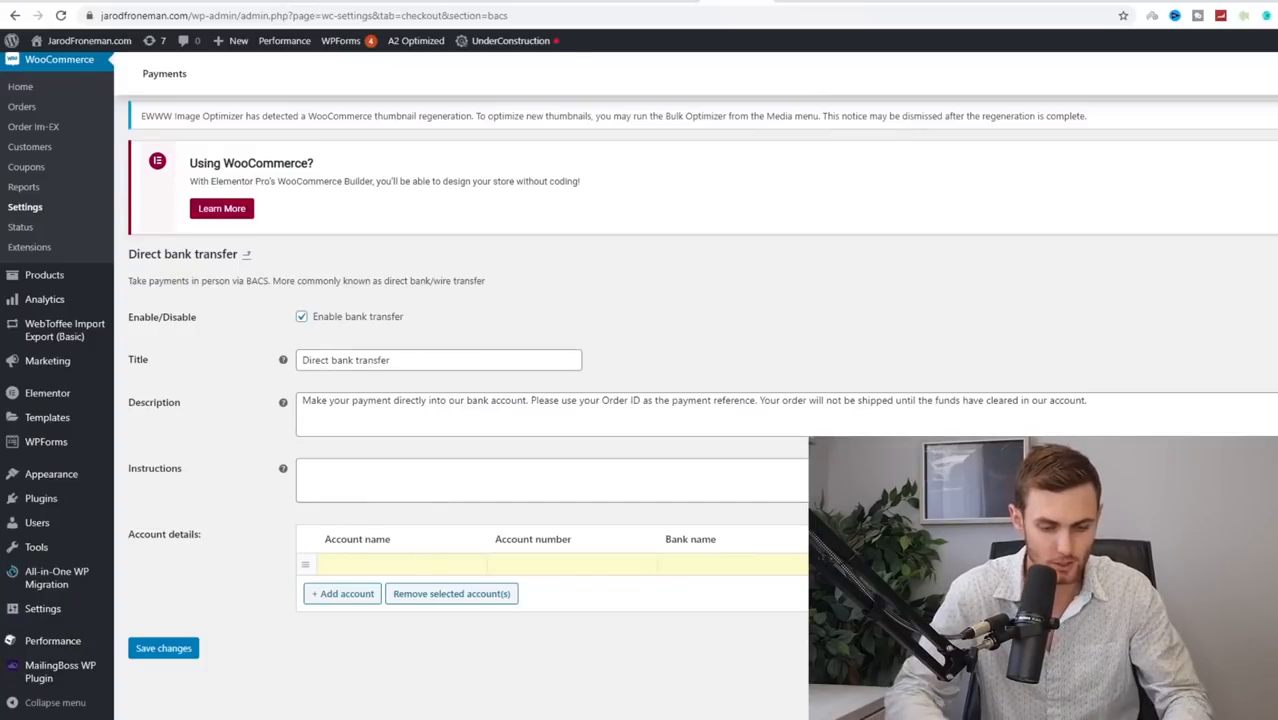
type("TEST BANK")
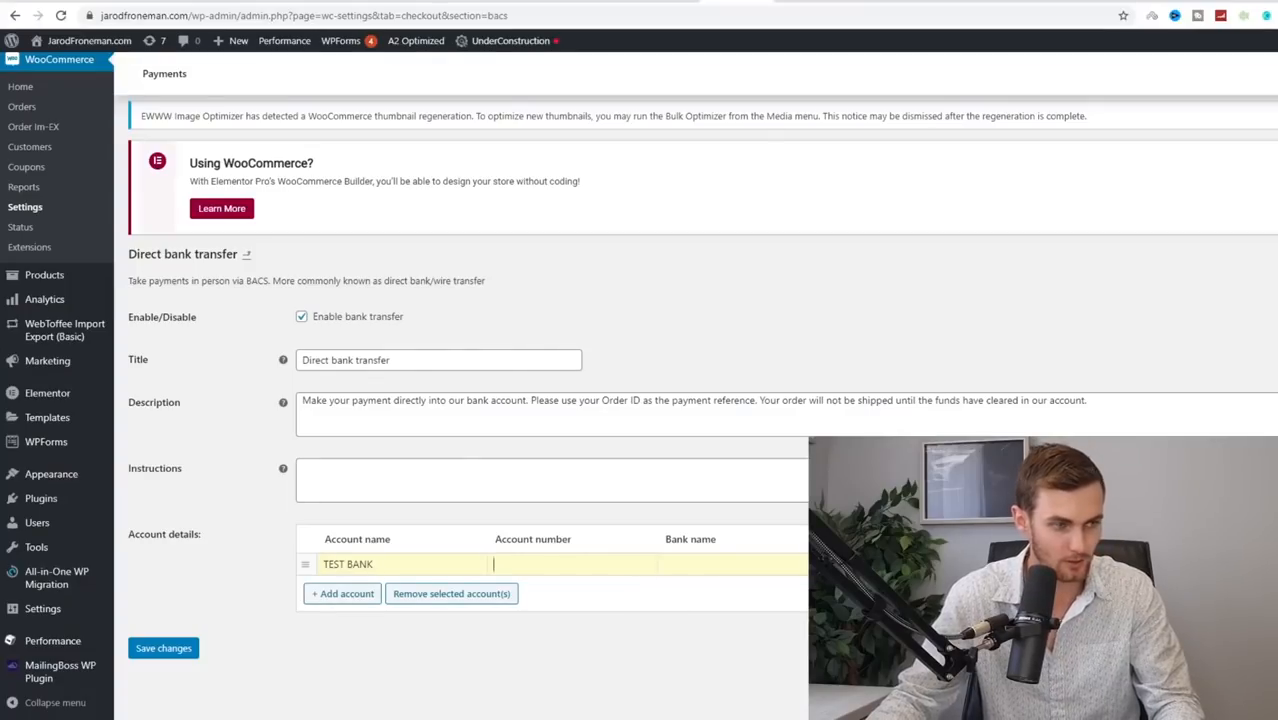
type("1234567")
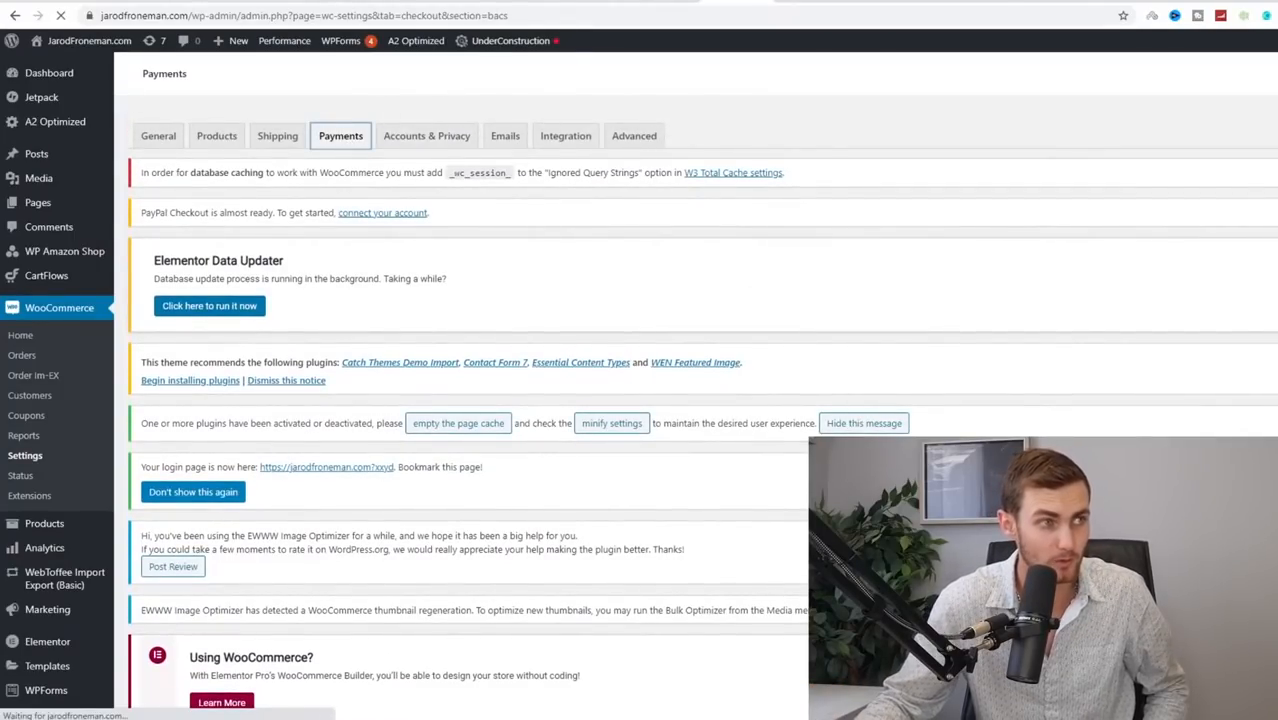
Enter 'test' into the checkout billing name fields.
scroll("down", 3)
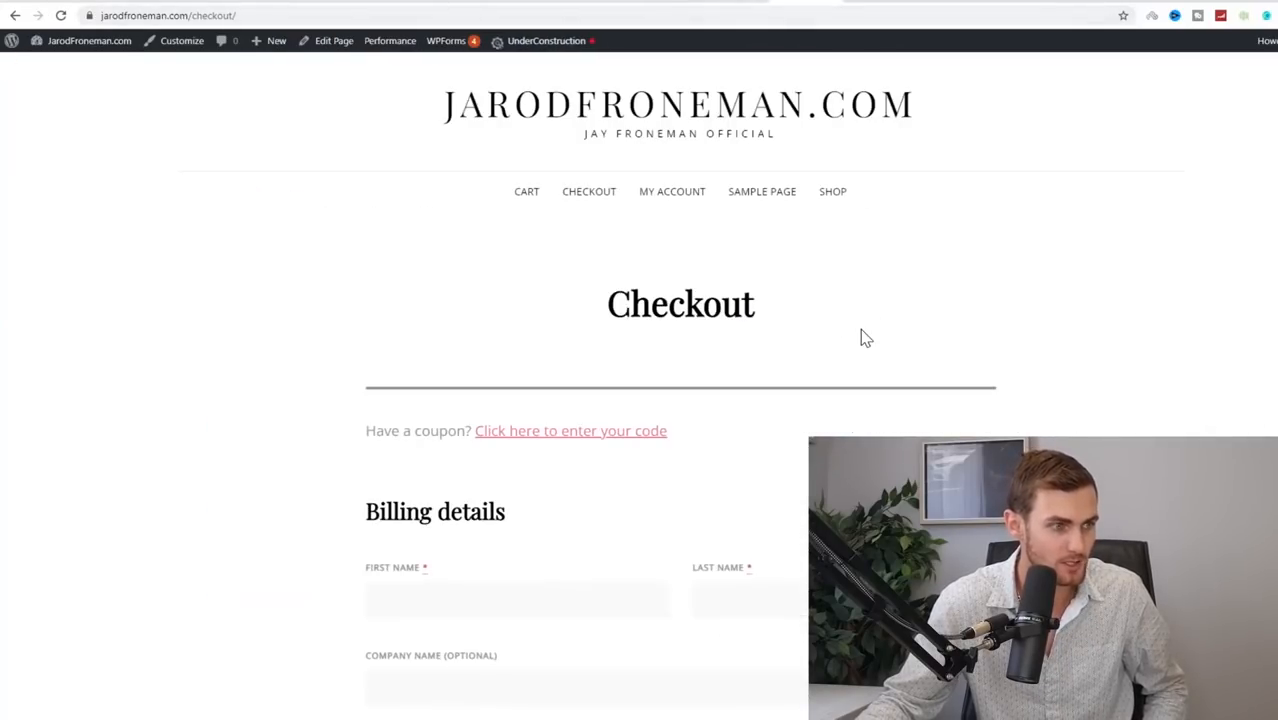
scroll("down", 3)
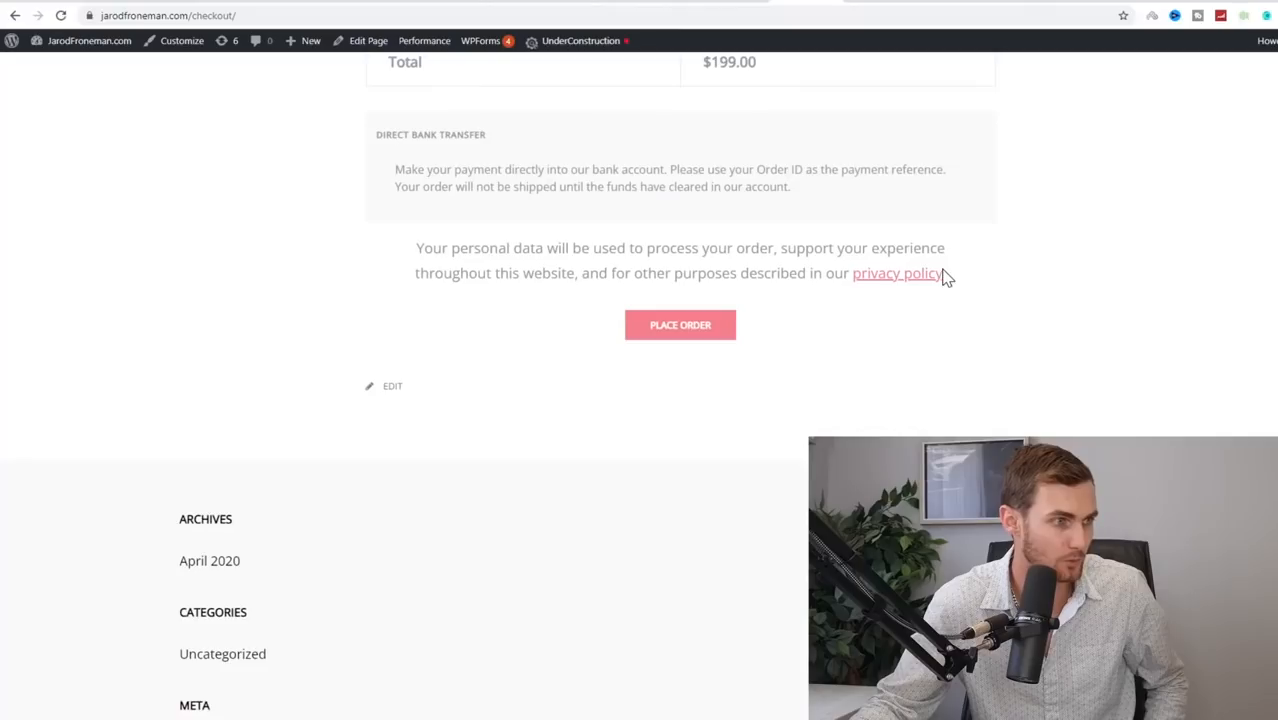
scroll("up", 3)
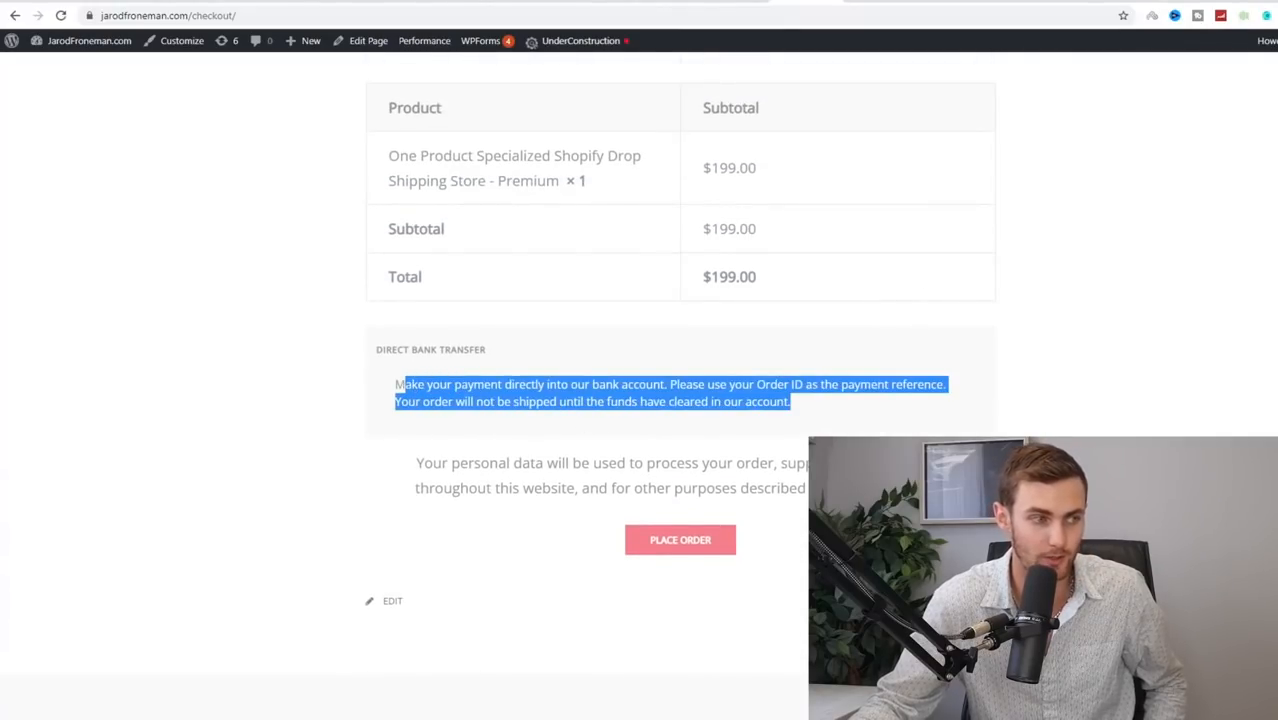
scroll("up", 3)
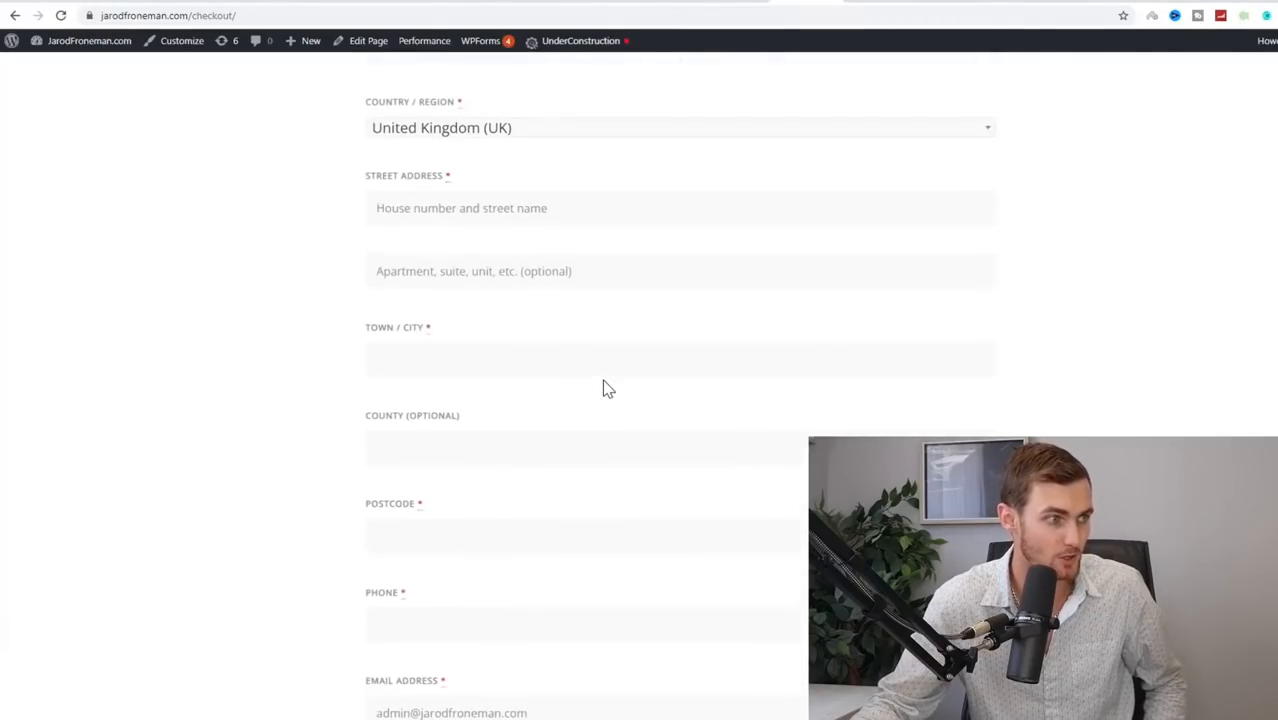
scroll("up", 3)
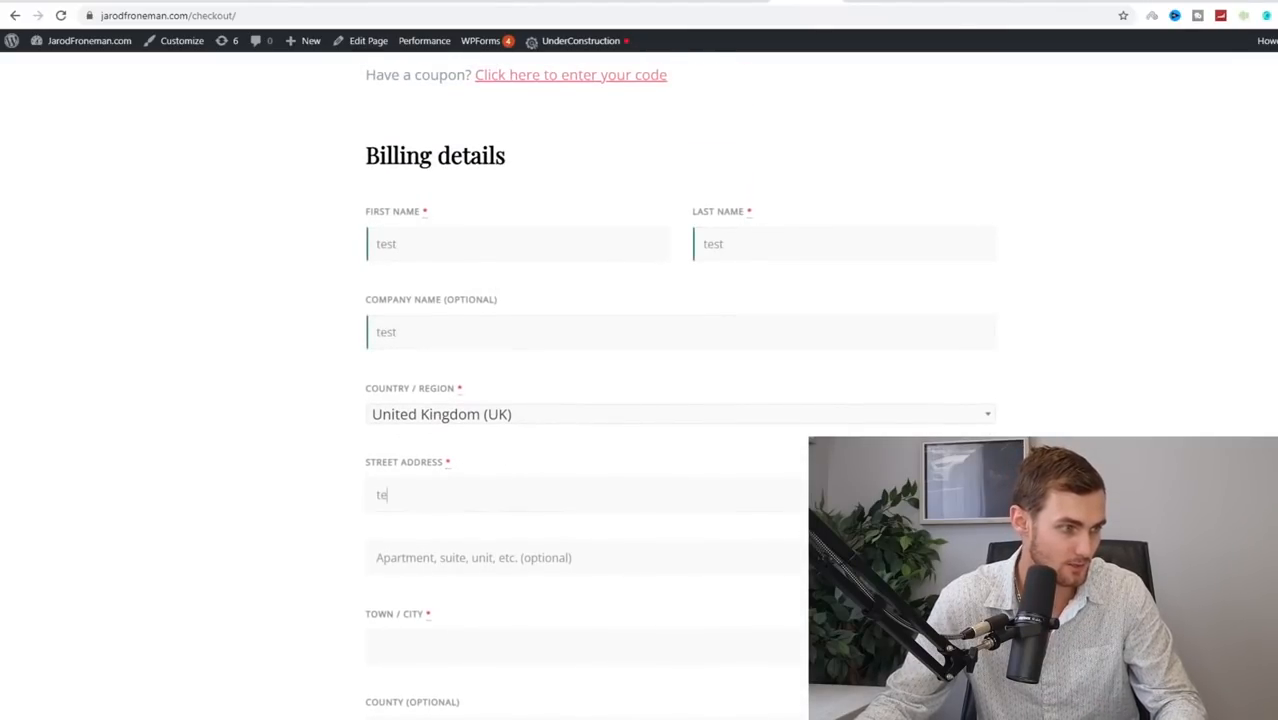
type("test")
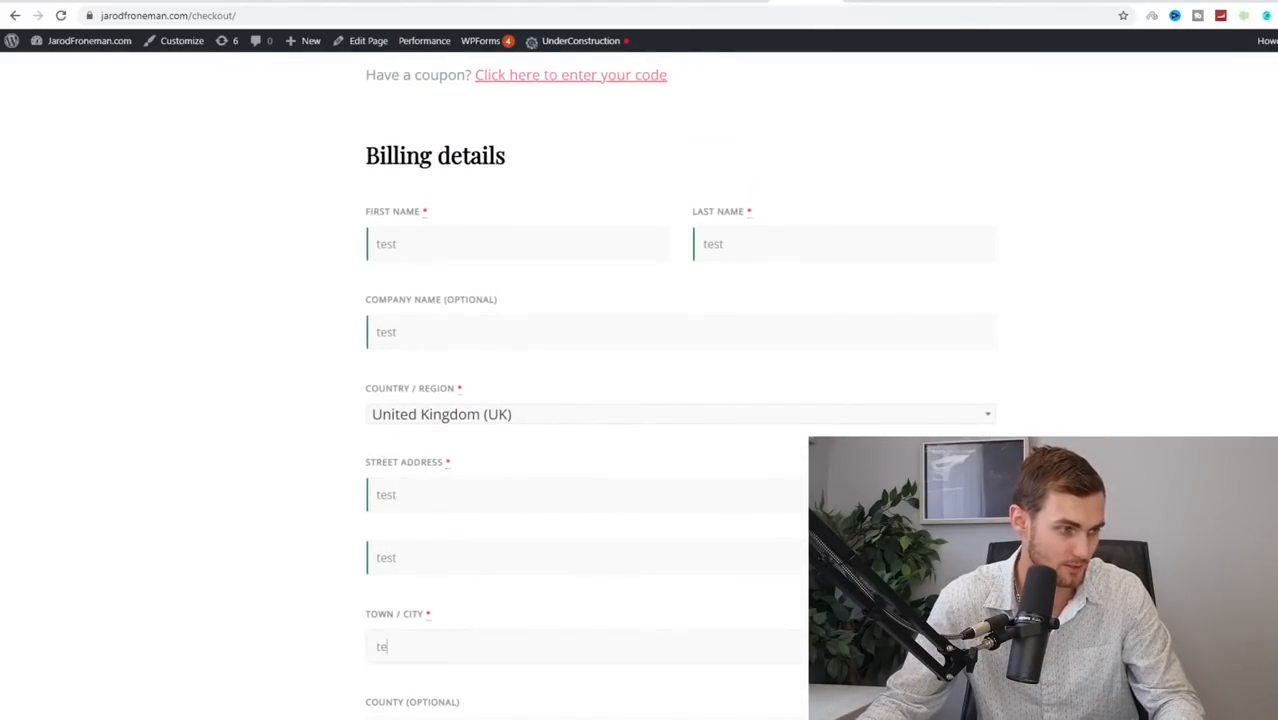
scroll("down", 3)
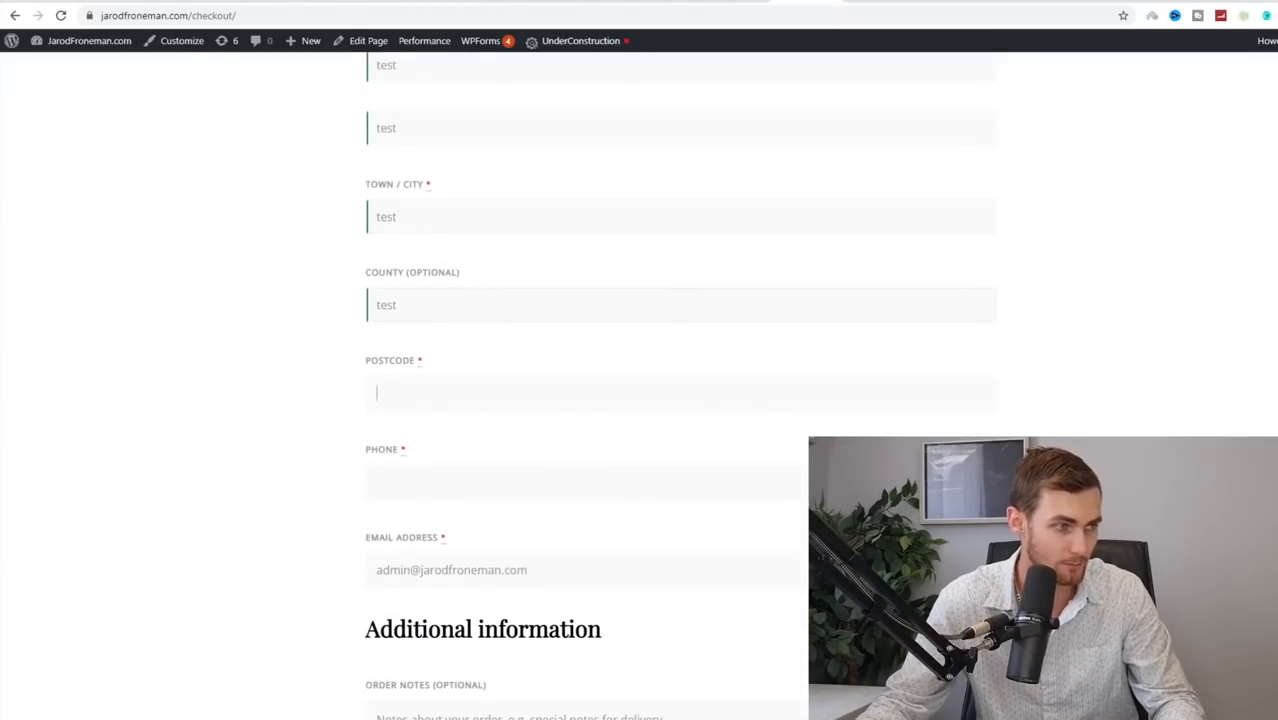
type("6000")
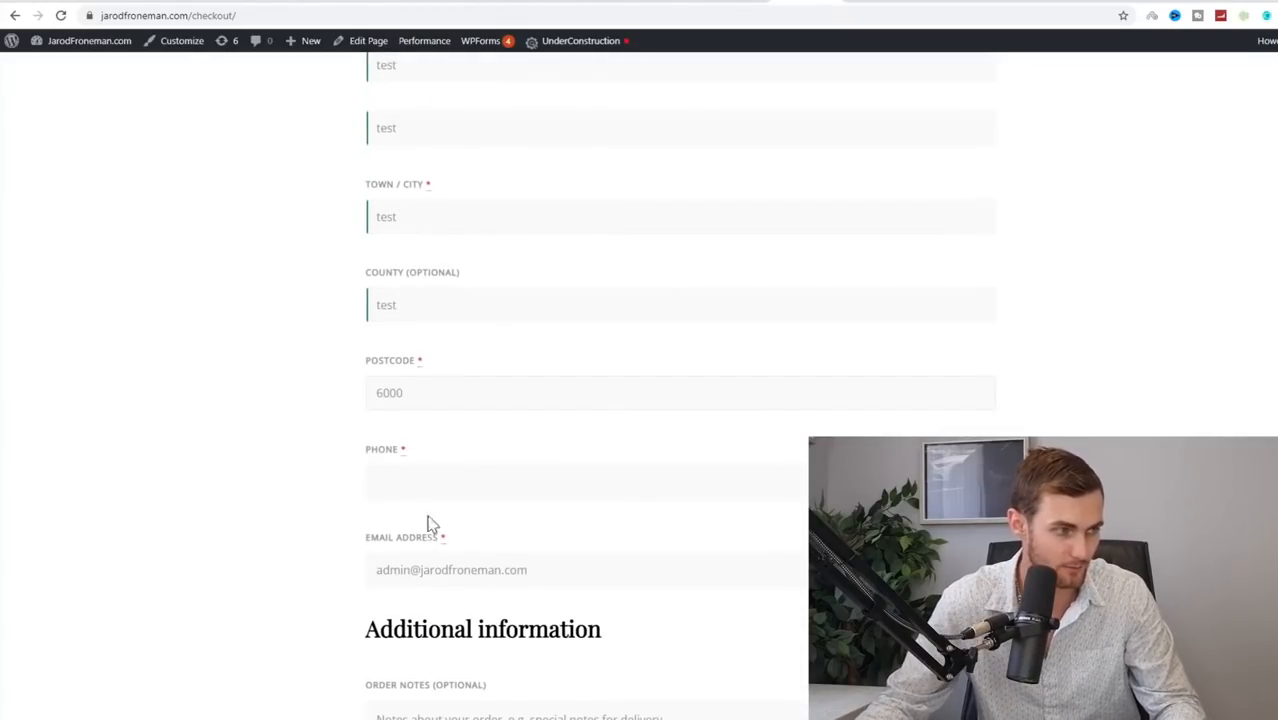
type("113")
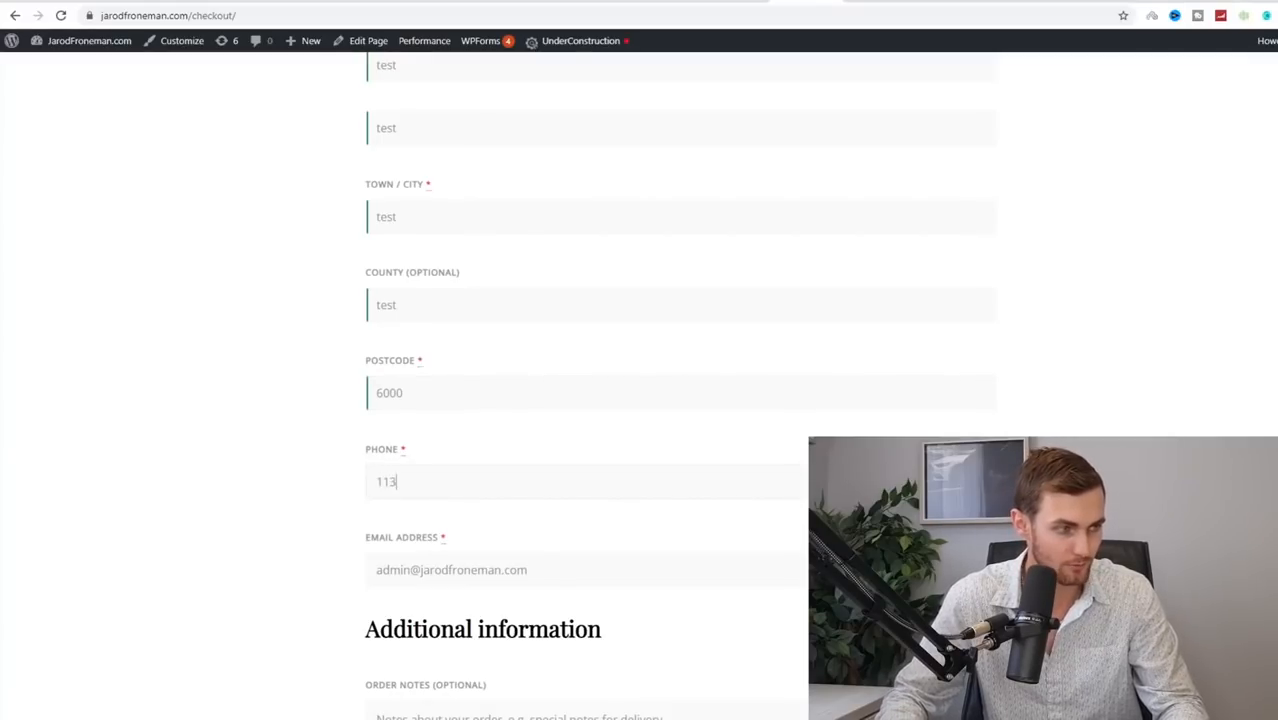
type("4567899")
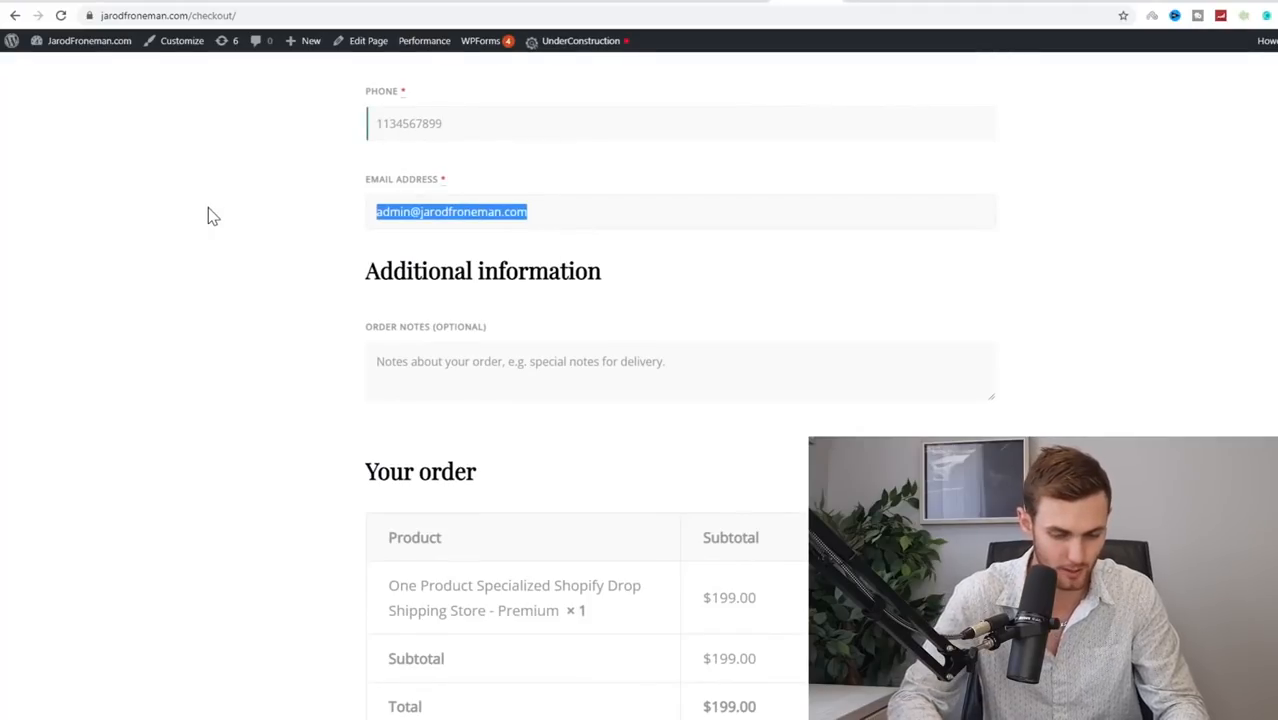
type("myemail@ghma")
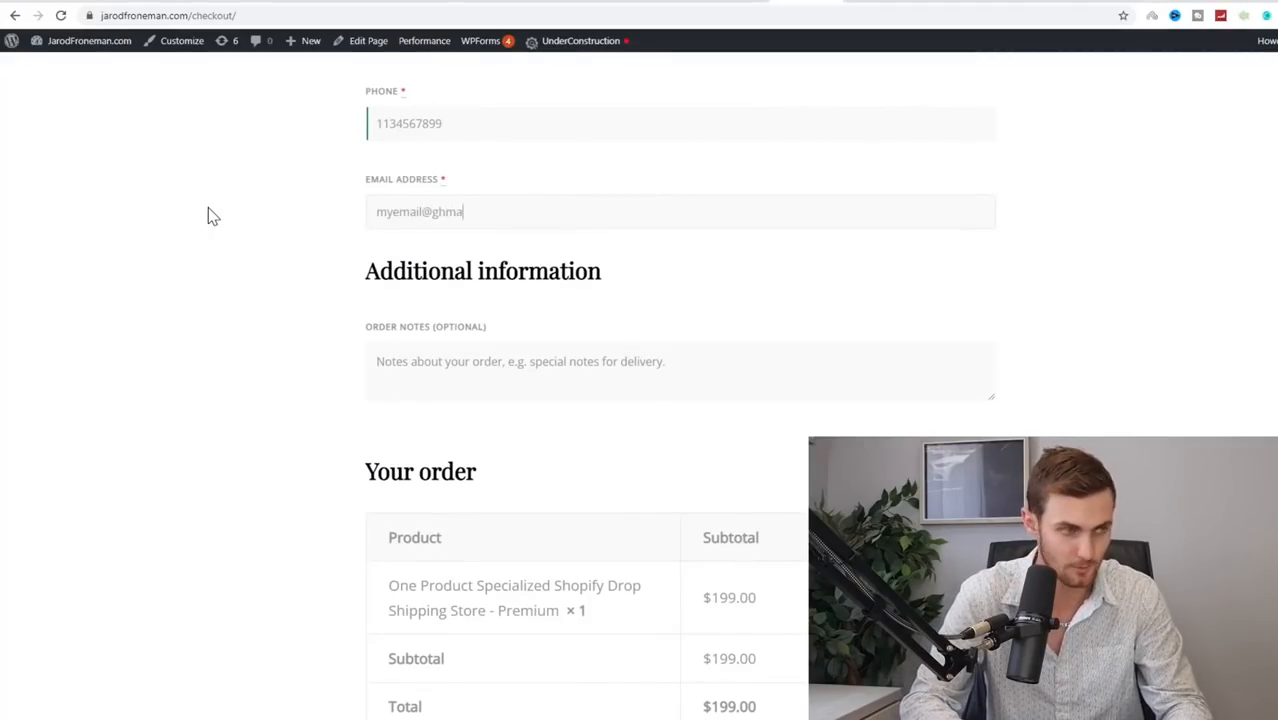
type("il.com")
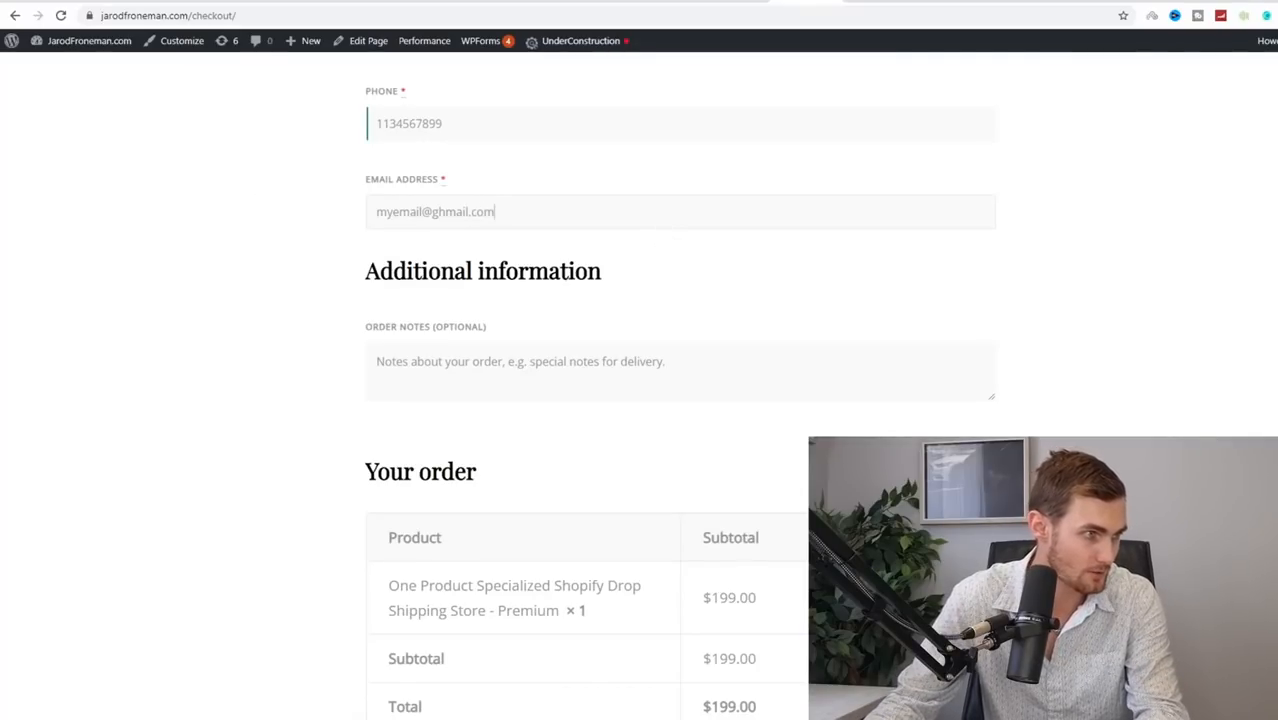
scroll("down", 3)
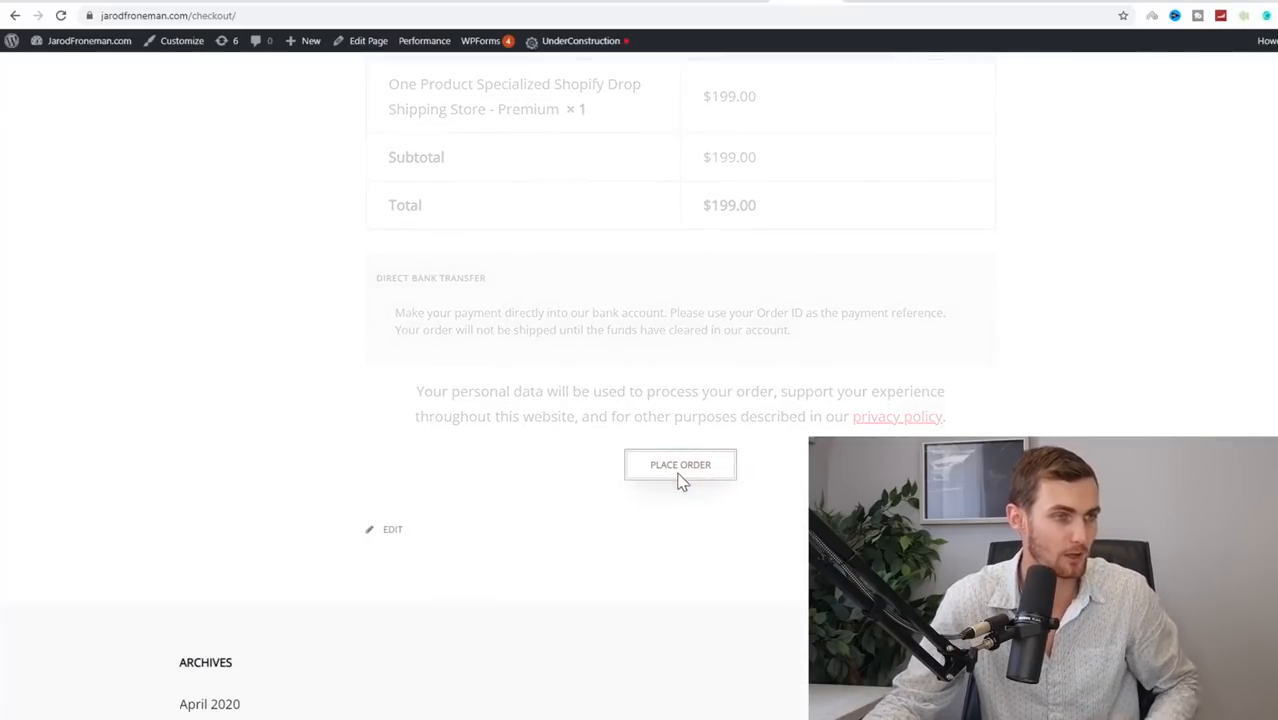
Set the billing region to South Africa, Eastern Cape, and place the $199 order #9264.
left_click(680, 464)
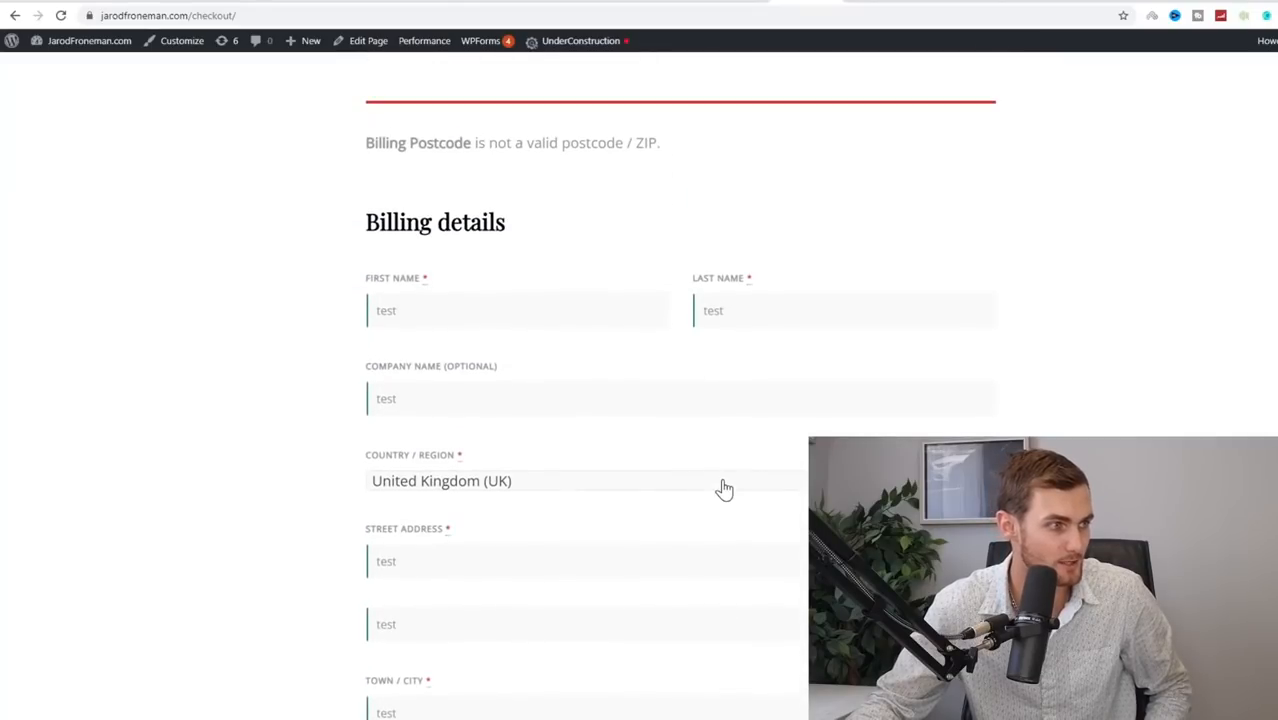
mouse_move(540, 249)
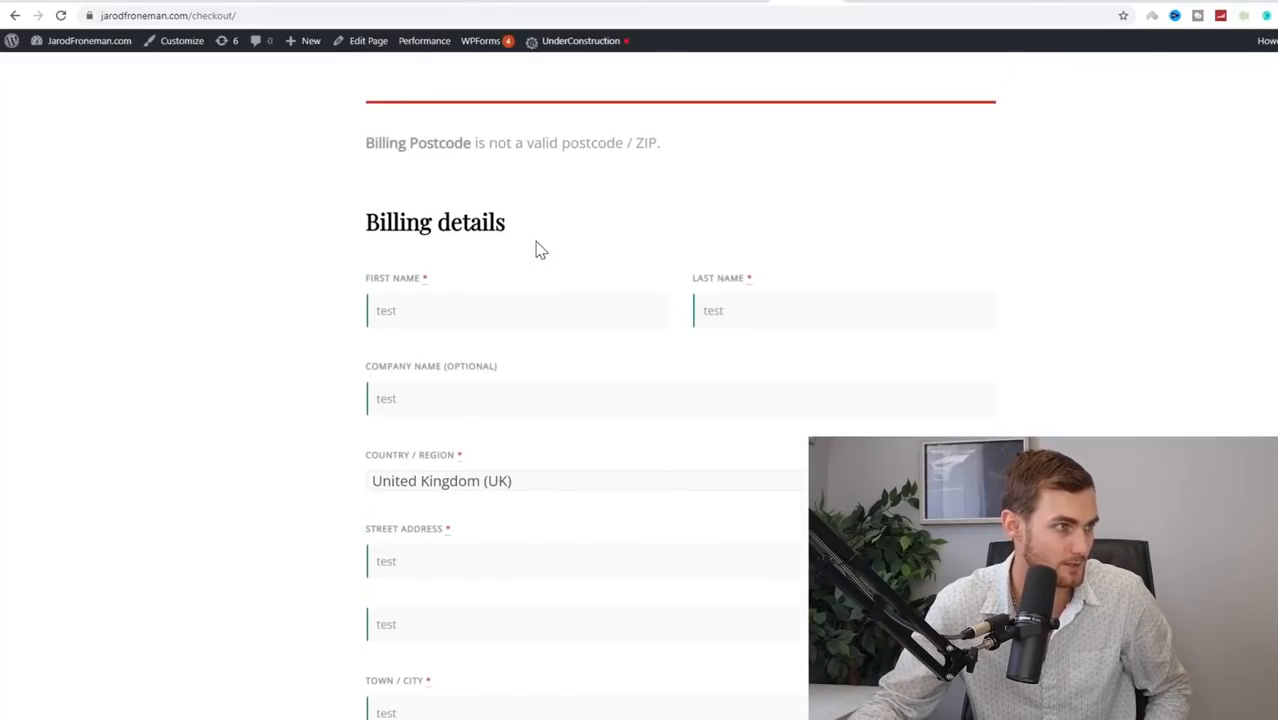
left_click(584, 480)
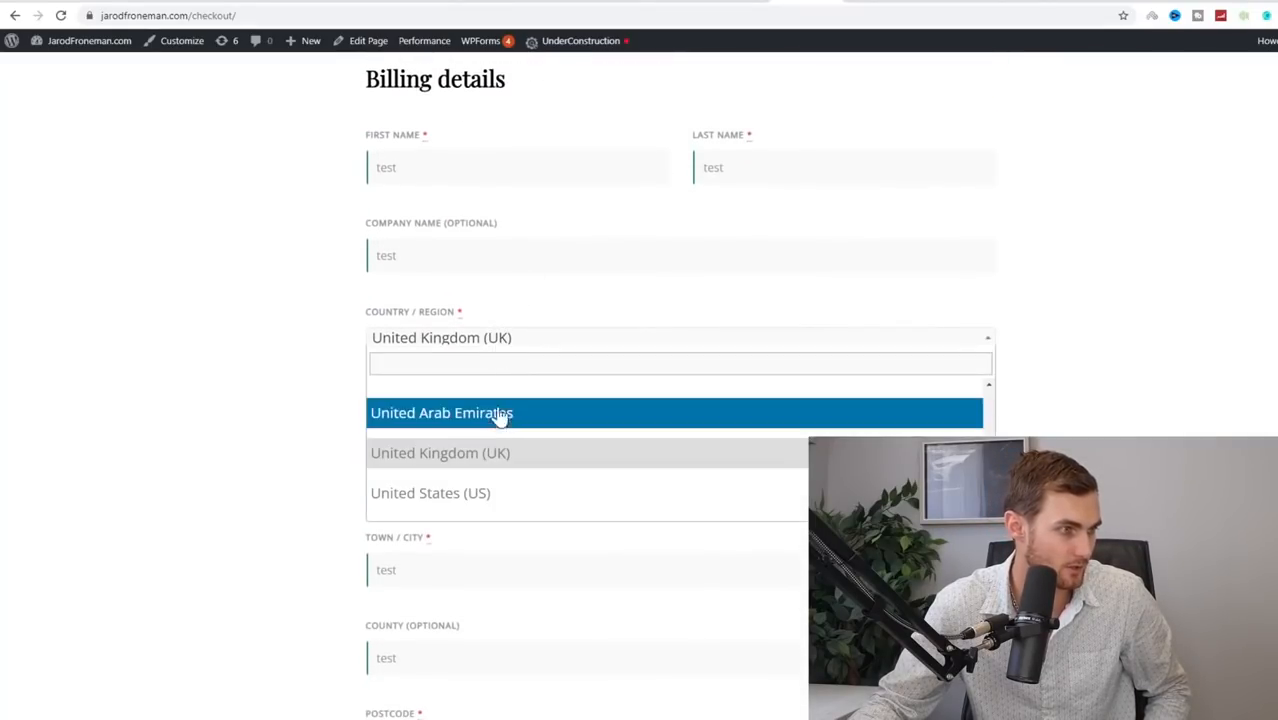
type("south")
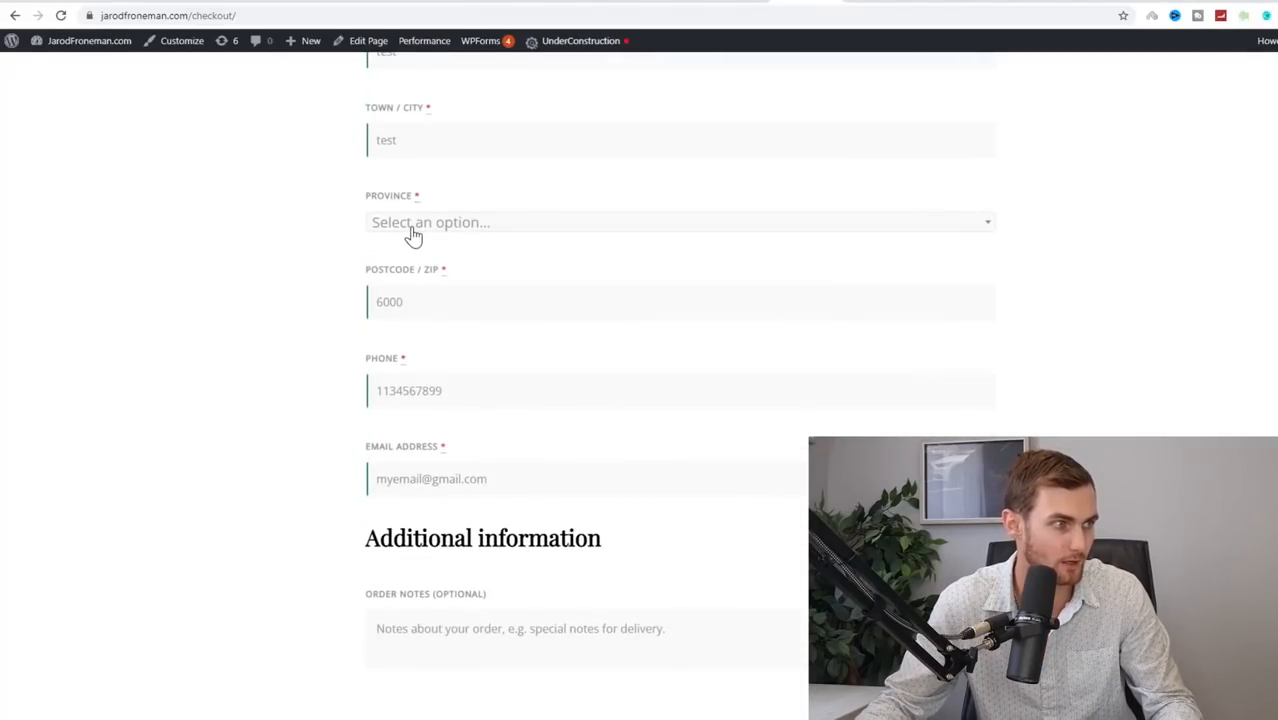
left_click(680, 222)
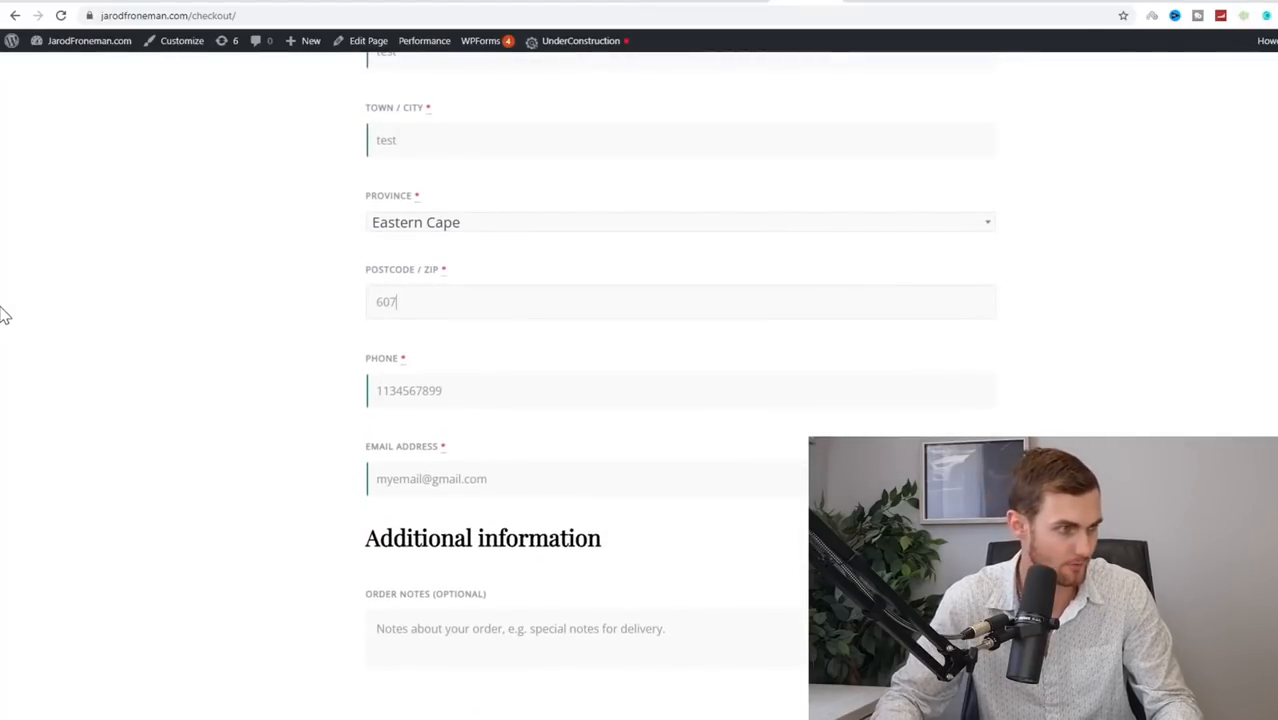
scroll("down", 3)
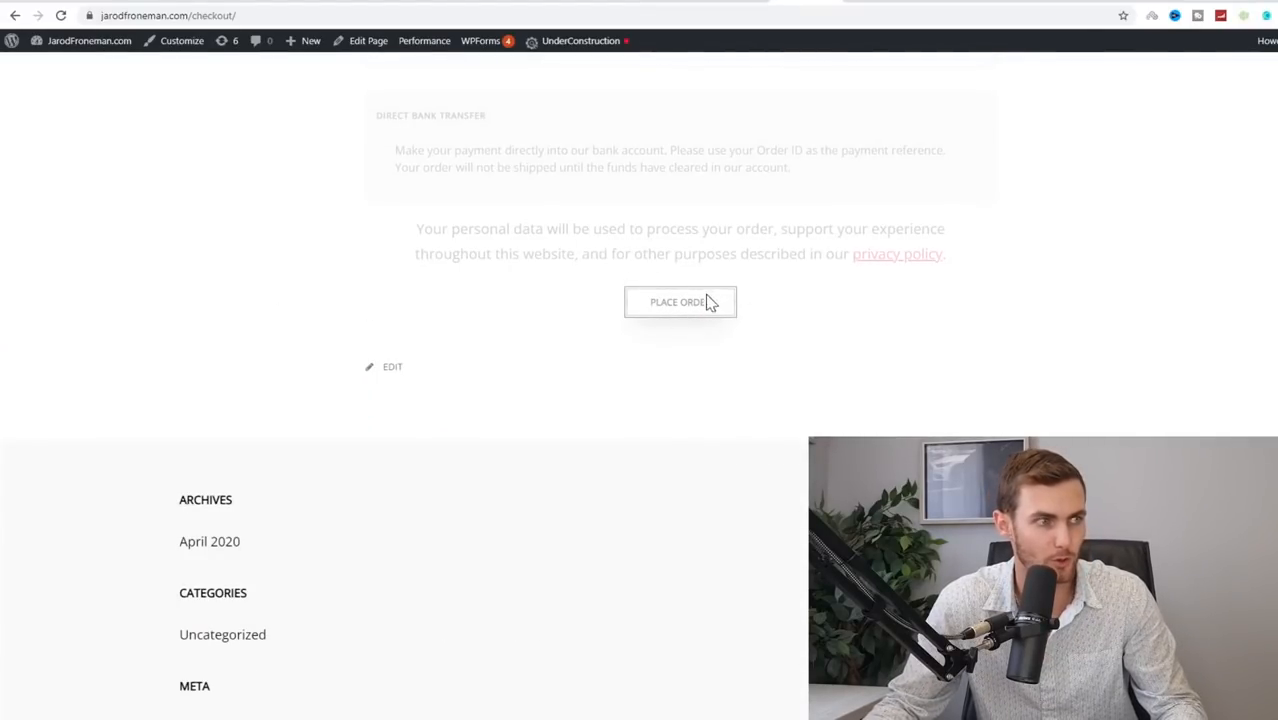
left_click(680, 302)
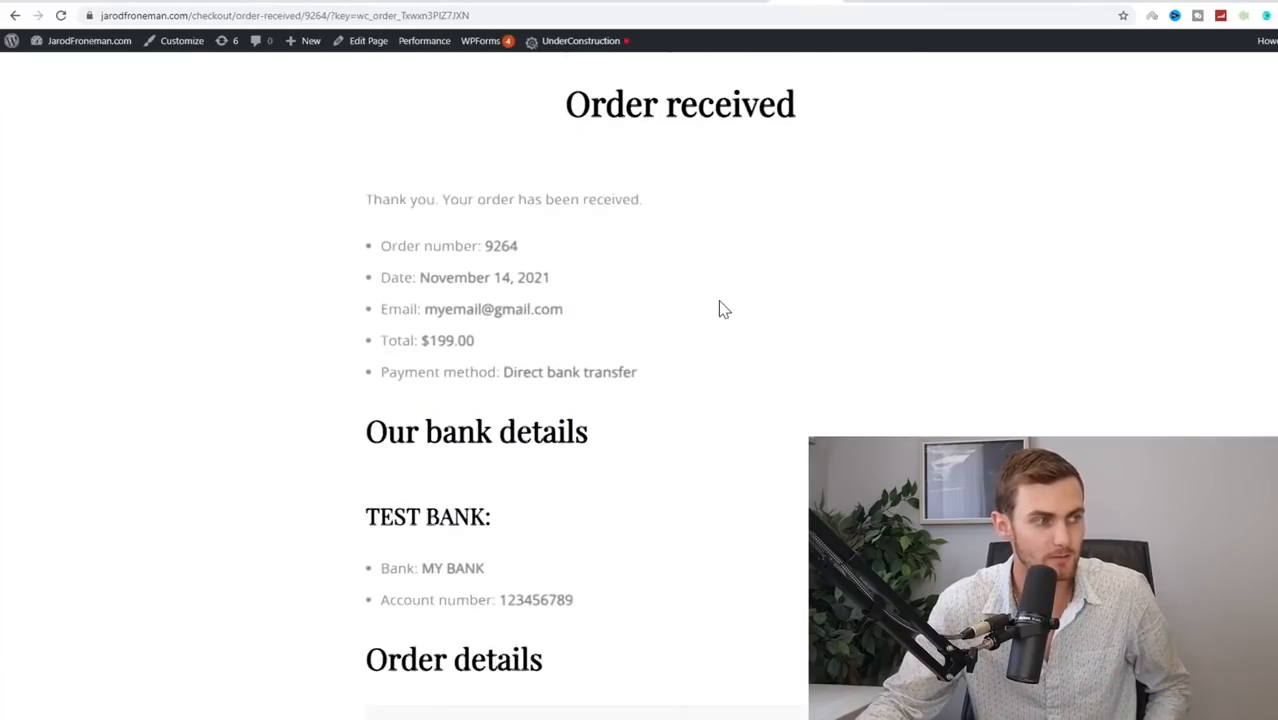
scroll("down", 3)
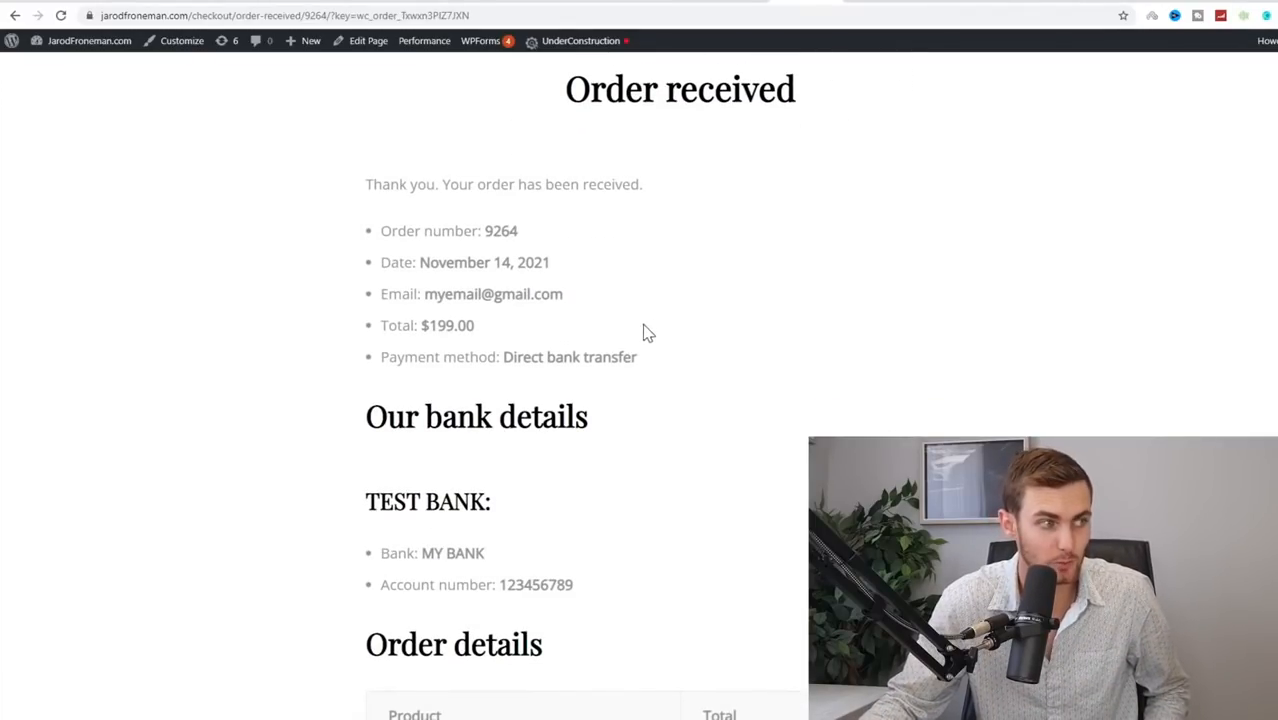
scroll("down", 3)
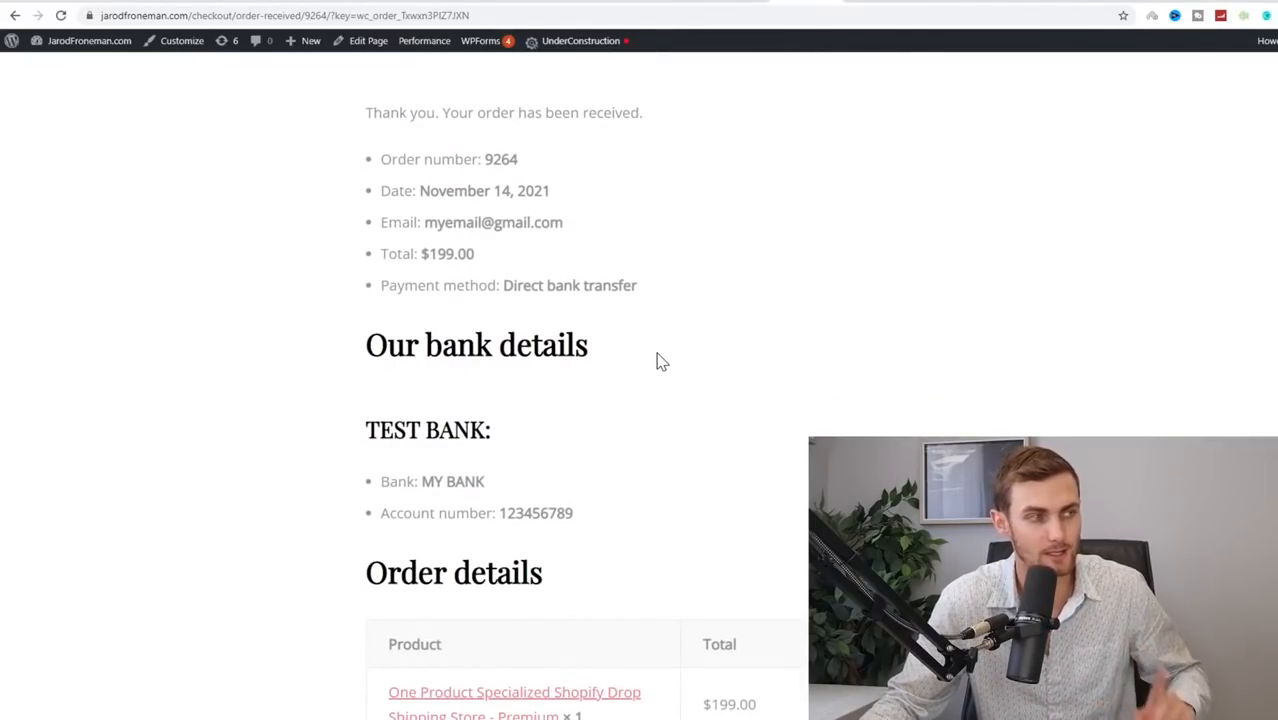
scroll("down", 3)
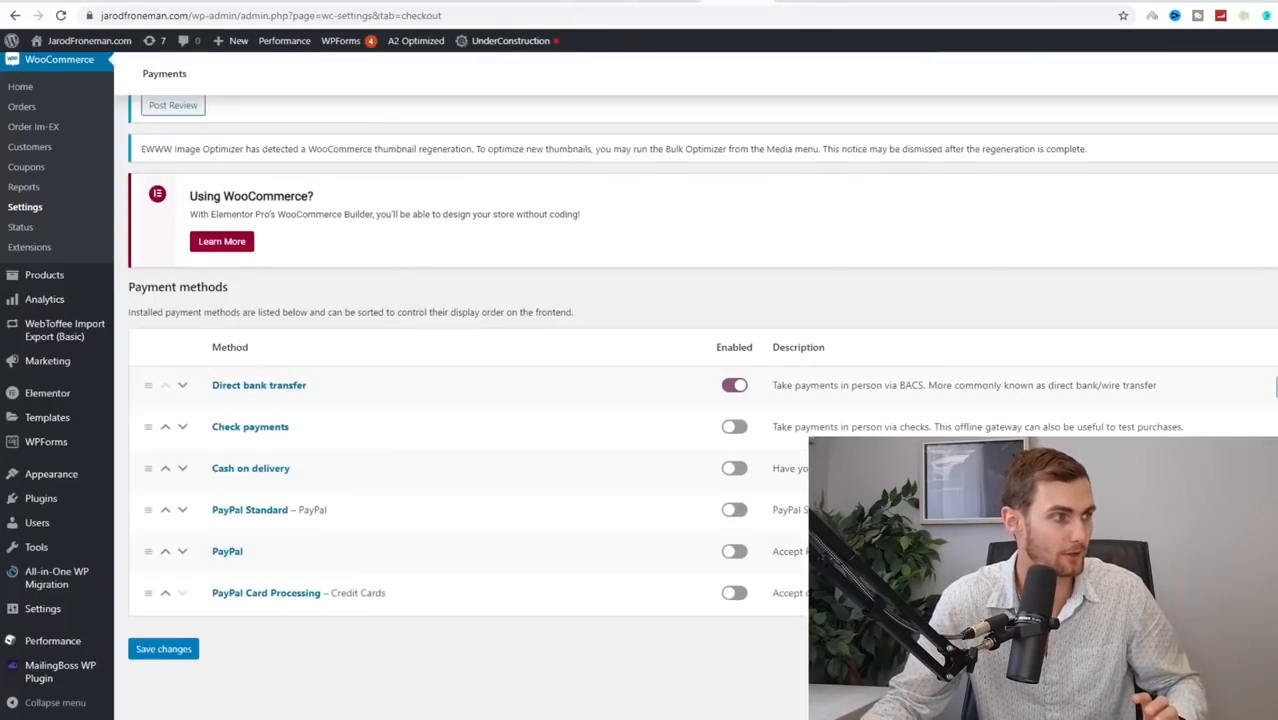
Open test order #9264 from the WooCommerce orders list.
scroll("up", 3)
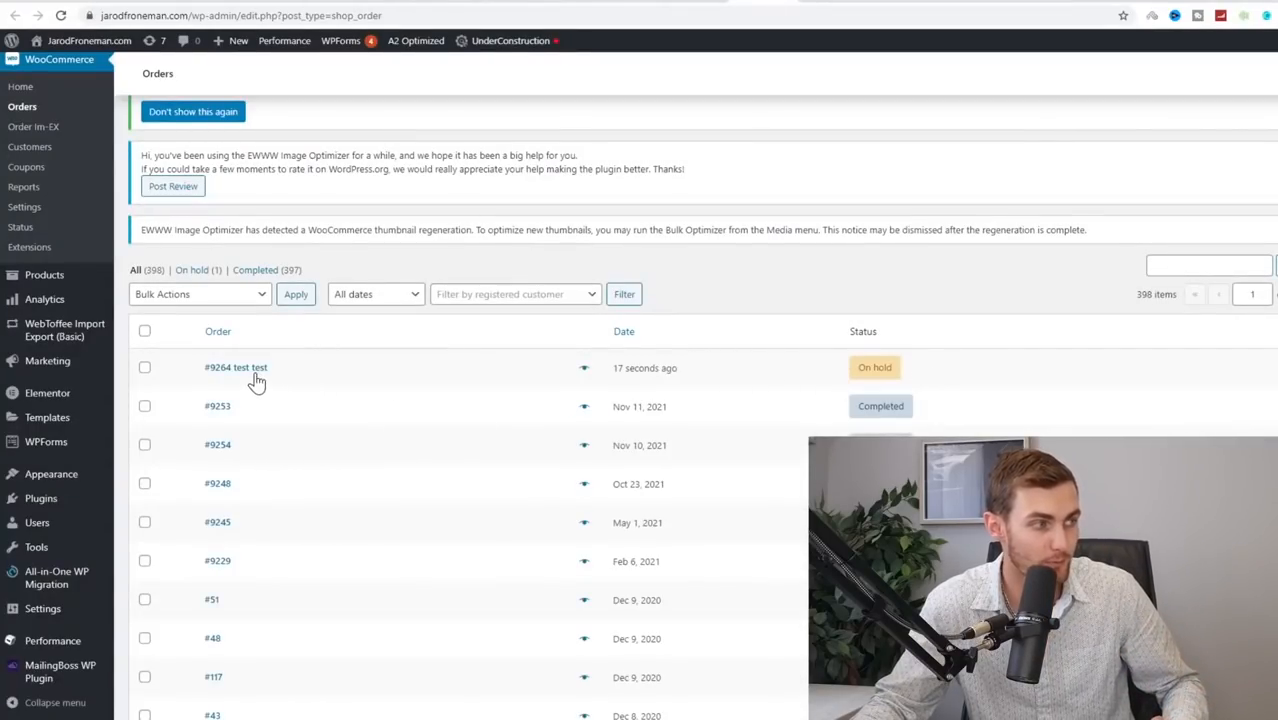
mouse_move(875, 368)
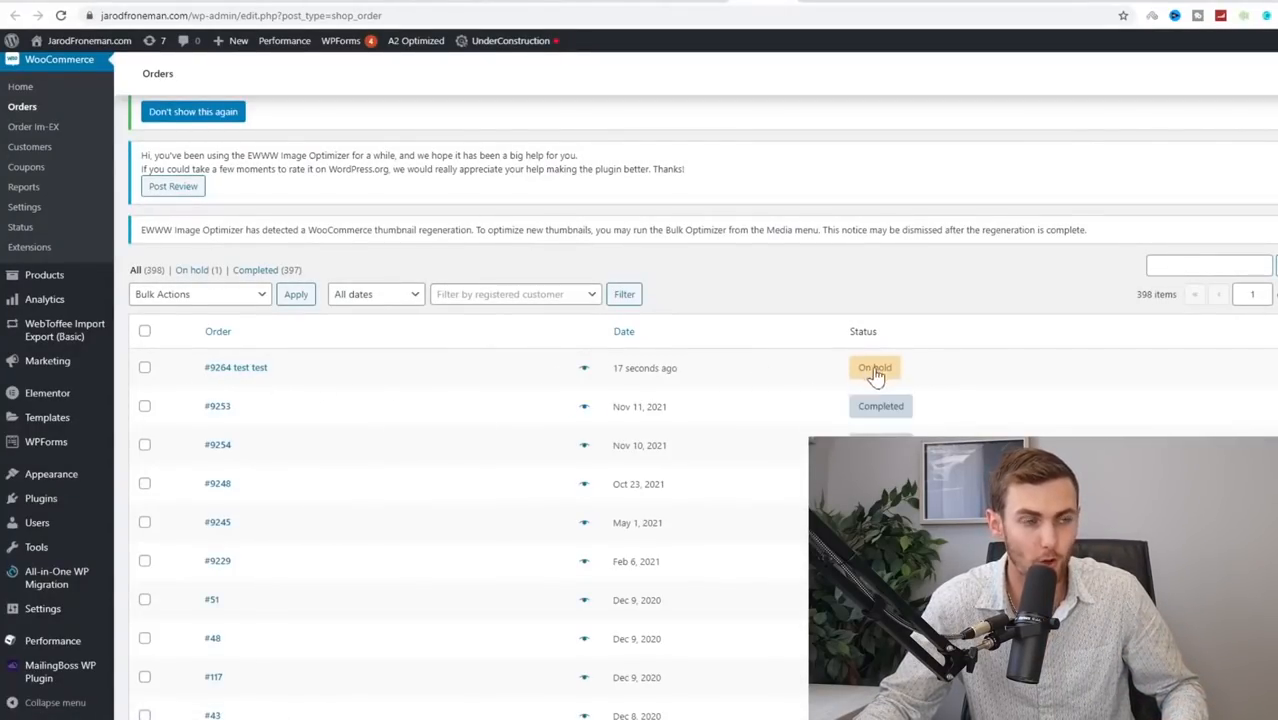
mouse_move(874, 368)
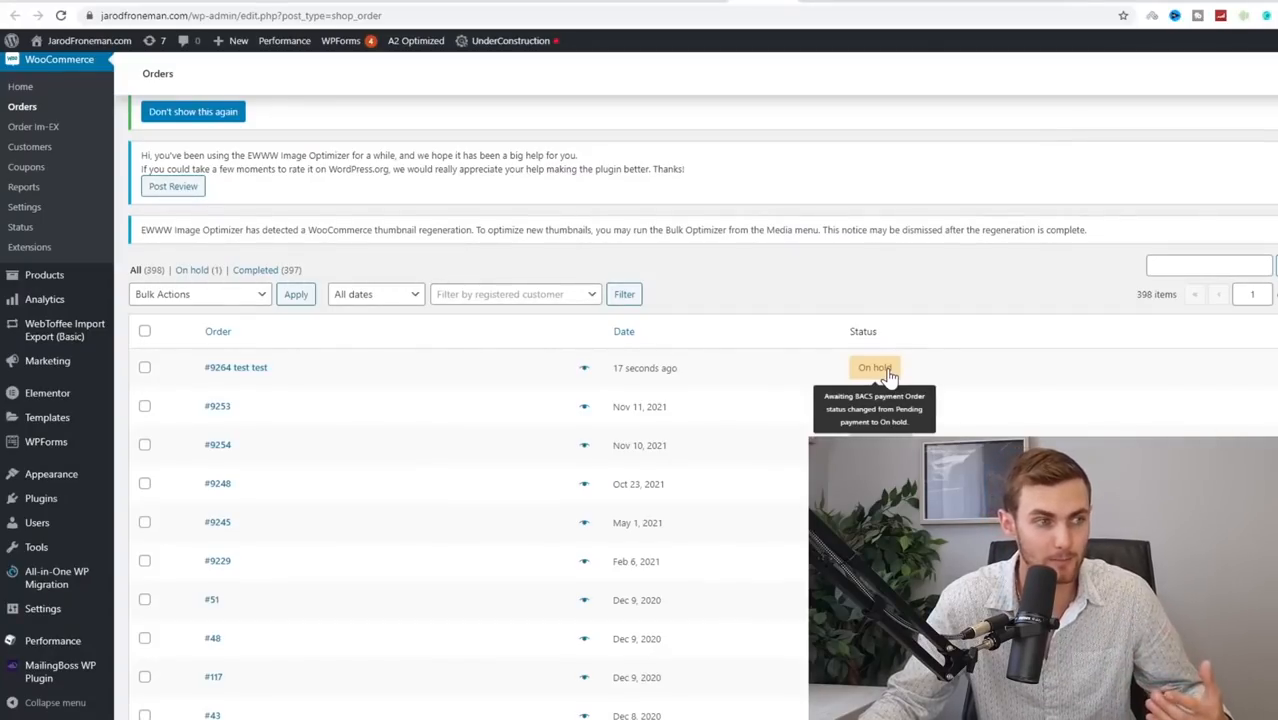
left_click(874, 367)
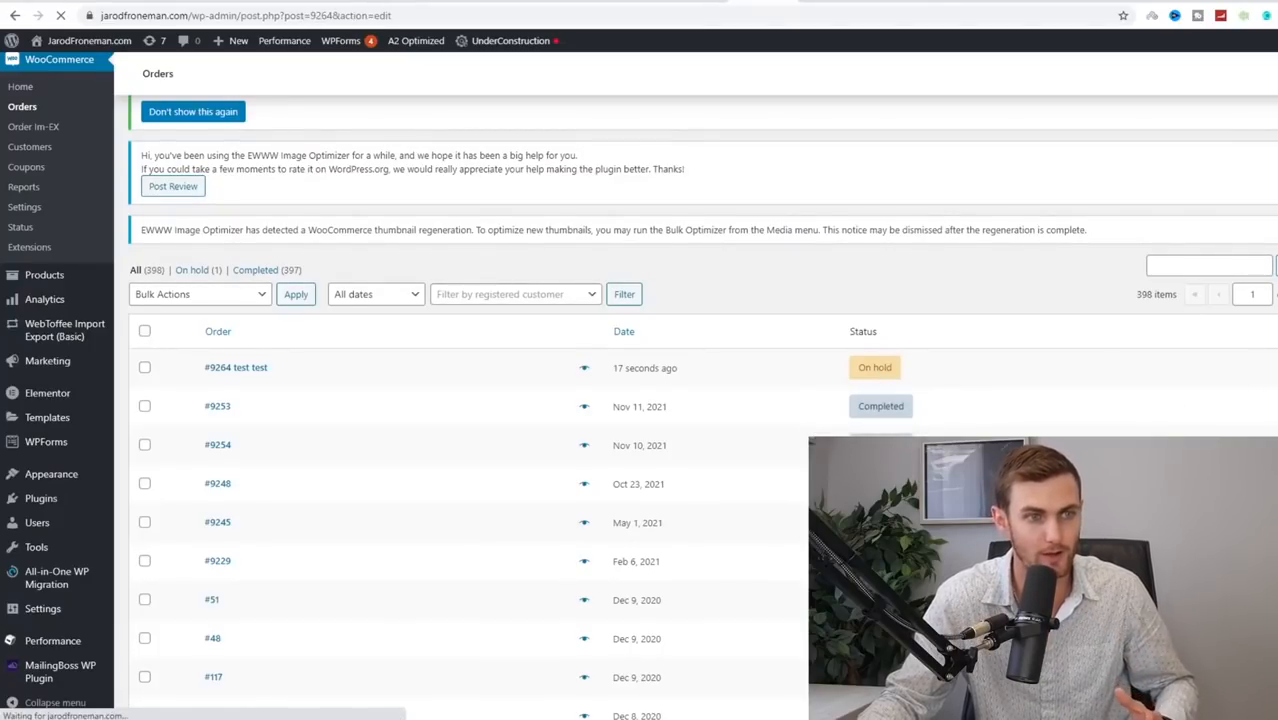
left_click(236, 367)
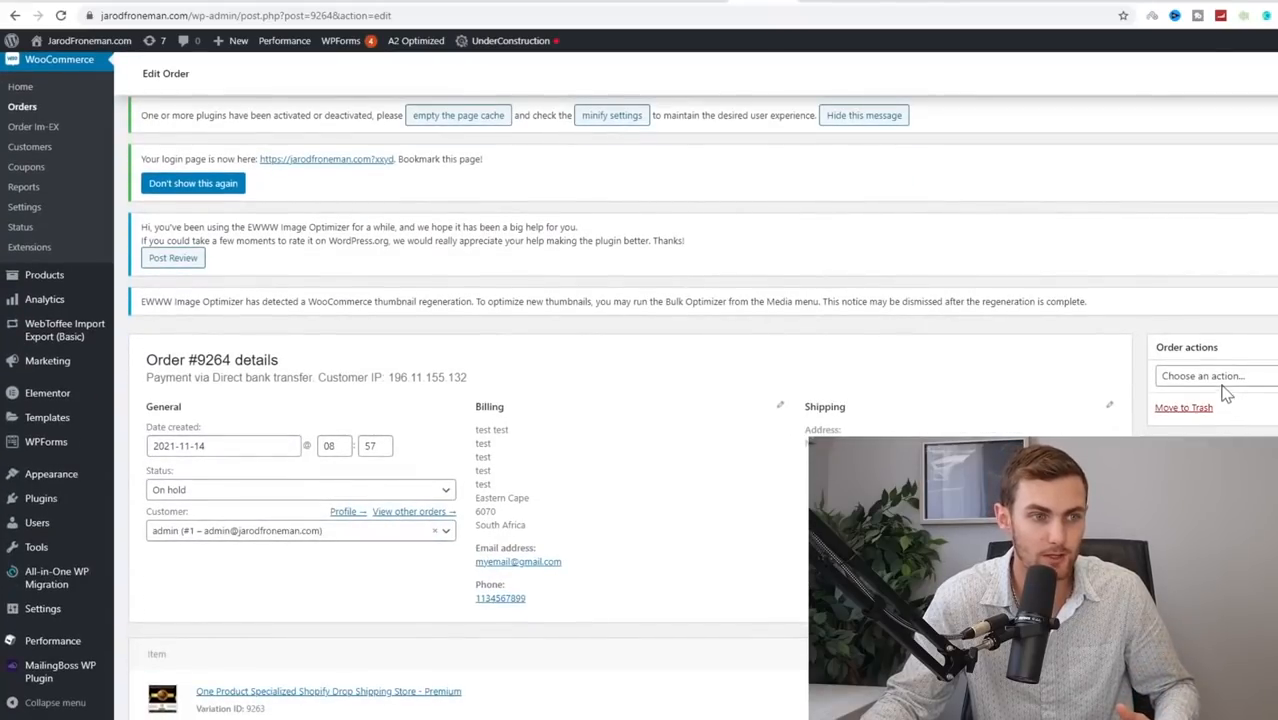
Open order #9264's status dropdown to change it from On hold.
scroll("down", 3)
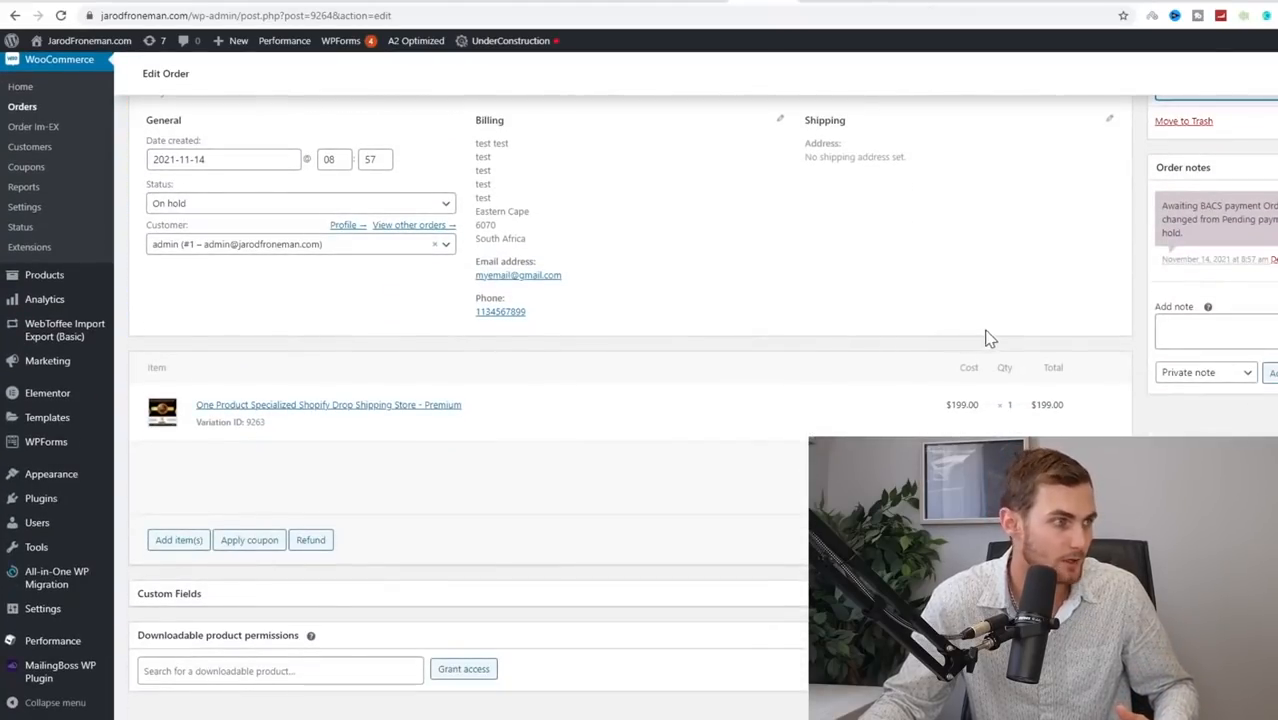
left_click(297, 203)
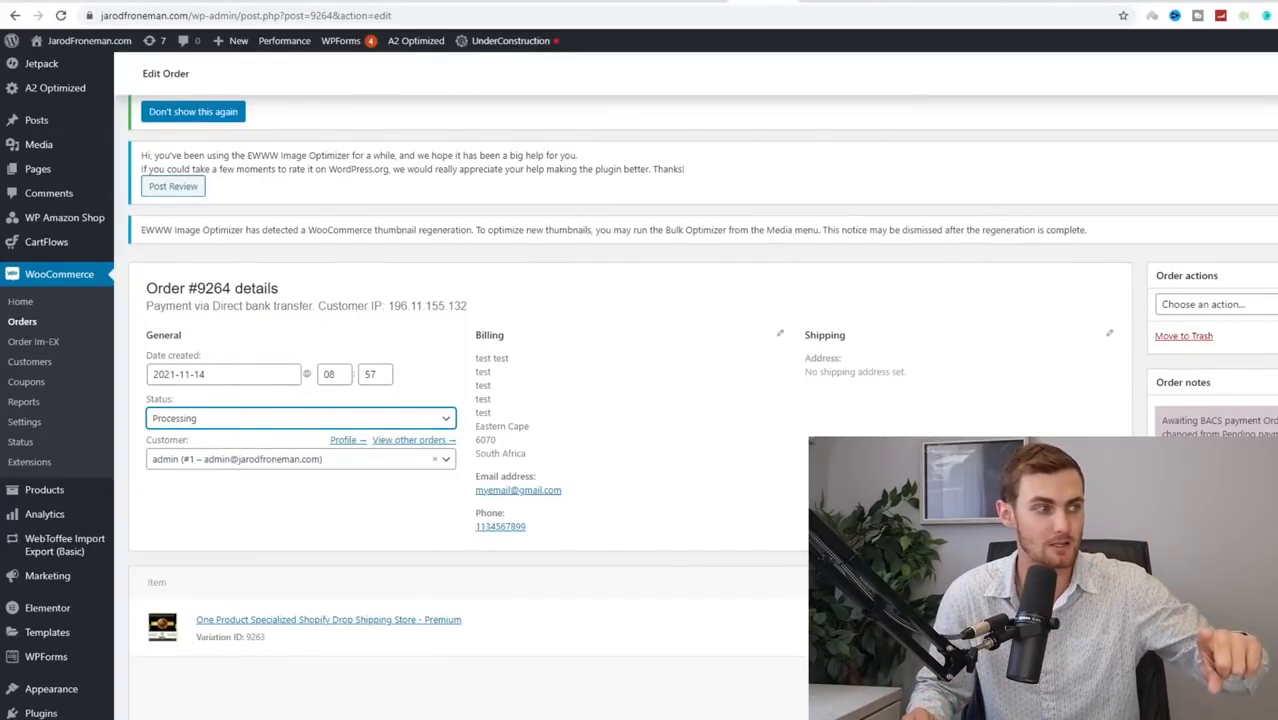
mouse_move(1170, 219)
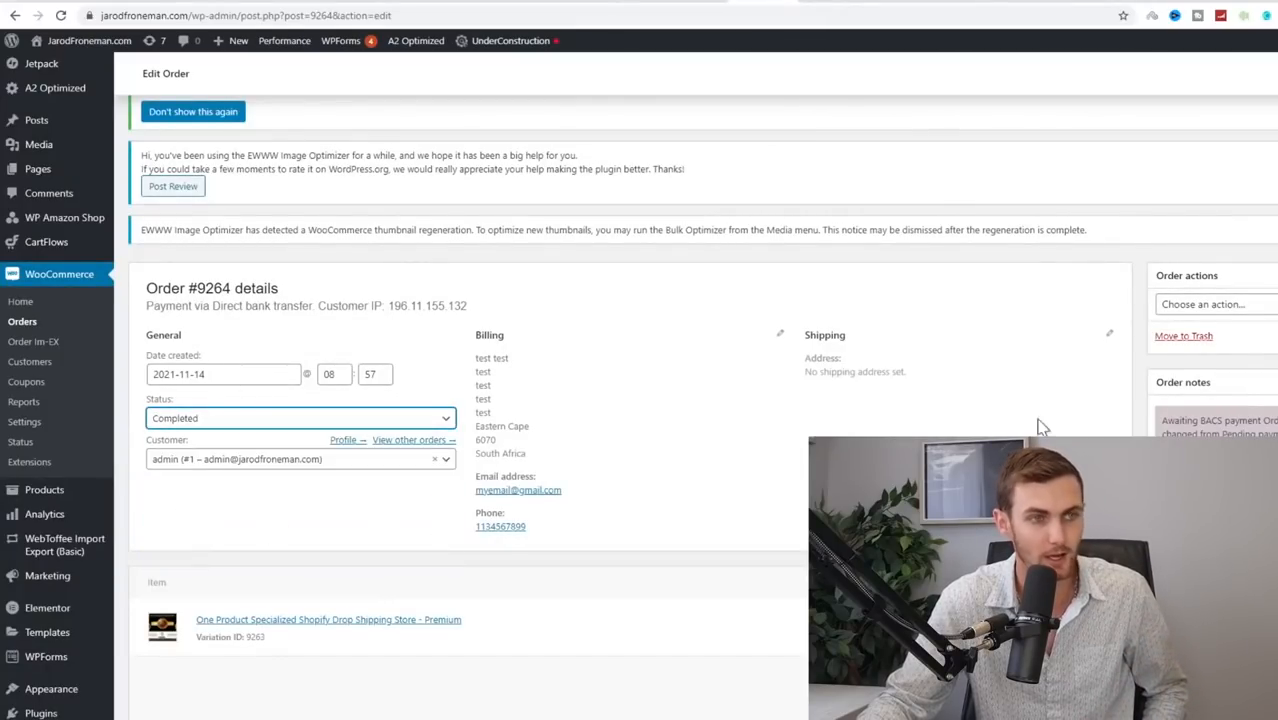
mouse_move(1090, 373)
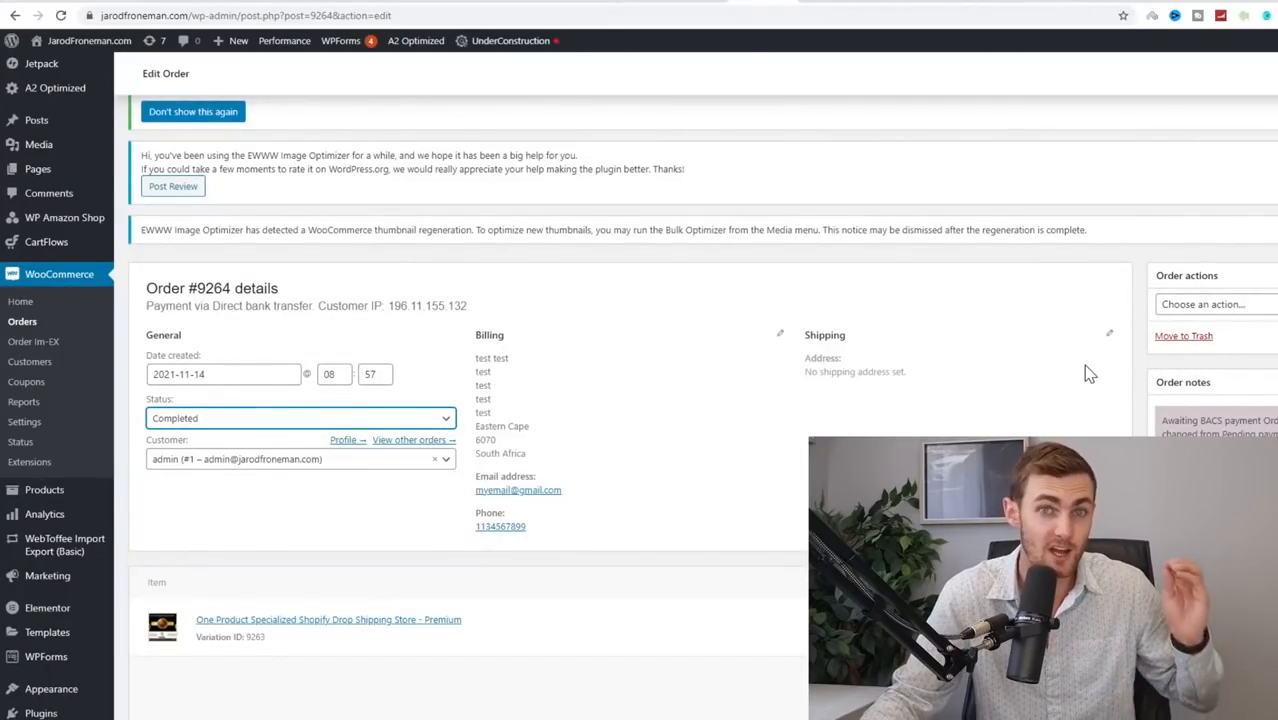
mouse_move(1059, 291)
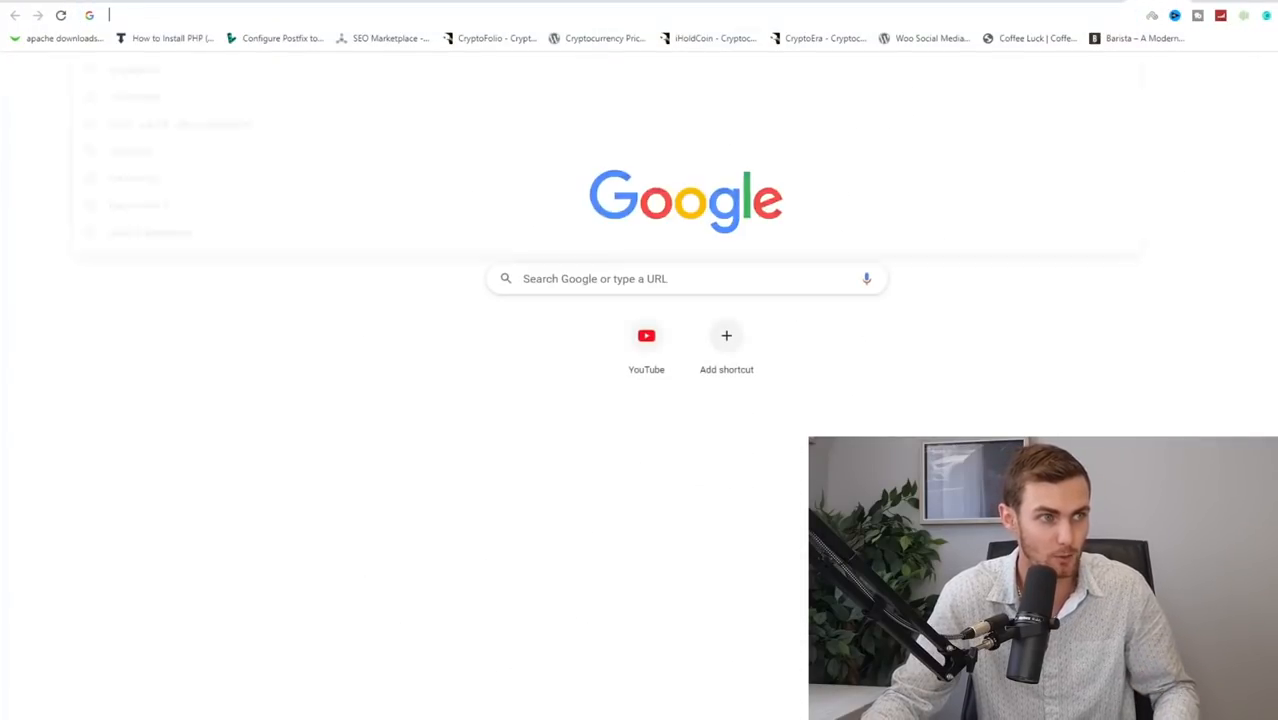
Go to facebook.com and start a Marketplace Item for Sale listing.
type("facebook.com/marketplace/?ref=bookmark")
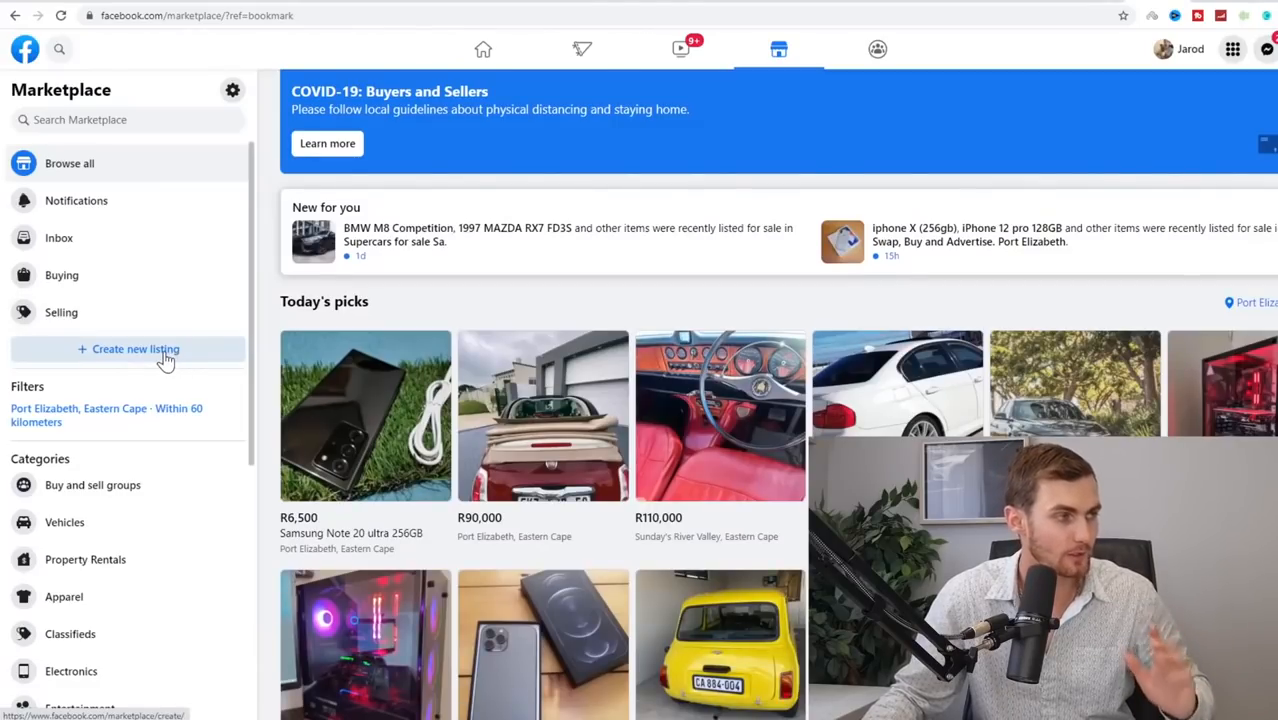
left_click(135, 348)
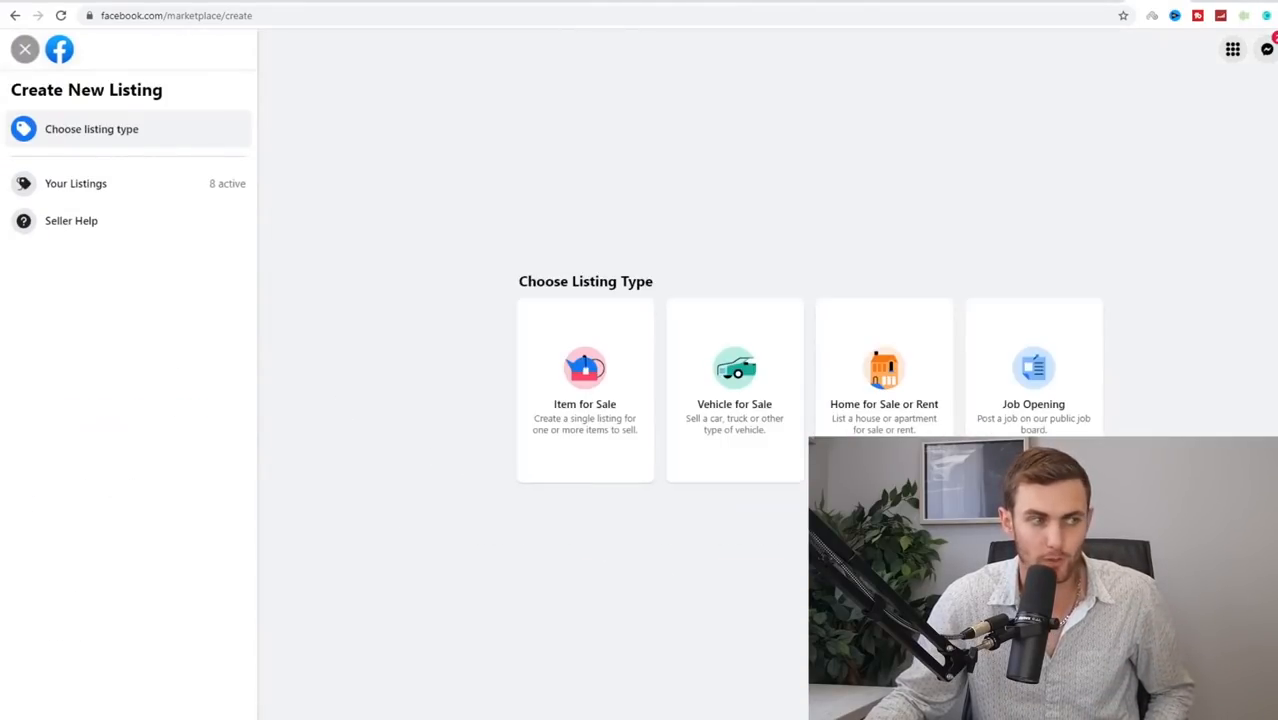
left_click(584, 390)
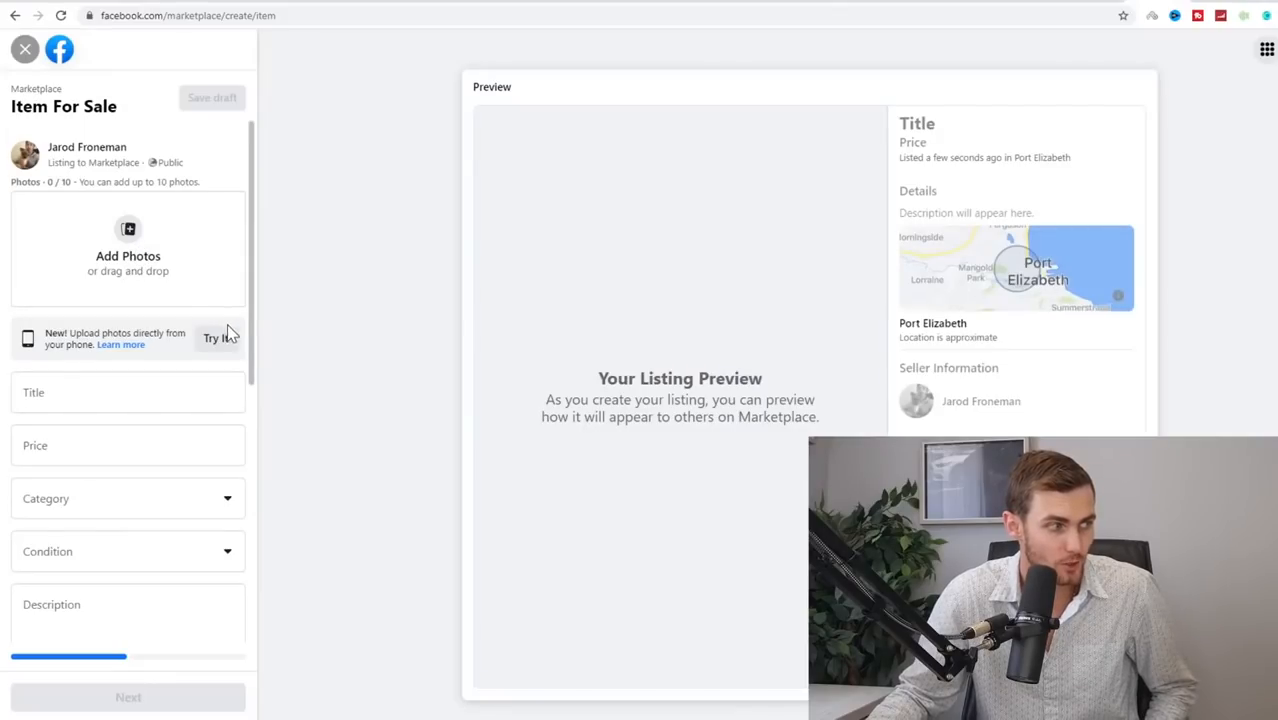
Enter the drop shipping store product title and the R 1,390 price.
left_click(128, 392)
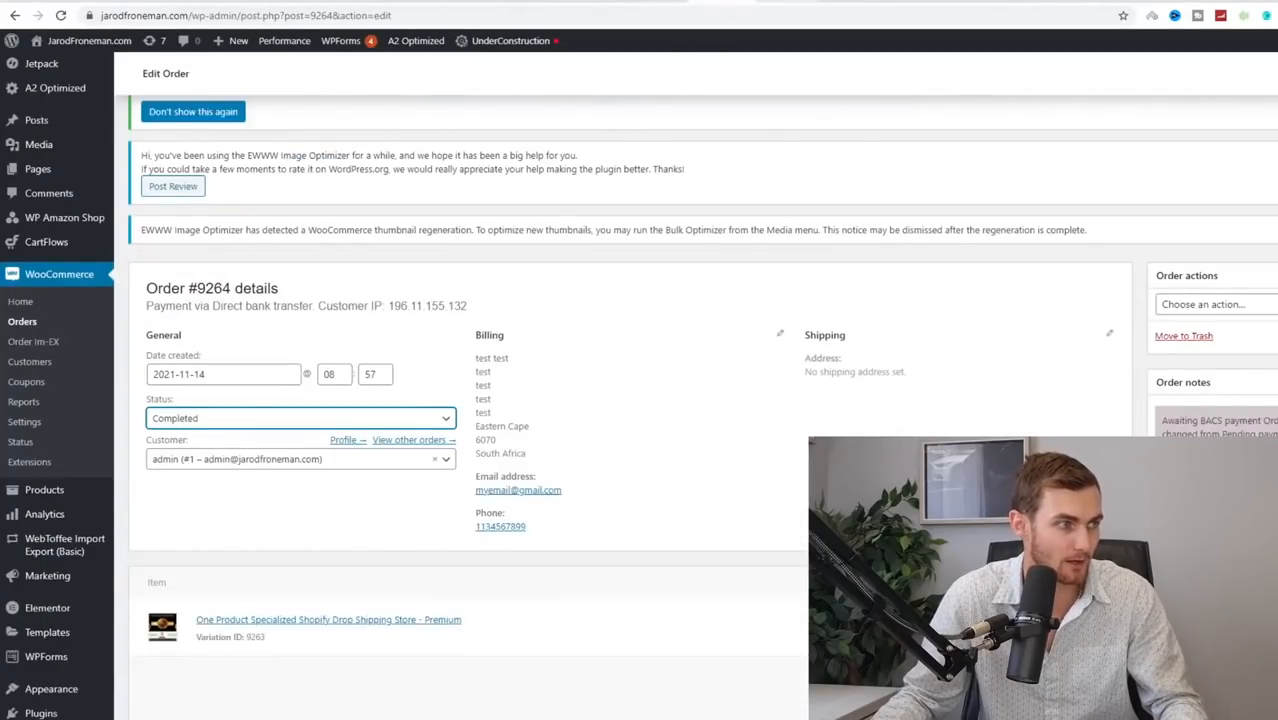
scroll("down", 3)
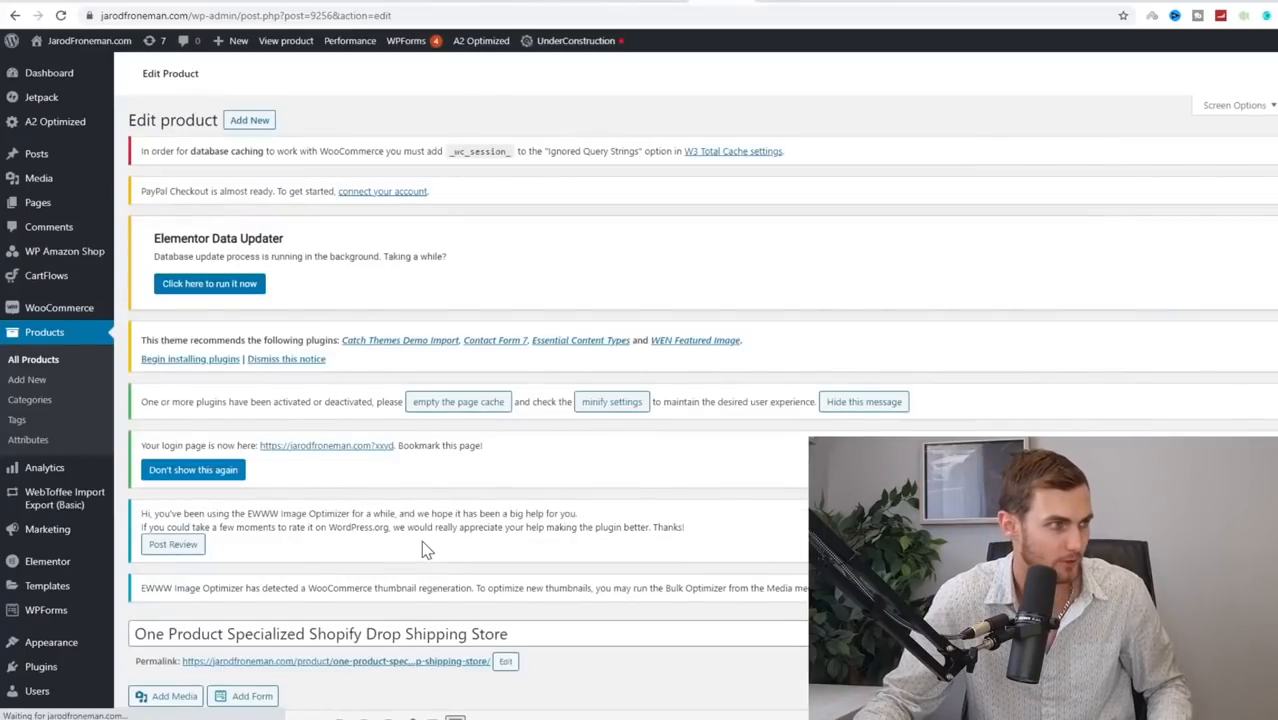
scroll("down", 3)
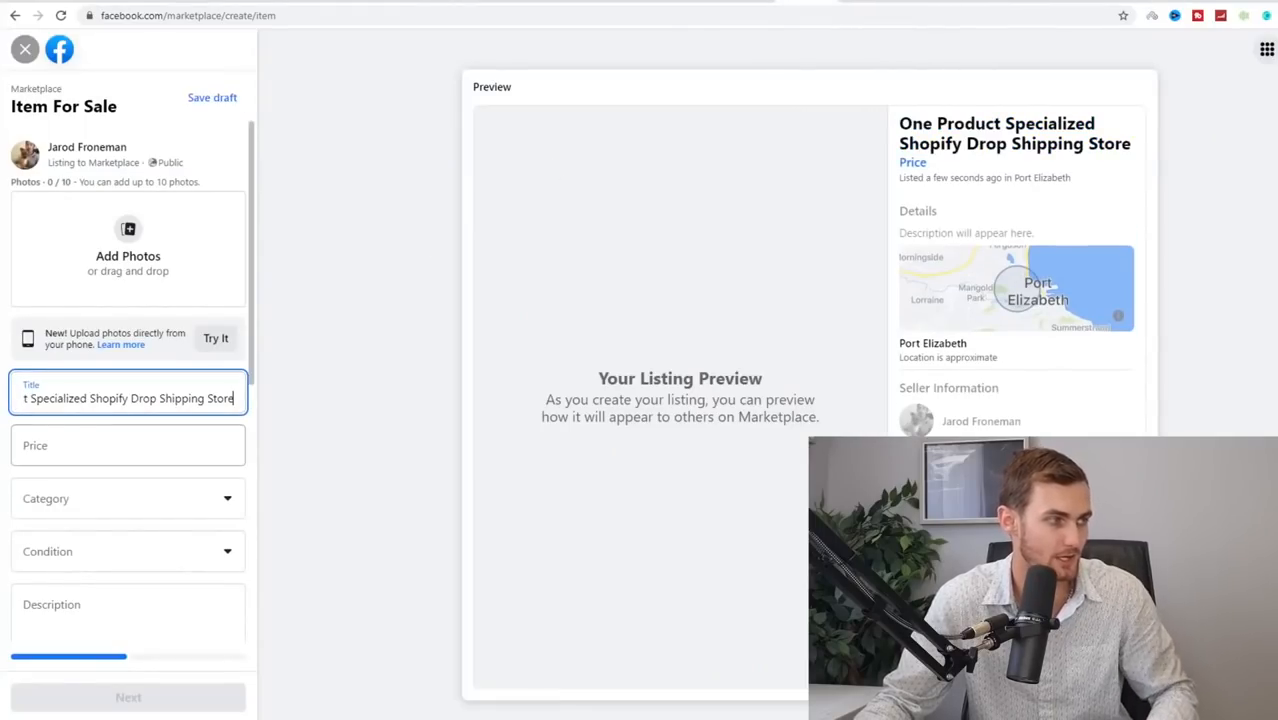
left_click(128, 445)
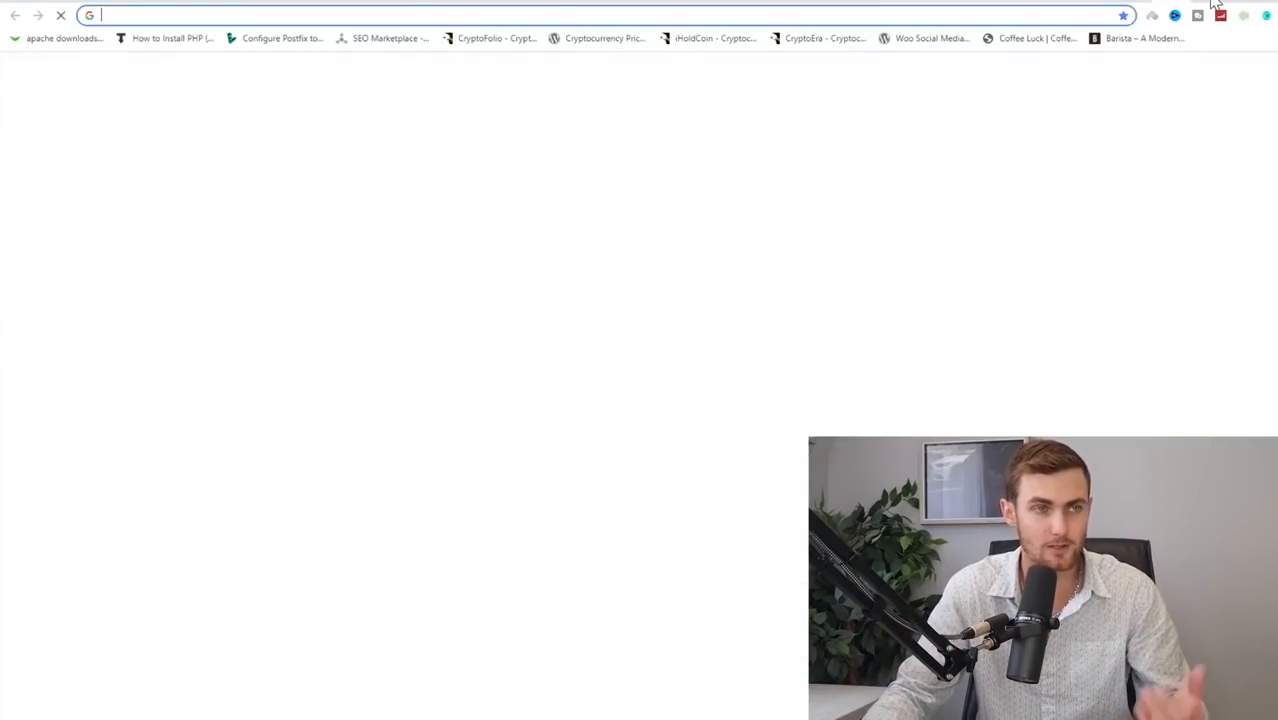
type("8")
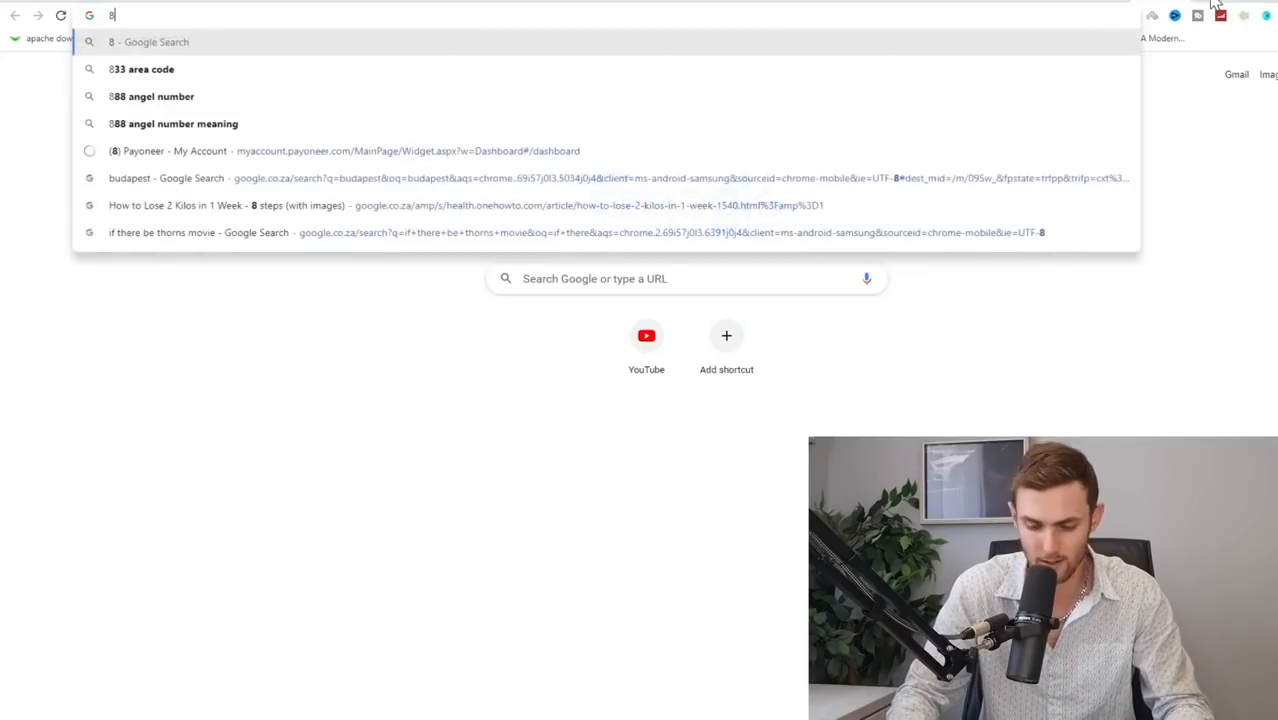
key("Return")
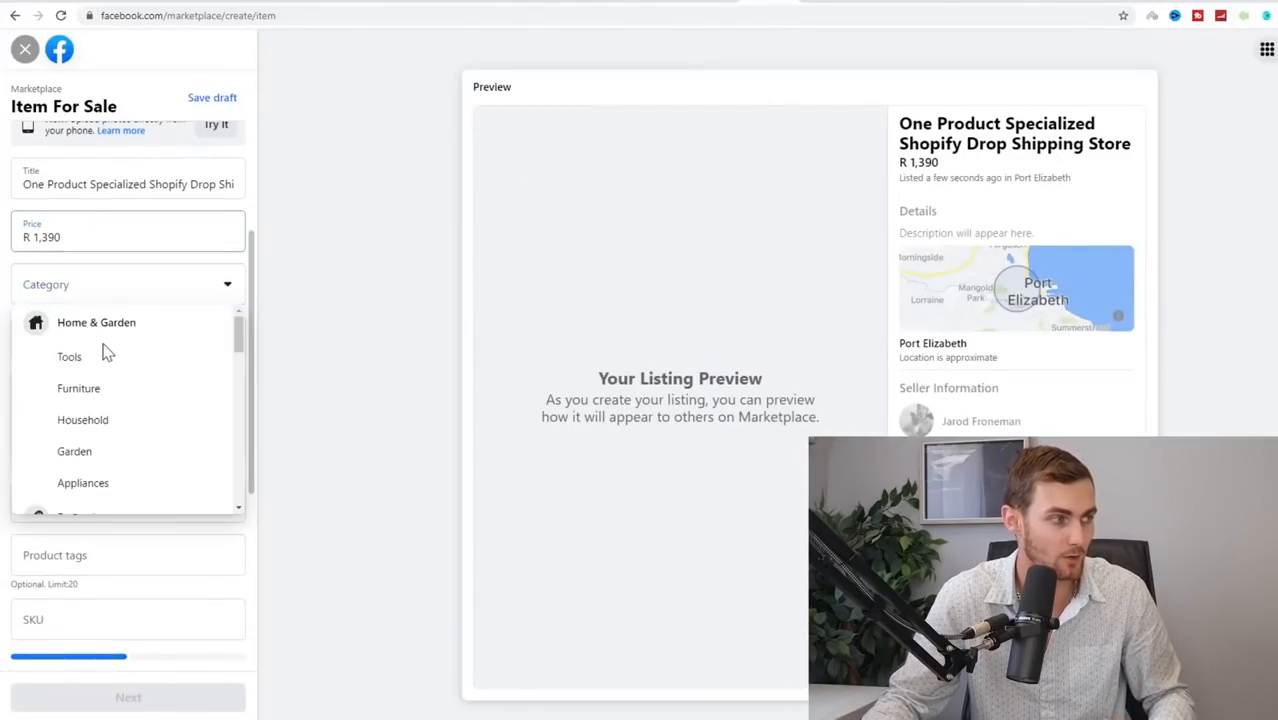
Set the listing category to Miscellaneous and the condition to New.
scroll("down", 3)
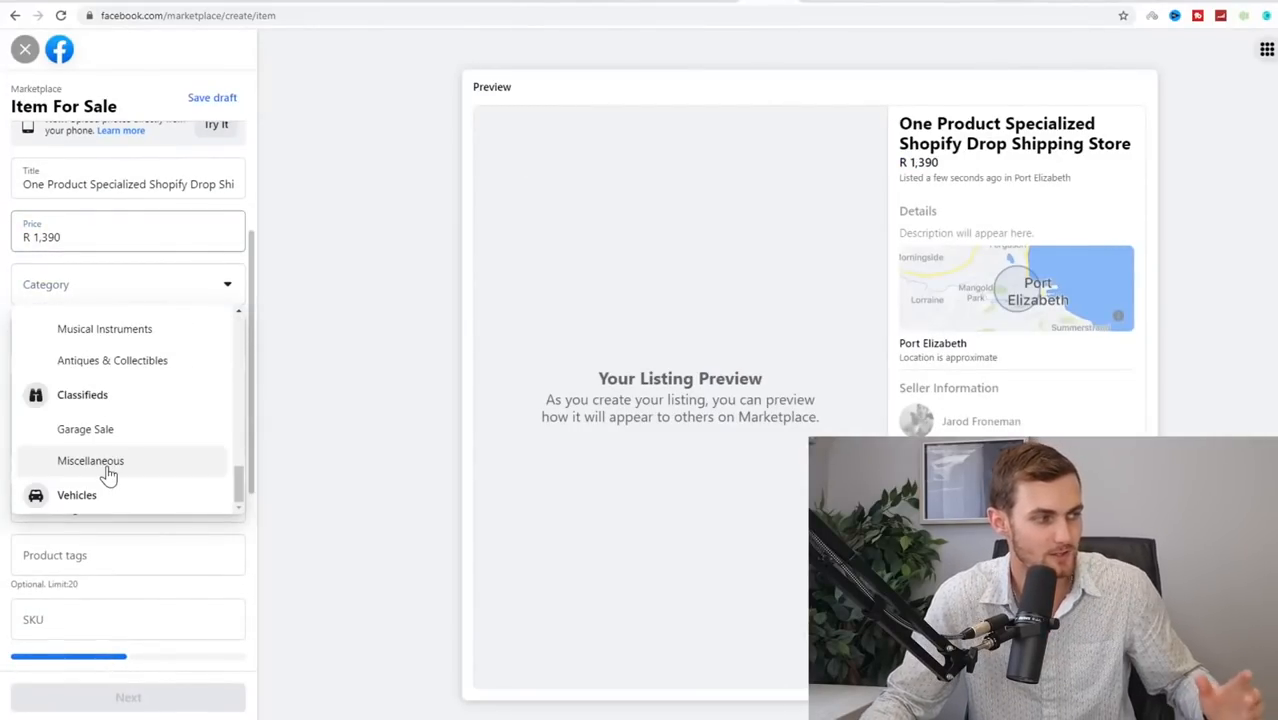
left_click(90, 460)
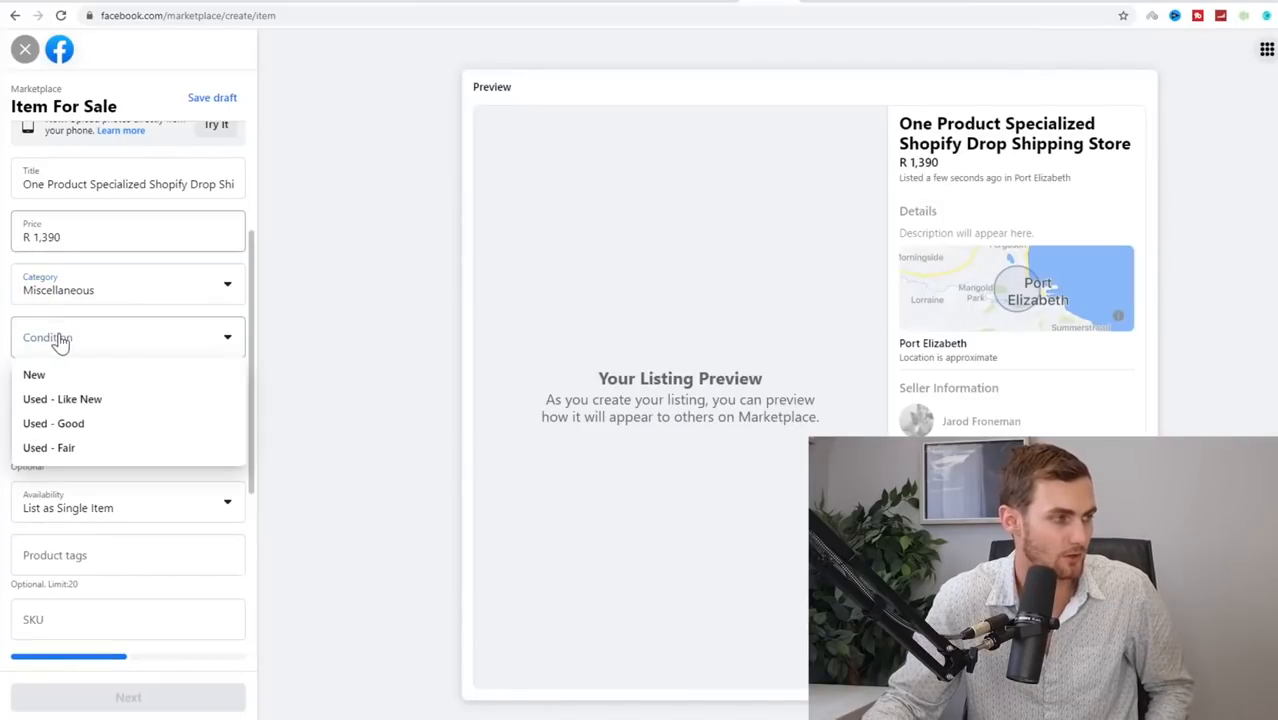
left_click(34, 374)
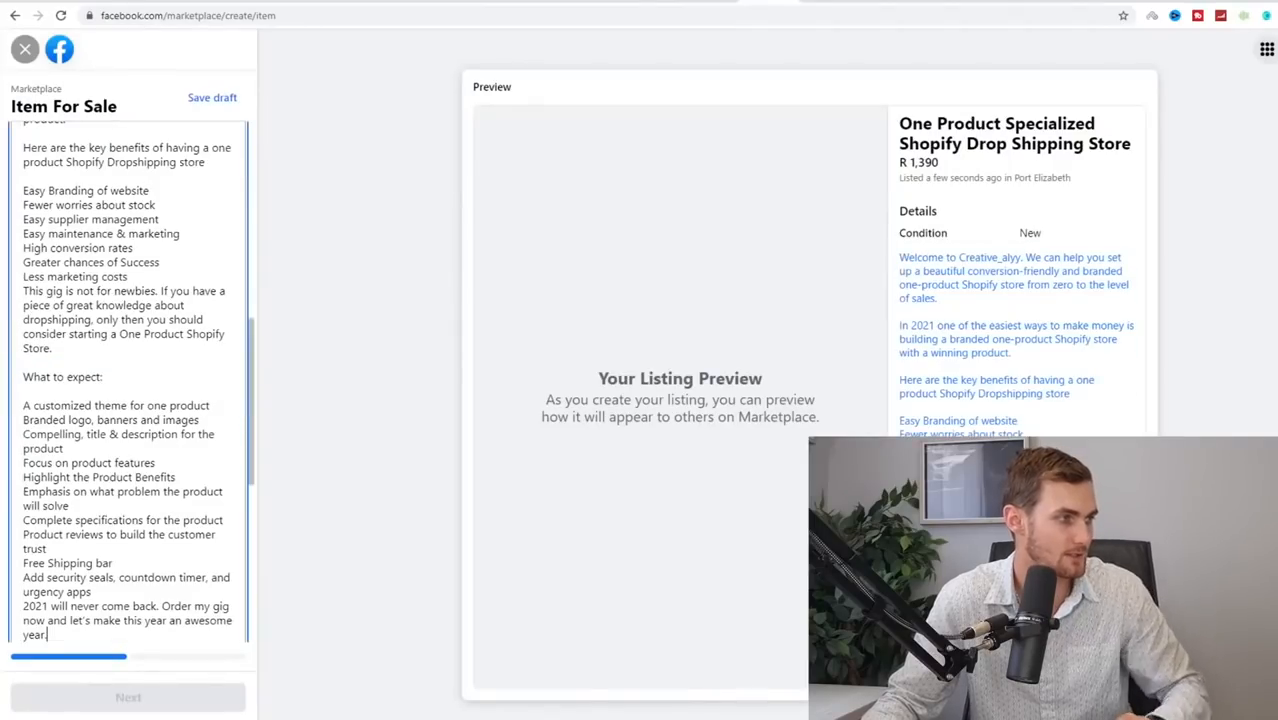
Add the 'ecommerce' product tag and enable Boost Listing After Publish.
scroll("down", 3)
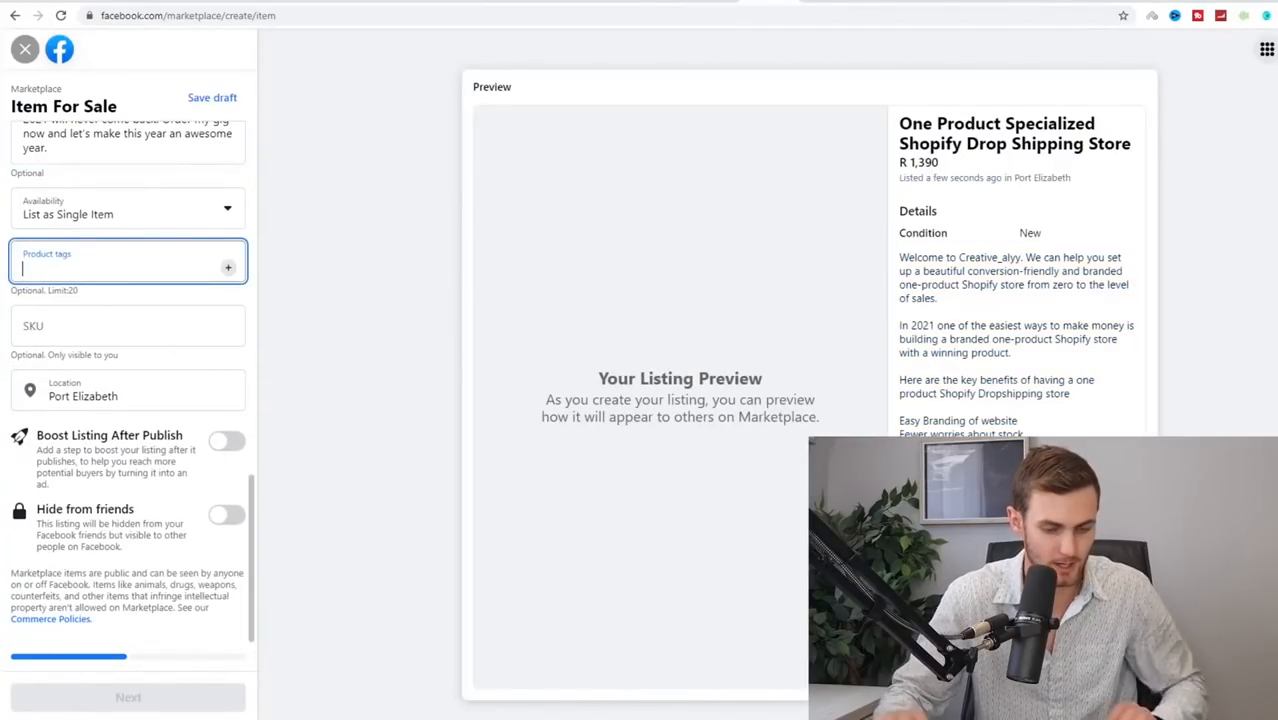
type("ecommerce")
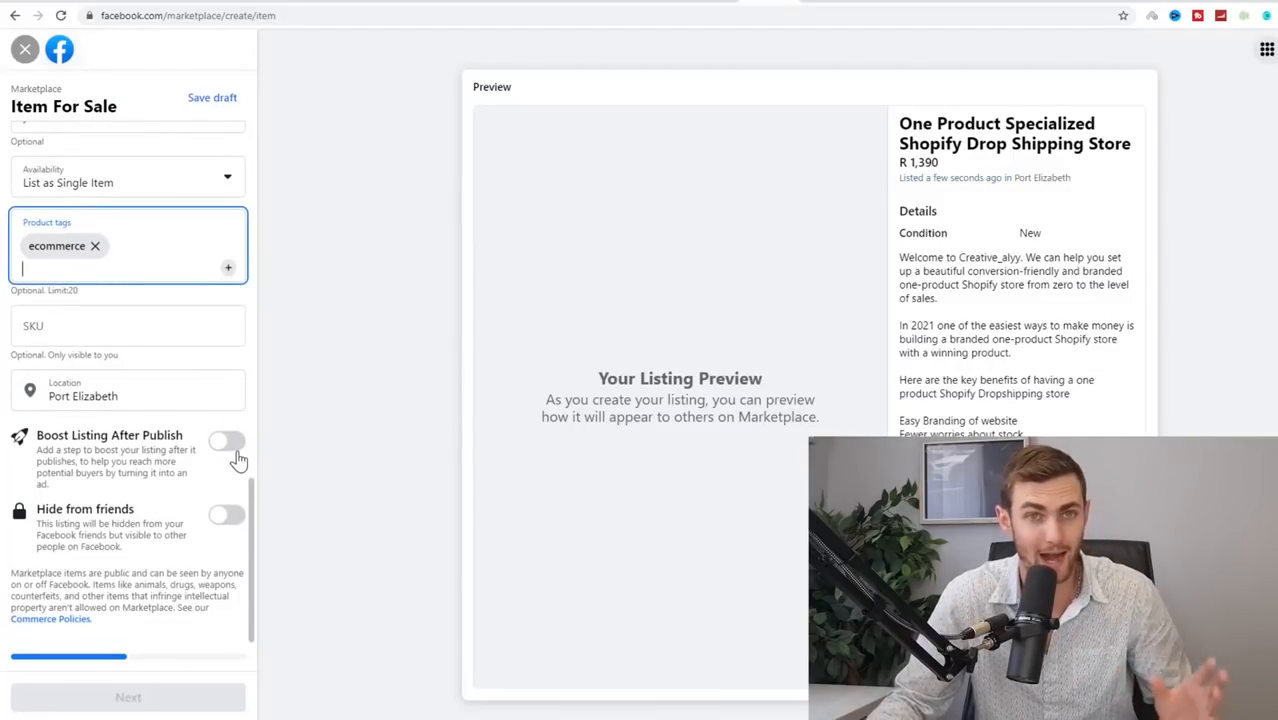
left_click(226, 441)
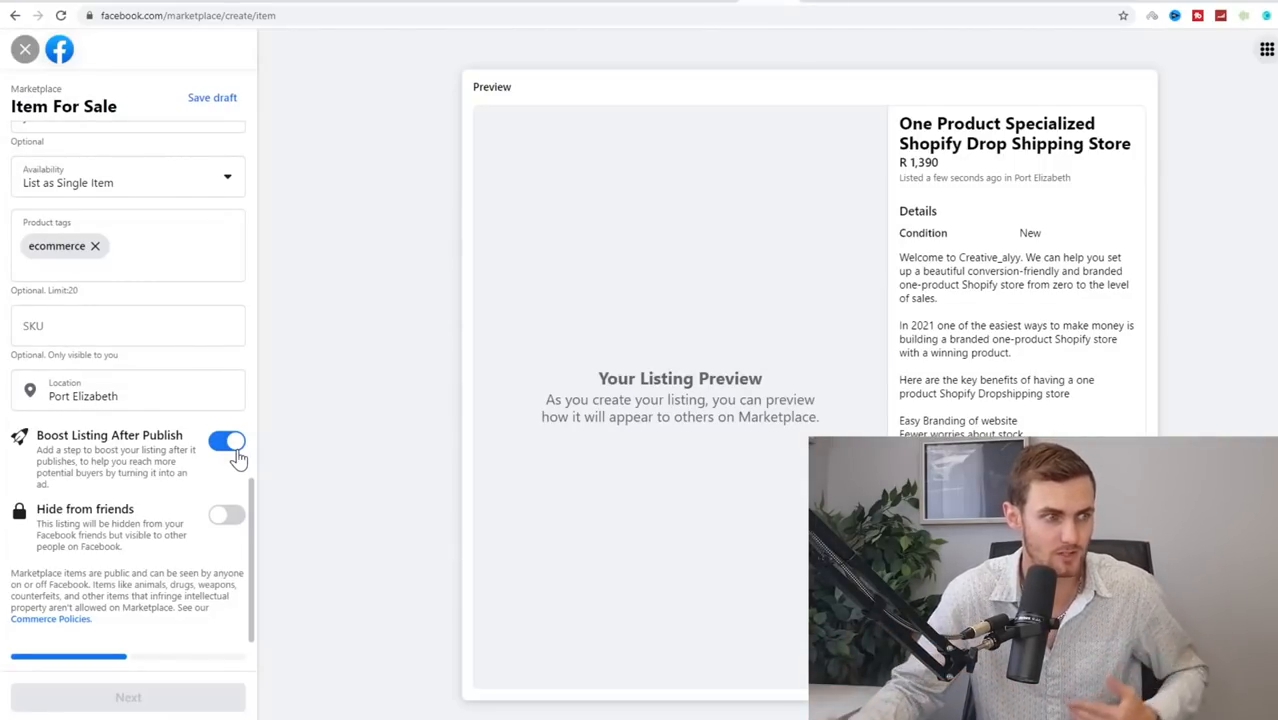
scroll("up", 3)
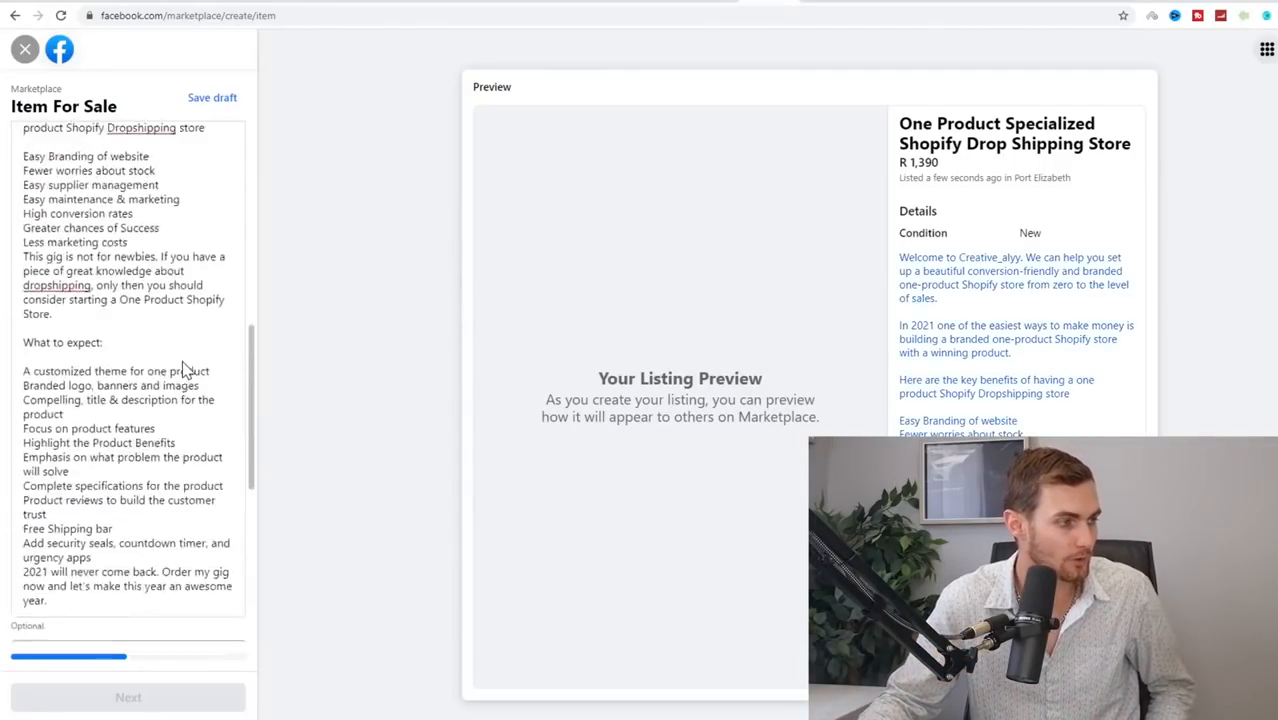
Attach the four Shopify store images to the listing.
scroll("up", 3)
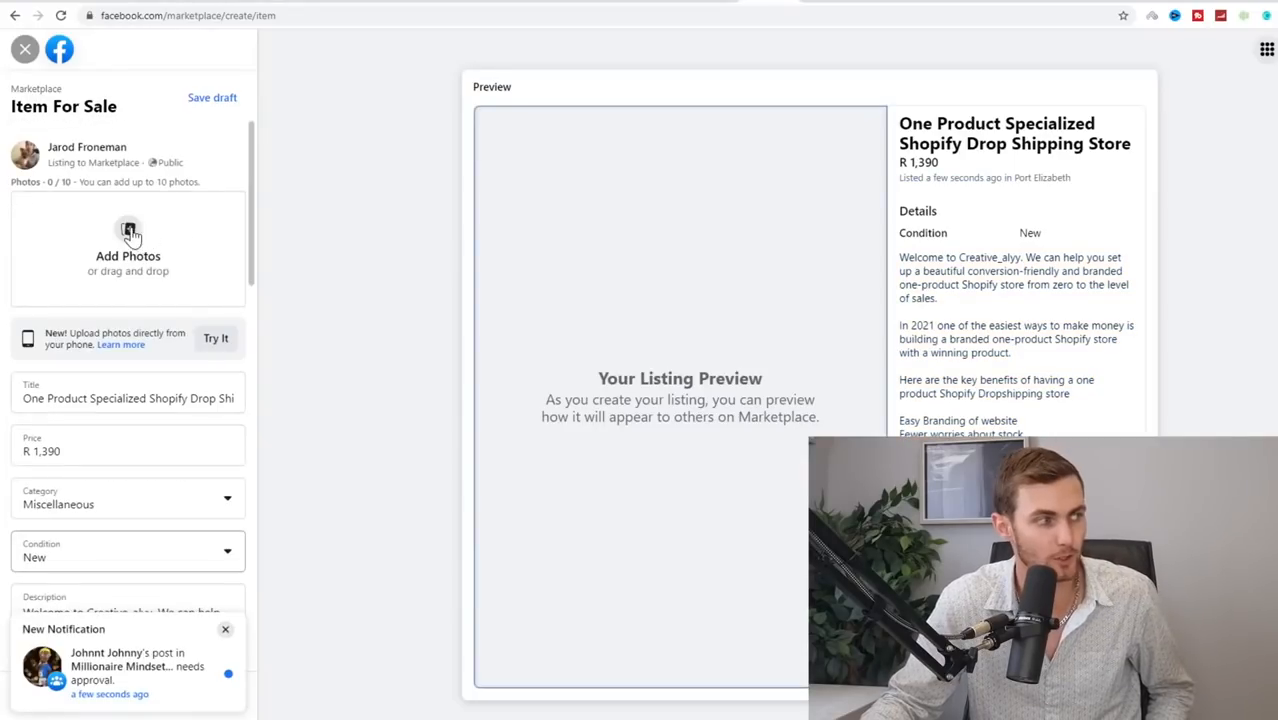
left_click(128, 240)
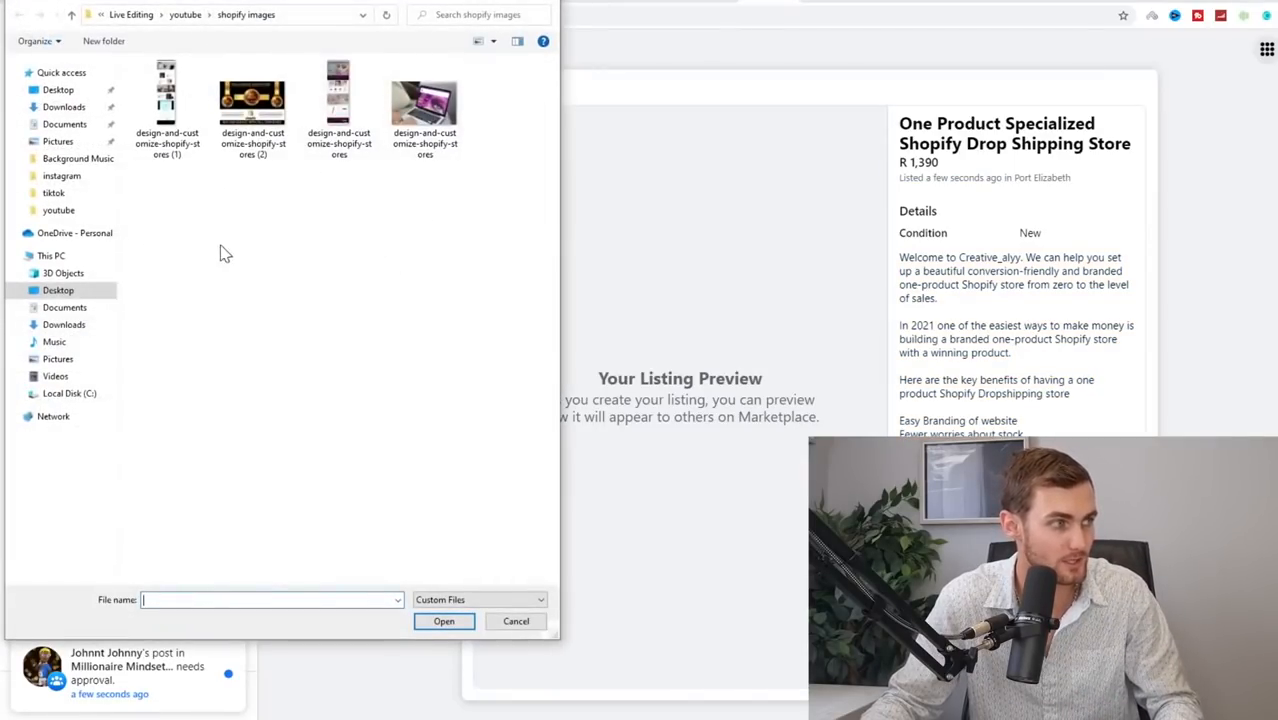
left_click(443, 621)
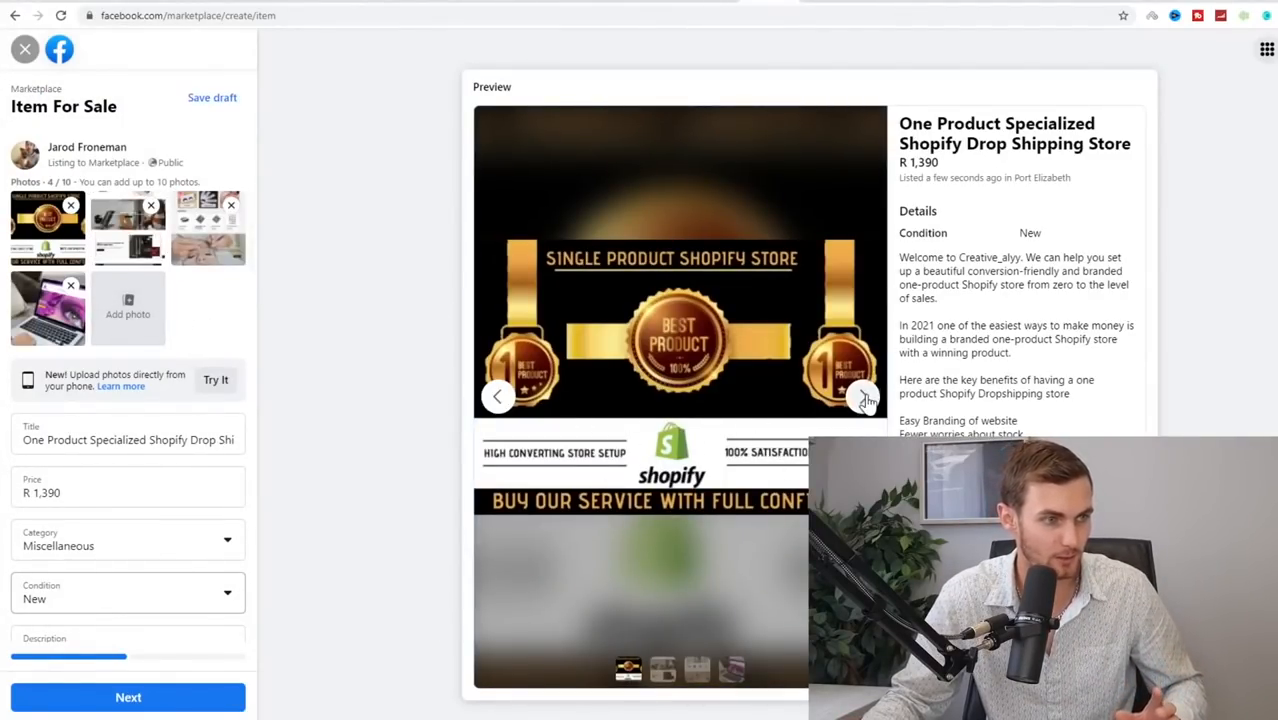
mouse_move(808, 420)
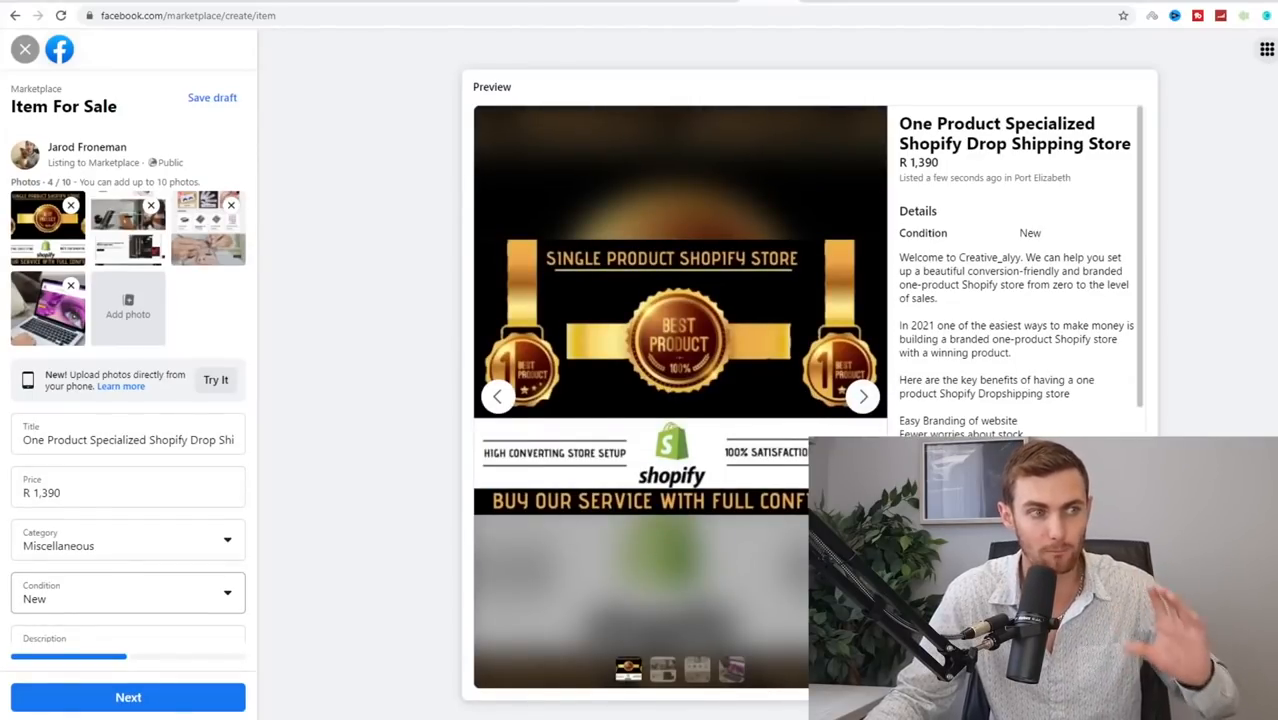
Continue to the list-in-more-places step and review the group list.
scroll("down", 3)
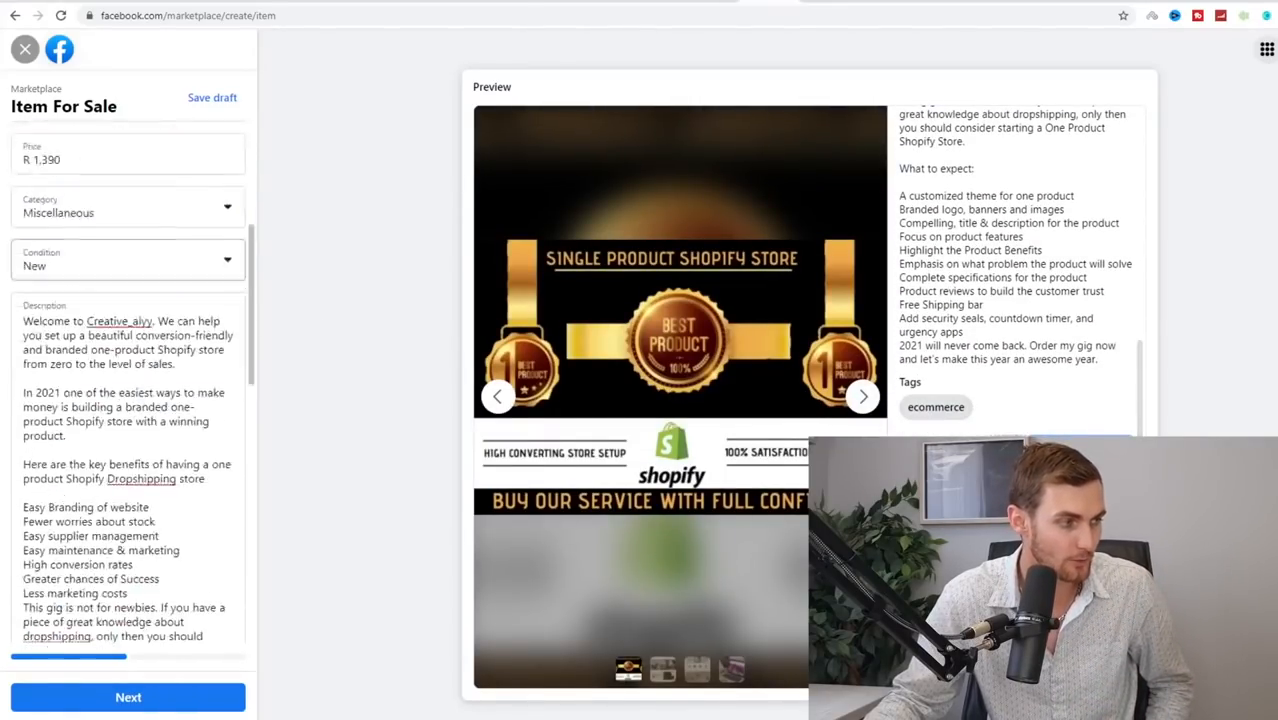
left_click(128, 697)
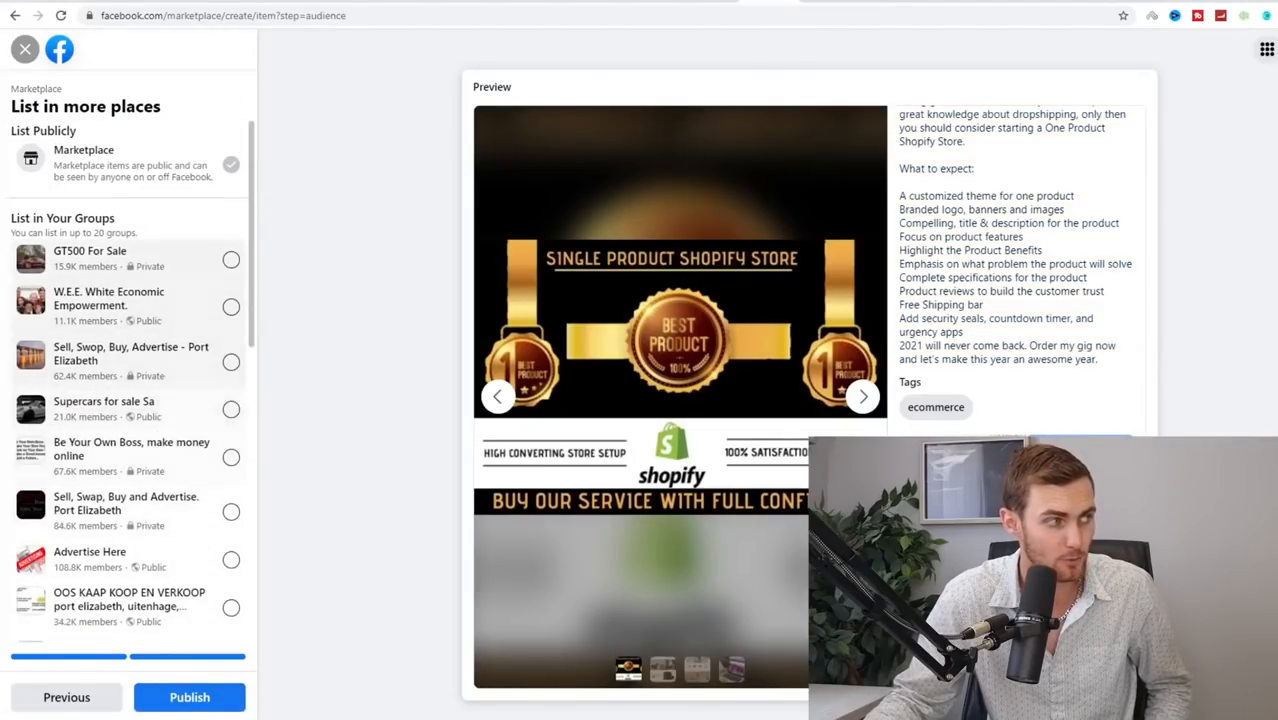
scroll("down", 3)
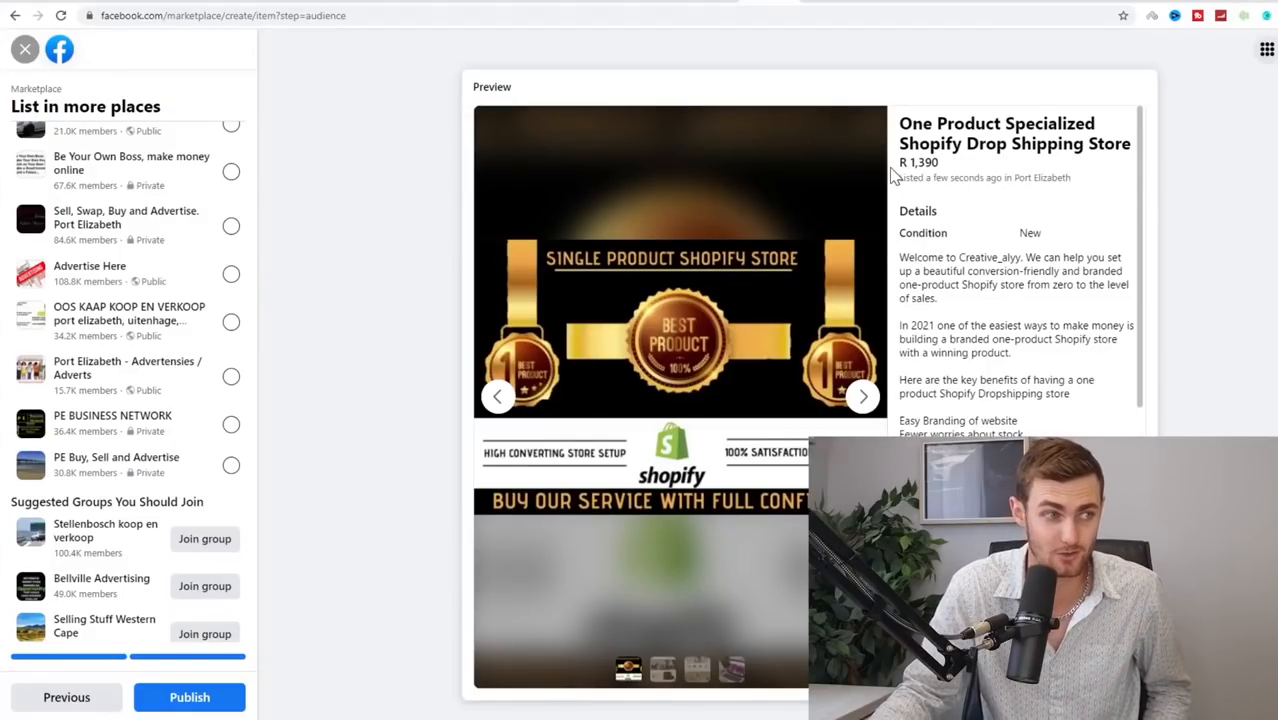
mouse_move(1107, 309)
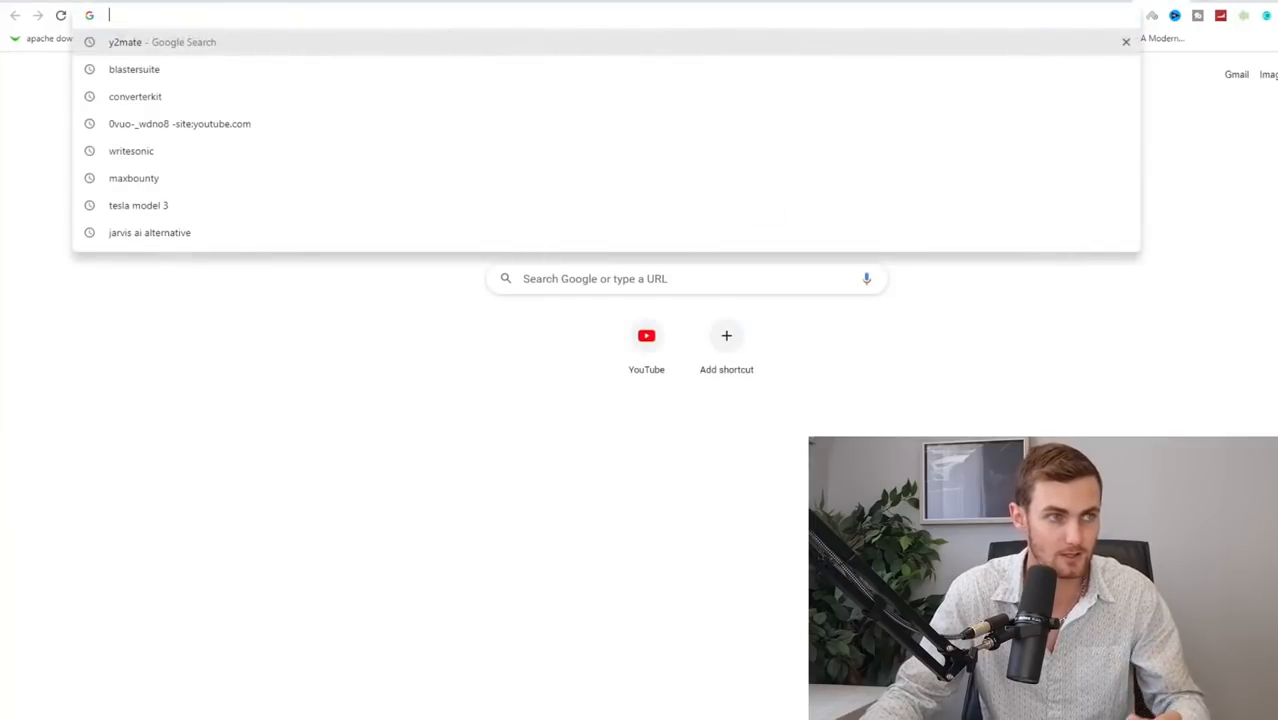
Search 'webdevelopment quote port elizbeth' and open the ZAWebs Website Design Port Elizabeth result.
type("webdevelopment quote")
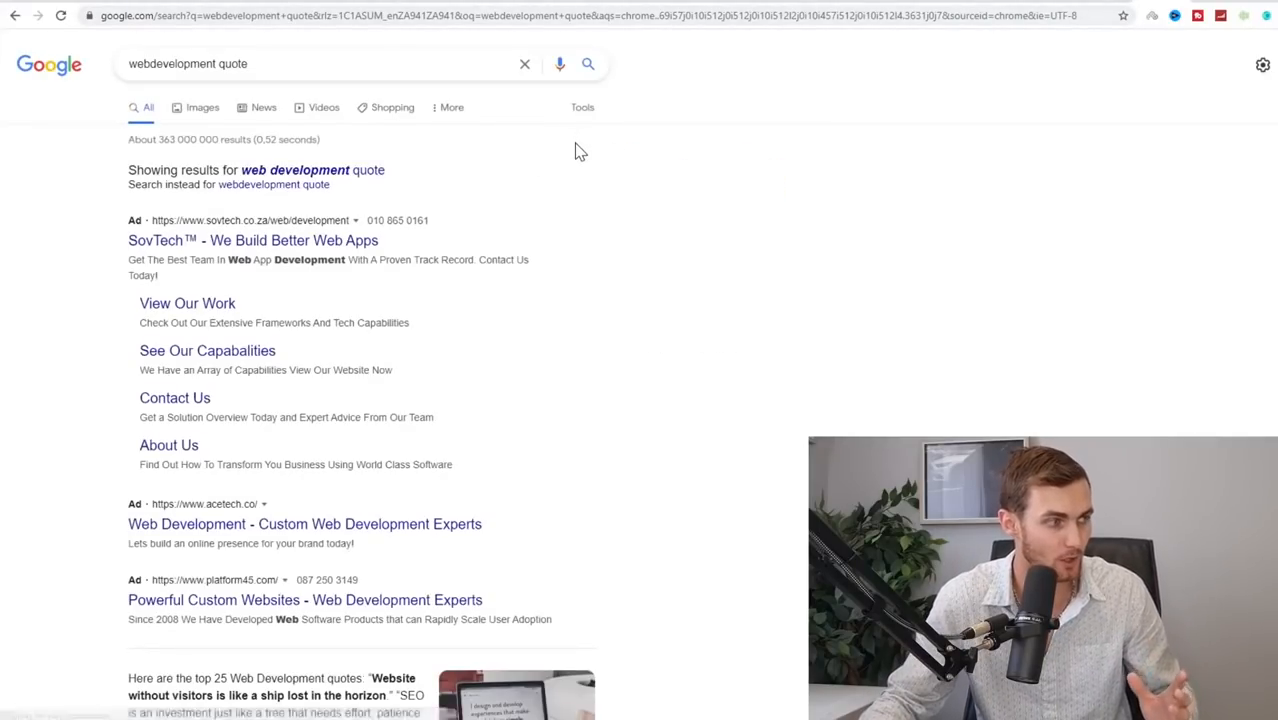
scroll("down", 3)
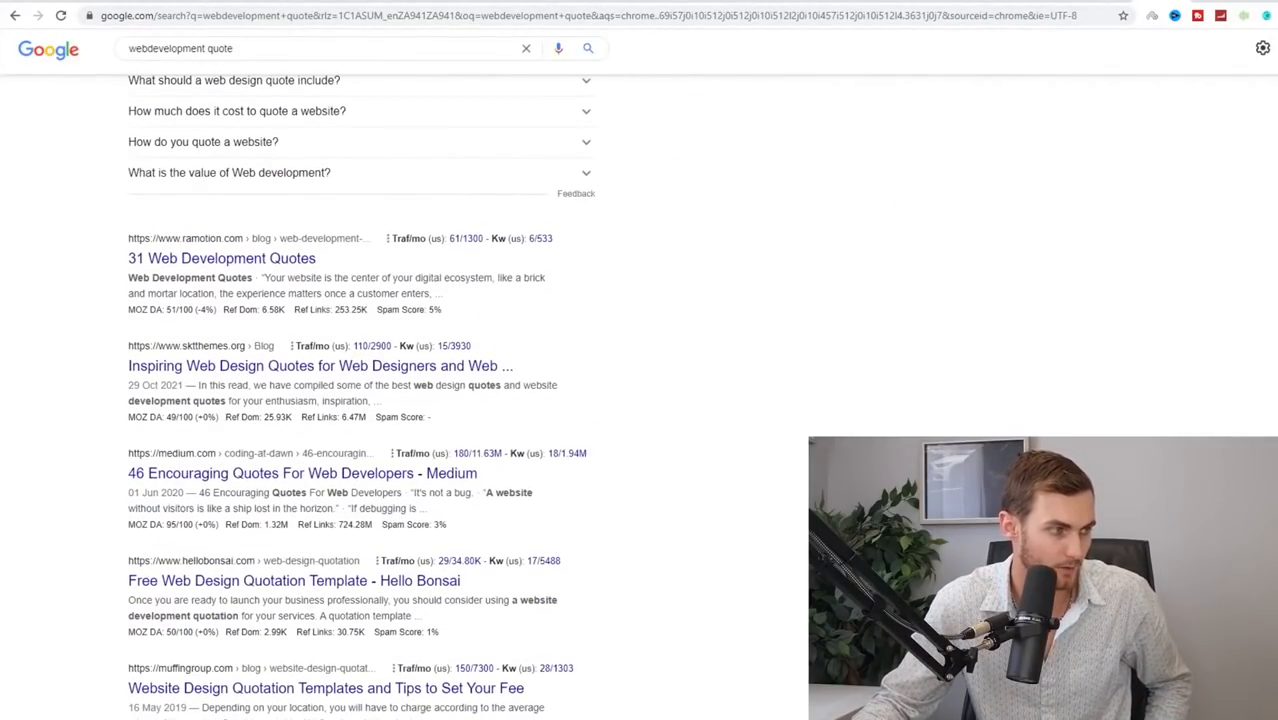
type("poi")
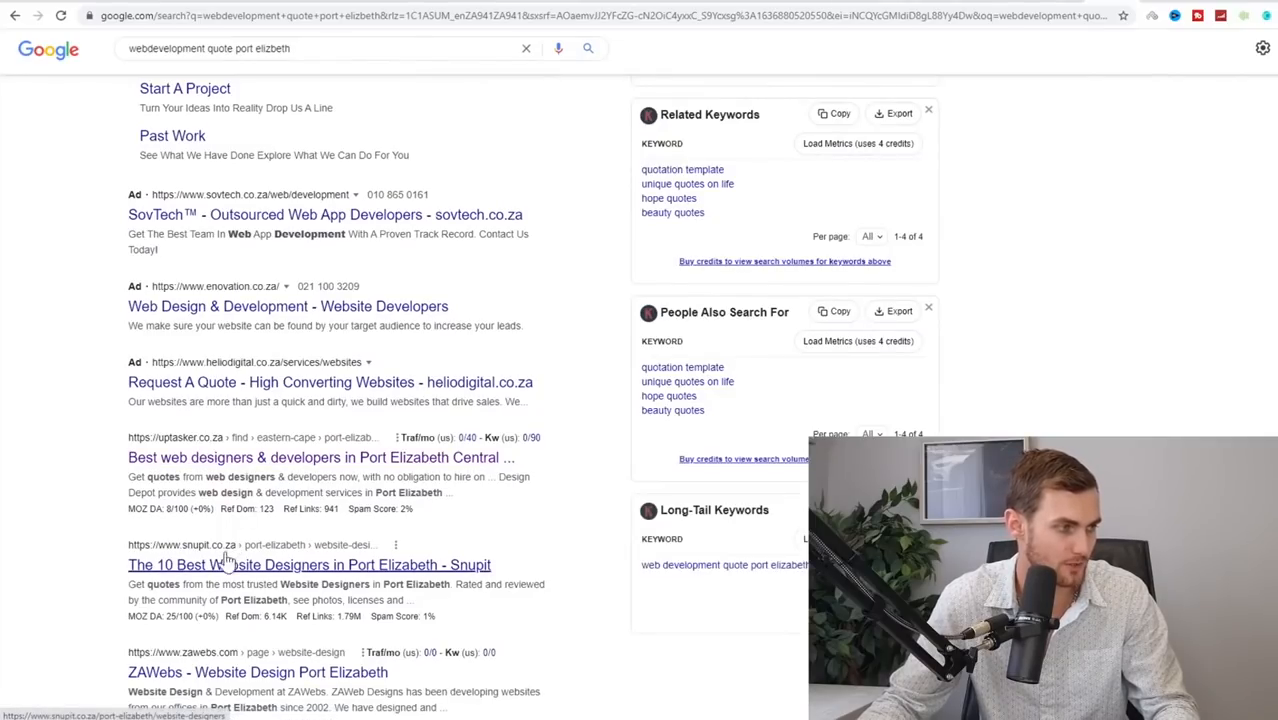
scroll("down", 3)
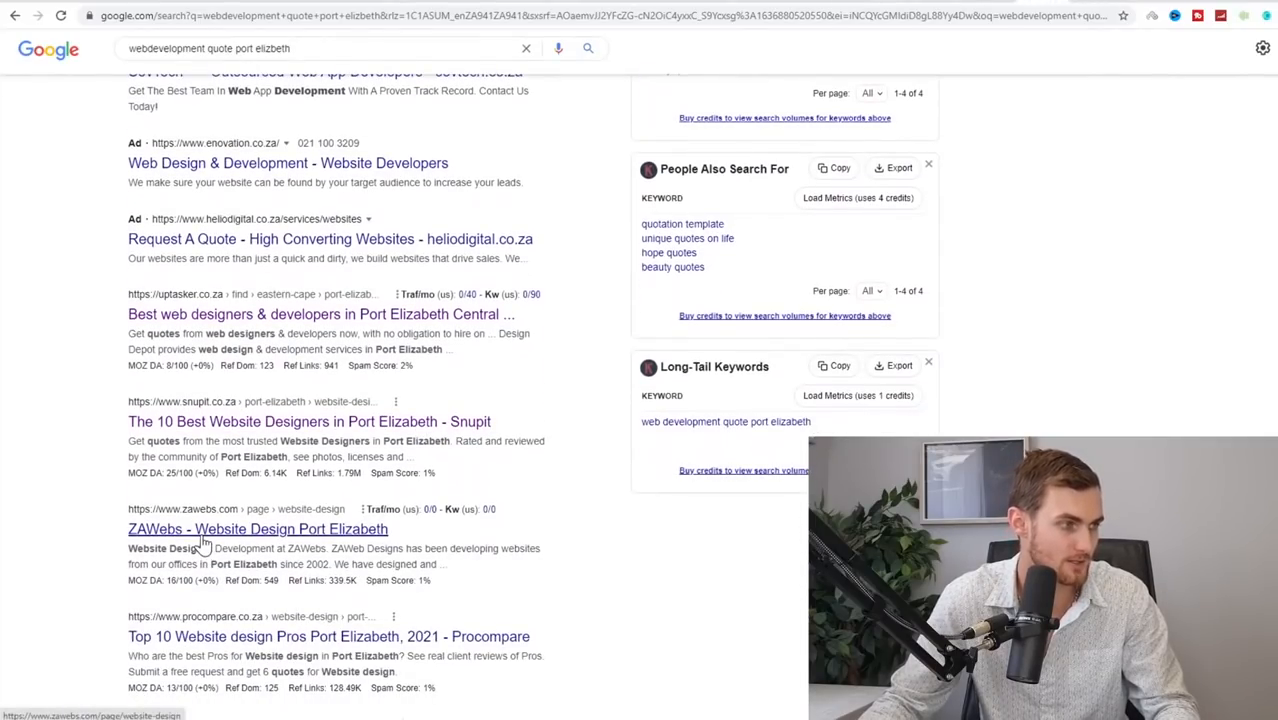
left_click(320, 314)
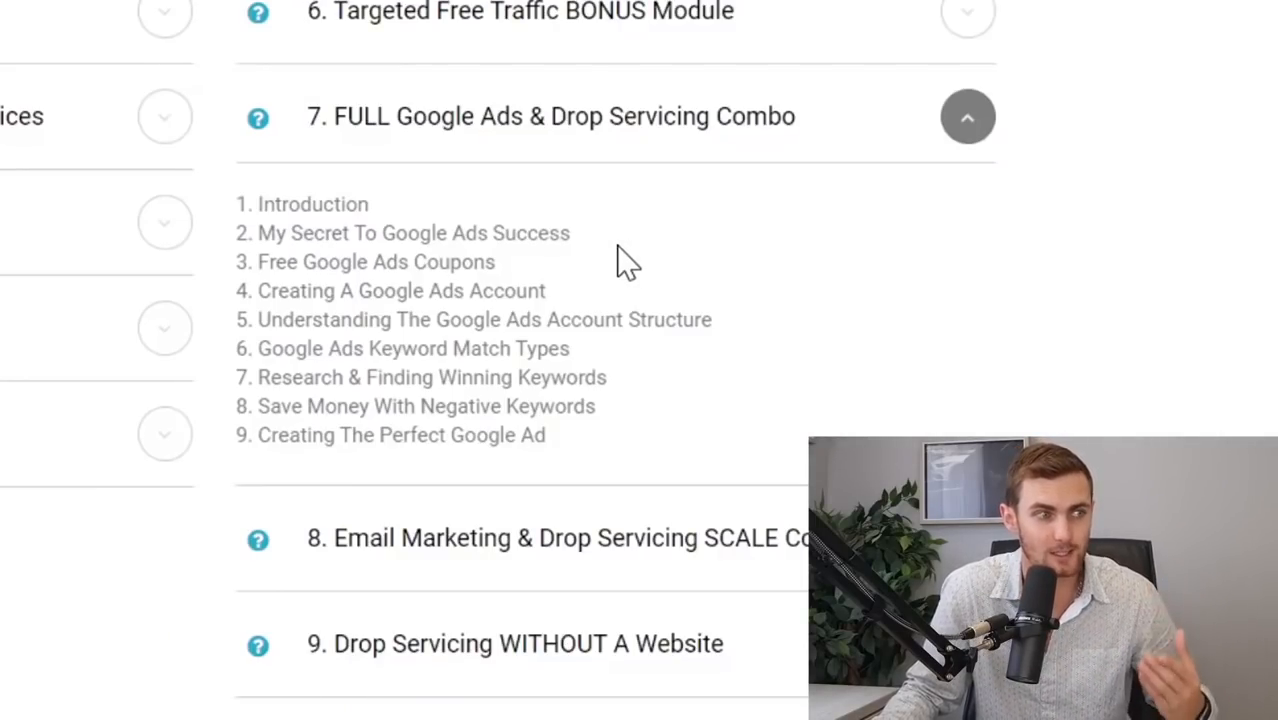
Expand the Email Marketing, Without A Website and A GIFT From Me To You modules' lessons.
double_click(453, 262)
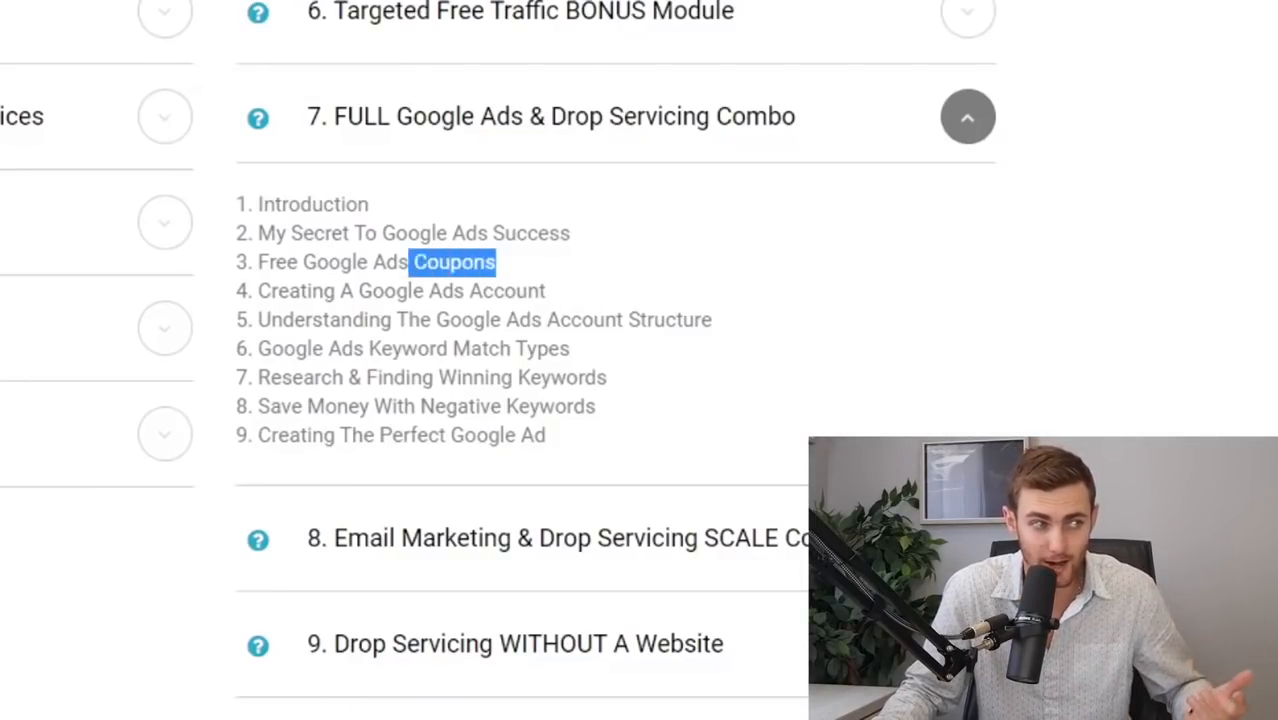
left_click_drag(493, 262, 303, 262)
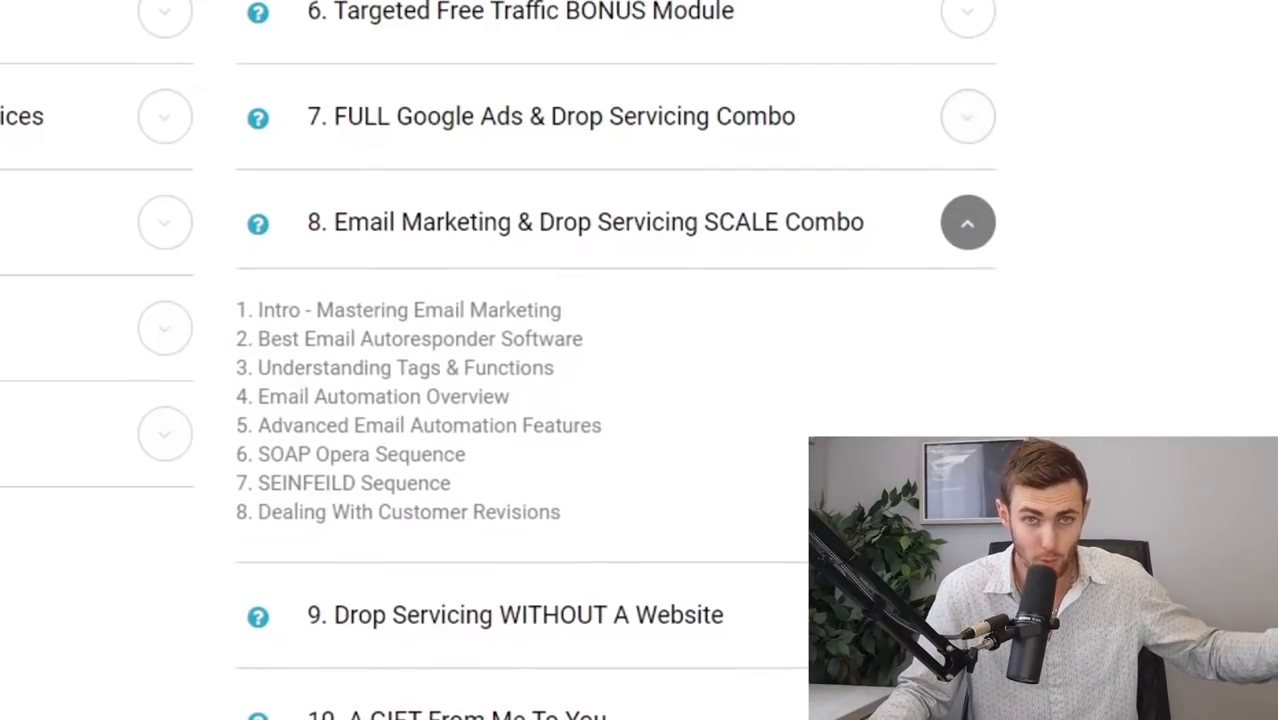
mouse_move(752, 420)
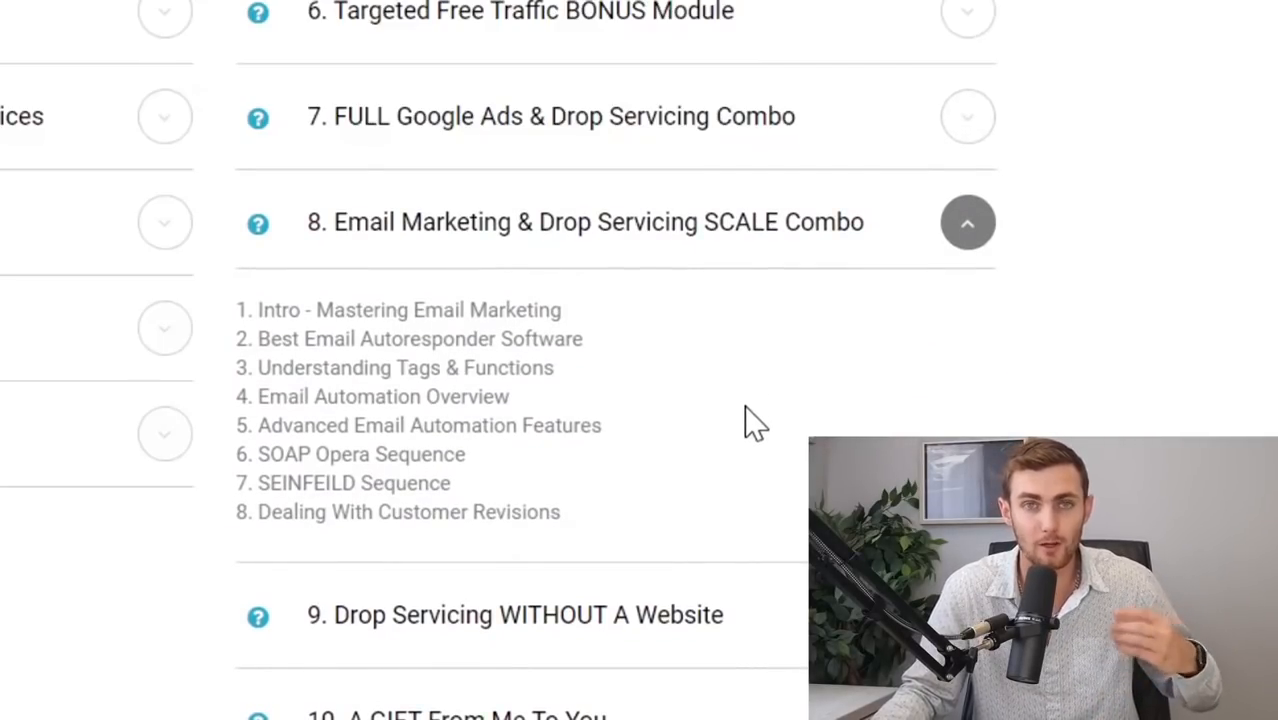
mouse_move(610, 352)
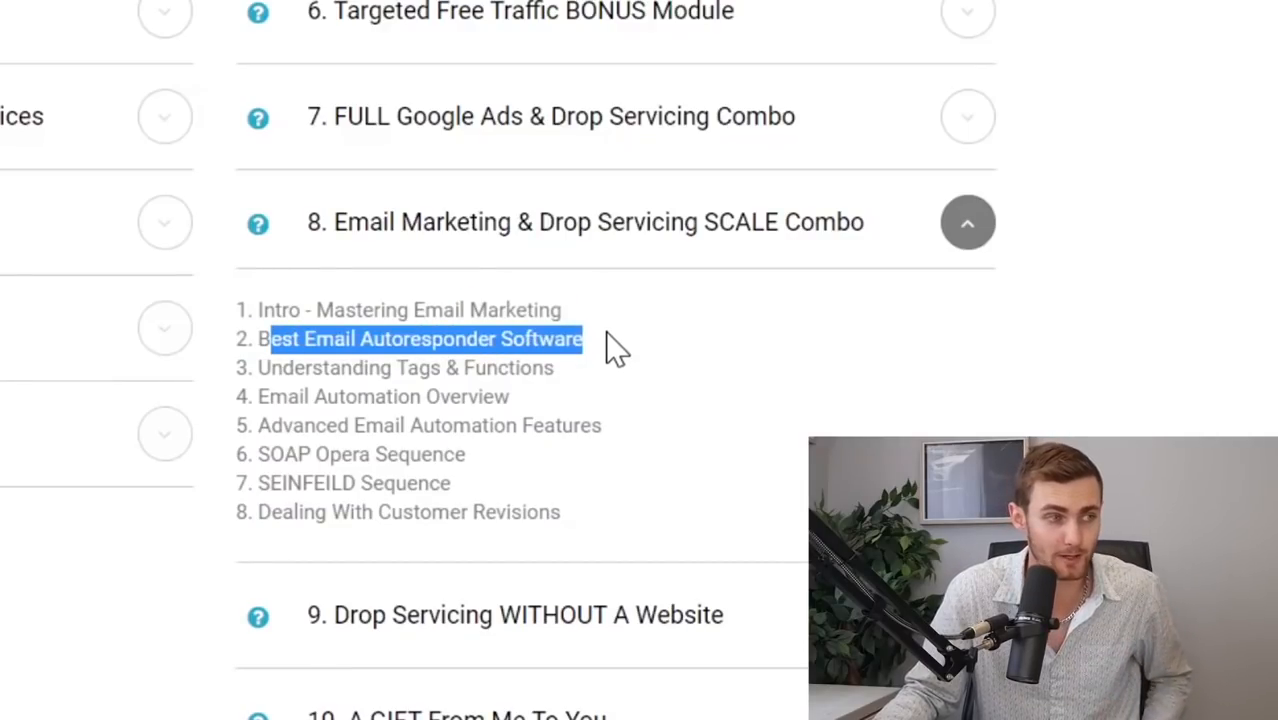
left_click(610, 355)
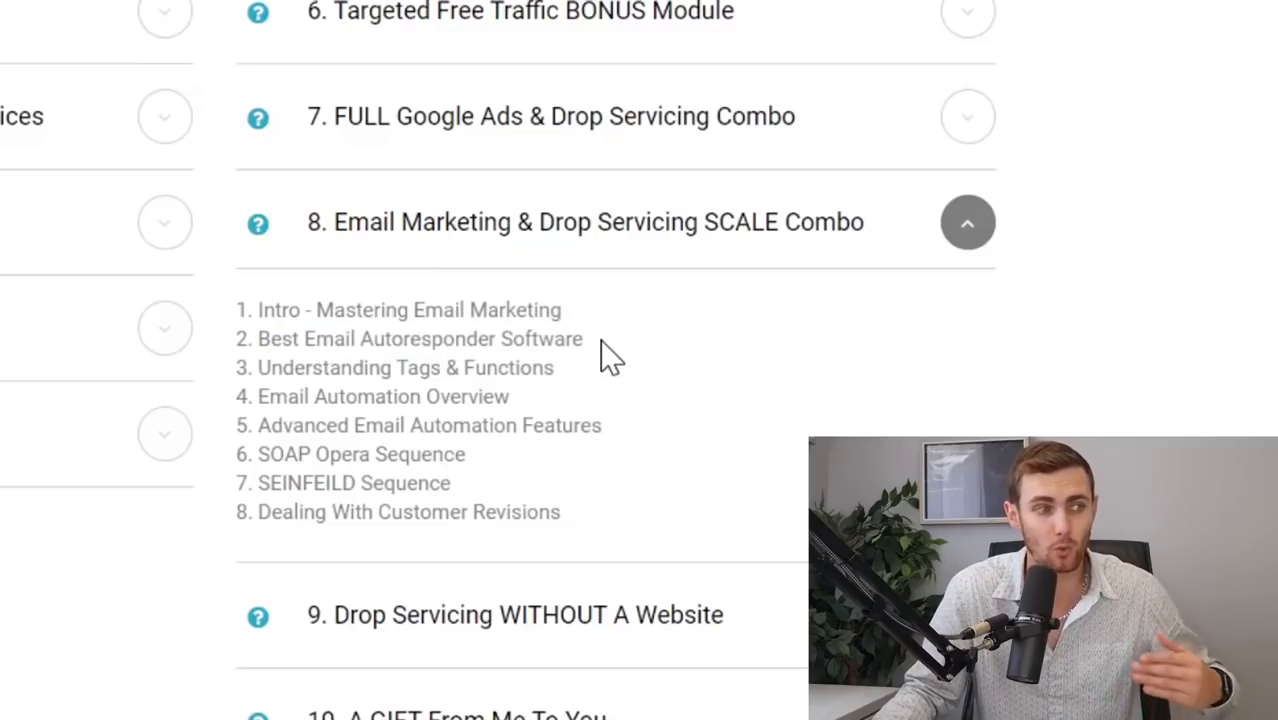
double_click(405, 367)
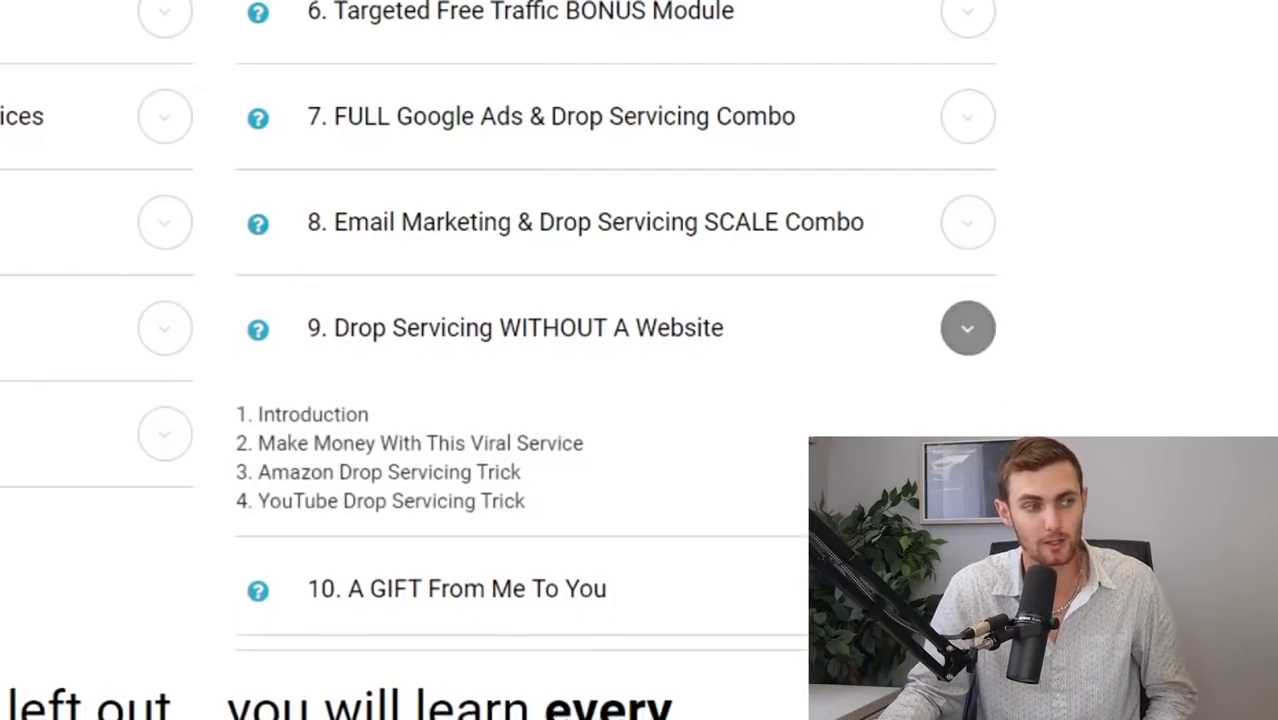
left_click(967, 327)
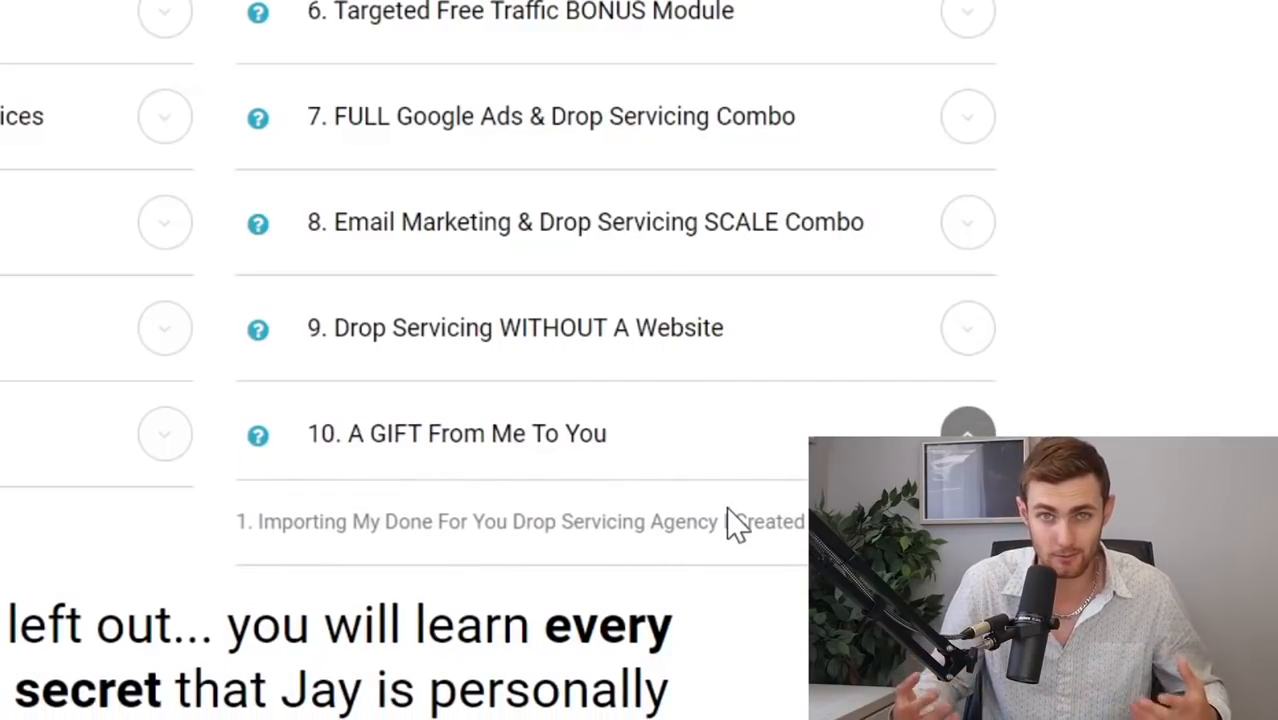